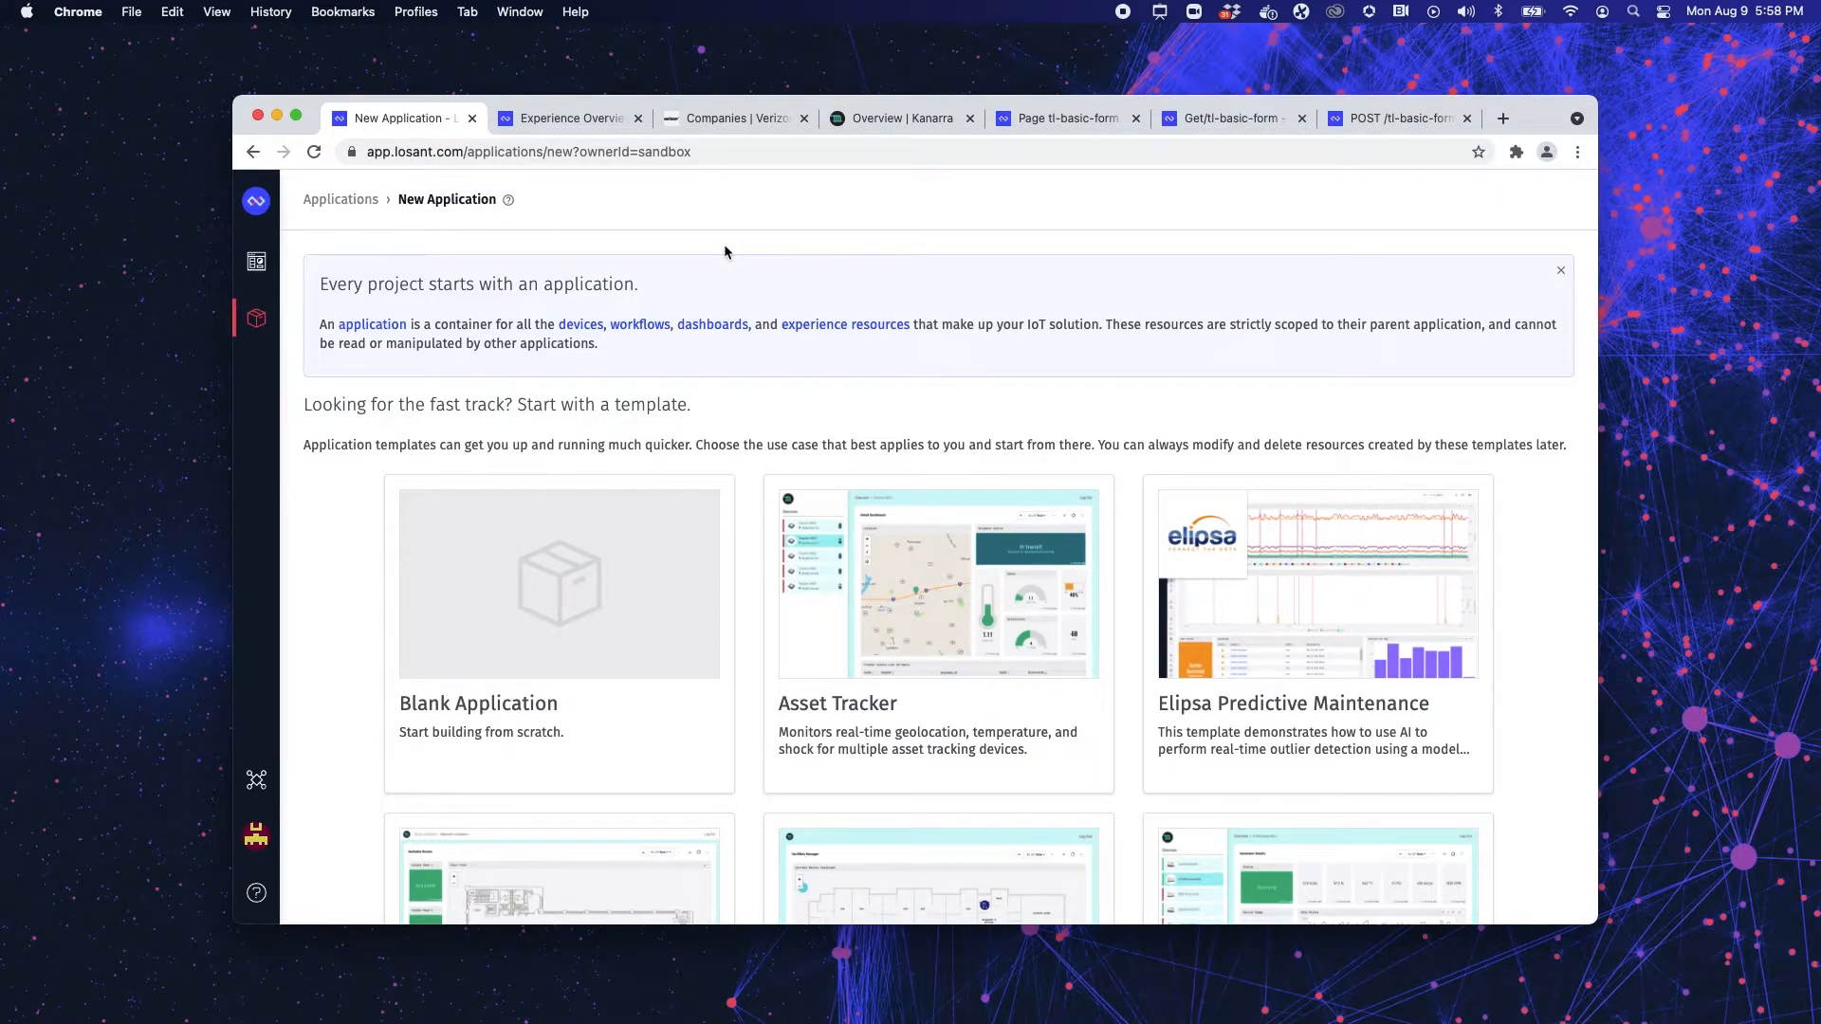
- Scroll the Experience Overview down to the Recently Edited Views table
scroll(down, 3)
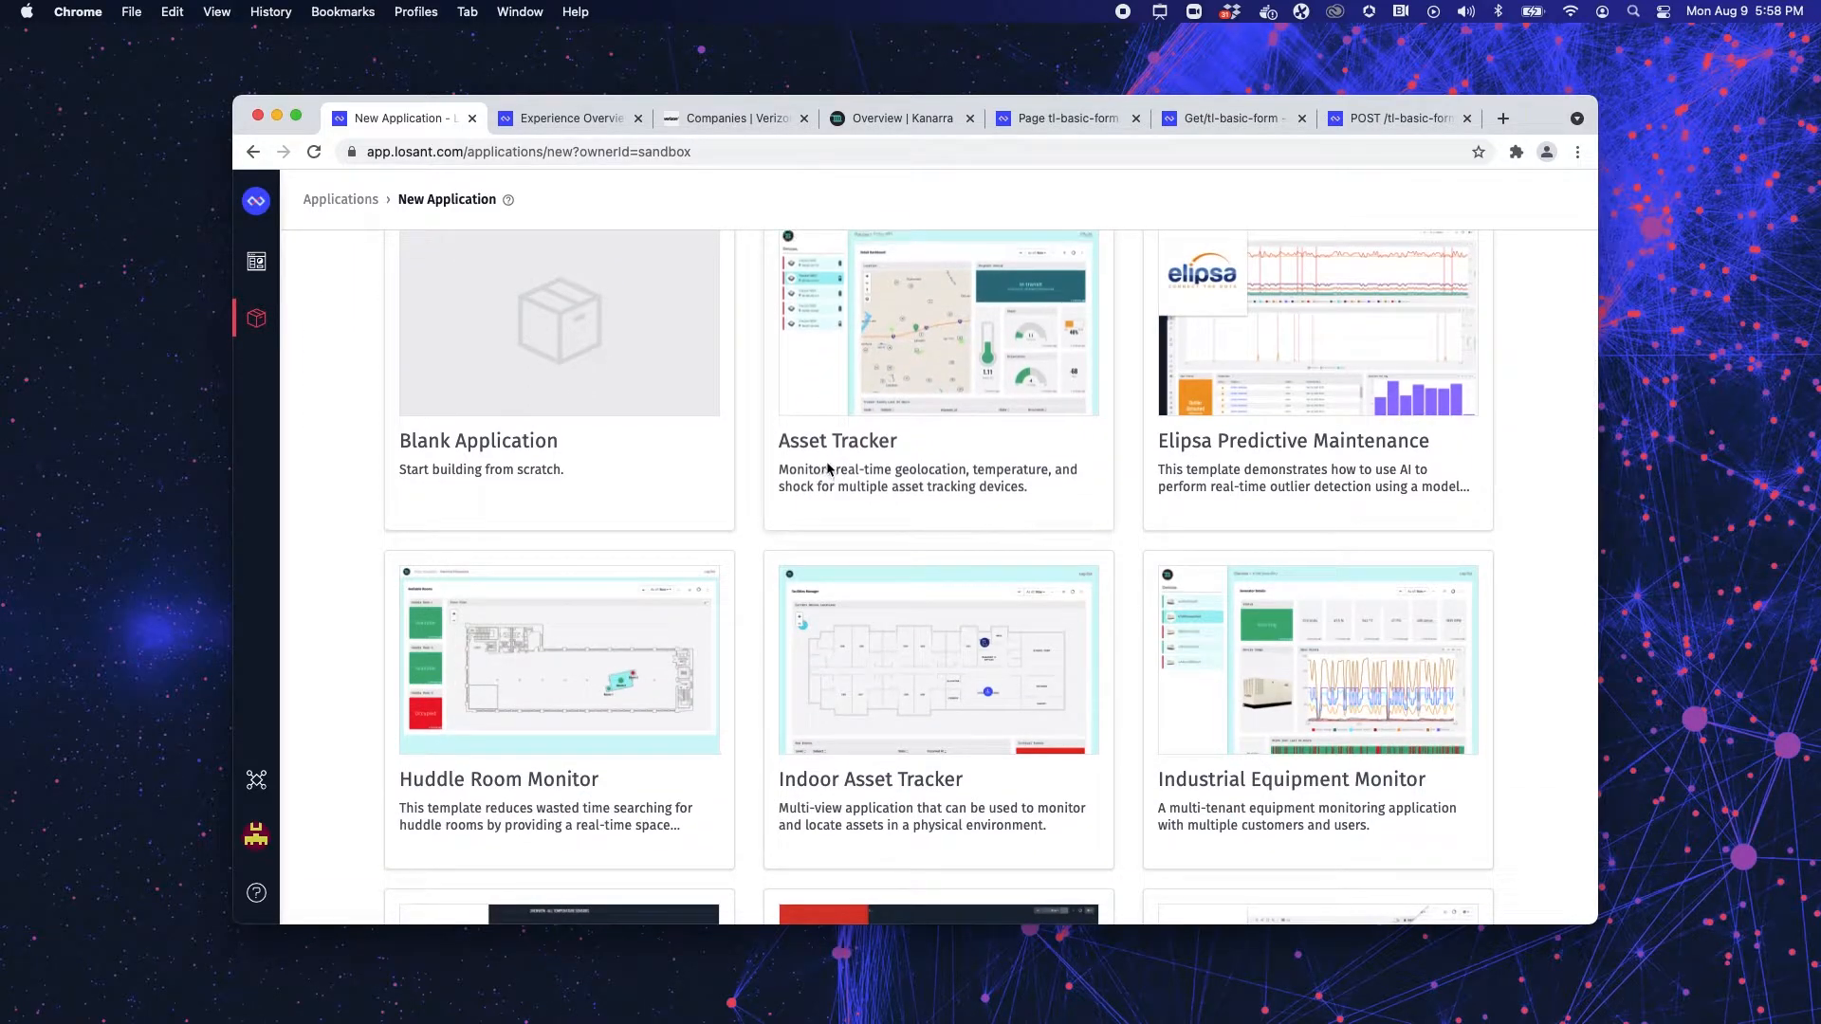
mouse_move(1132, 549)
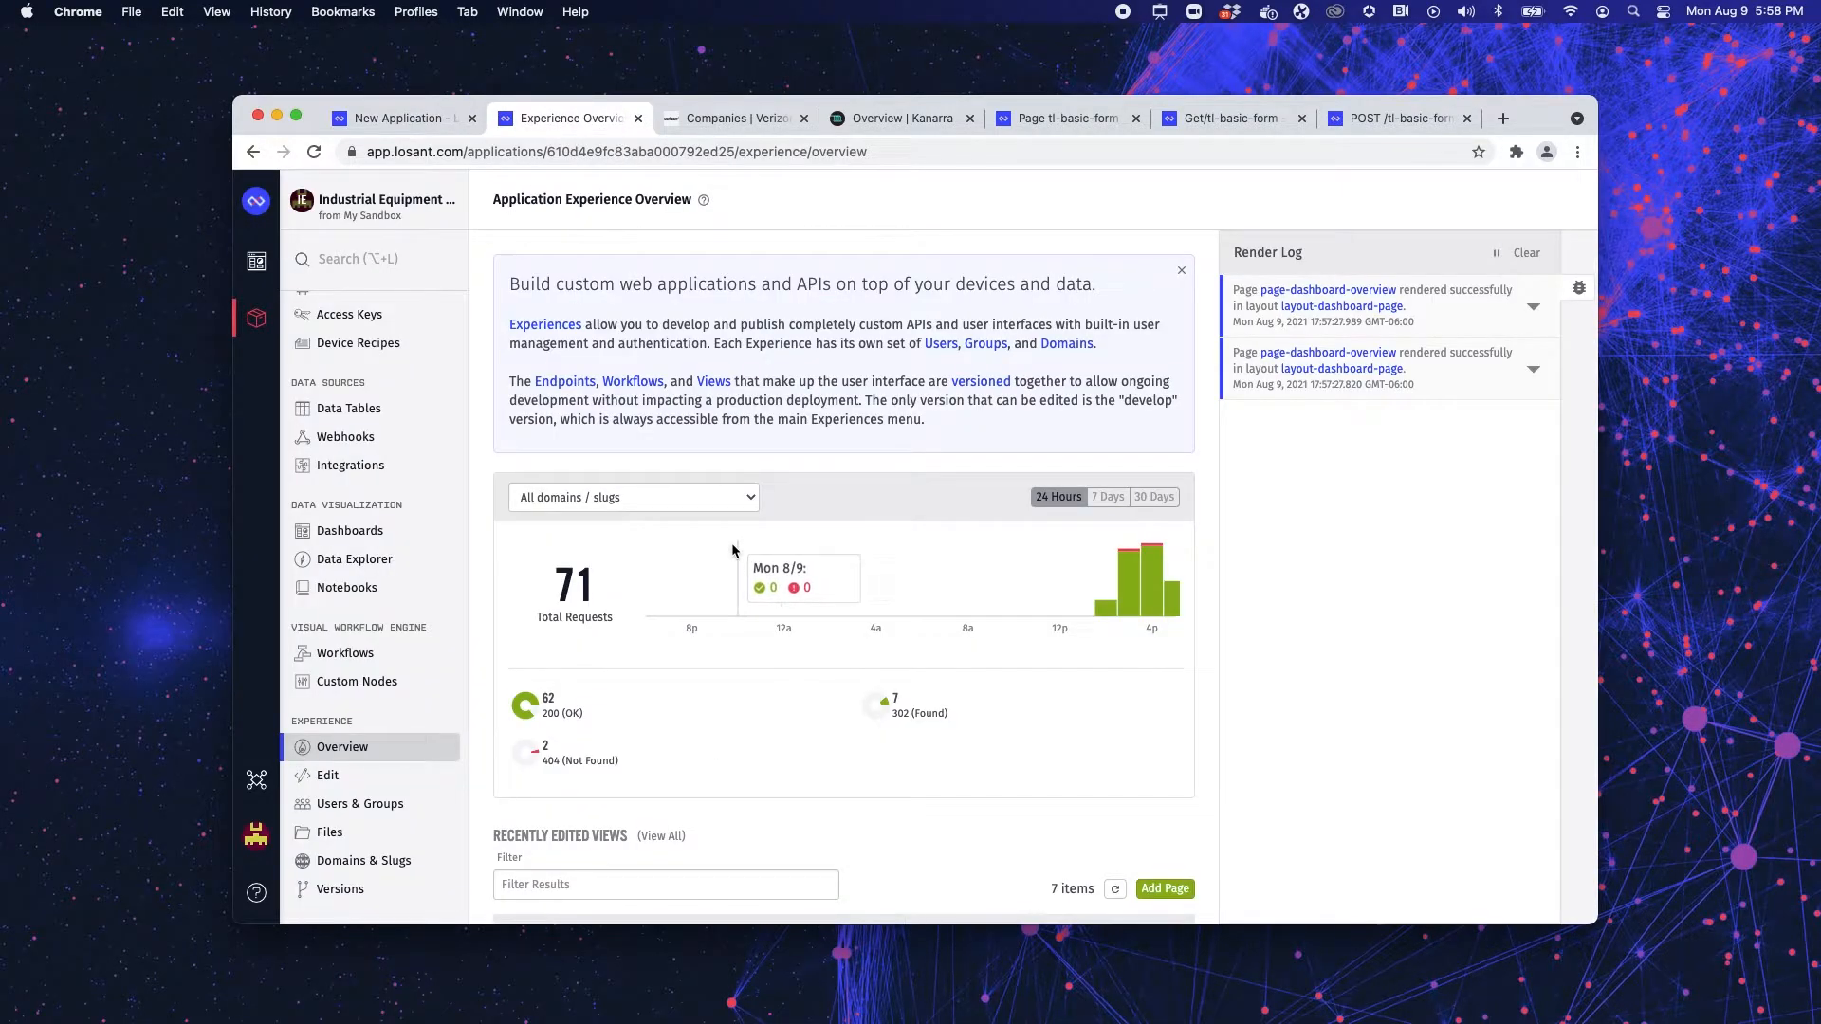
mouse_move(795, 727)
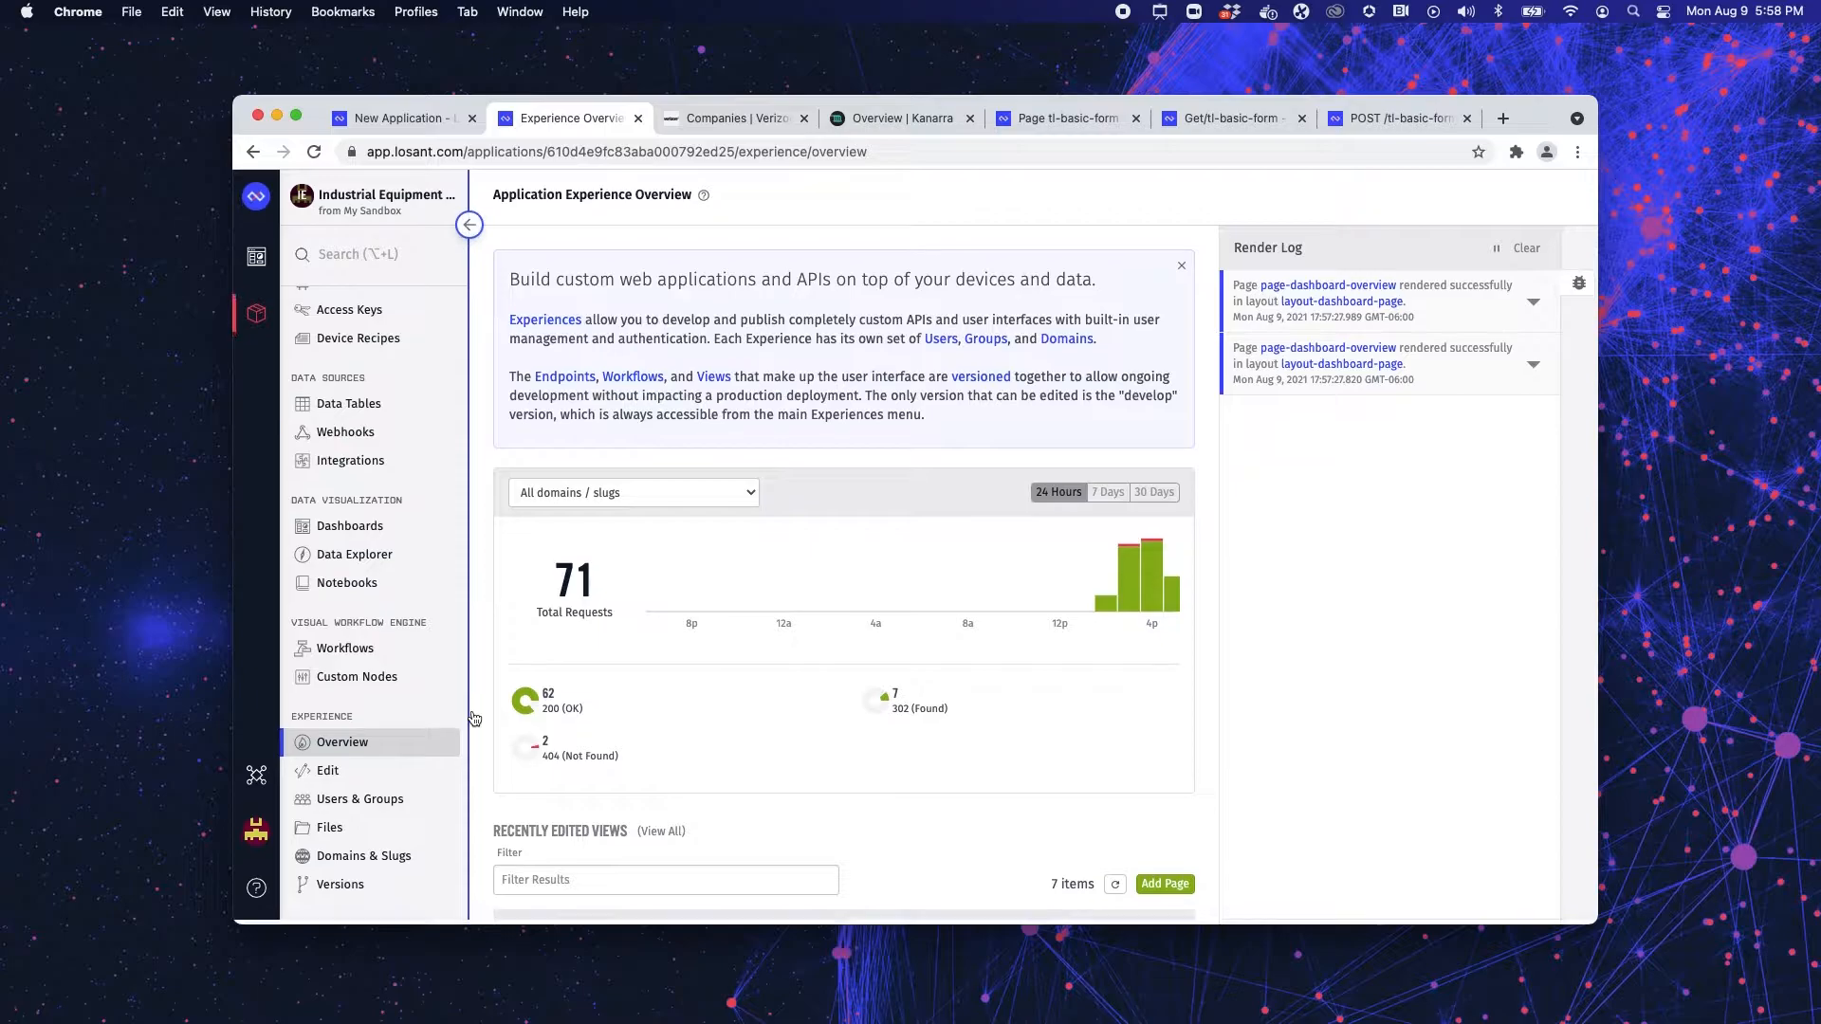
scroll(down, 3)
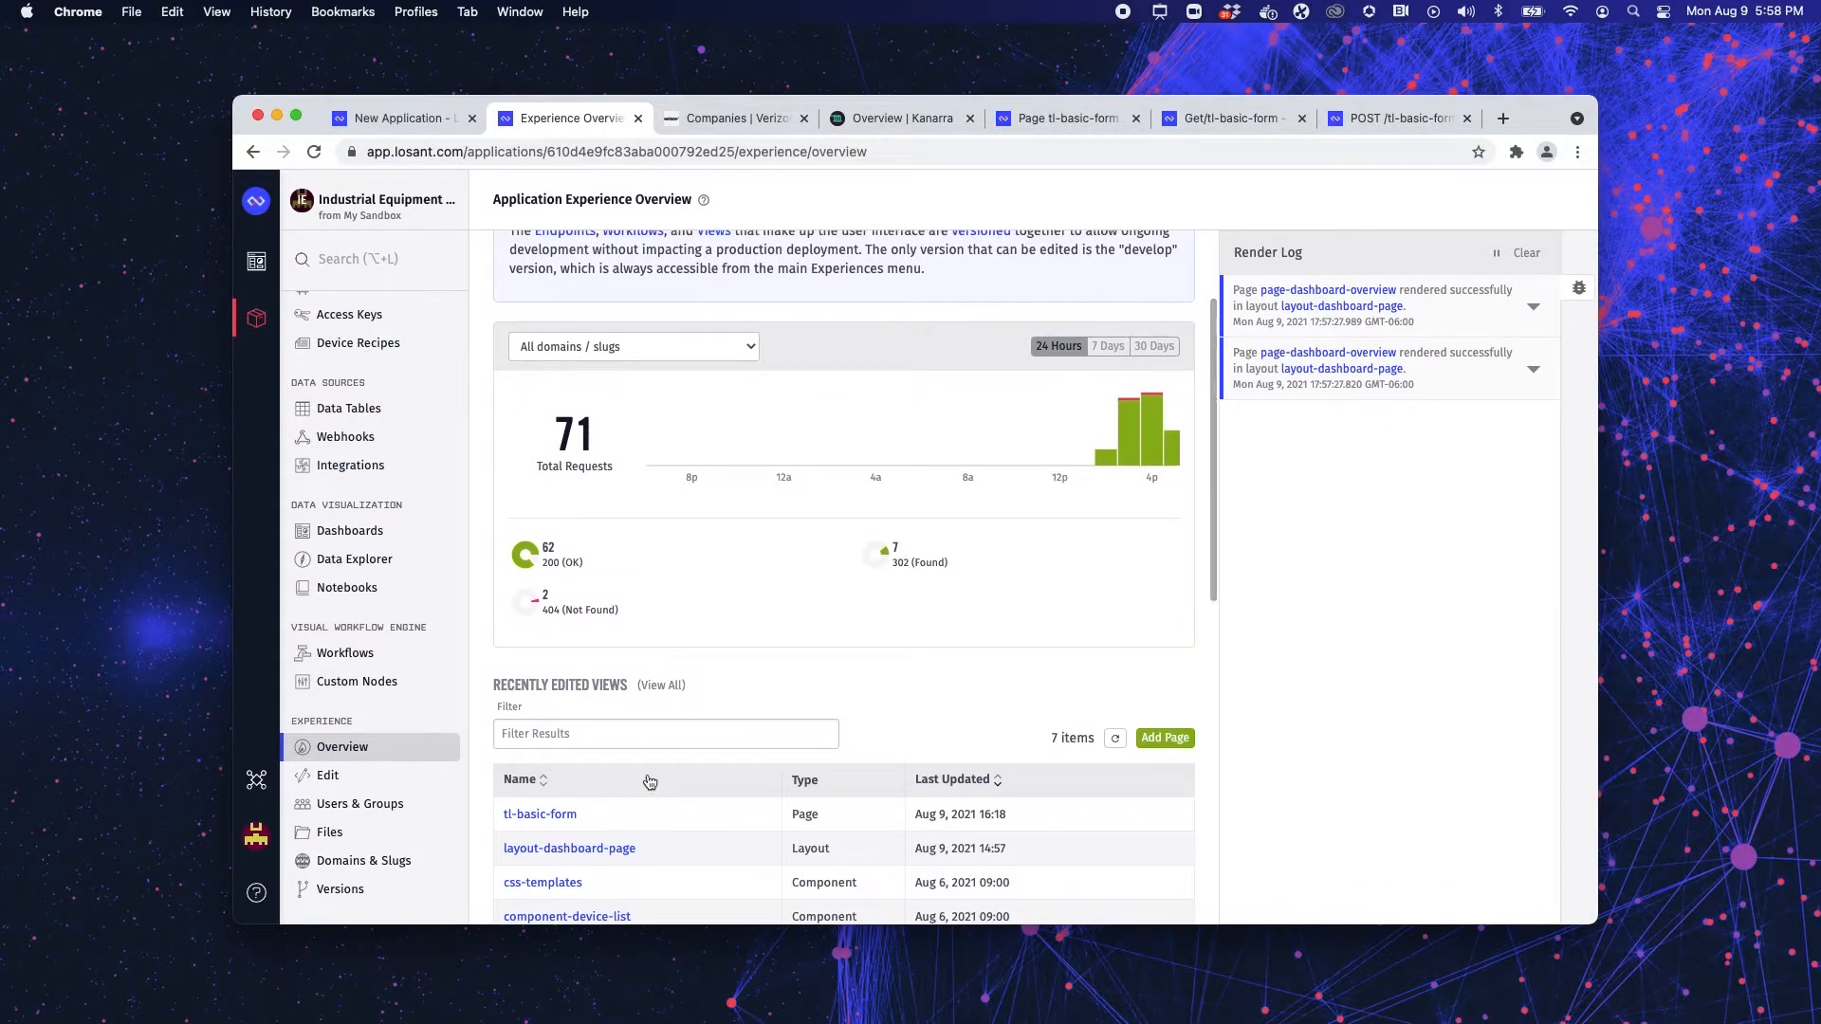
scroll(down, 3)
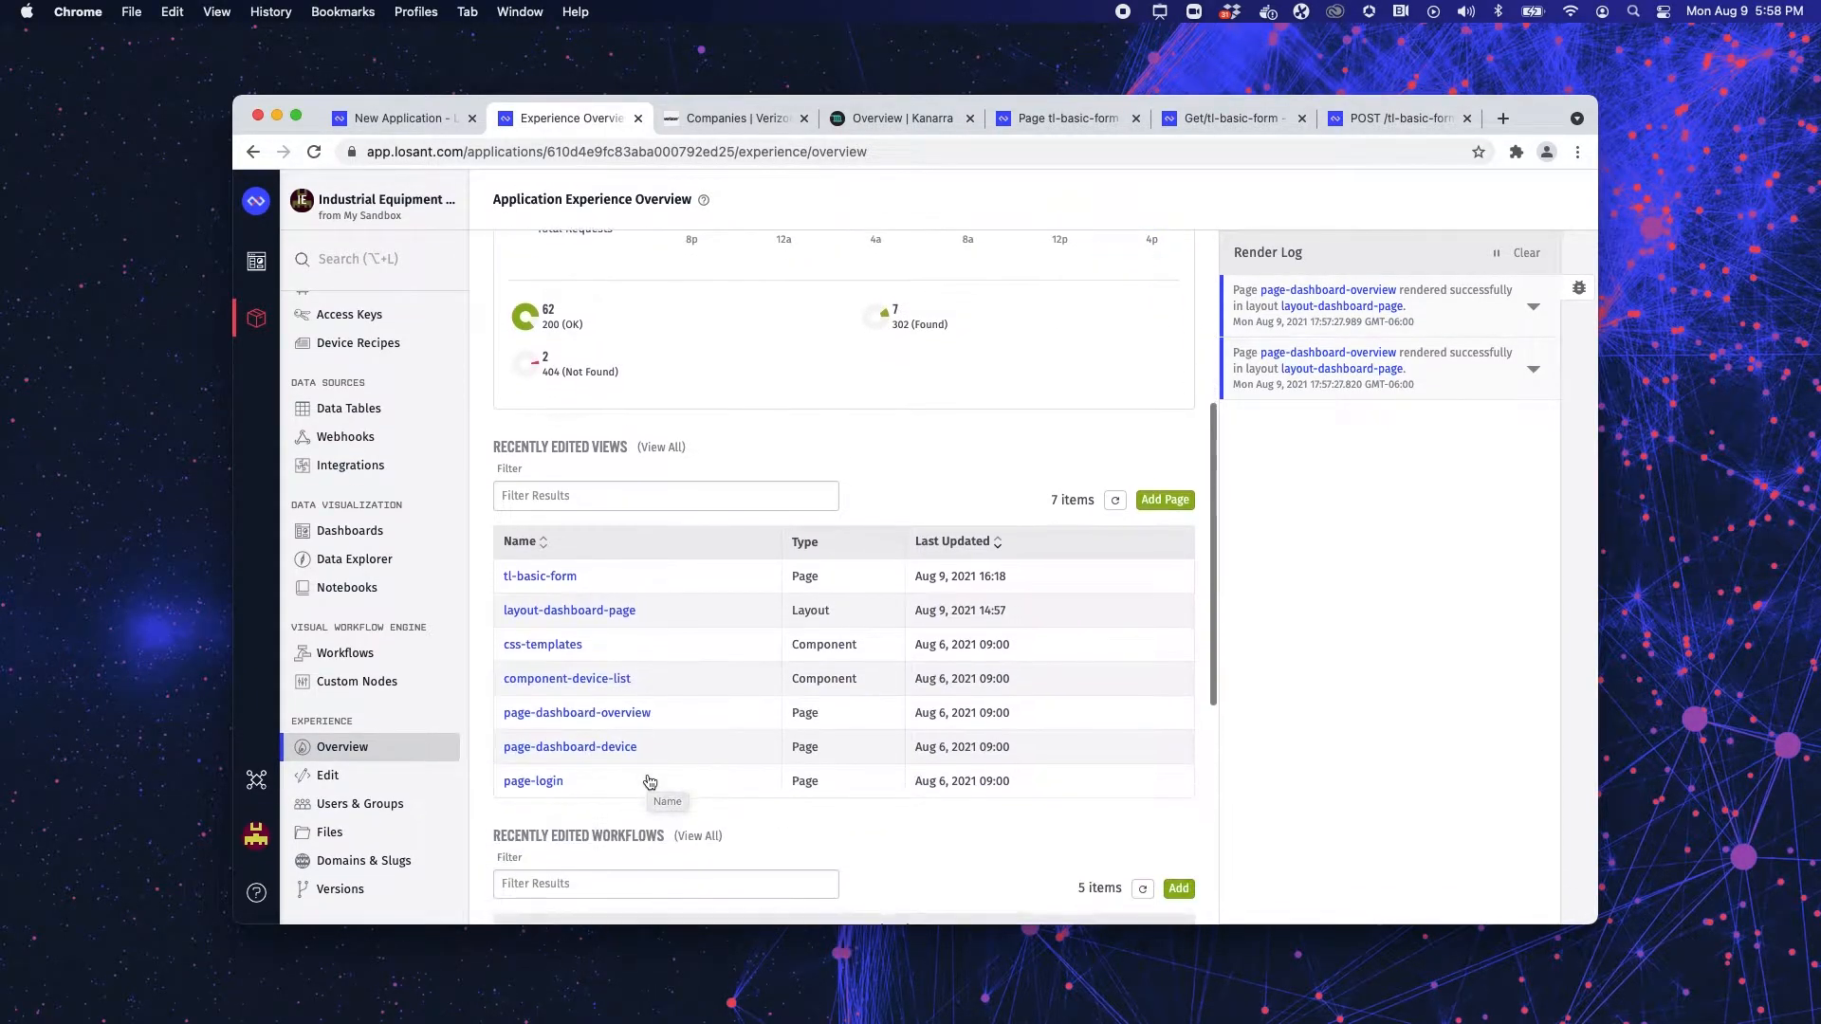
mouse_move(326, 774)
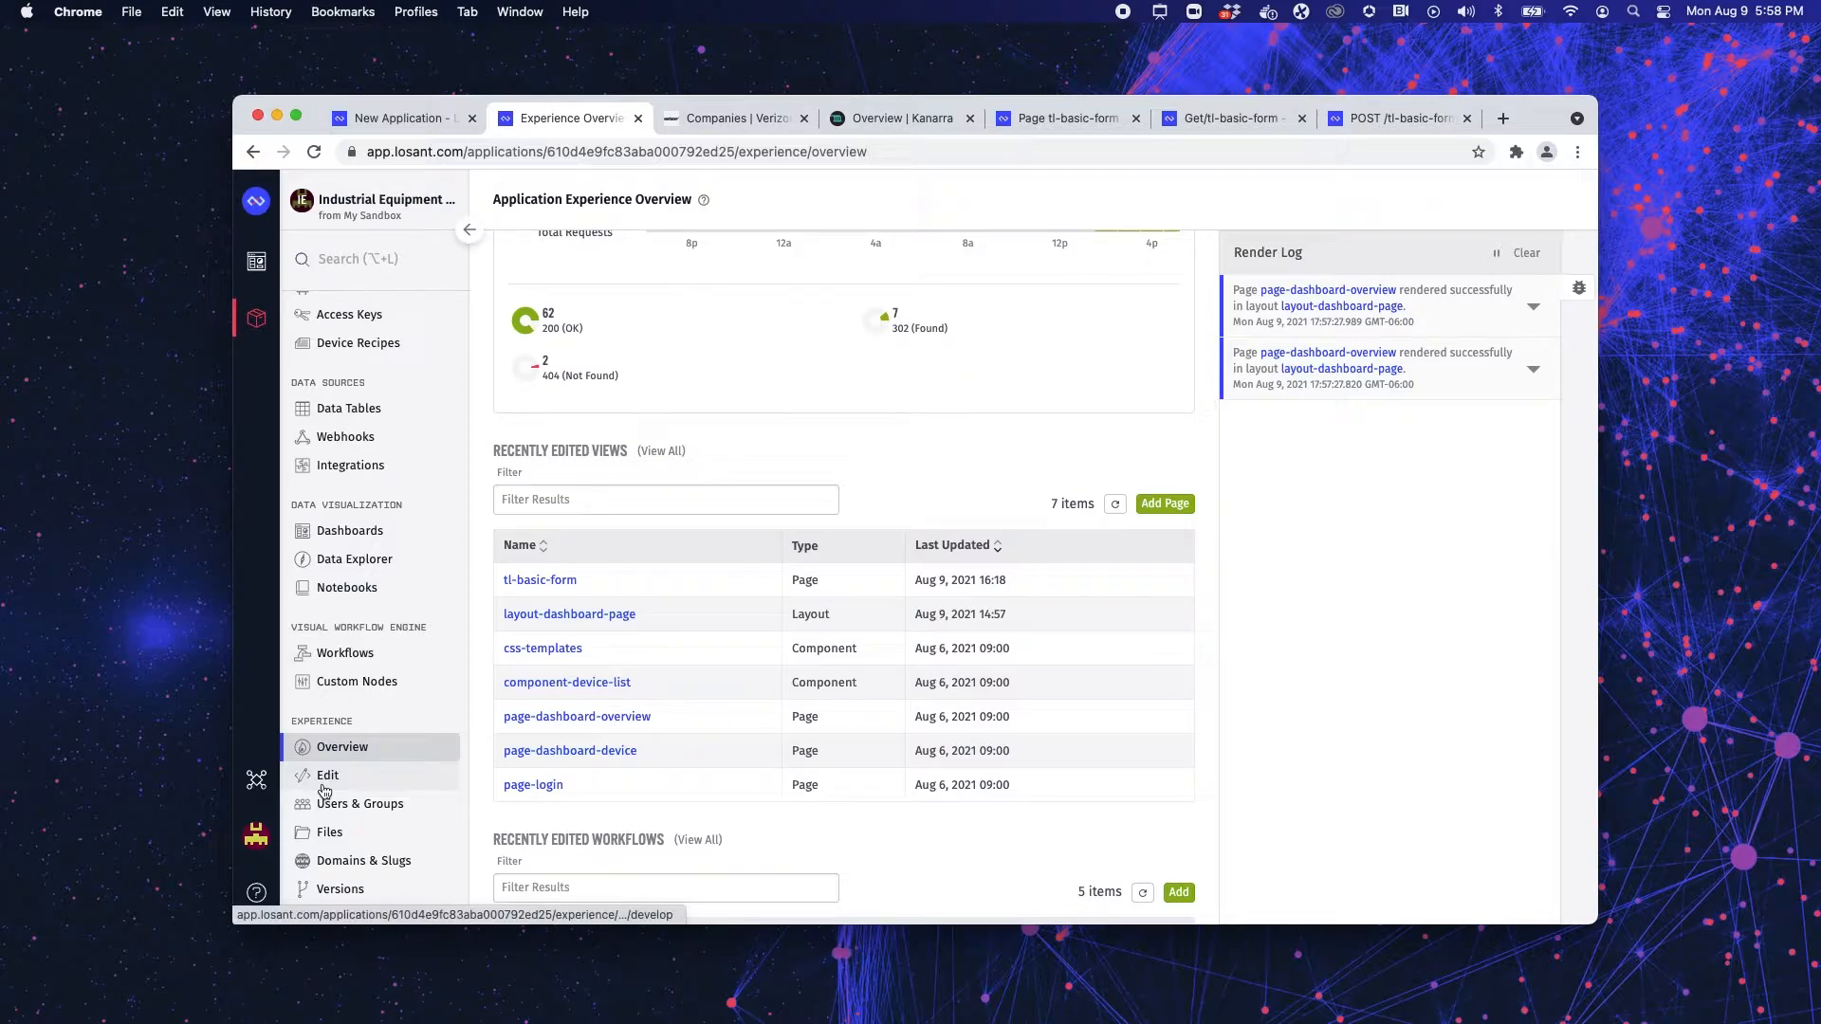
mouse_move(340, 888)
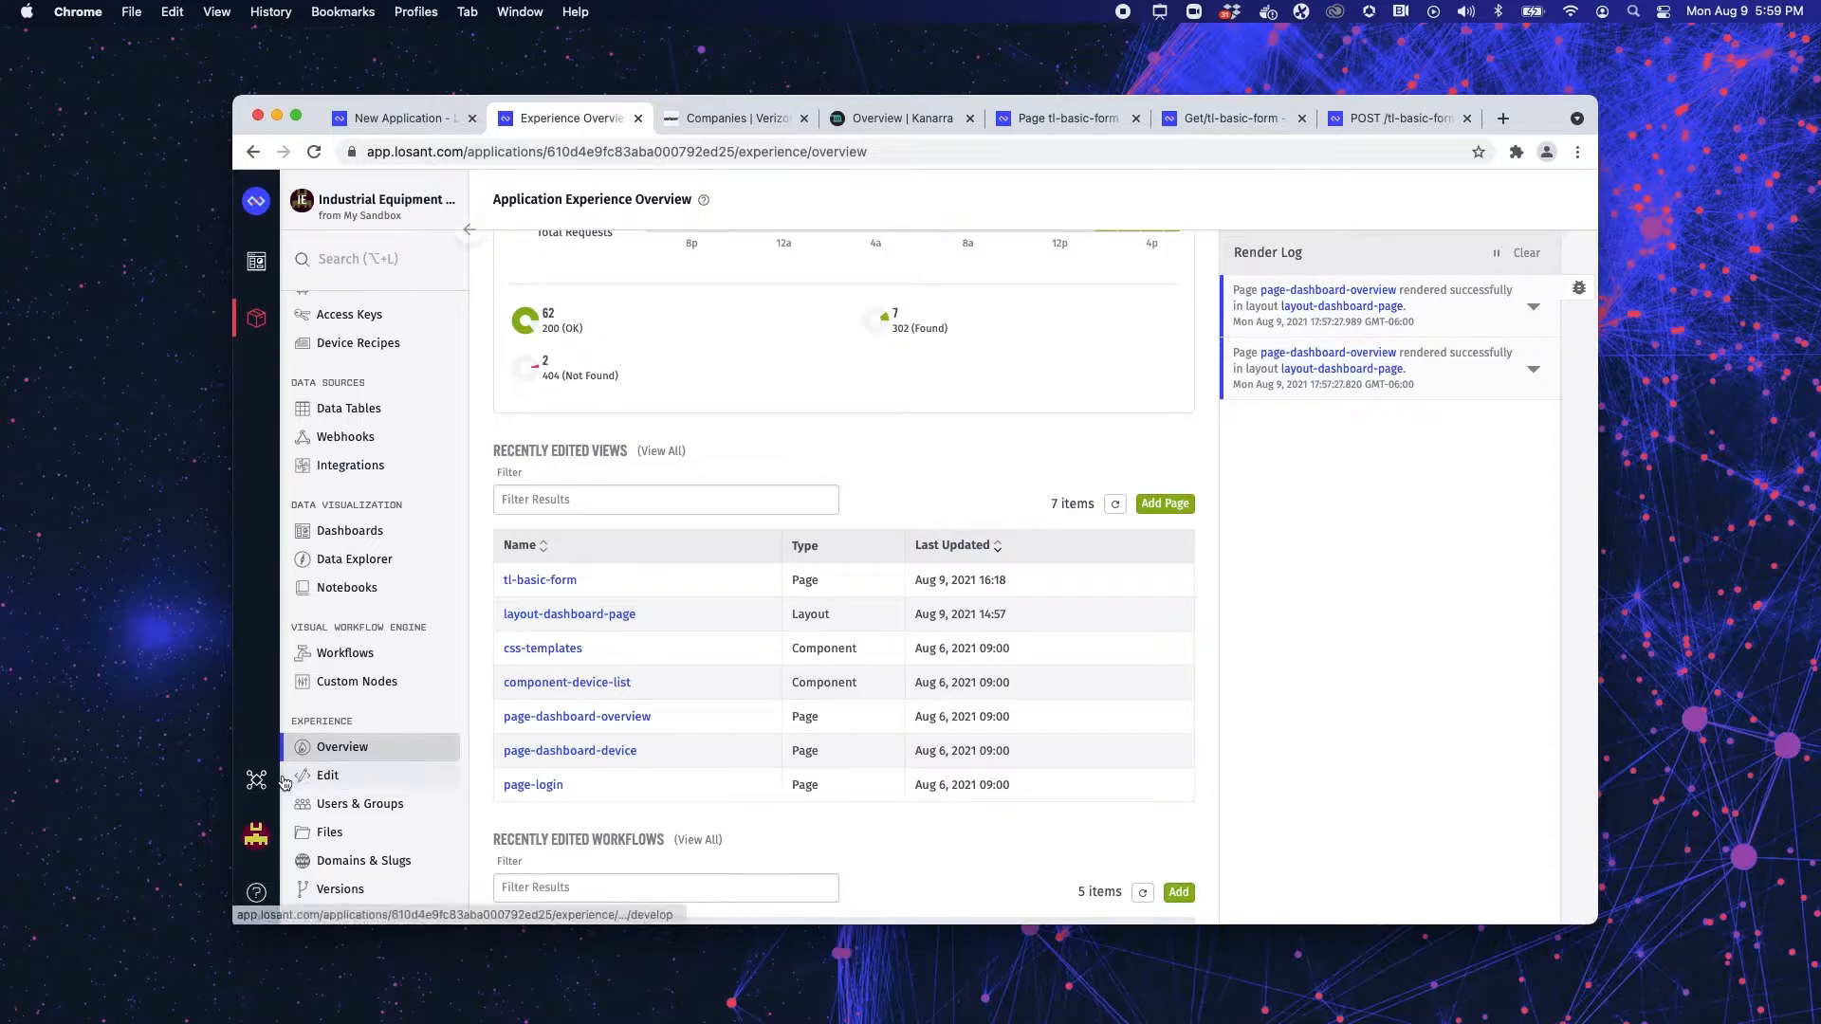
scroll(down, 3)
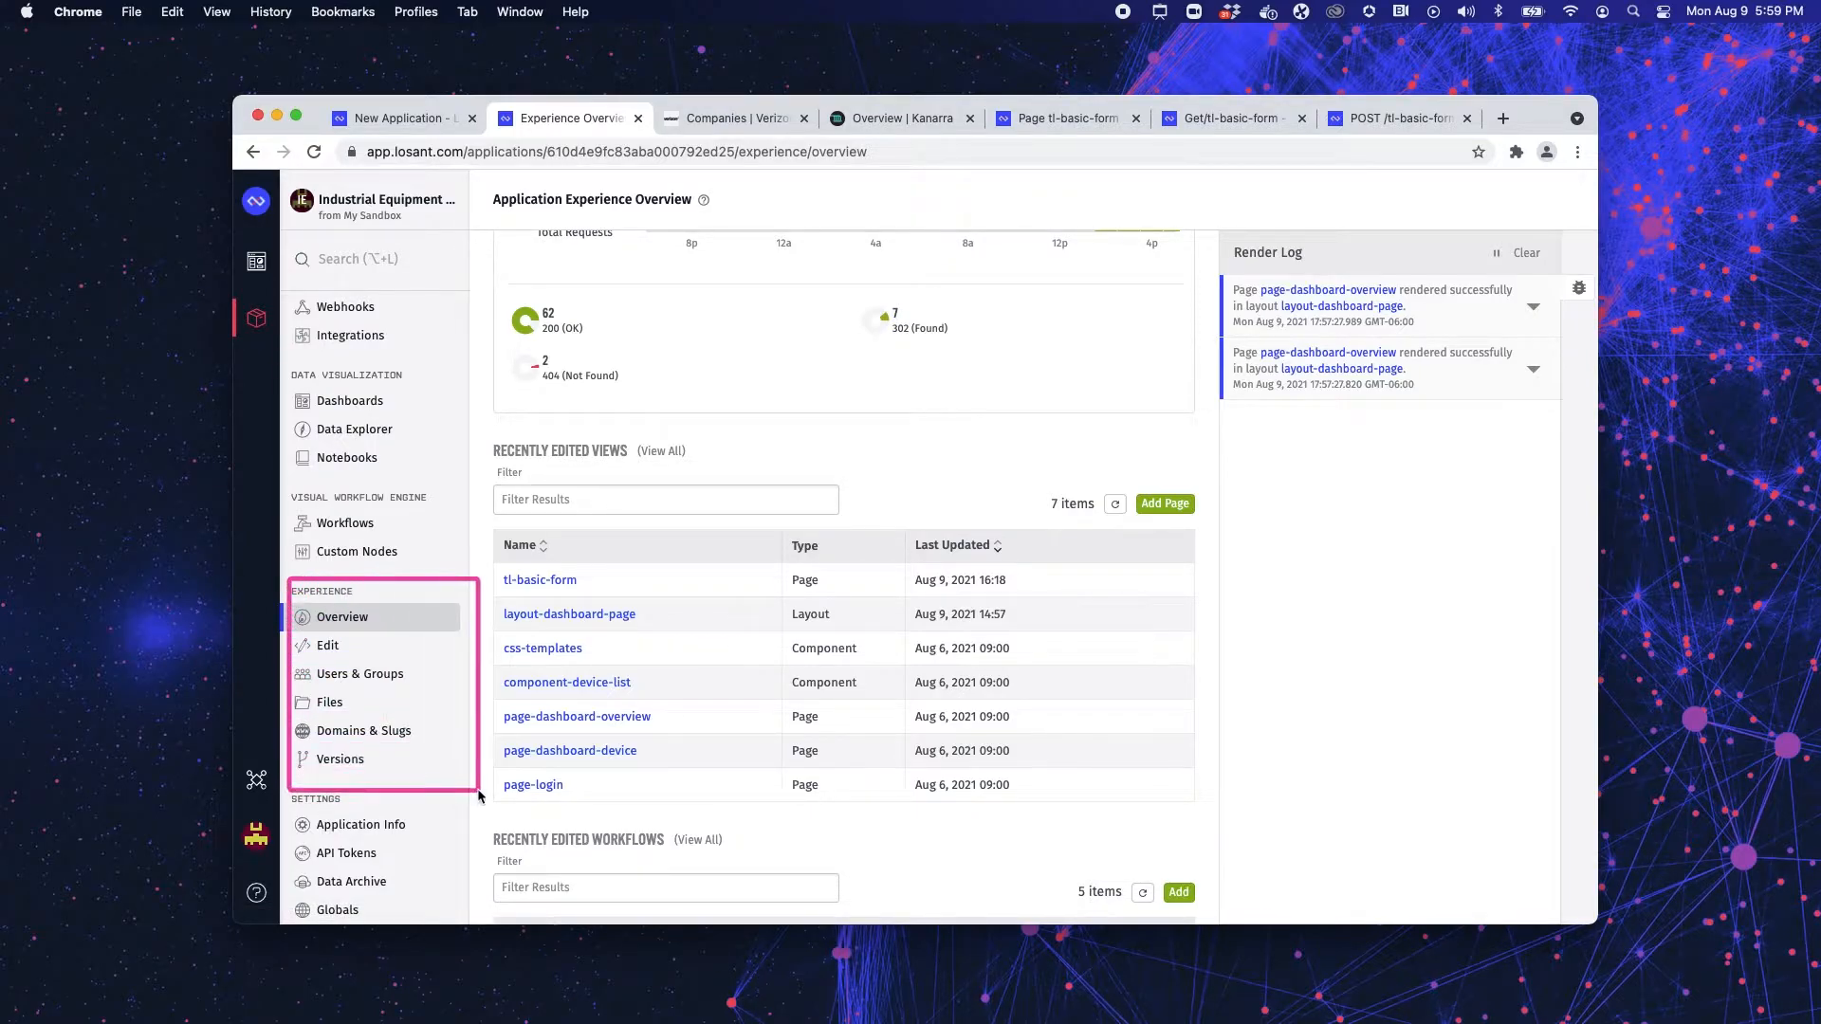
mouse_move(366, 590)
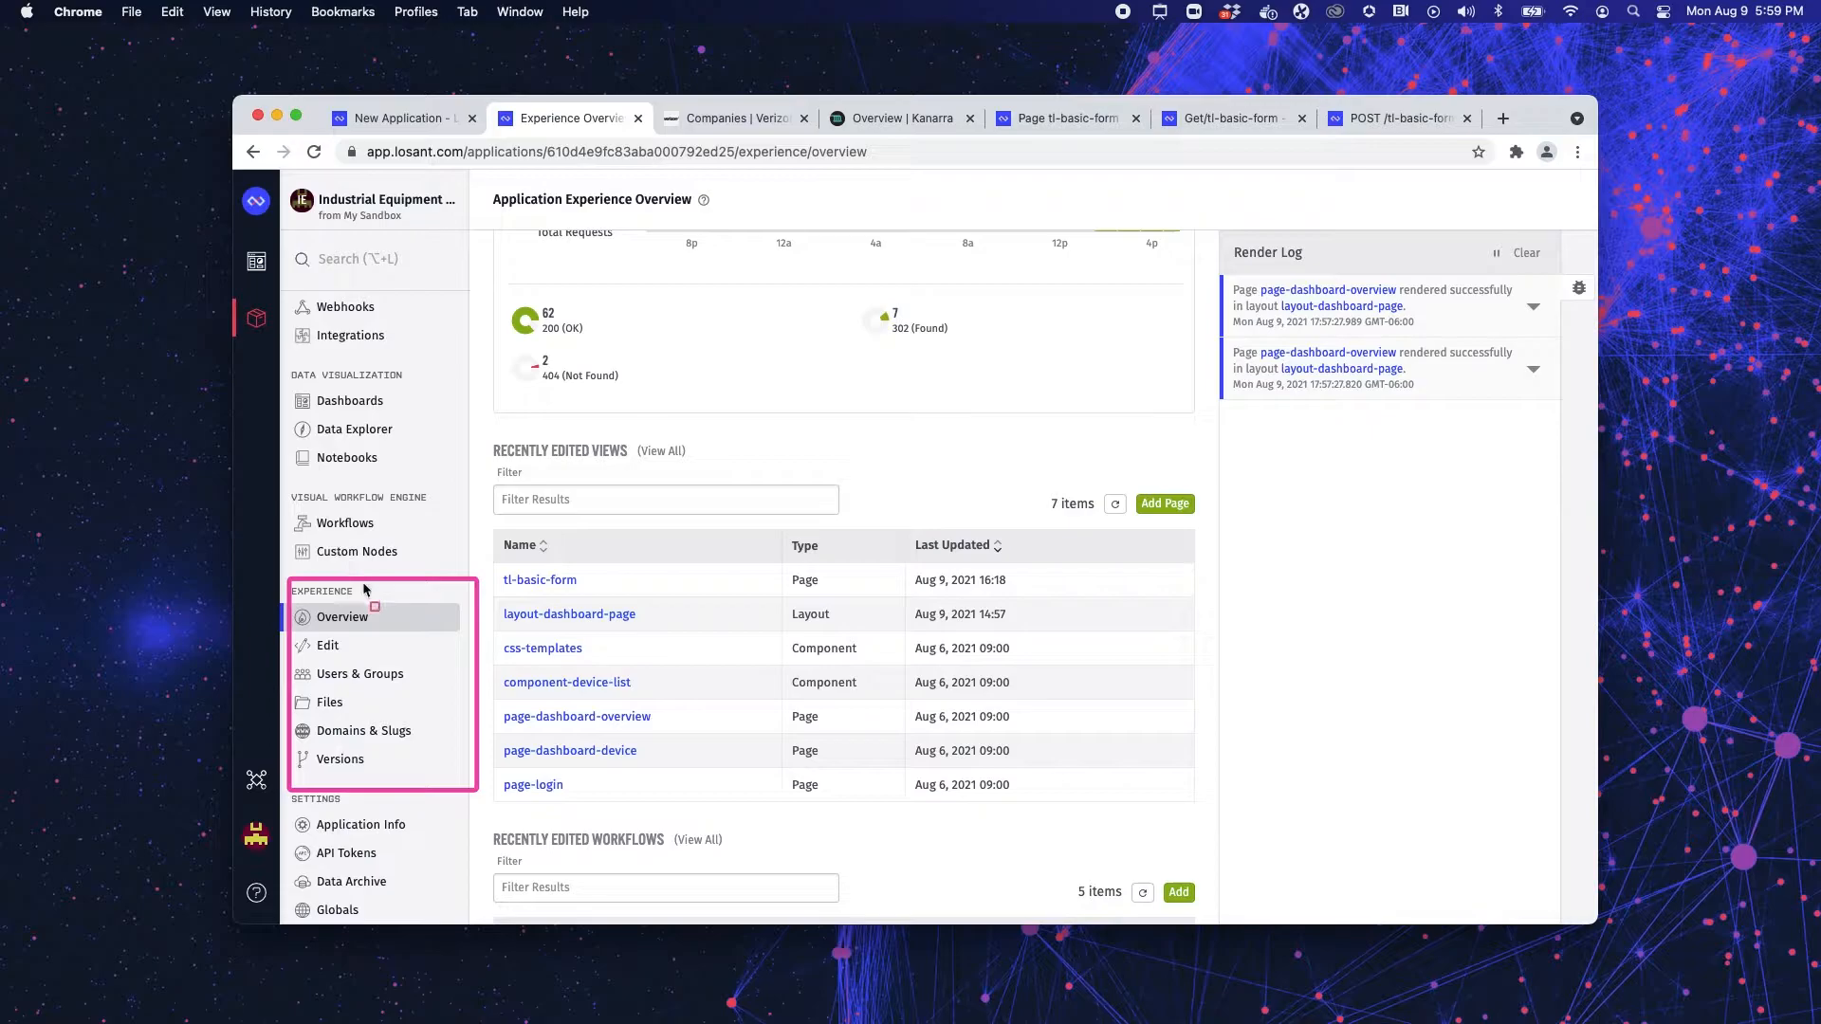
mouse_move(465, 594)
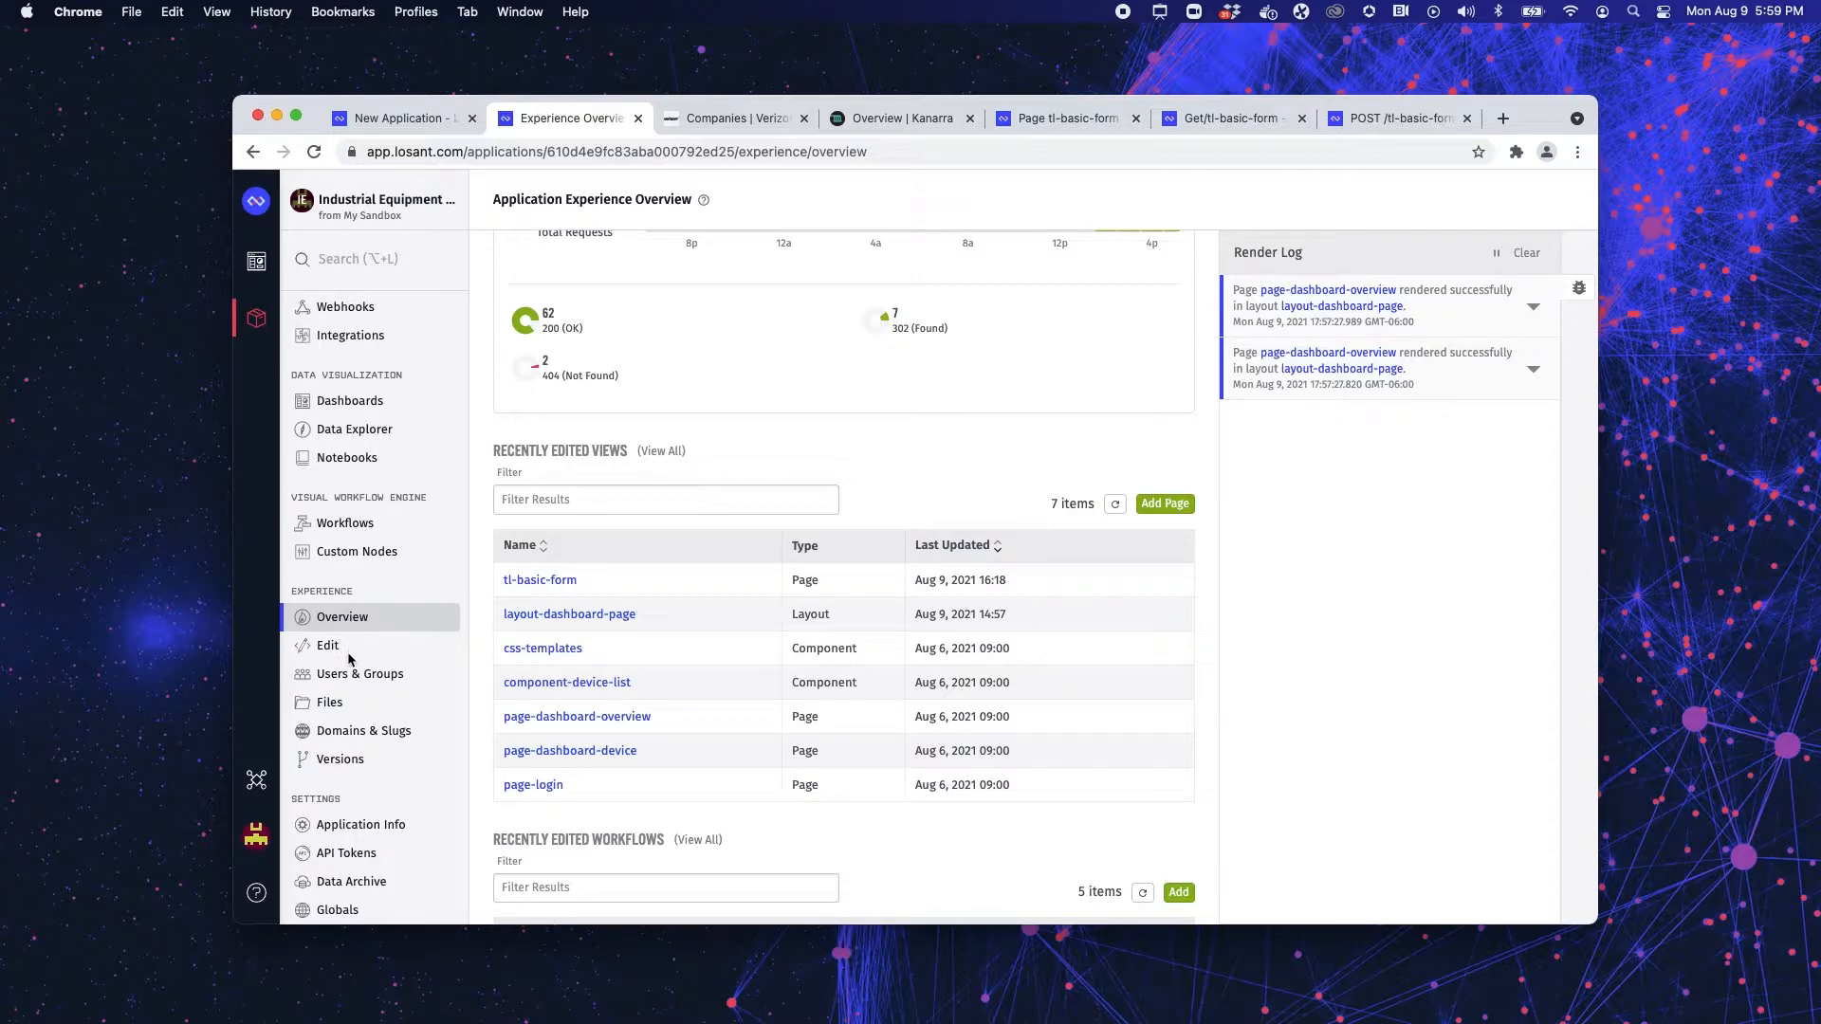
- Open the develop version of the experience for editing
click(328, 645)
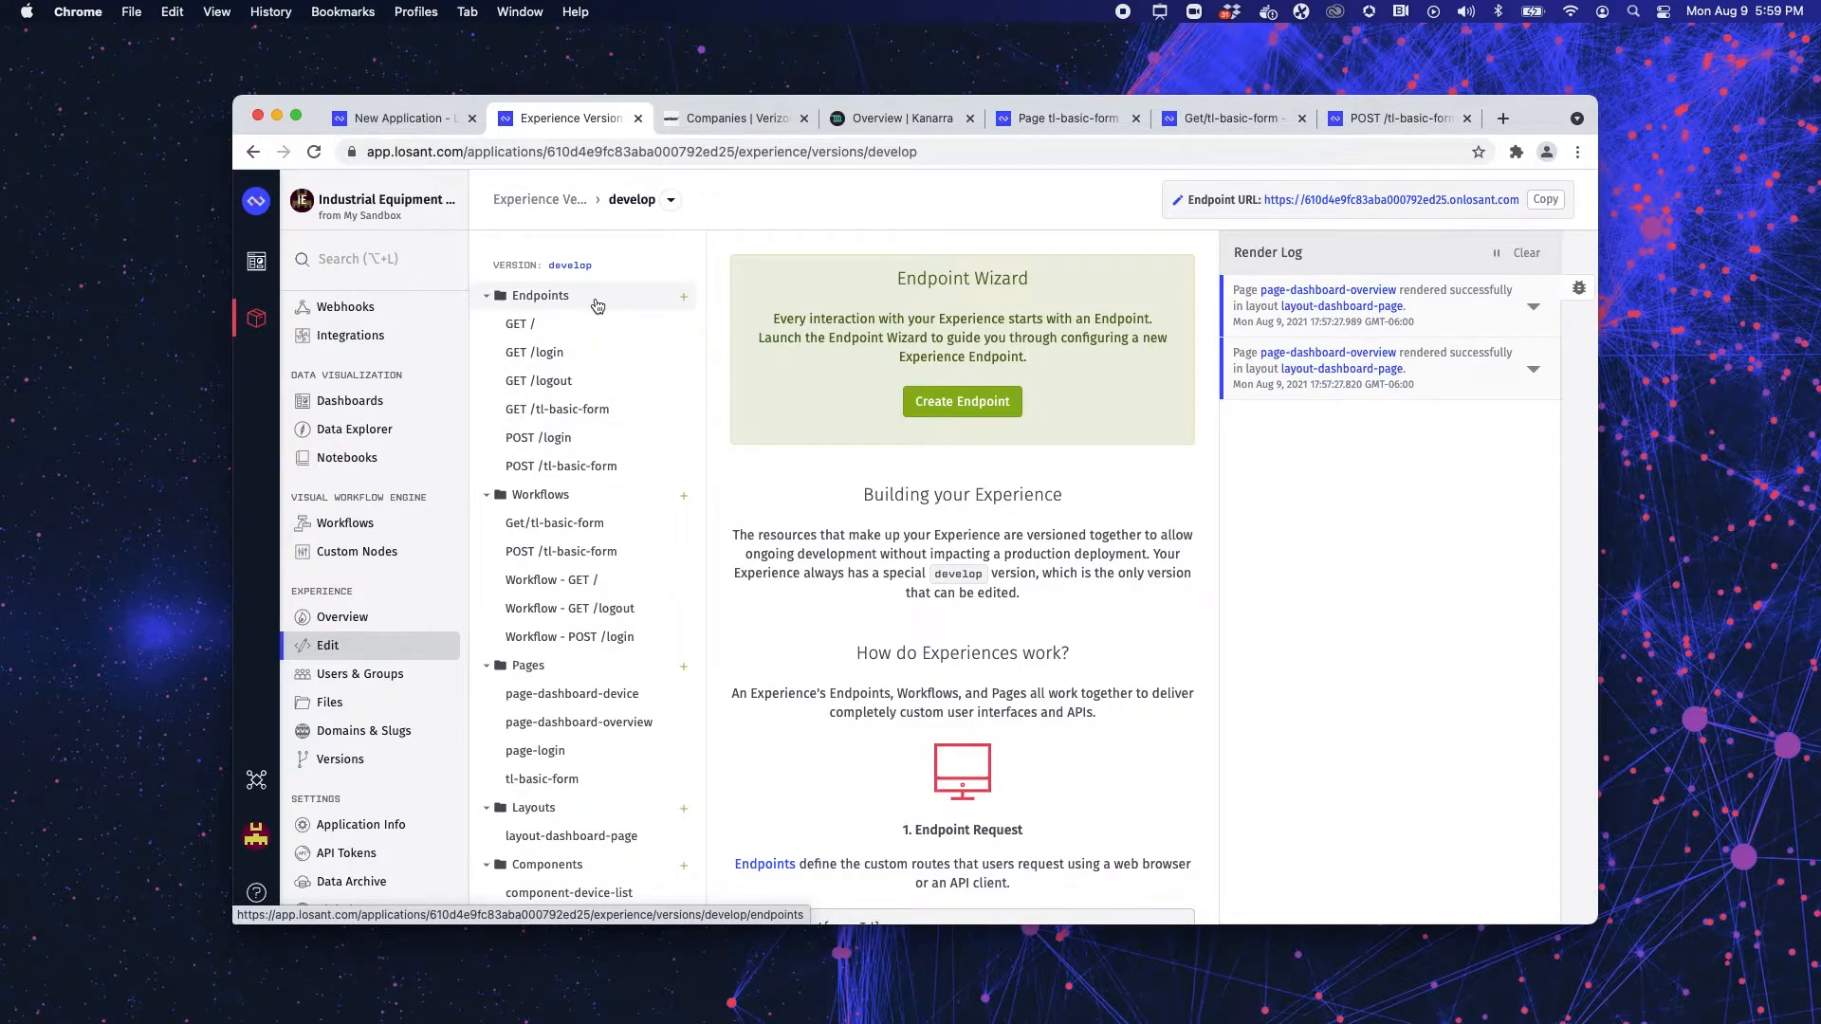
mouse_move(596, 510)
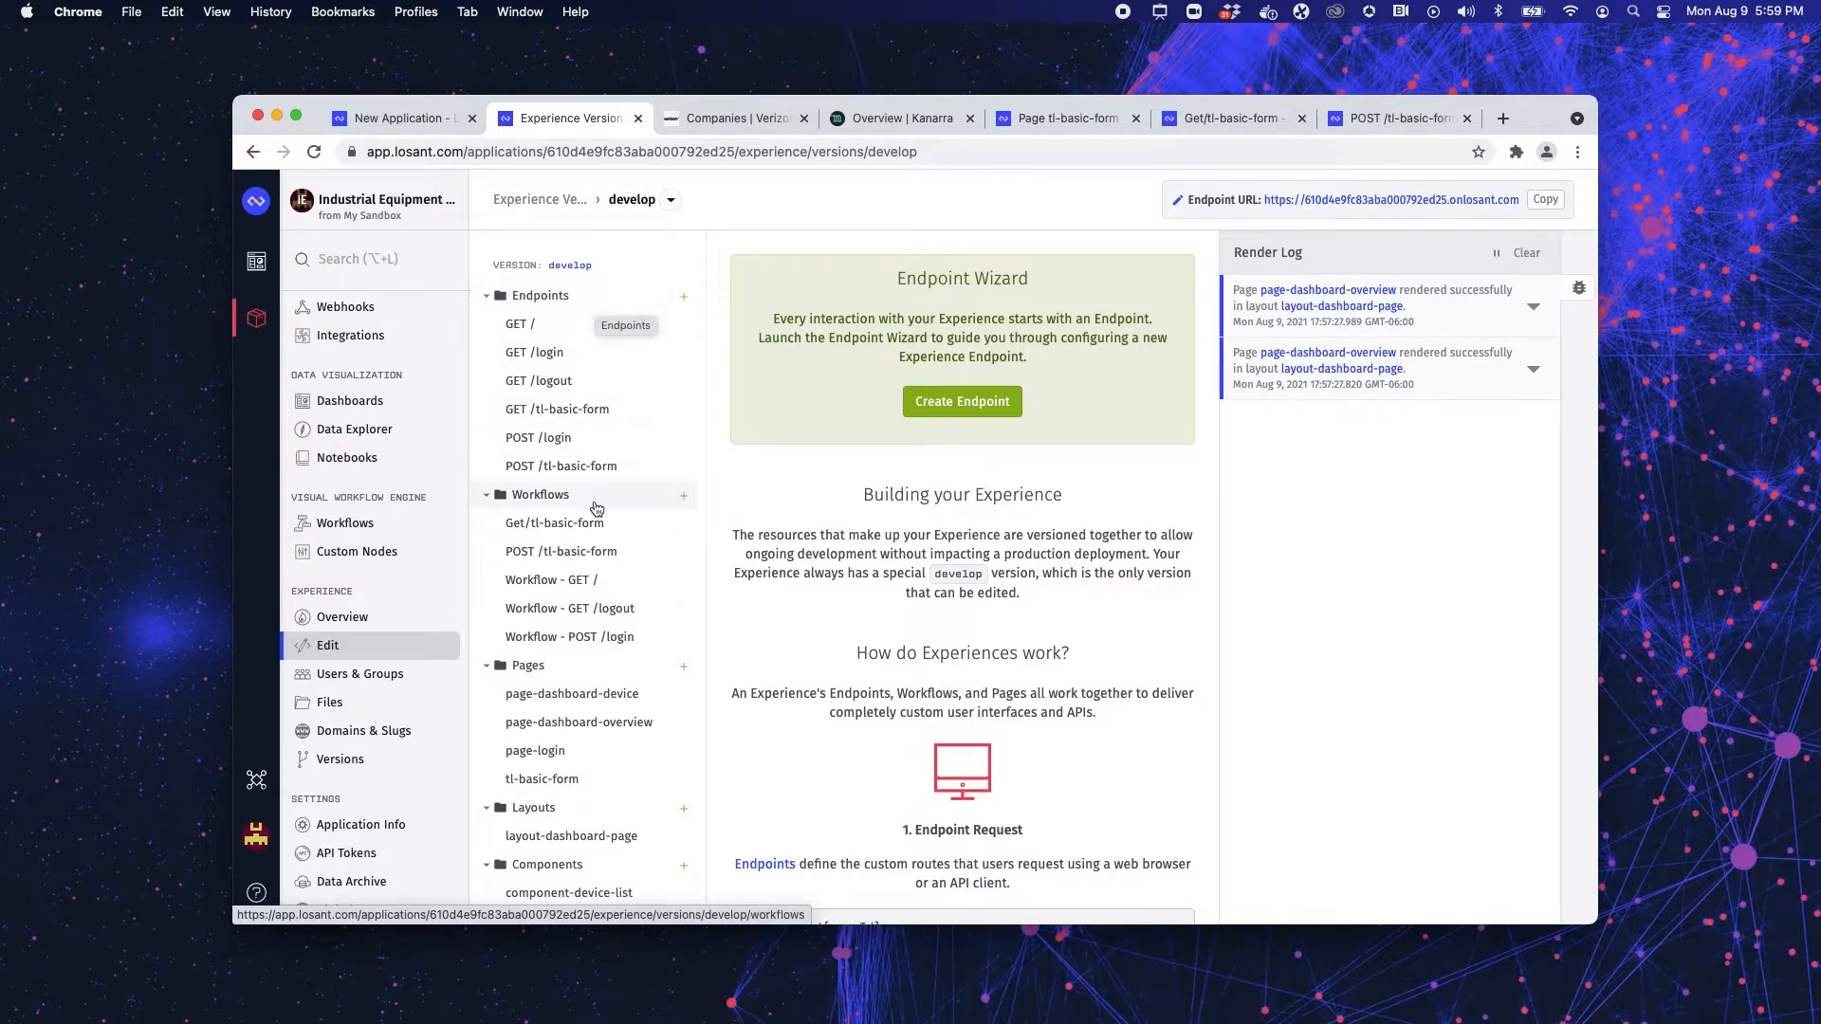
mouse_move(590, 669)
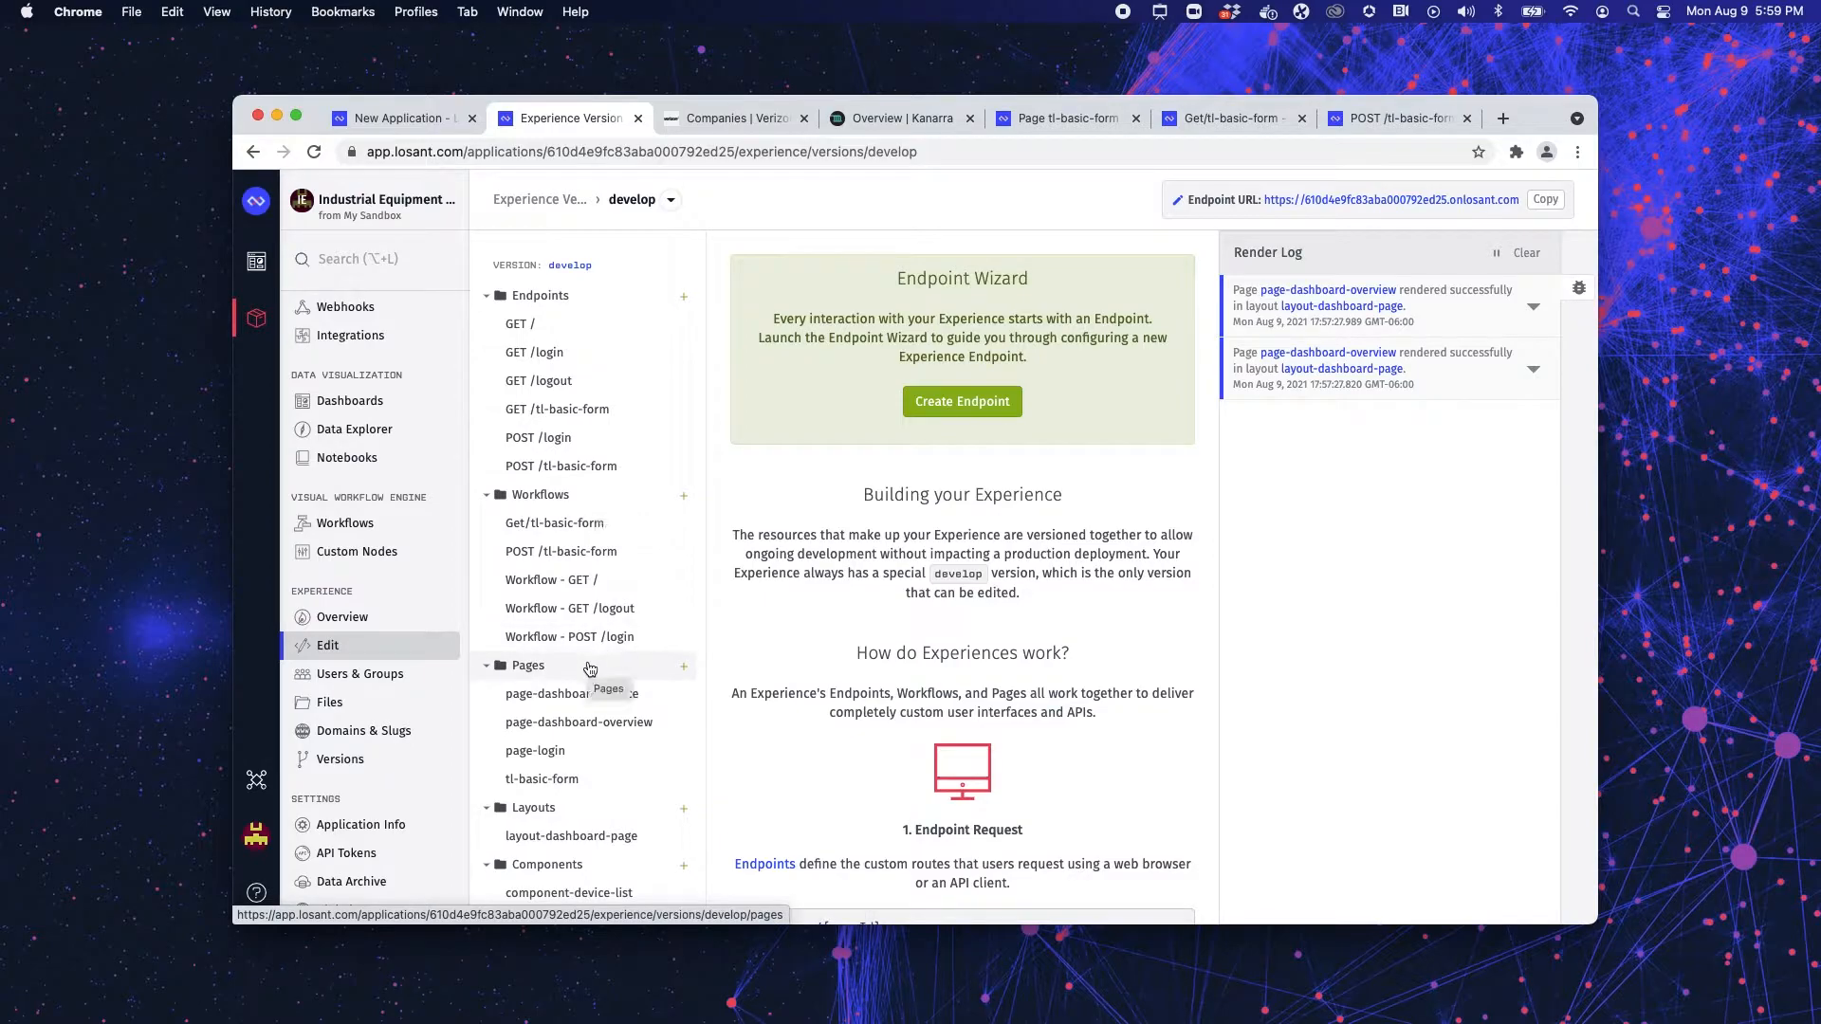
mouse_move(590, 873)
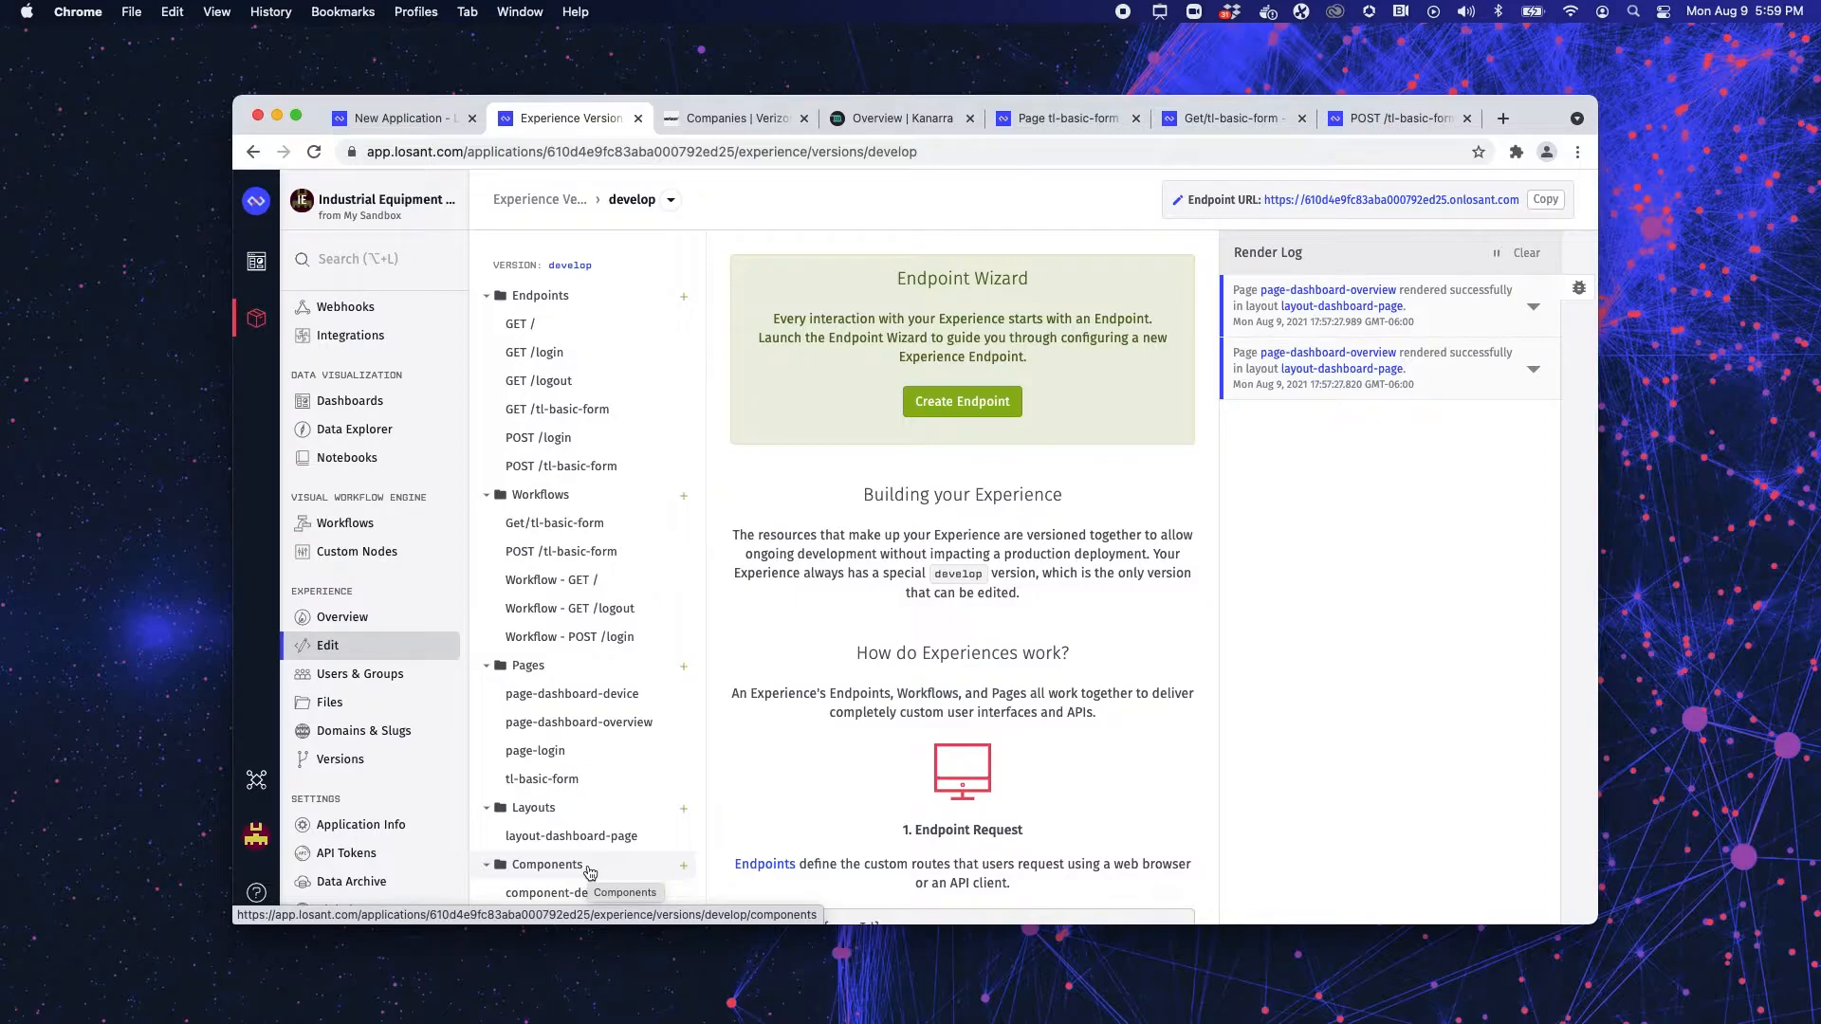
mouse_move(358, 674)
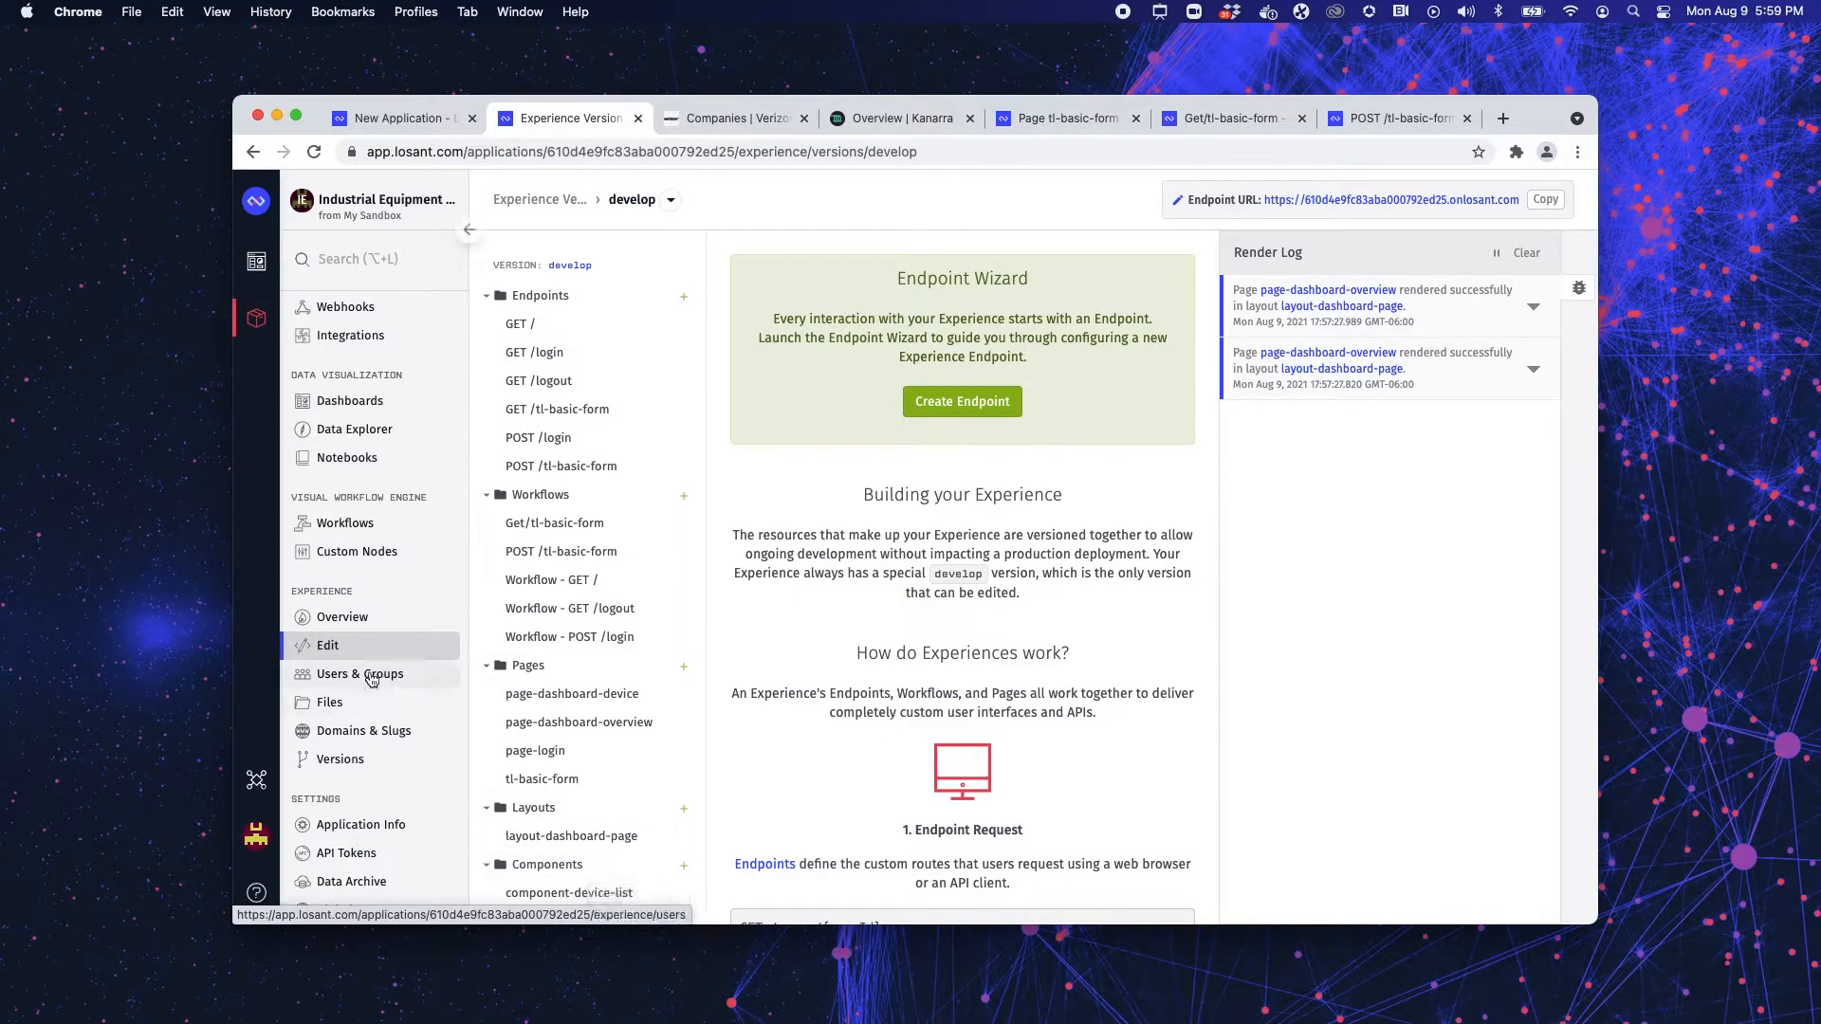
- View the experience Users & Groups, then the application's Files page
click(360, 674)
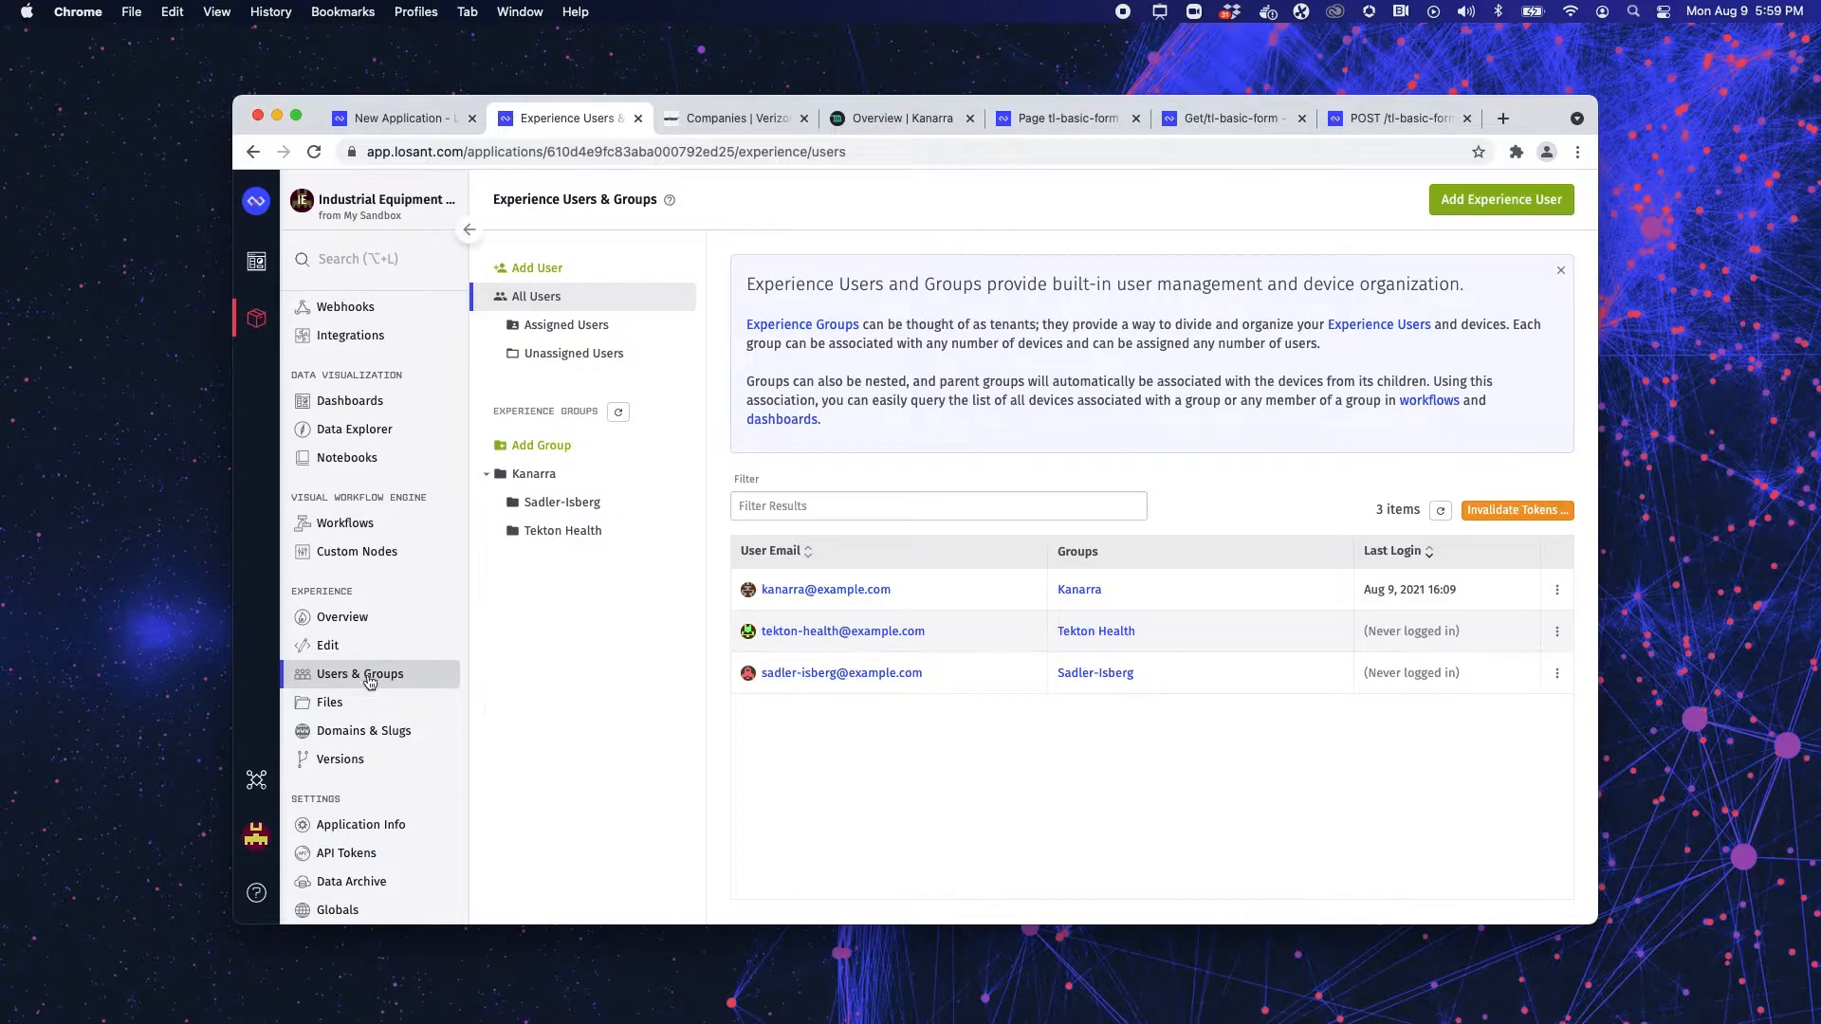
click(328, 702)
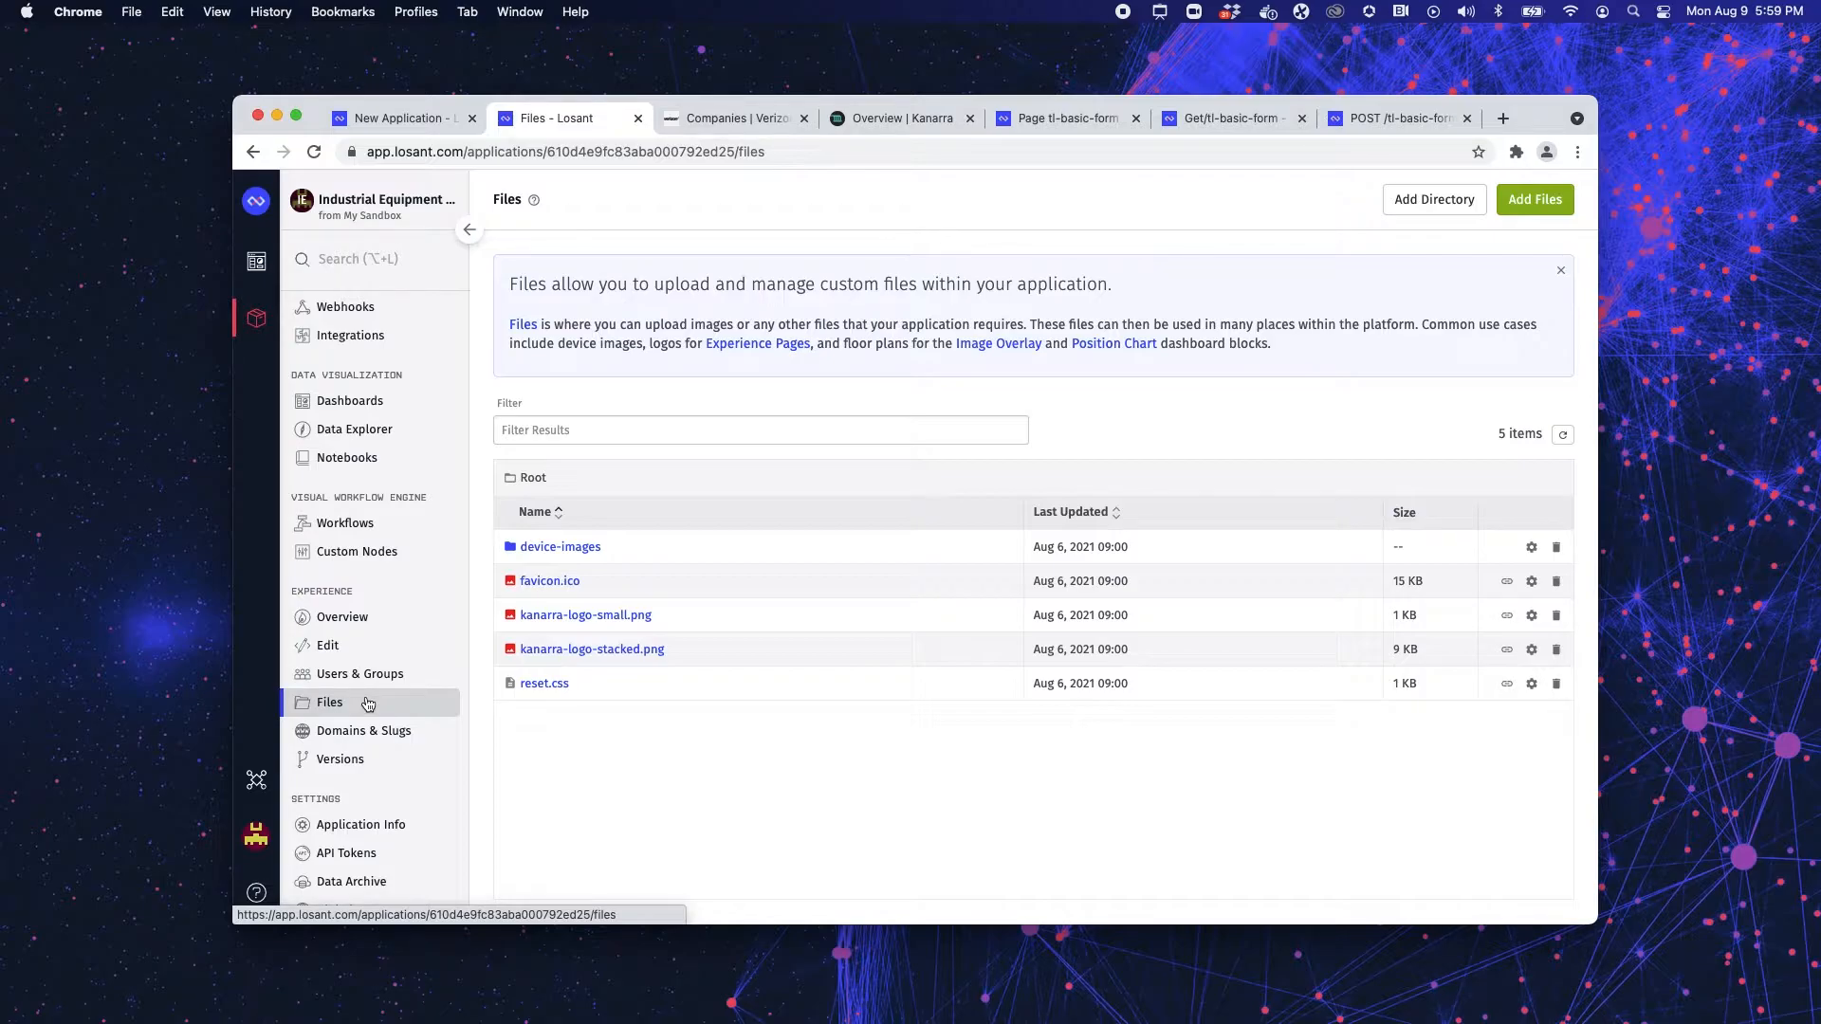
mouse_move(363, 730)
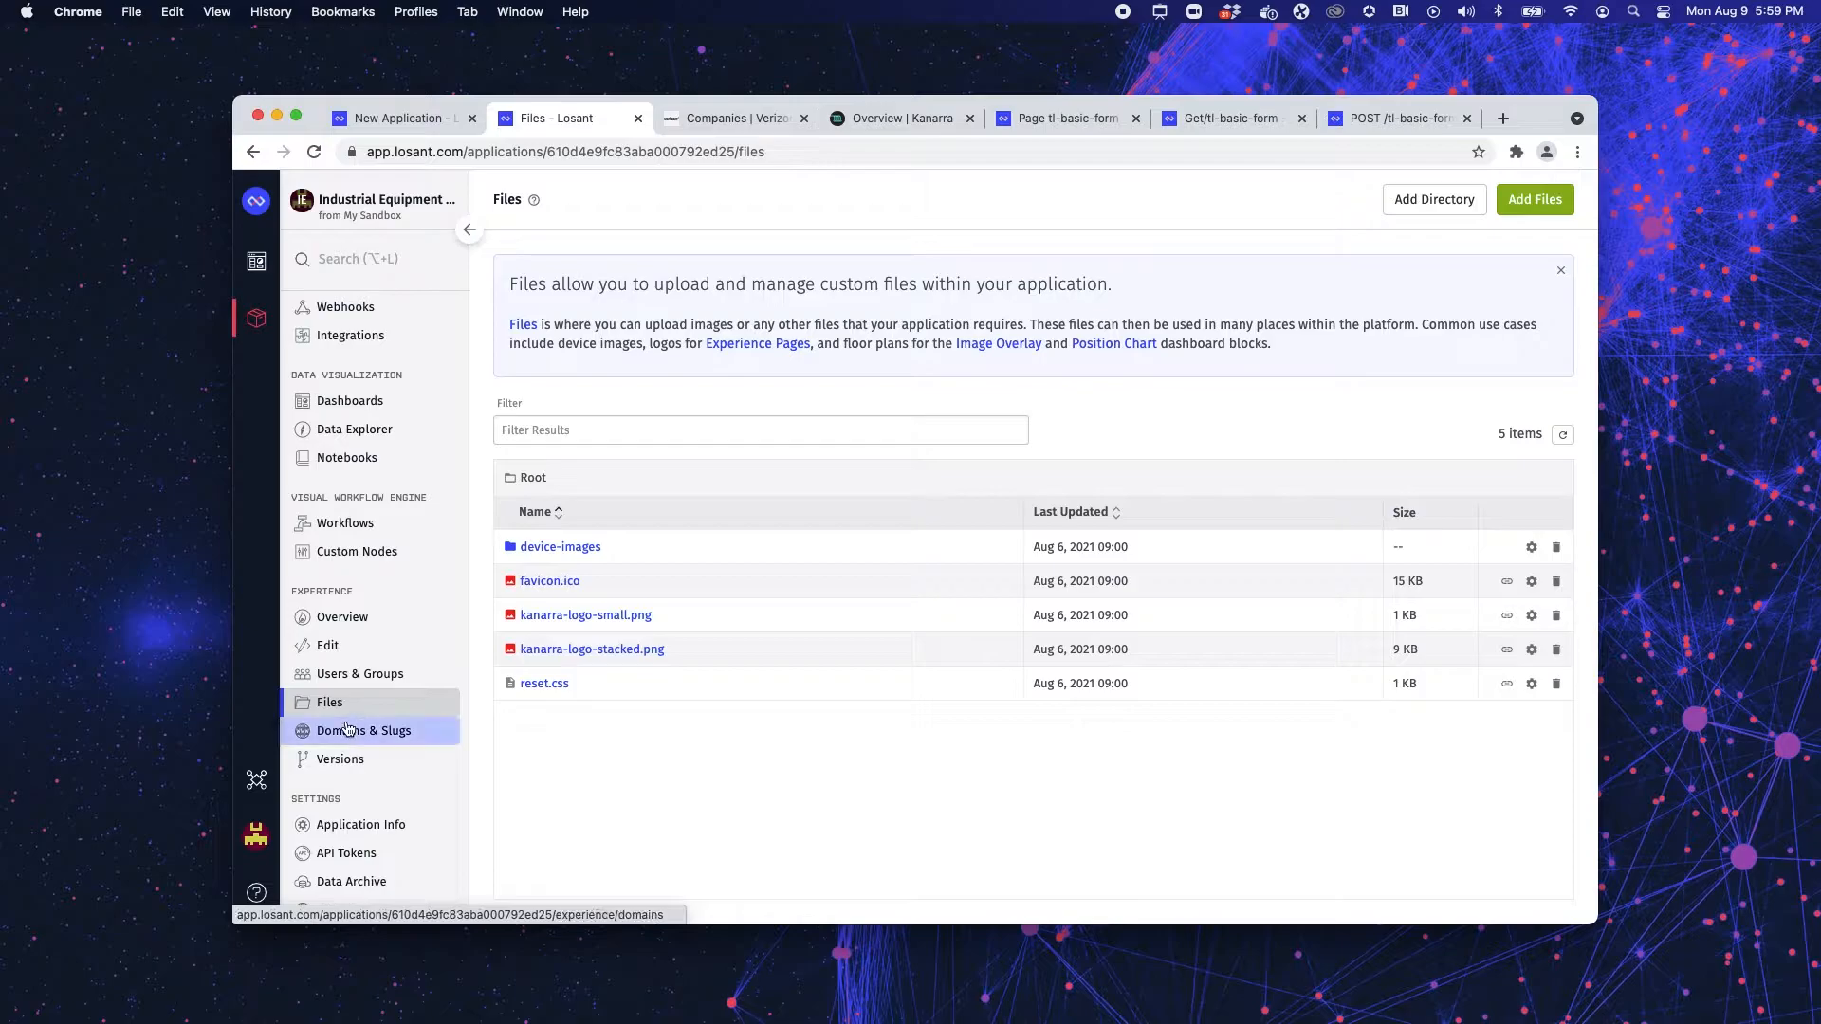
- View the experience Domains & Slugs, then its Versions page with the develop version
click(364, 730)
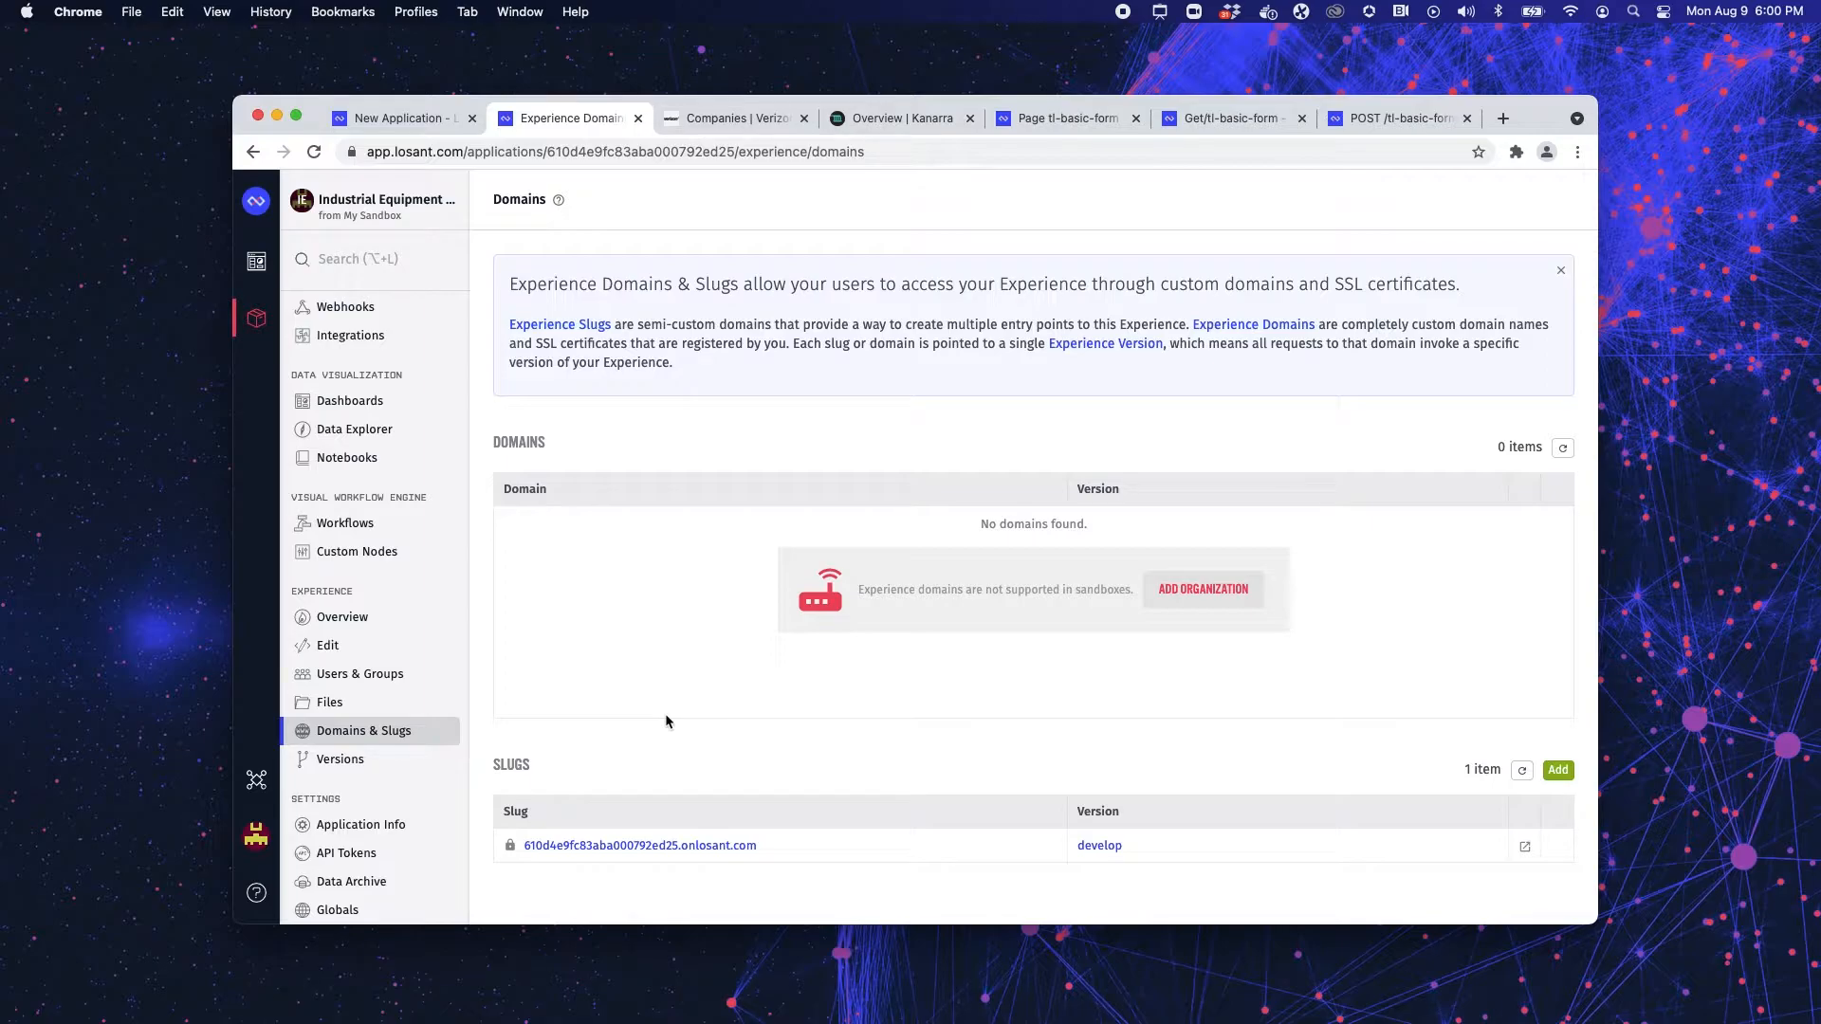
mouse_move(643, 723)
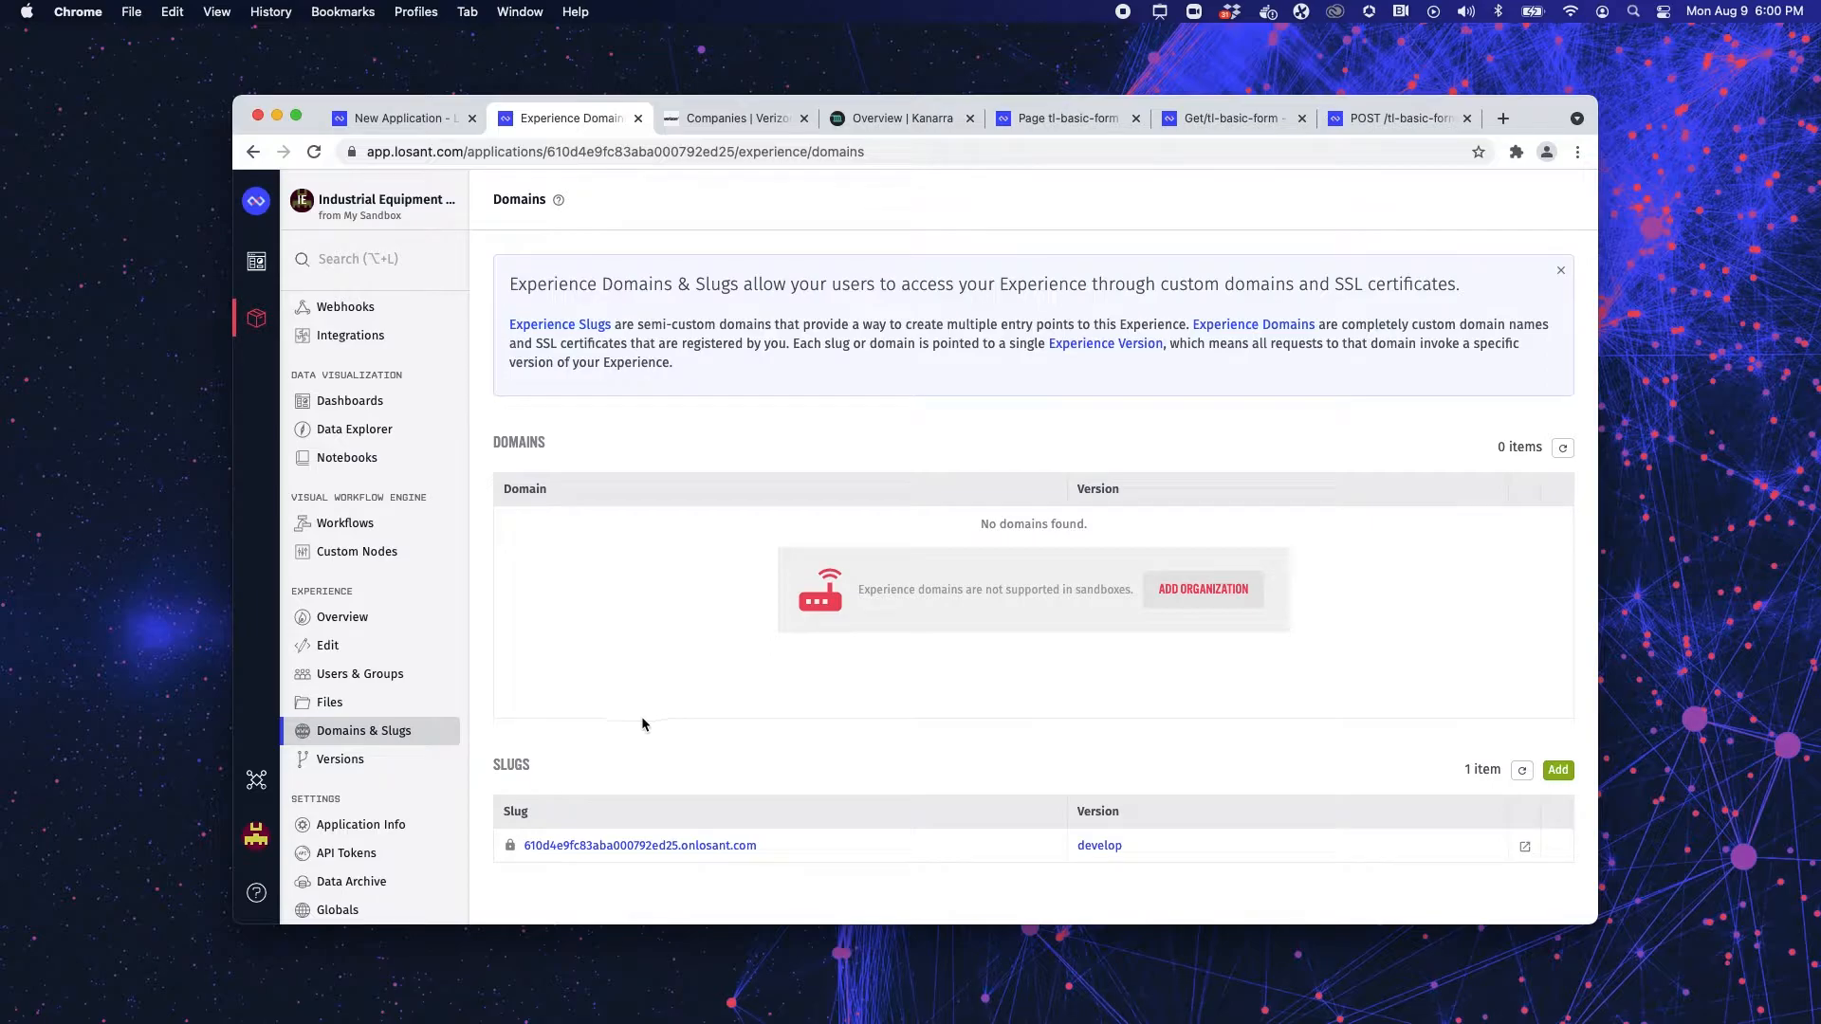
click(340, 759)
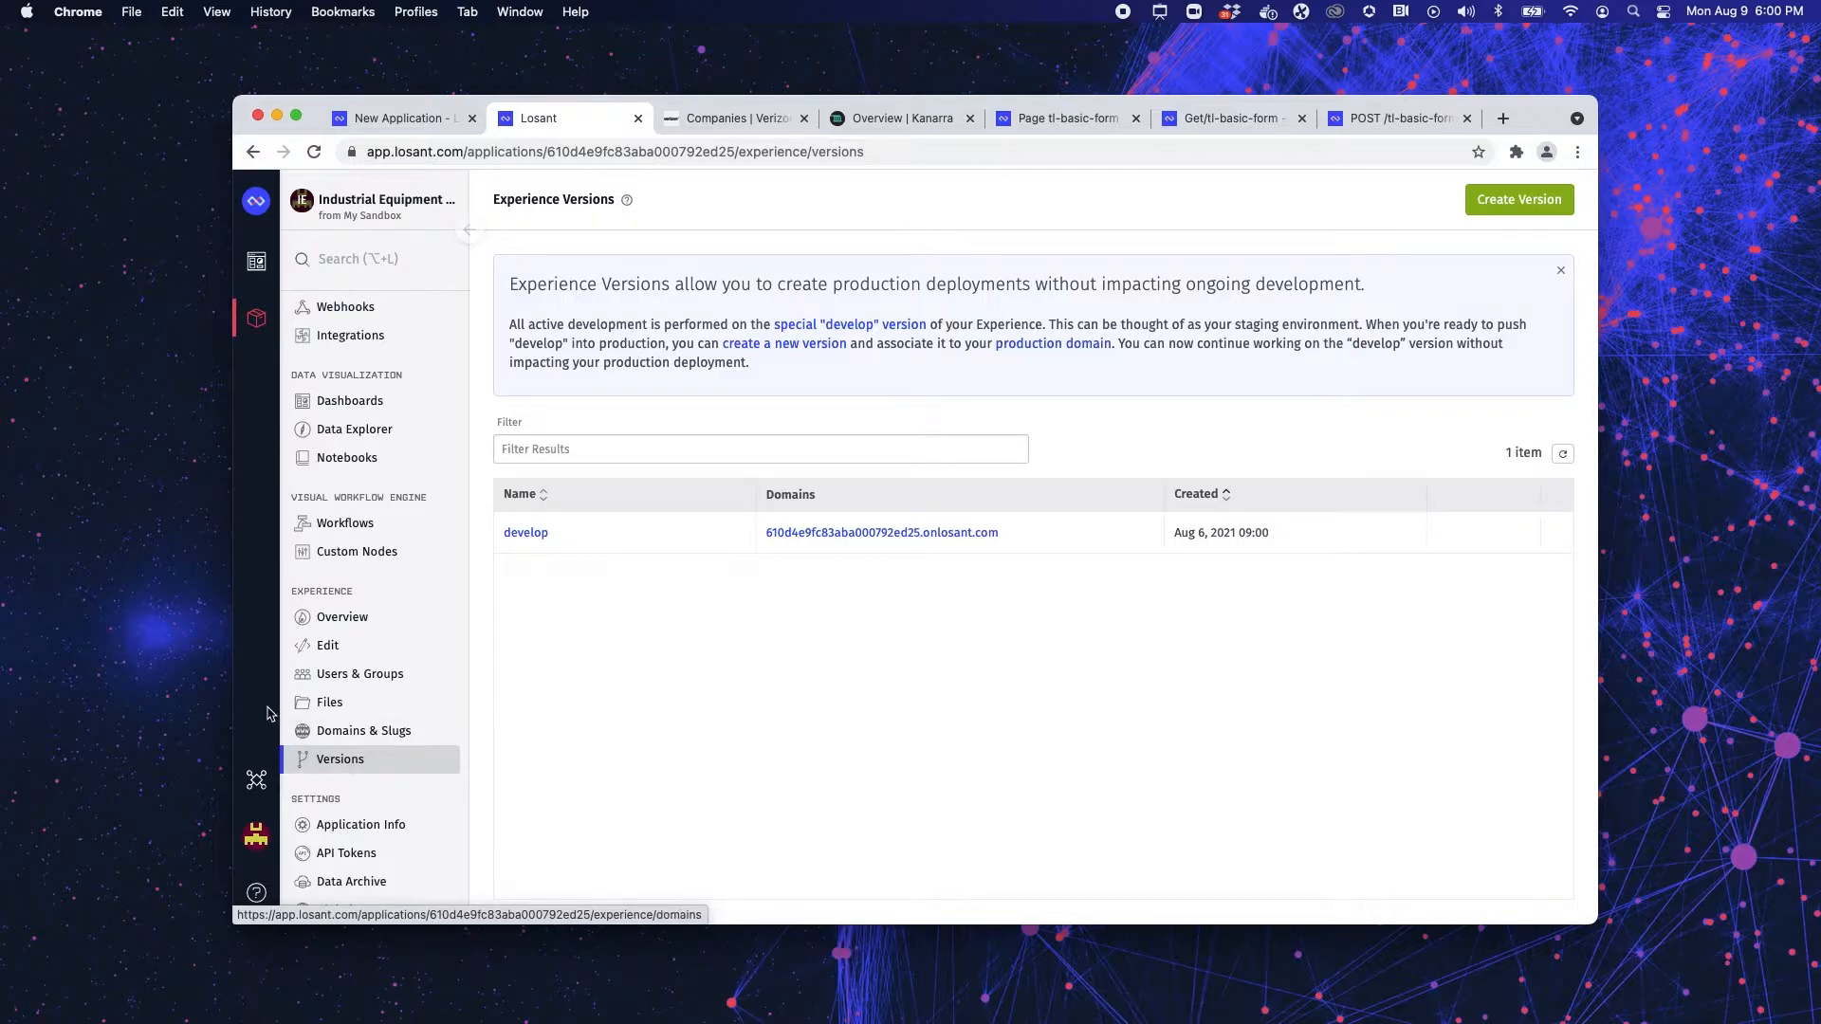
- Return to the Experience Overview, then switch to the Verizon companies demo tab
click(342, 617)
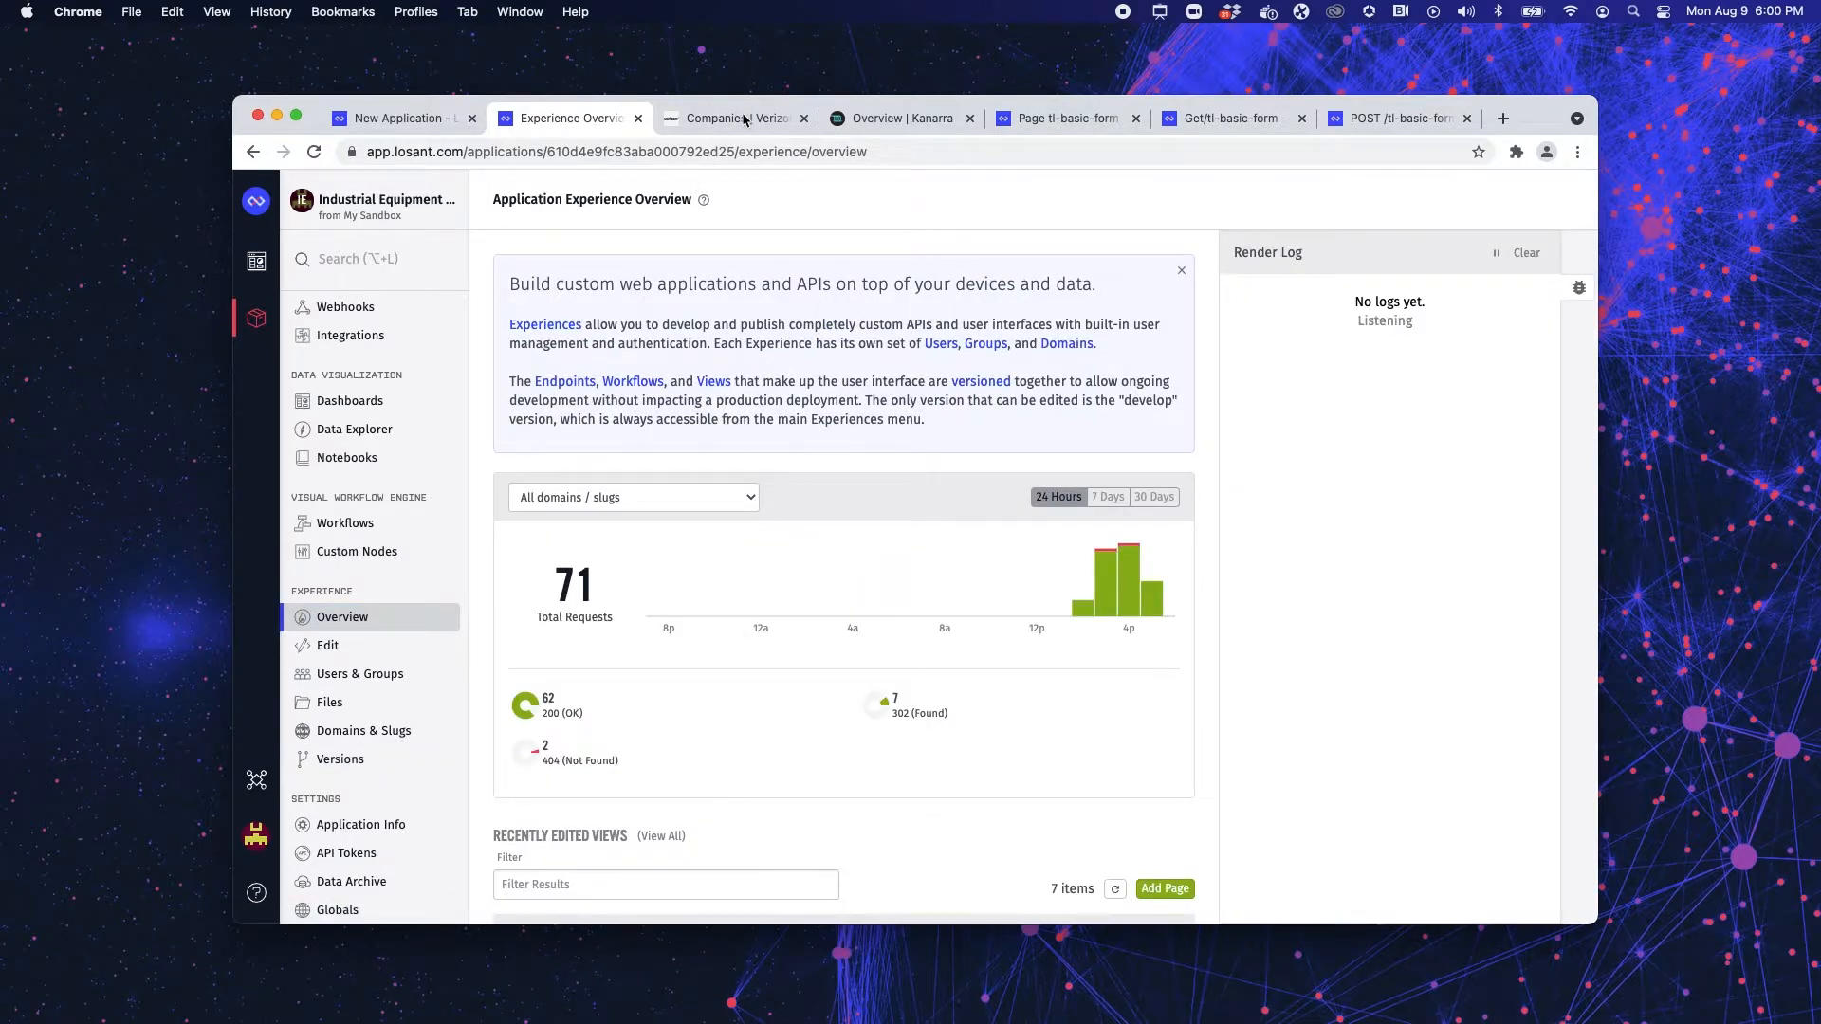
click(734, 118)
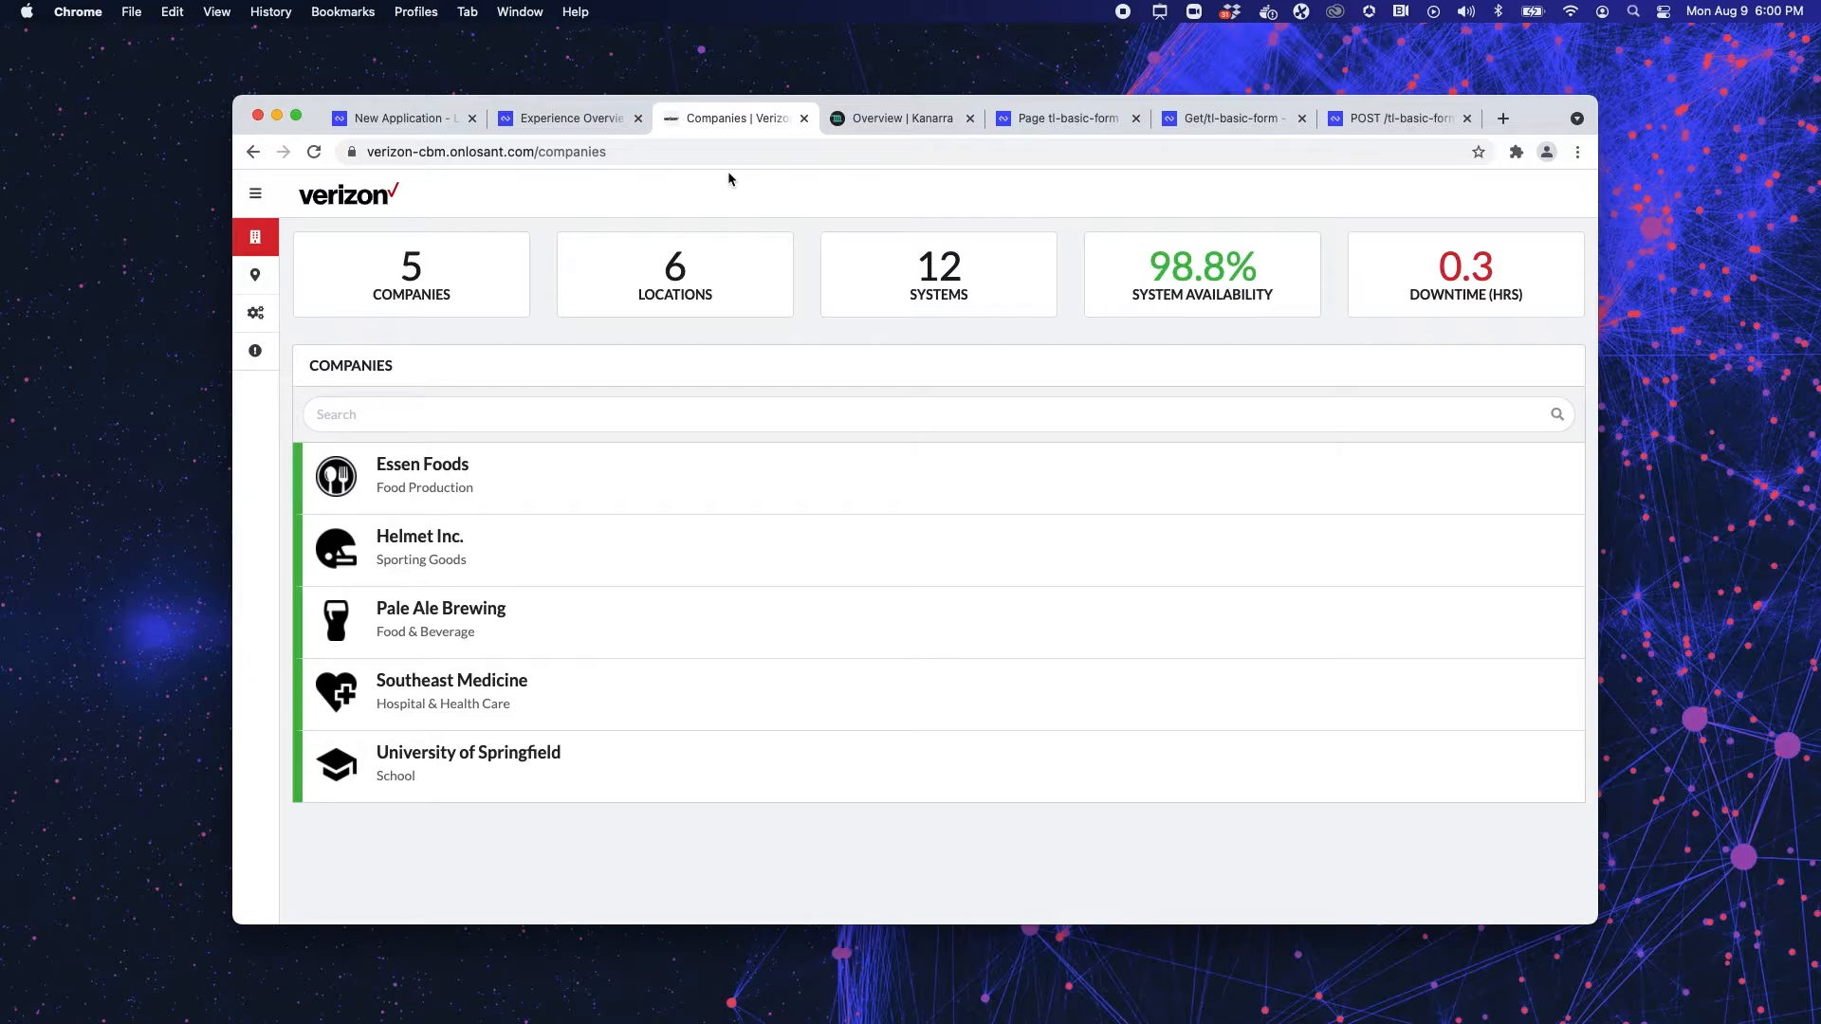
mouse_move(541, 341)
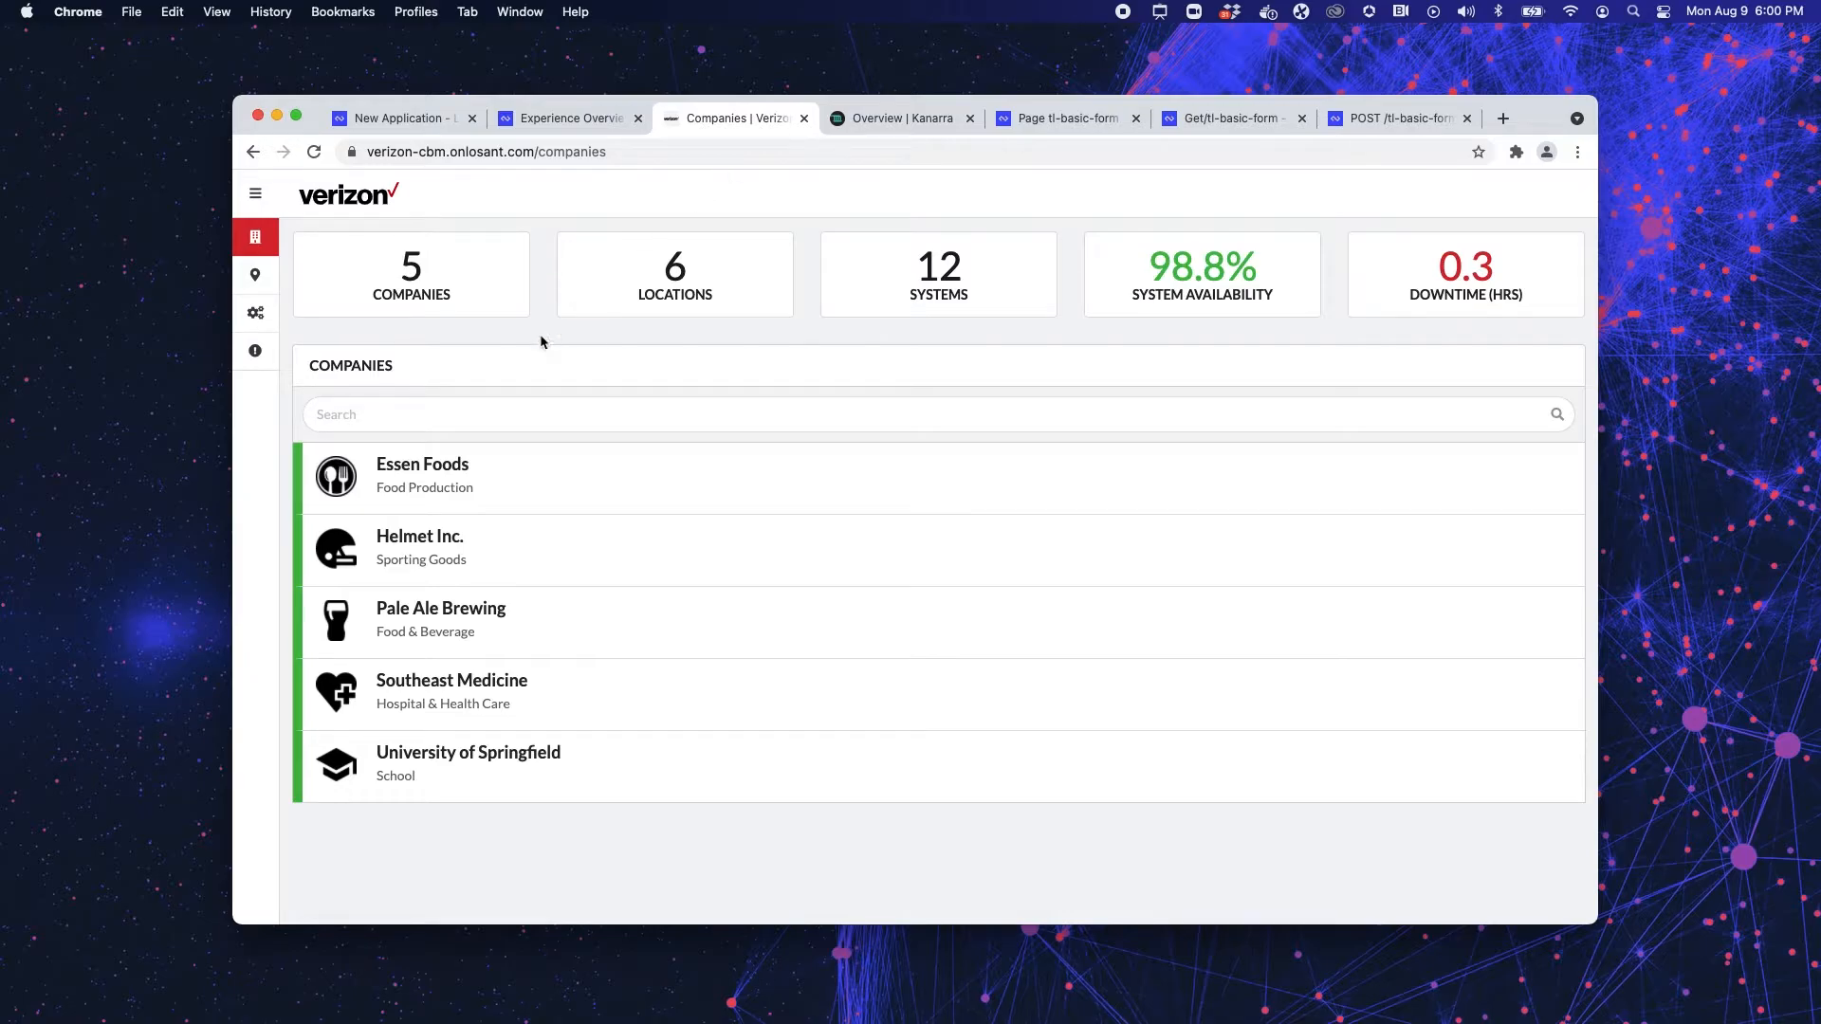
mouse_move(421, 463)
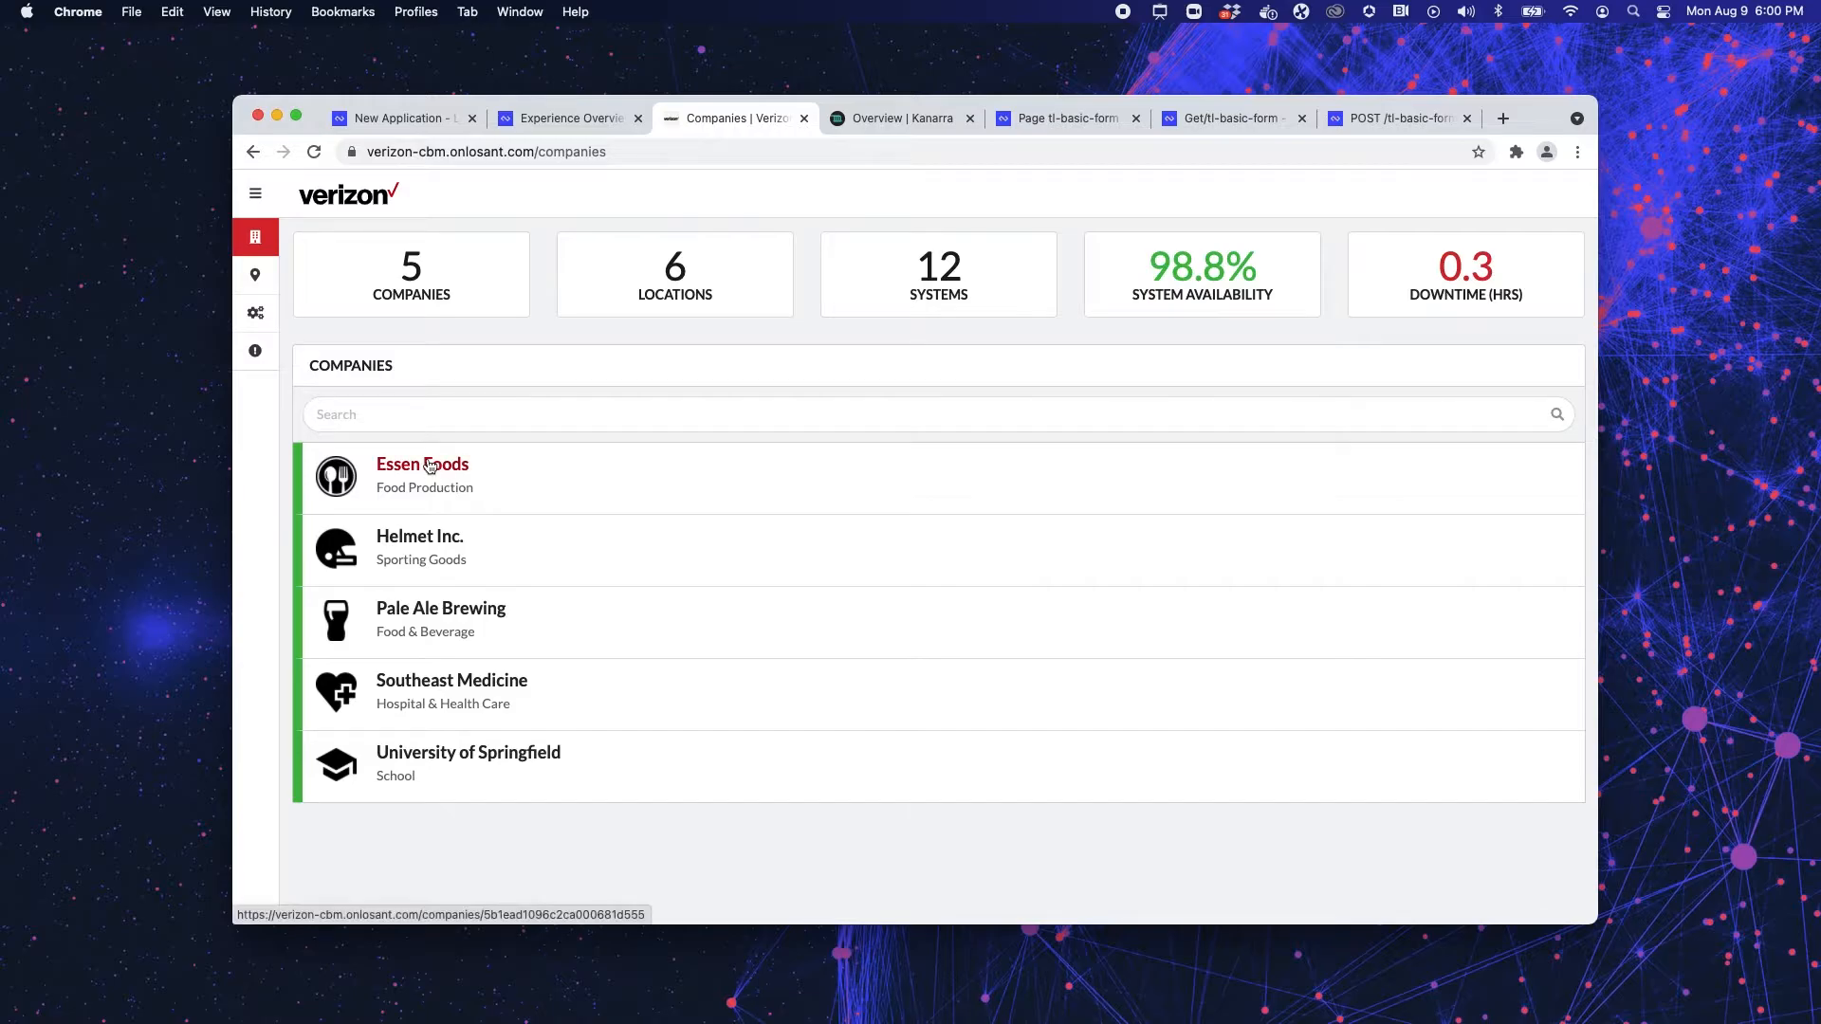
- Open the Essen Foods company to see its Florida Warehouse and Logistics America locations
click(423, 463)
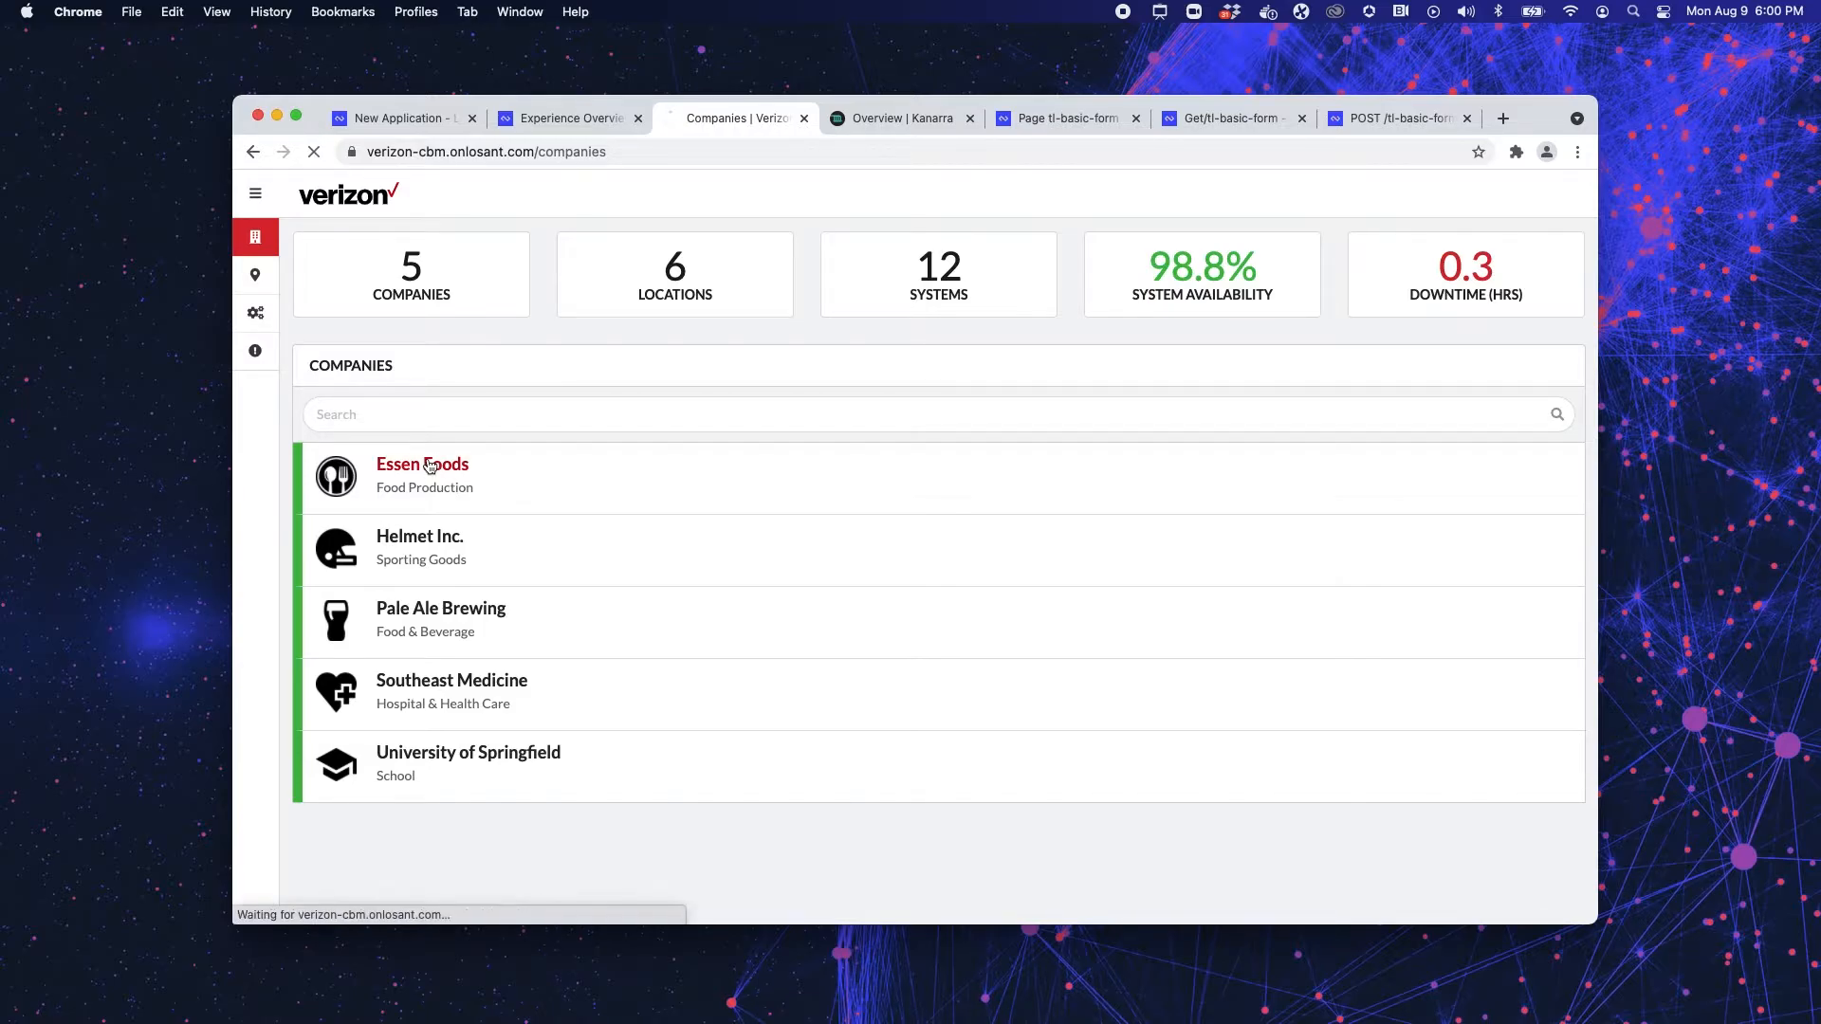
click(421, 463)
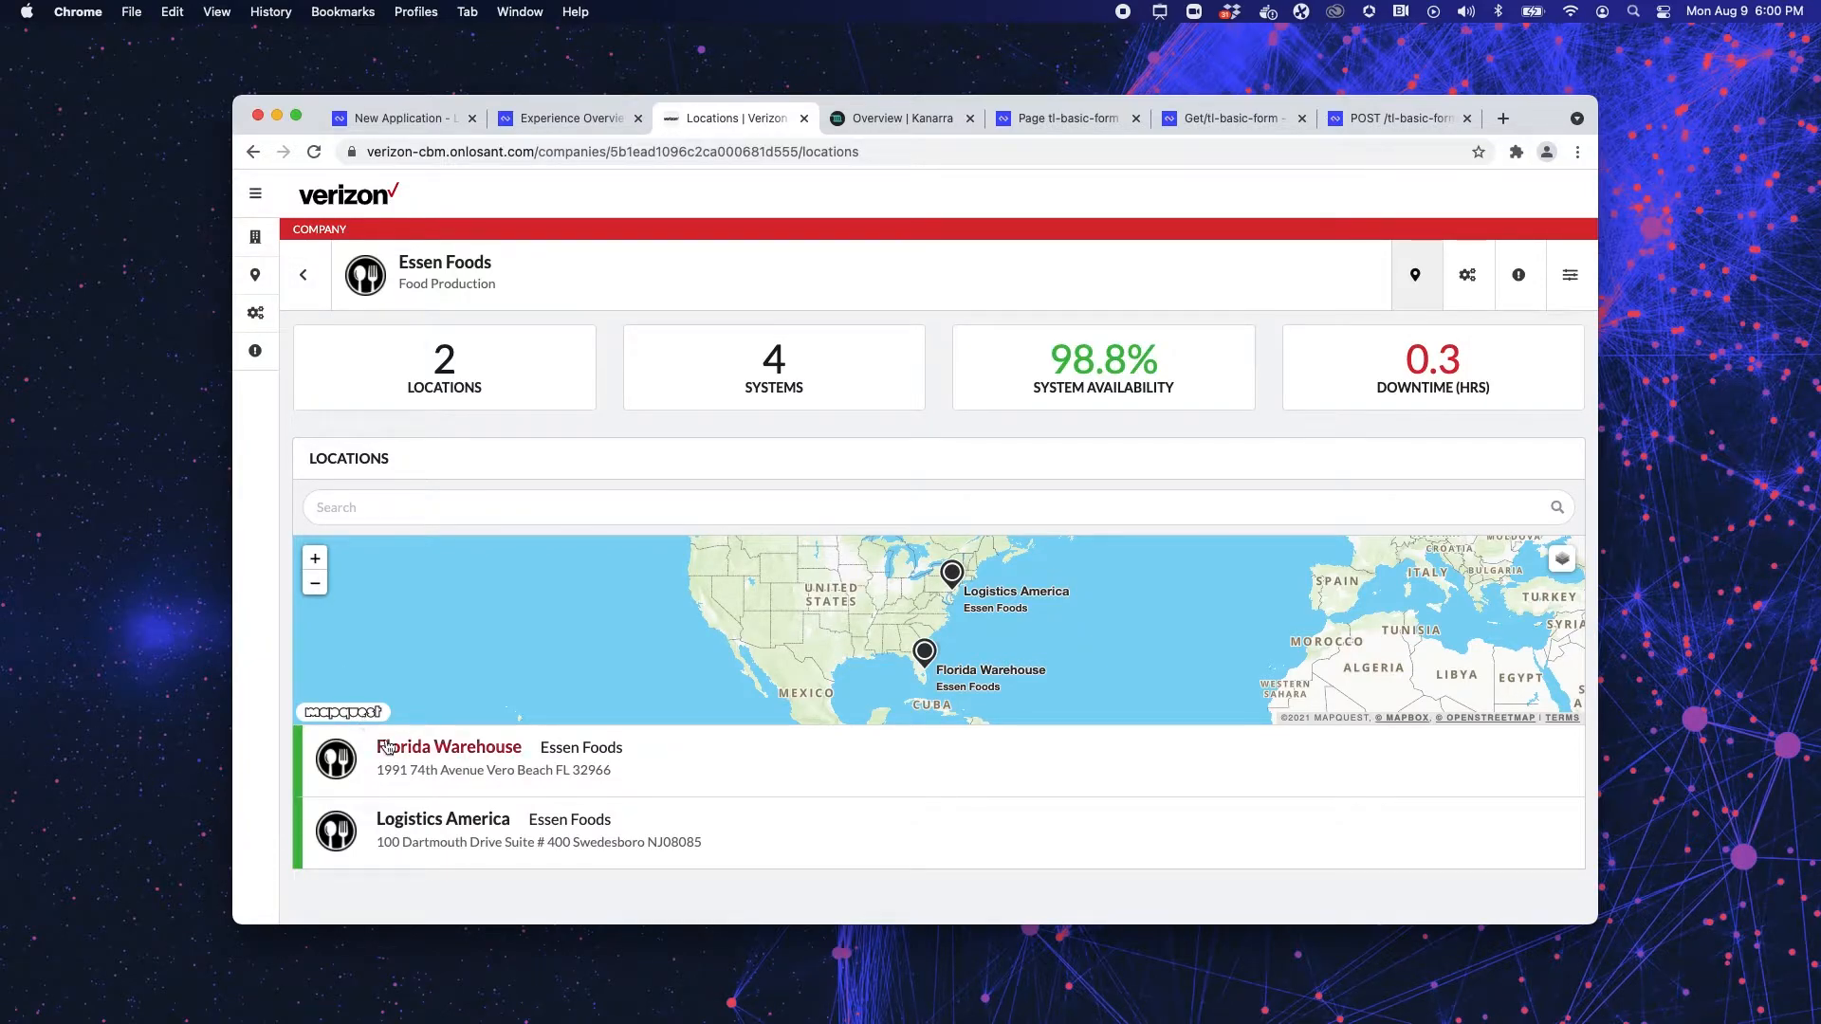
mouse_move(973, 395)
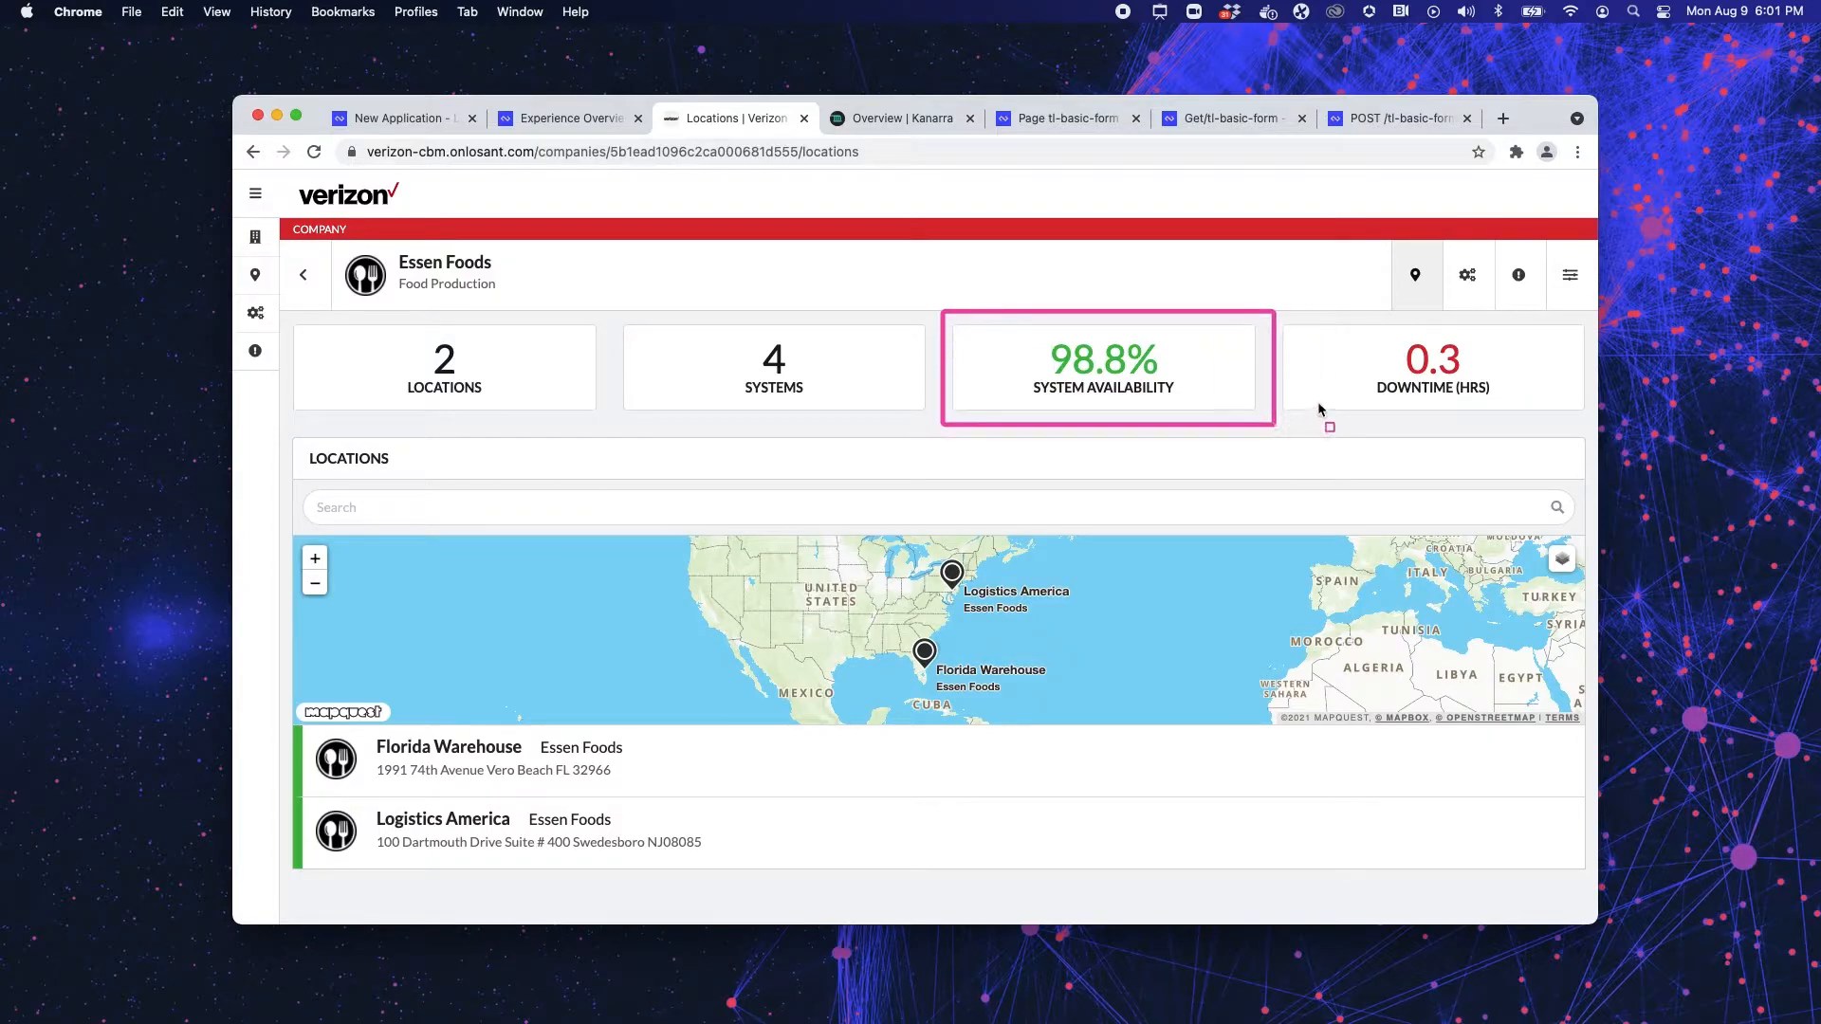
mouse_move(744, 742)
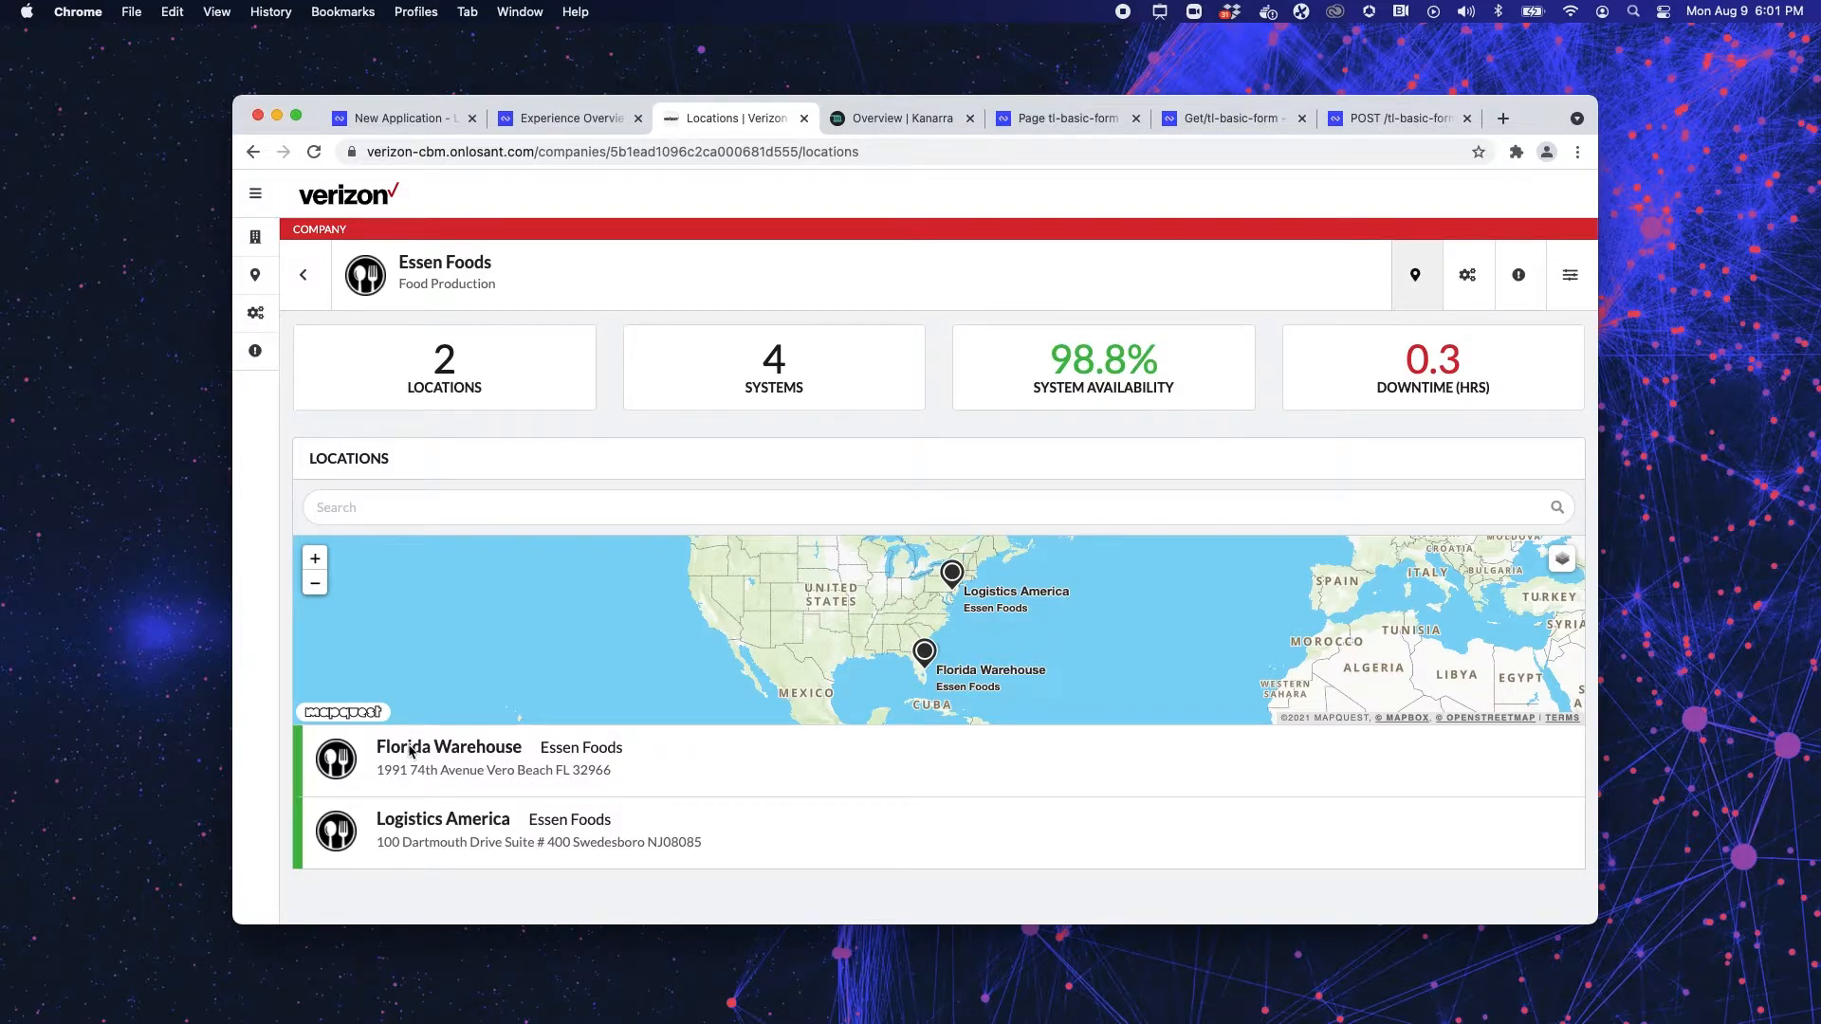
mouse_move(430, 694)
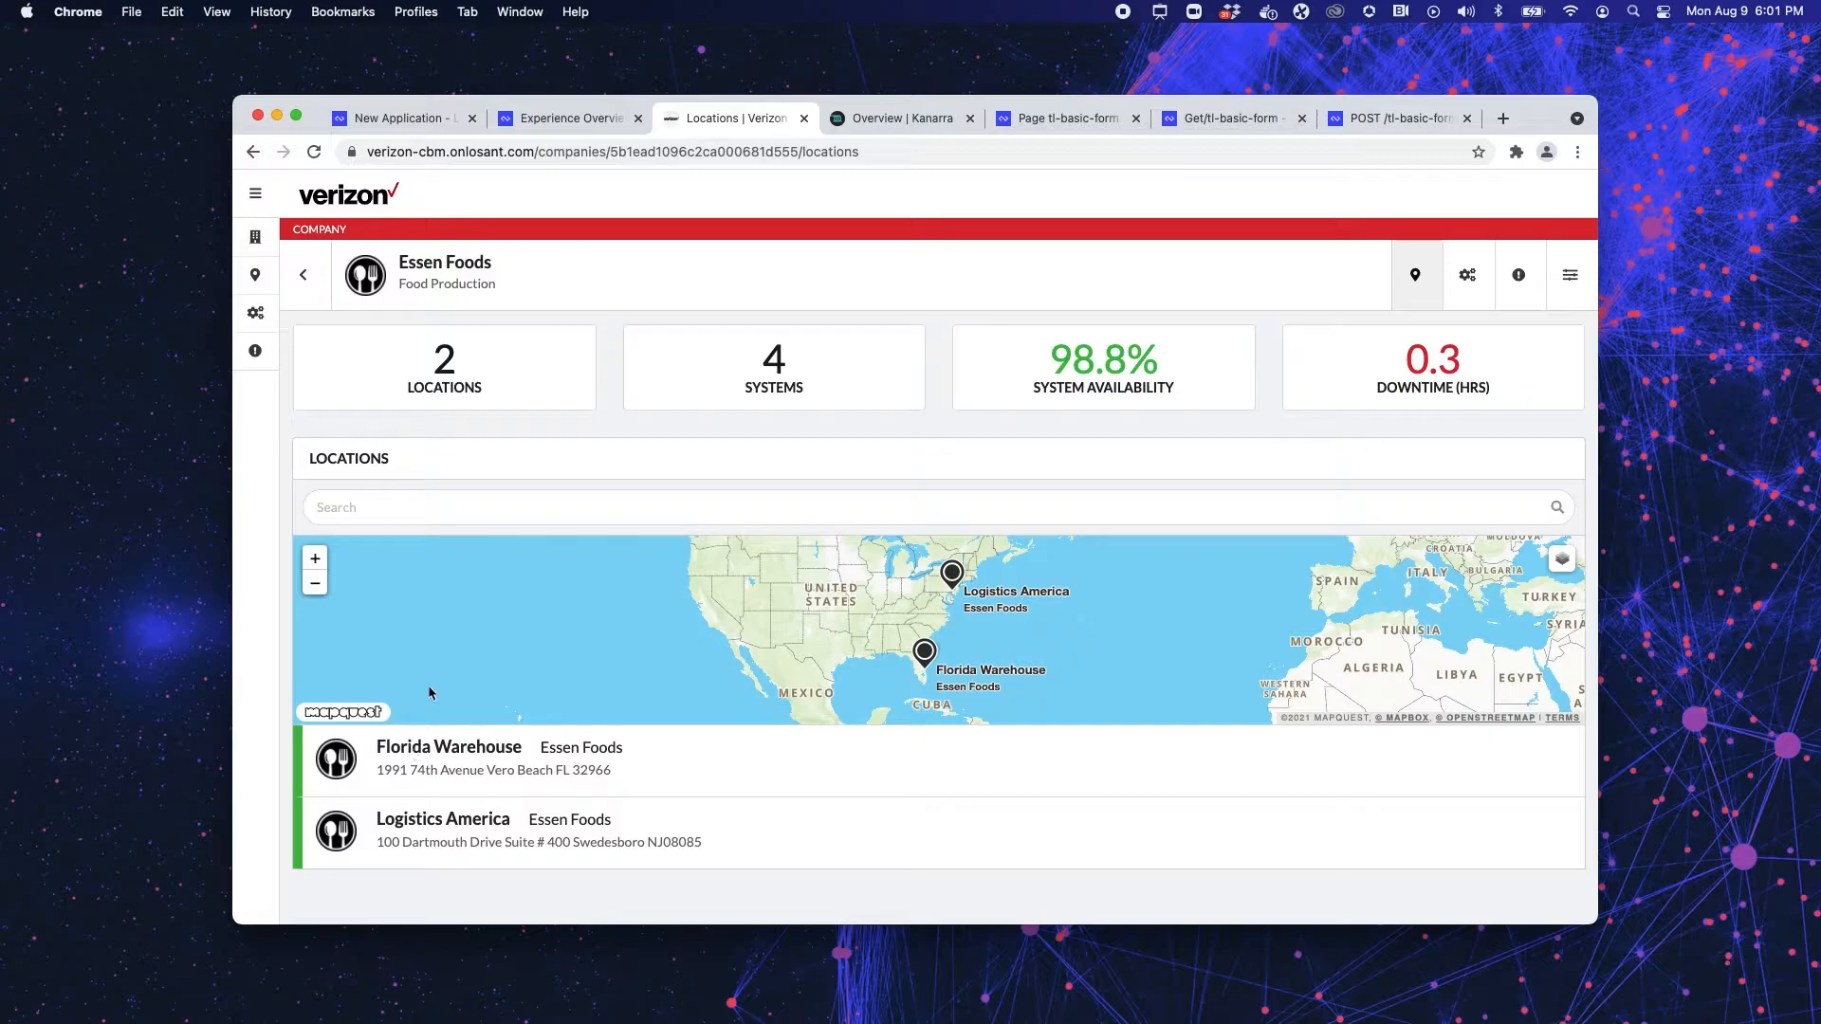
mouse_move(448, 573)
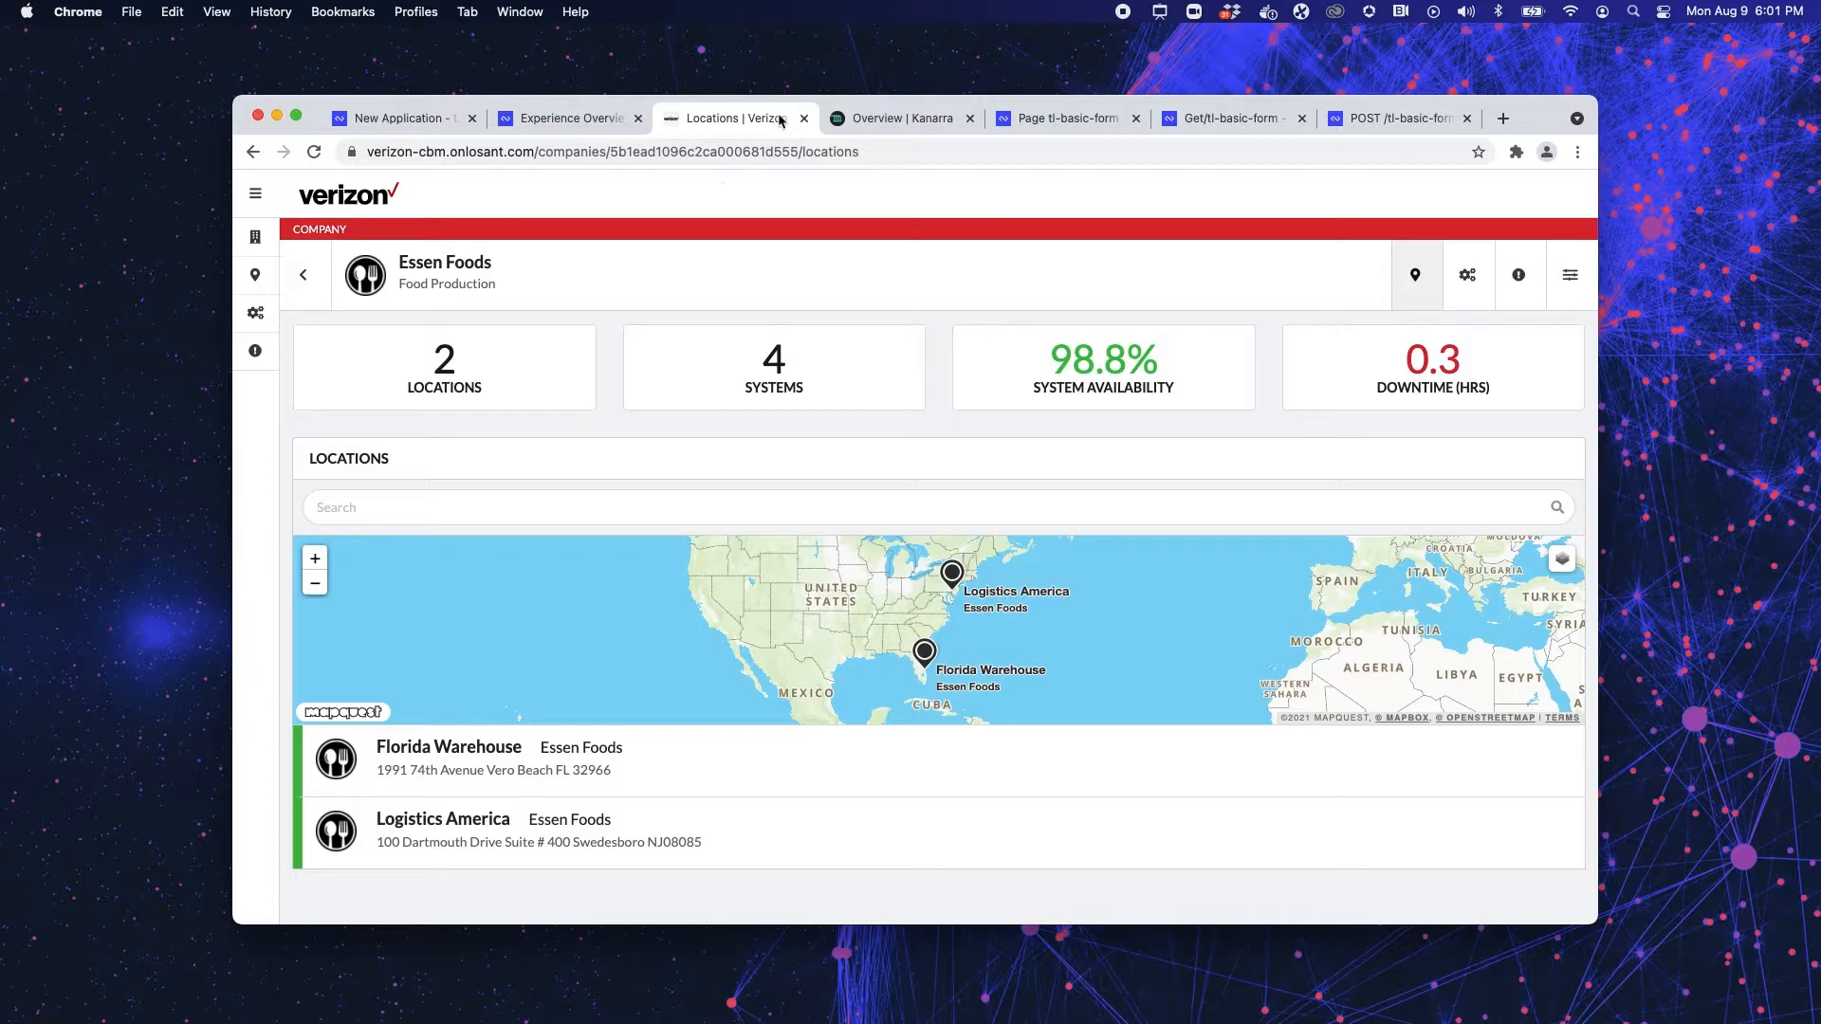
- Review the Kanarra overview's devices list, generators map and gauges
click(899, 118)
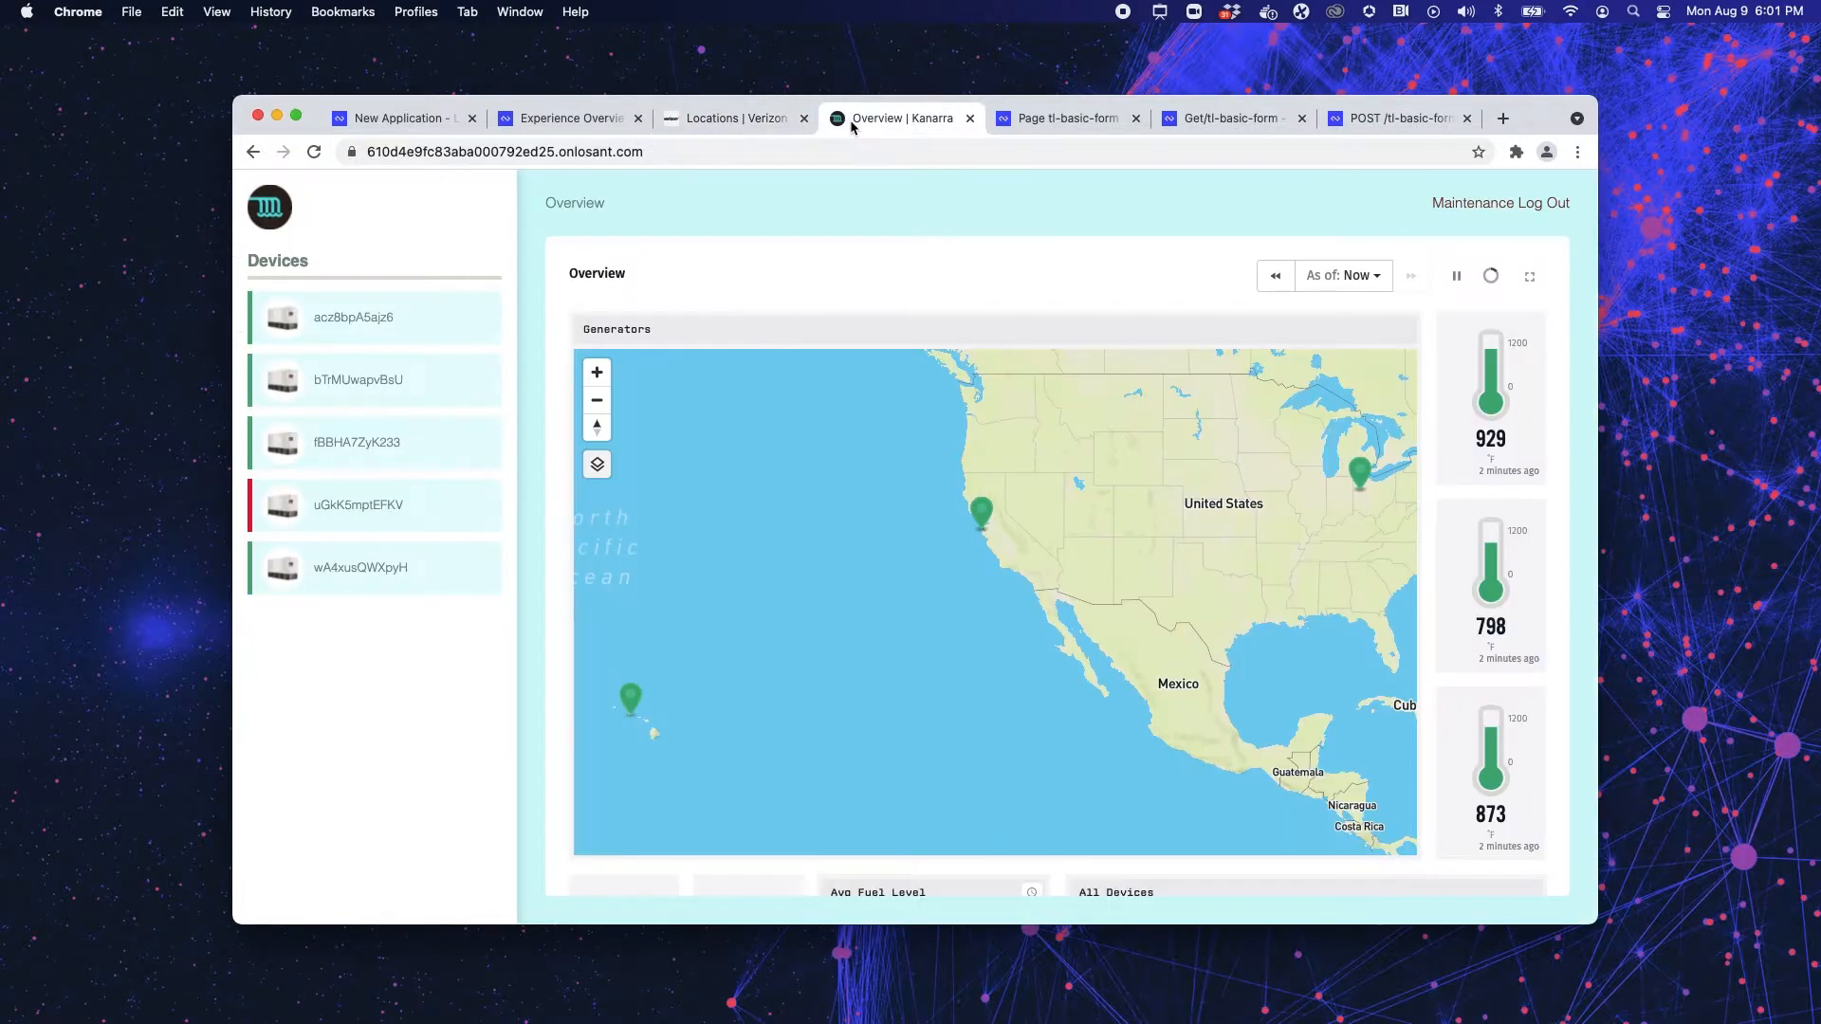
mouse_move(778, 182)
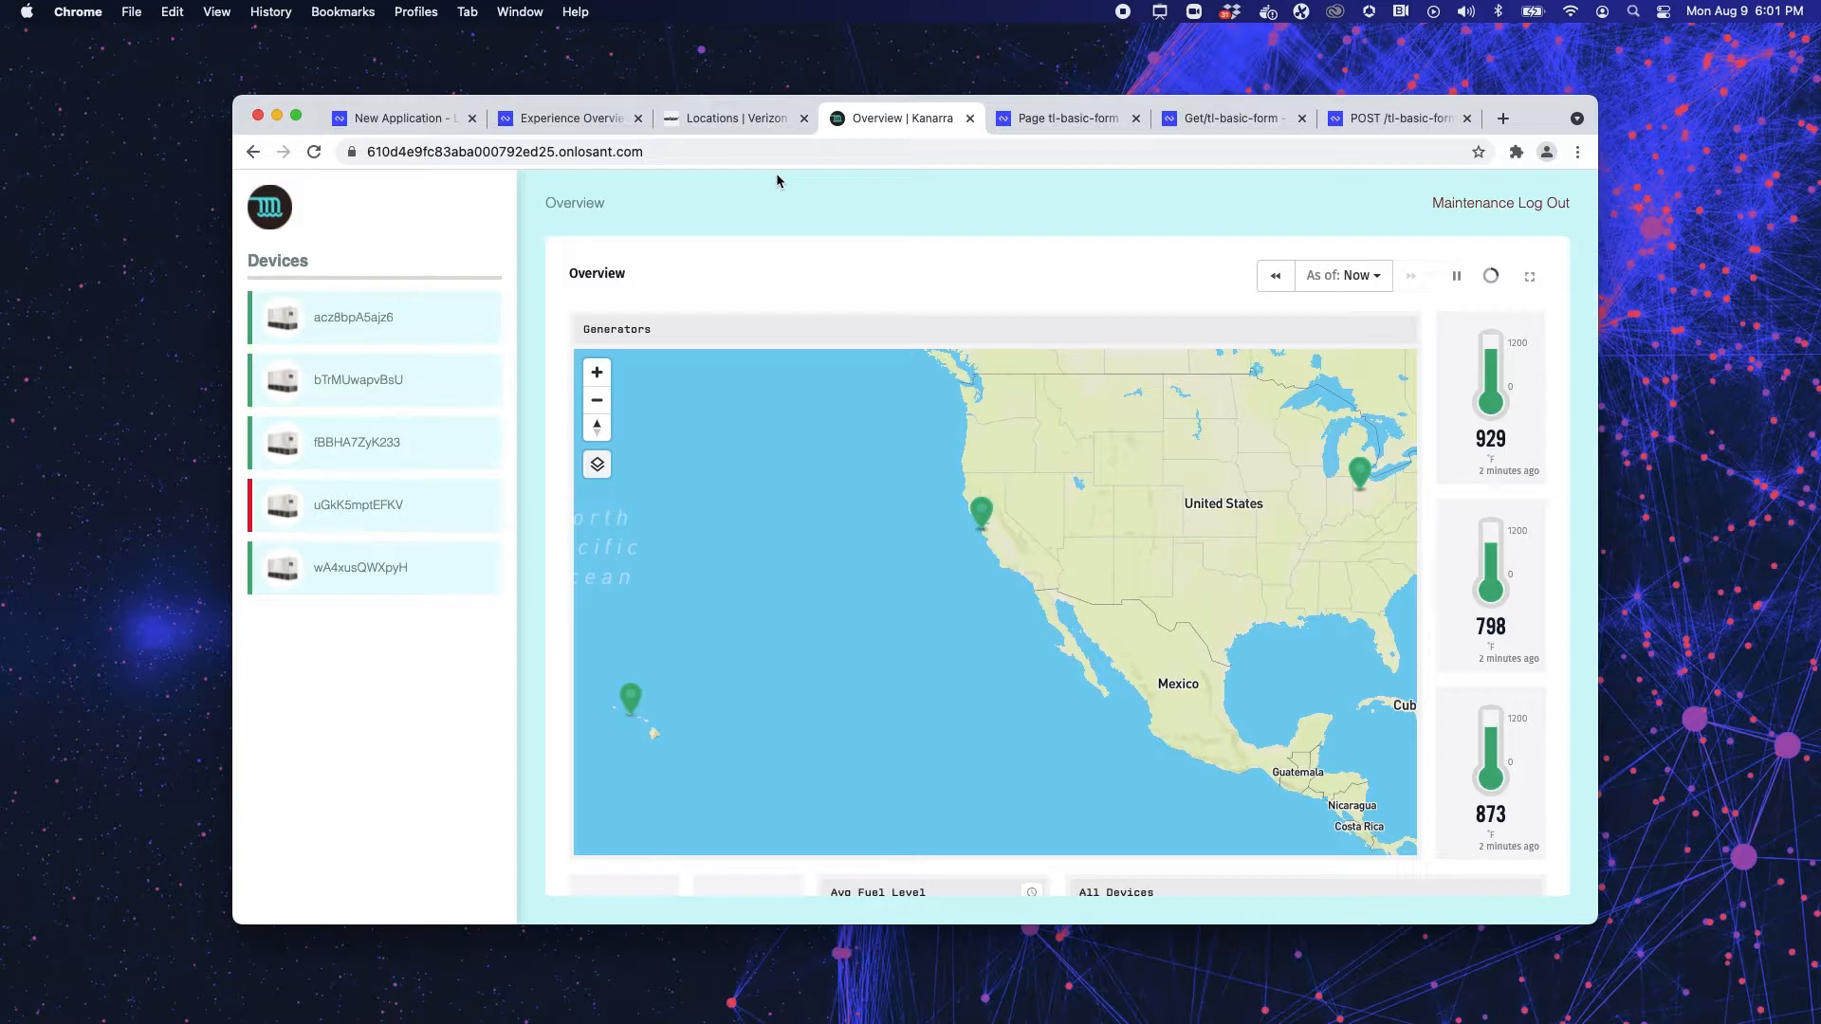
mouse_move(495, 235)
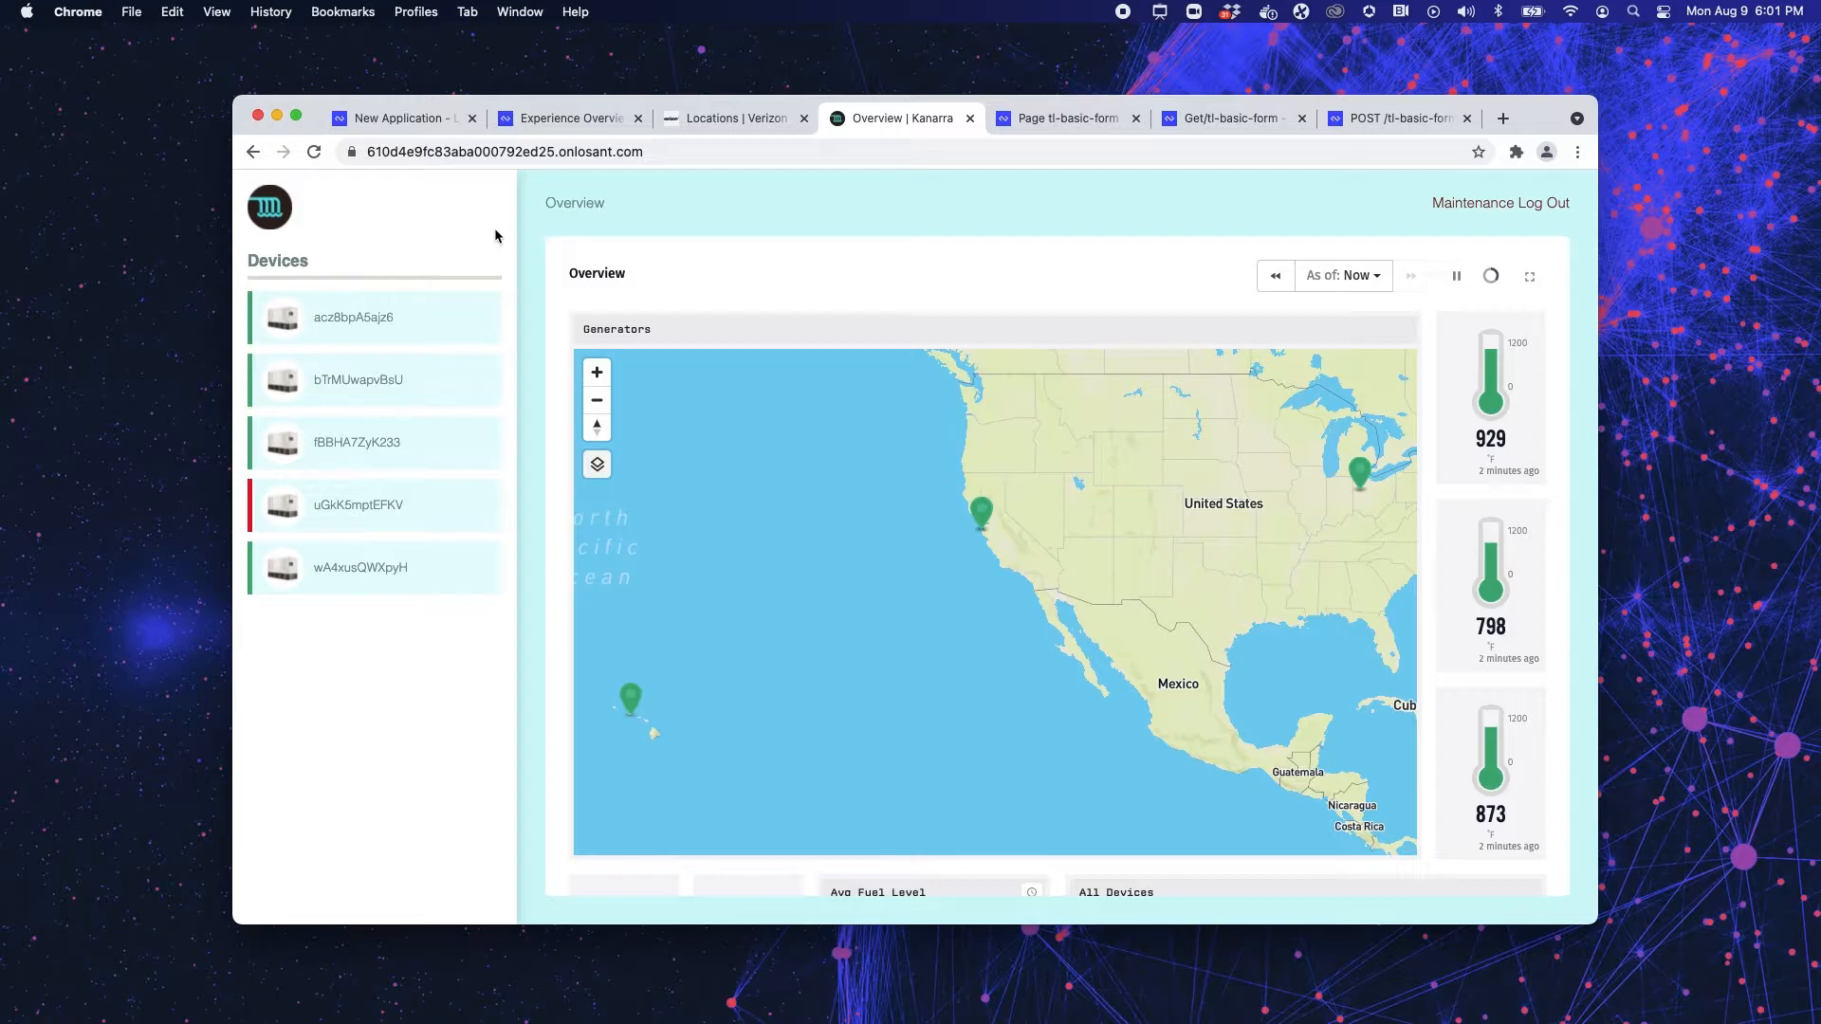
mouse_move(239, 186)
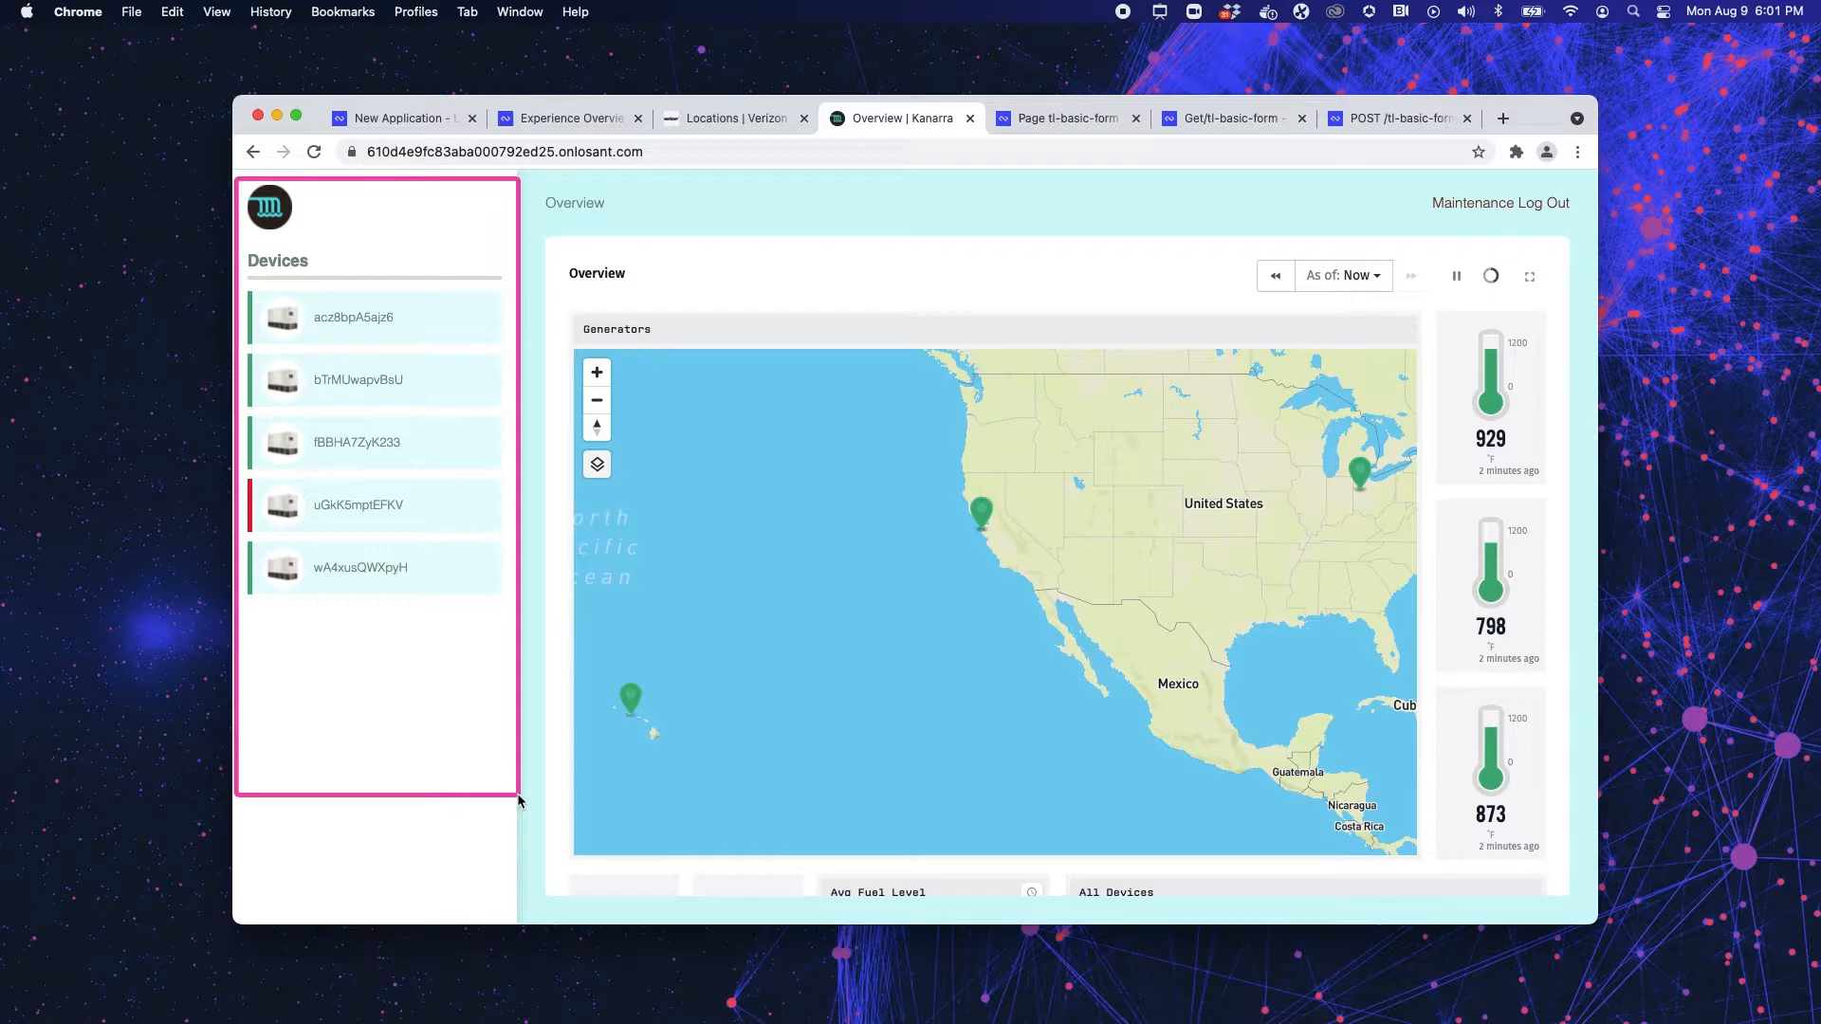
scroll(down, 3)
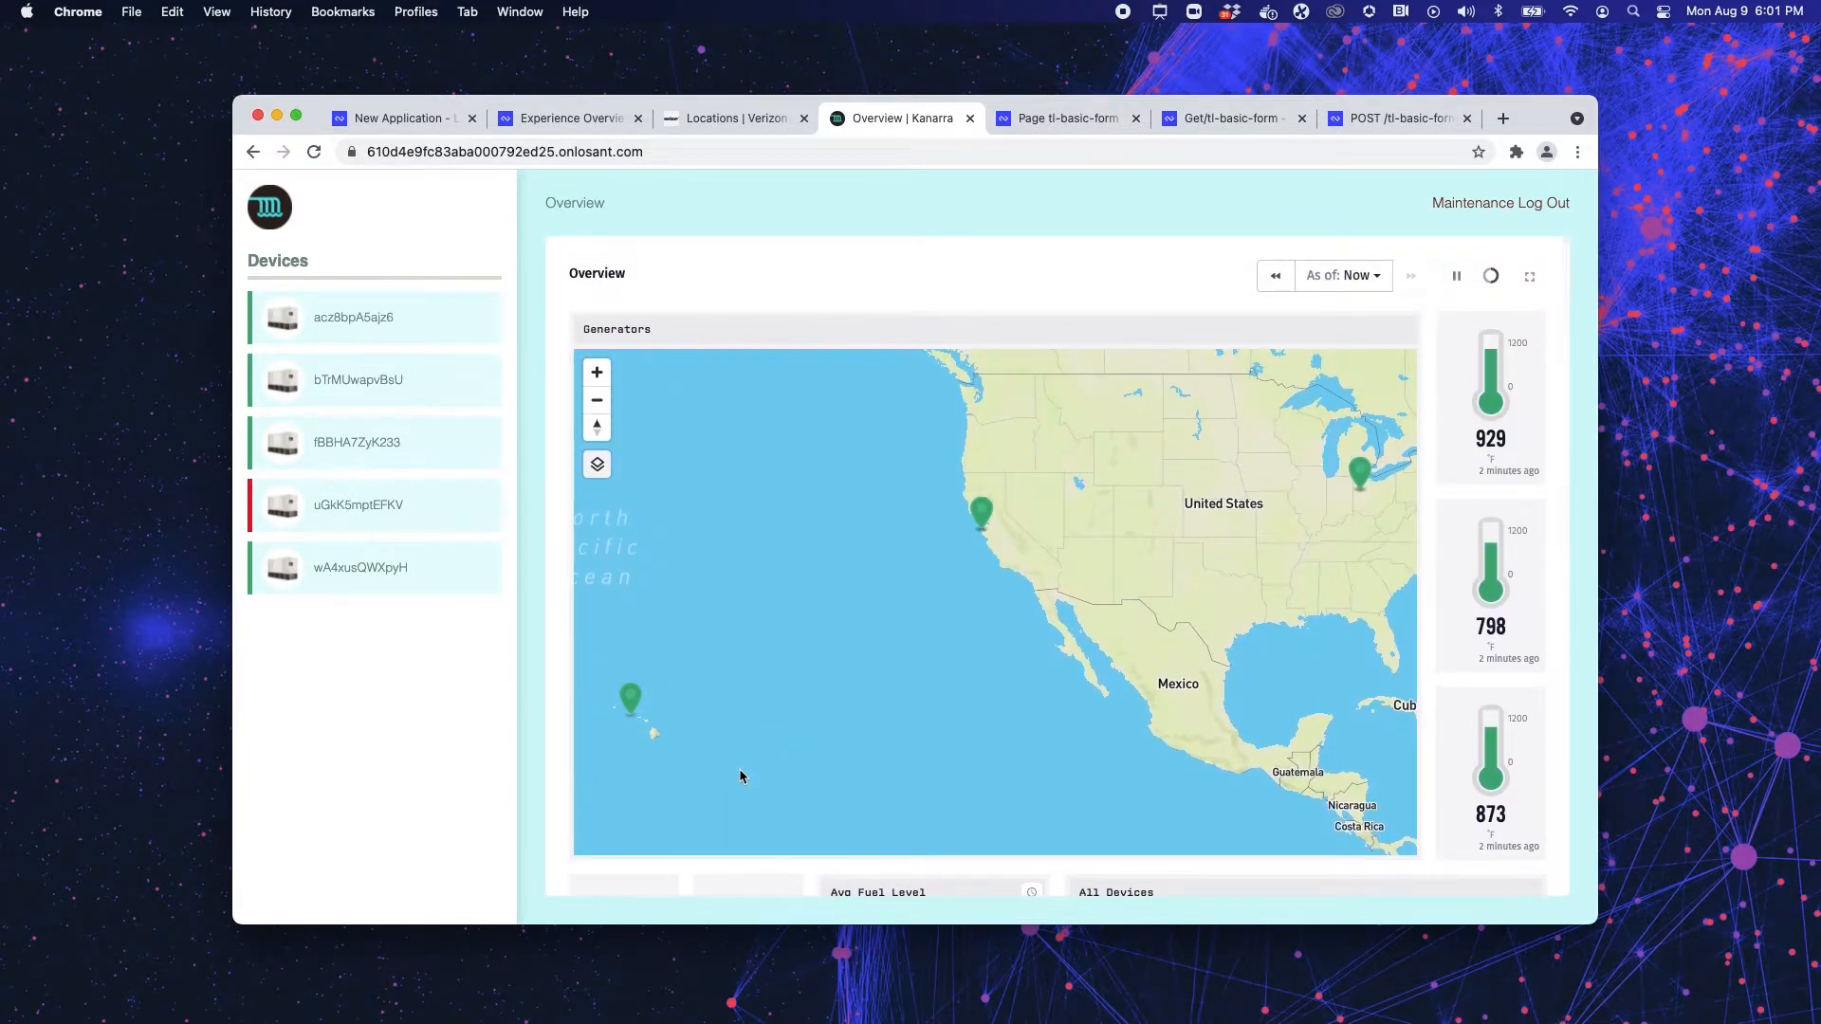
mouse_move(723, 708)
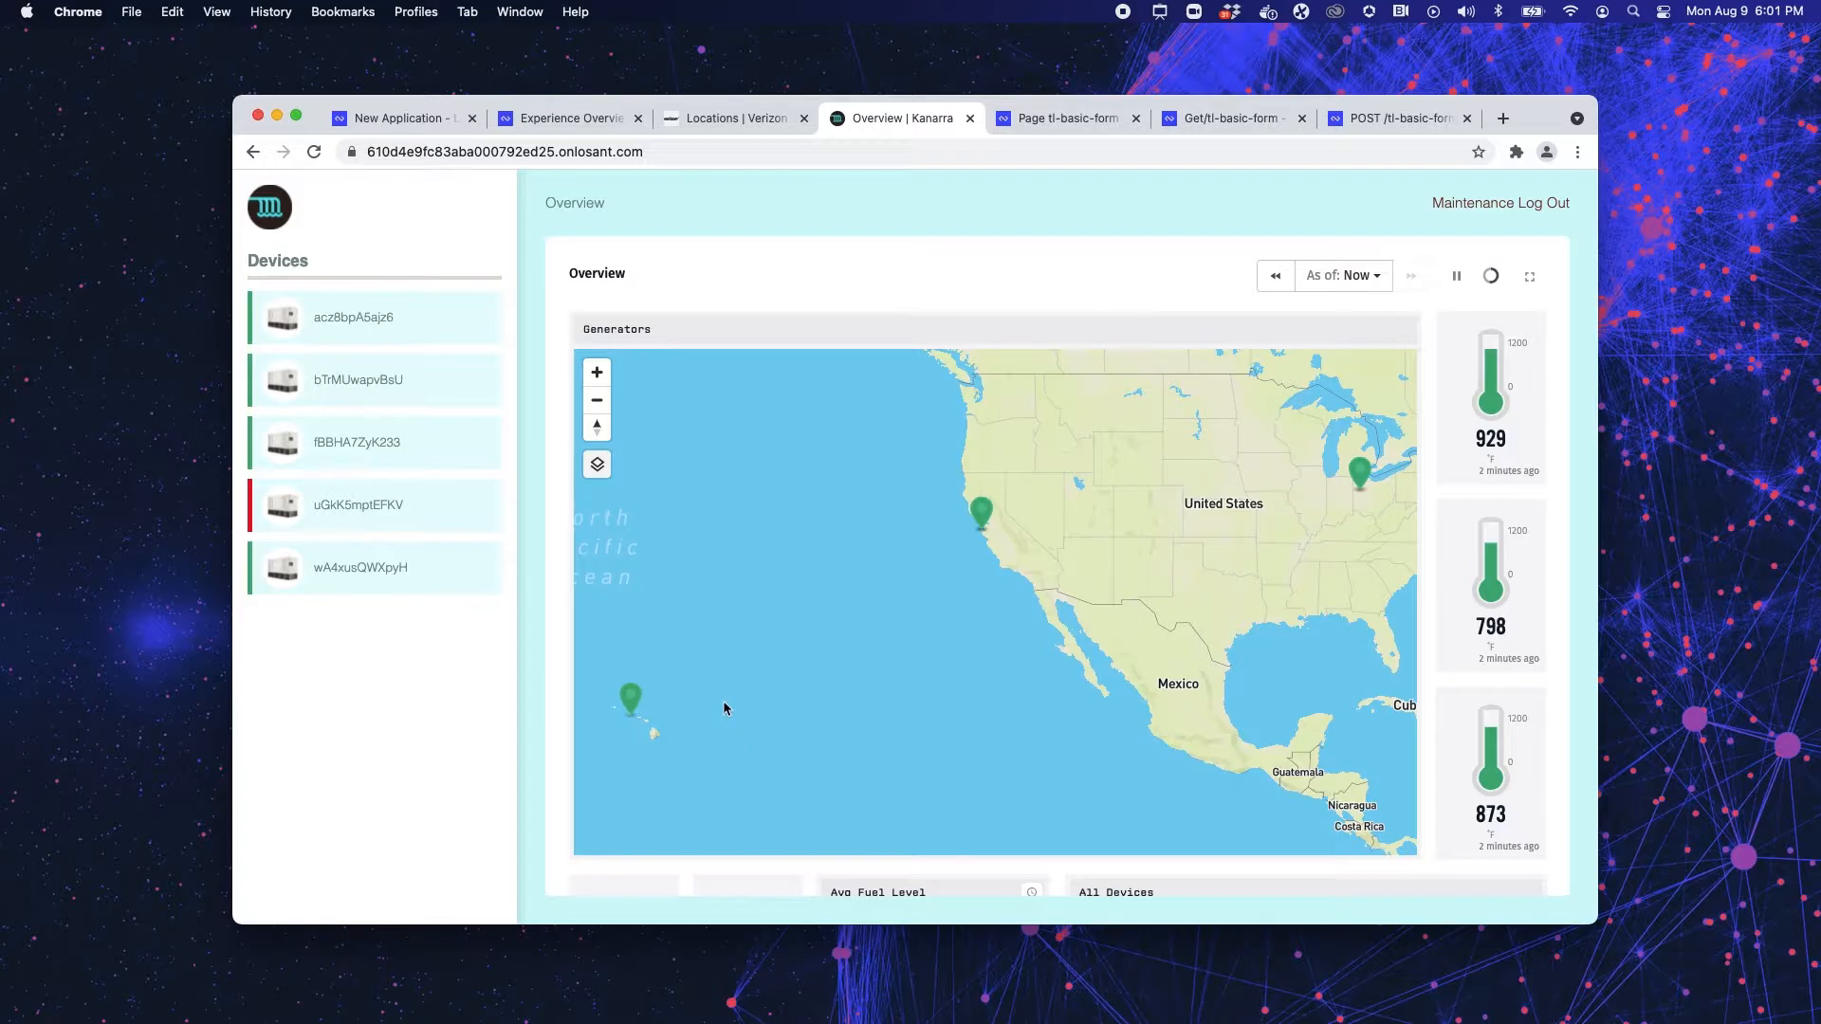
mouse_move(534, 125)
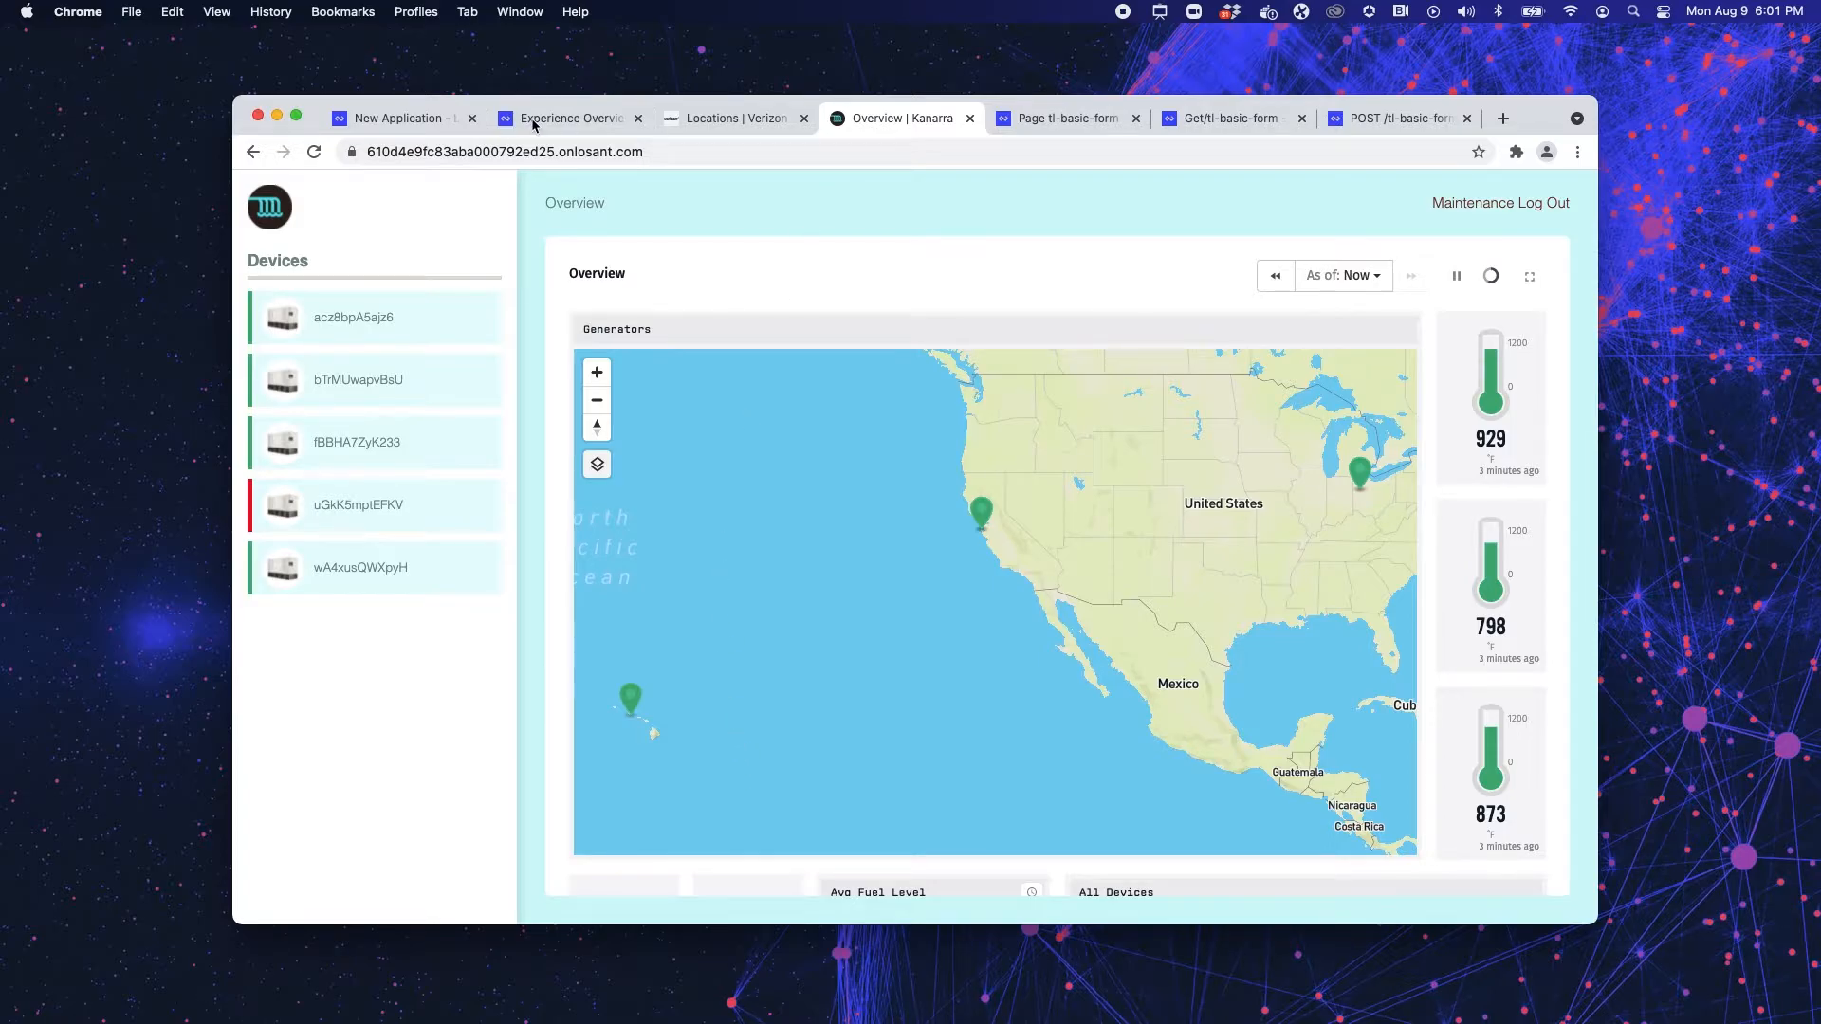
- Browse the Template Library's Forms templates such as Basic Input Form and File Upload
click(569, 117)
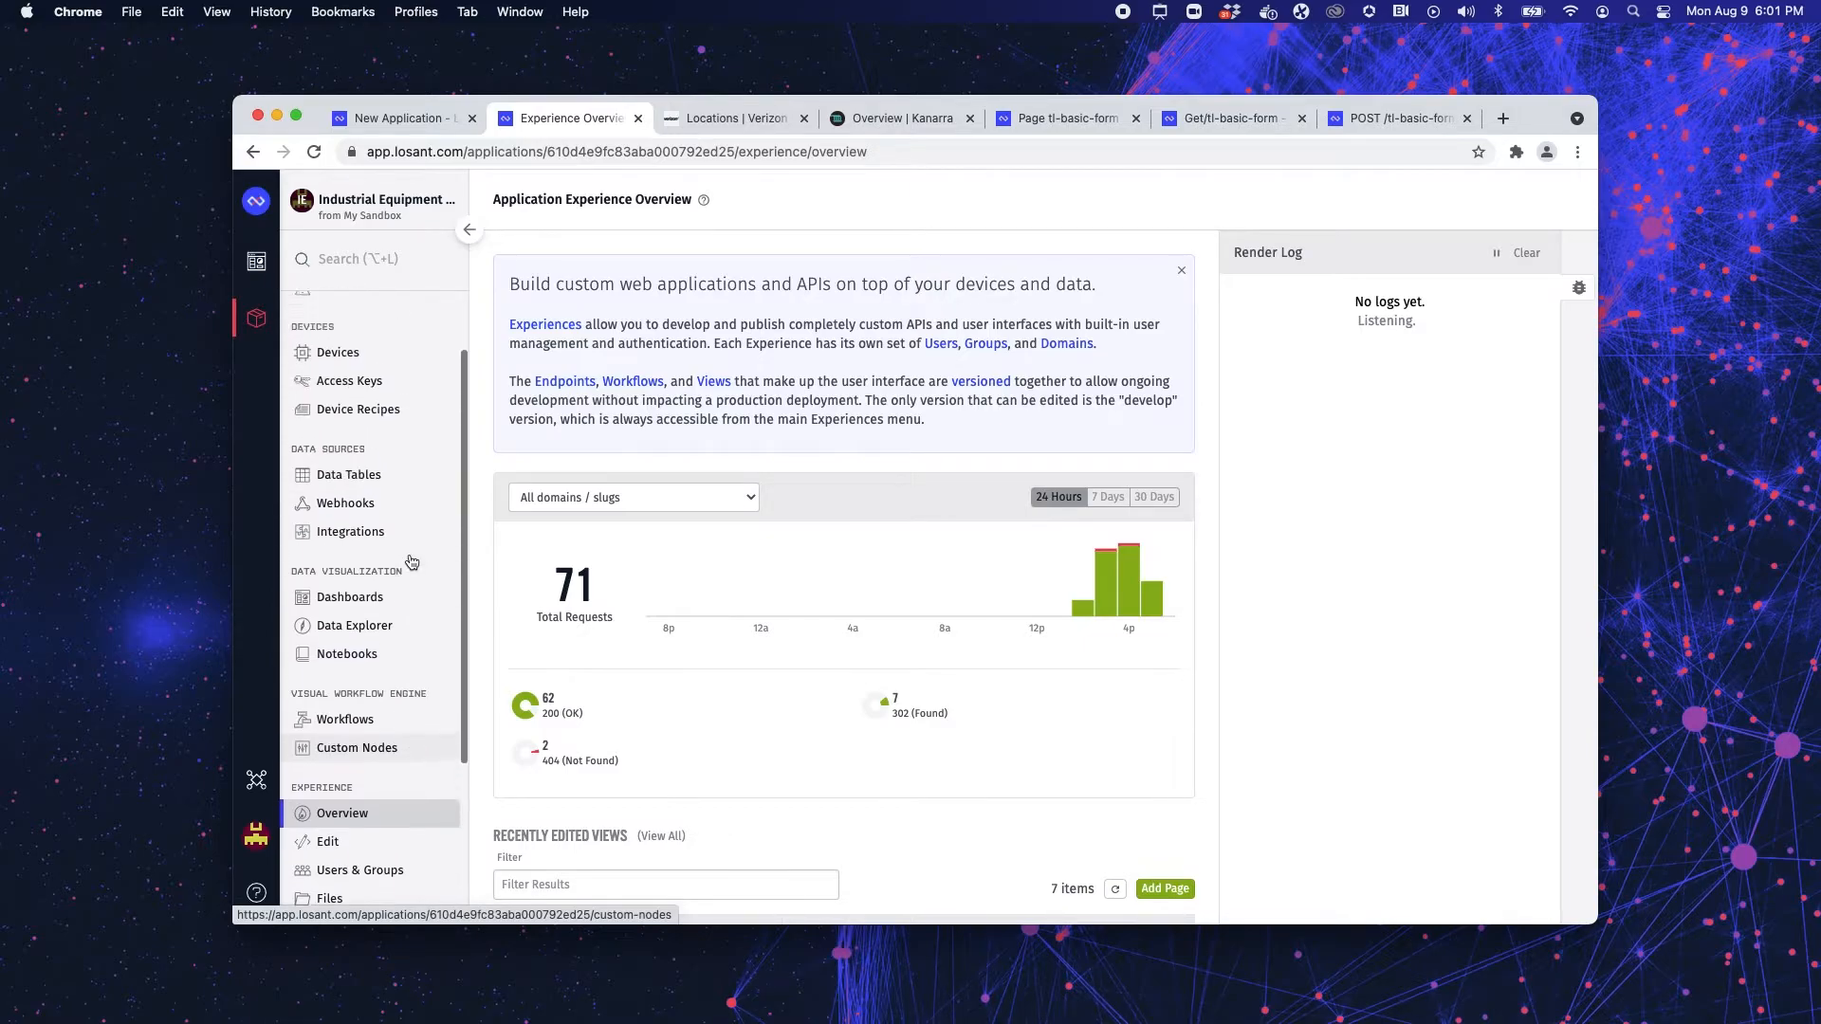
scroll(up, 3)
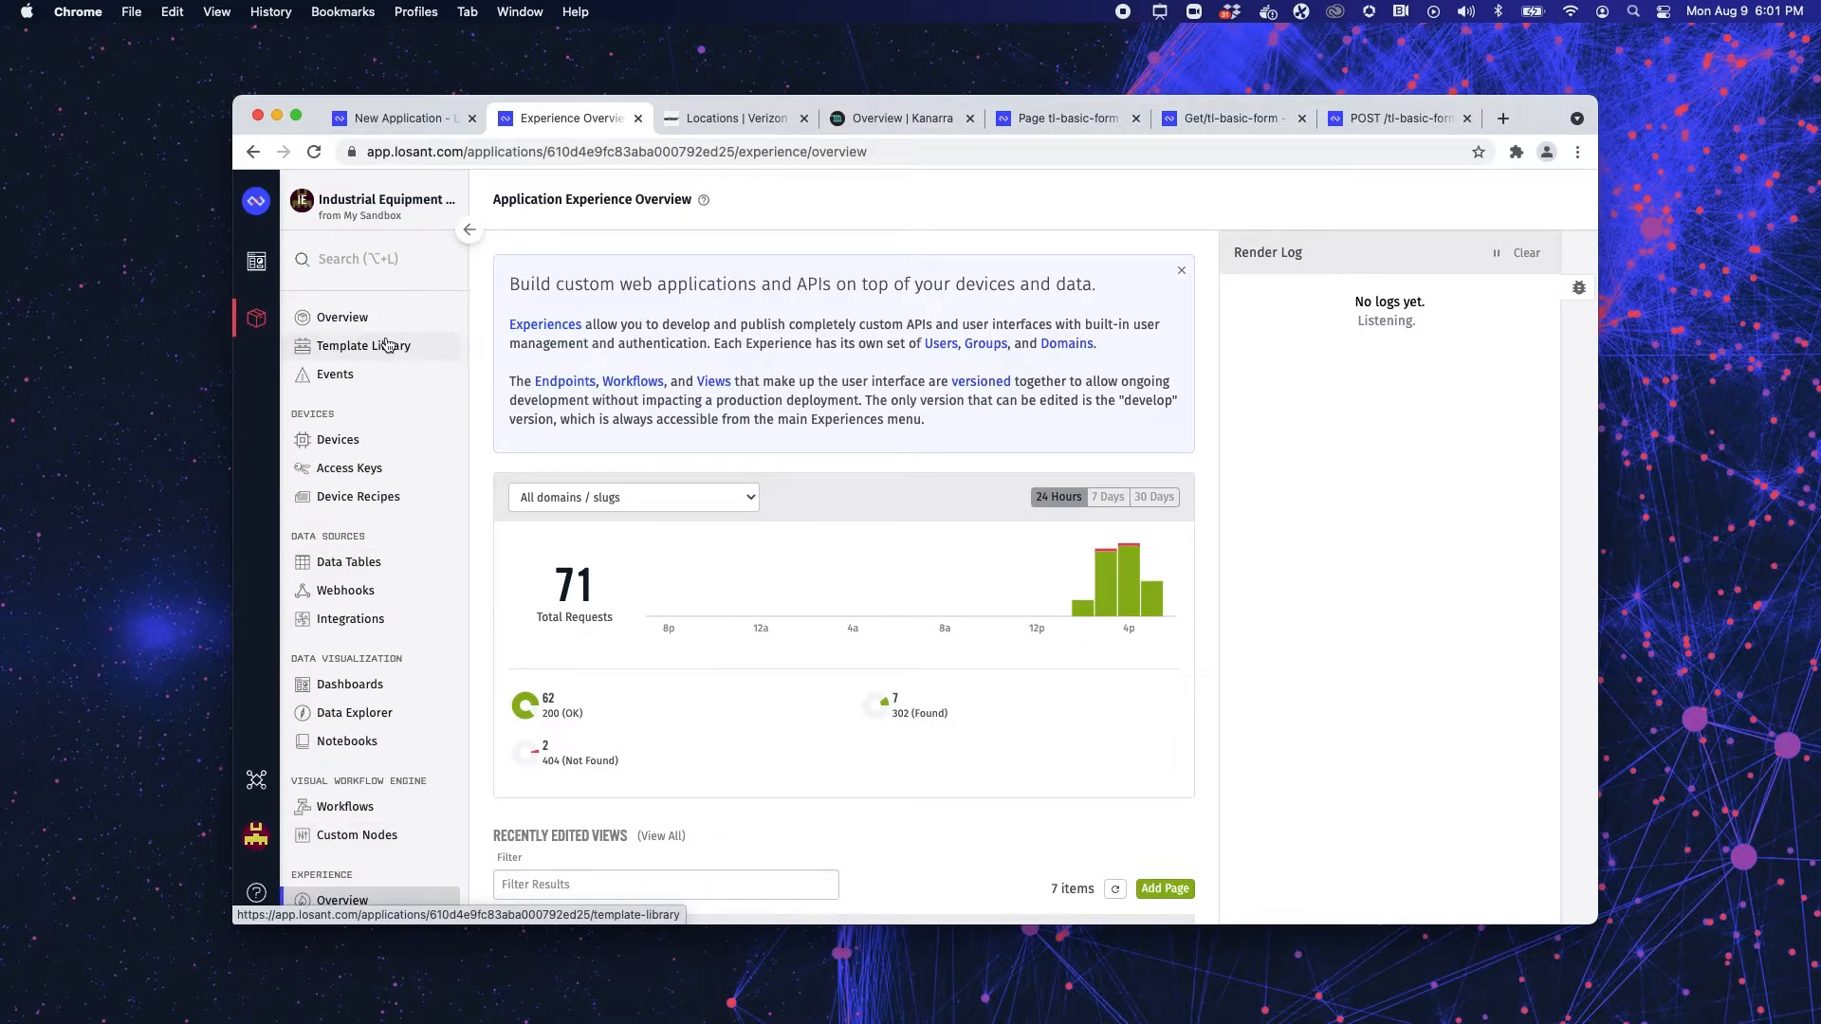
click(361, 345)
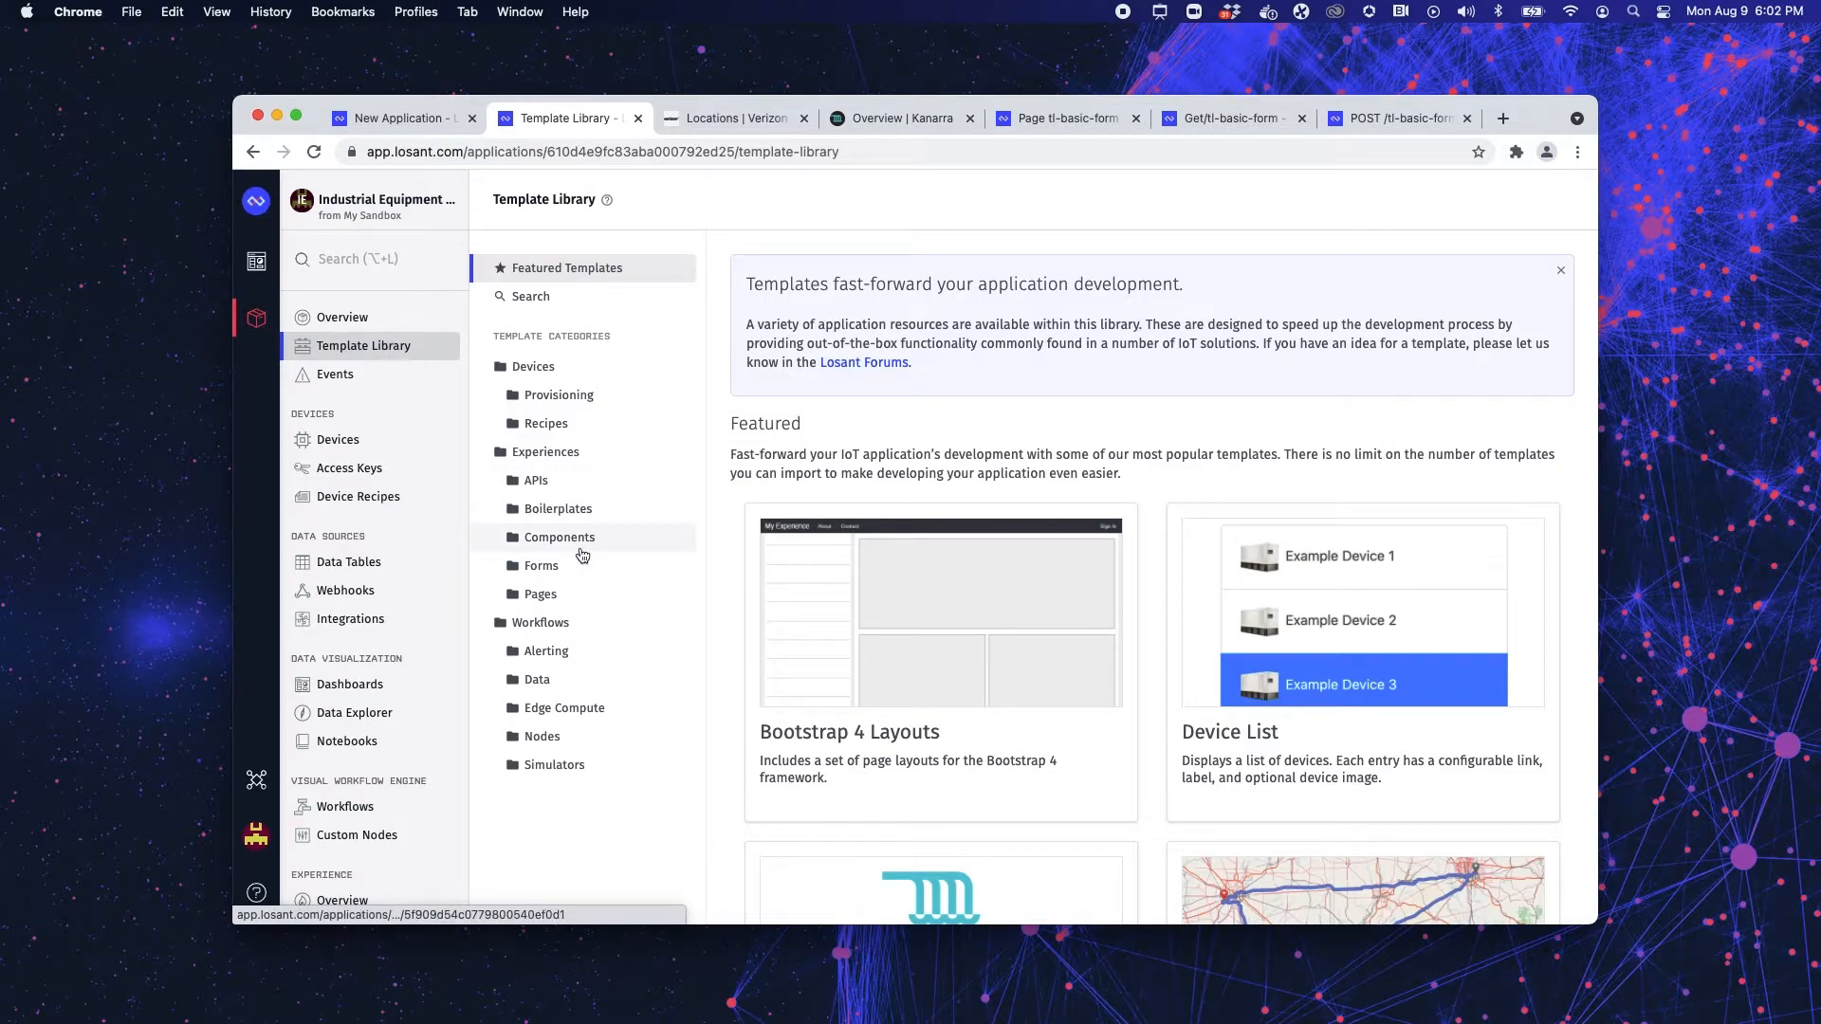
mouse_move(557, 537)
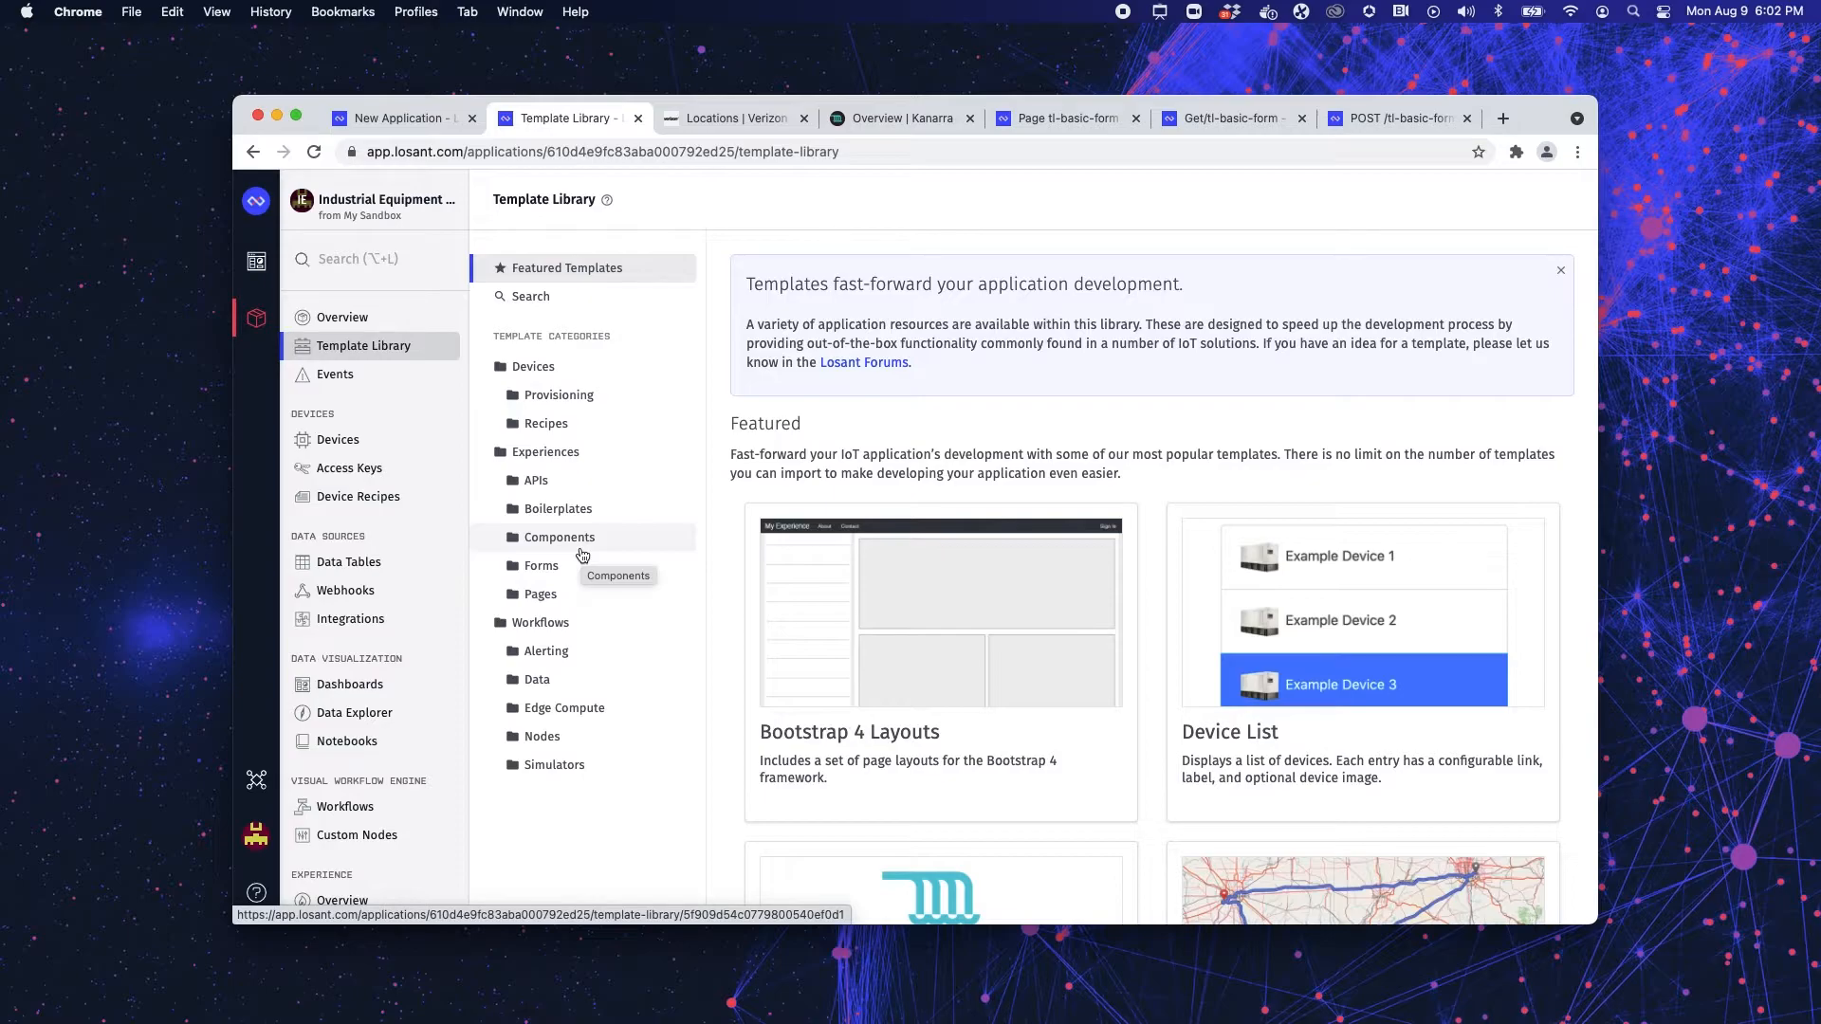
mouse_move(588, 463)
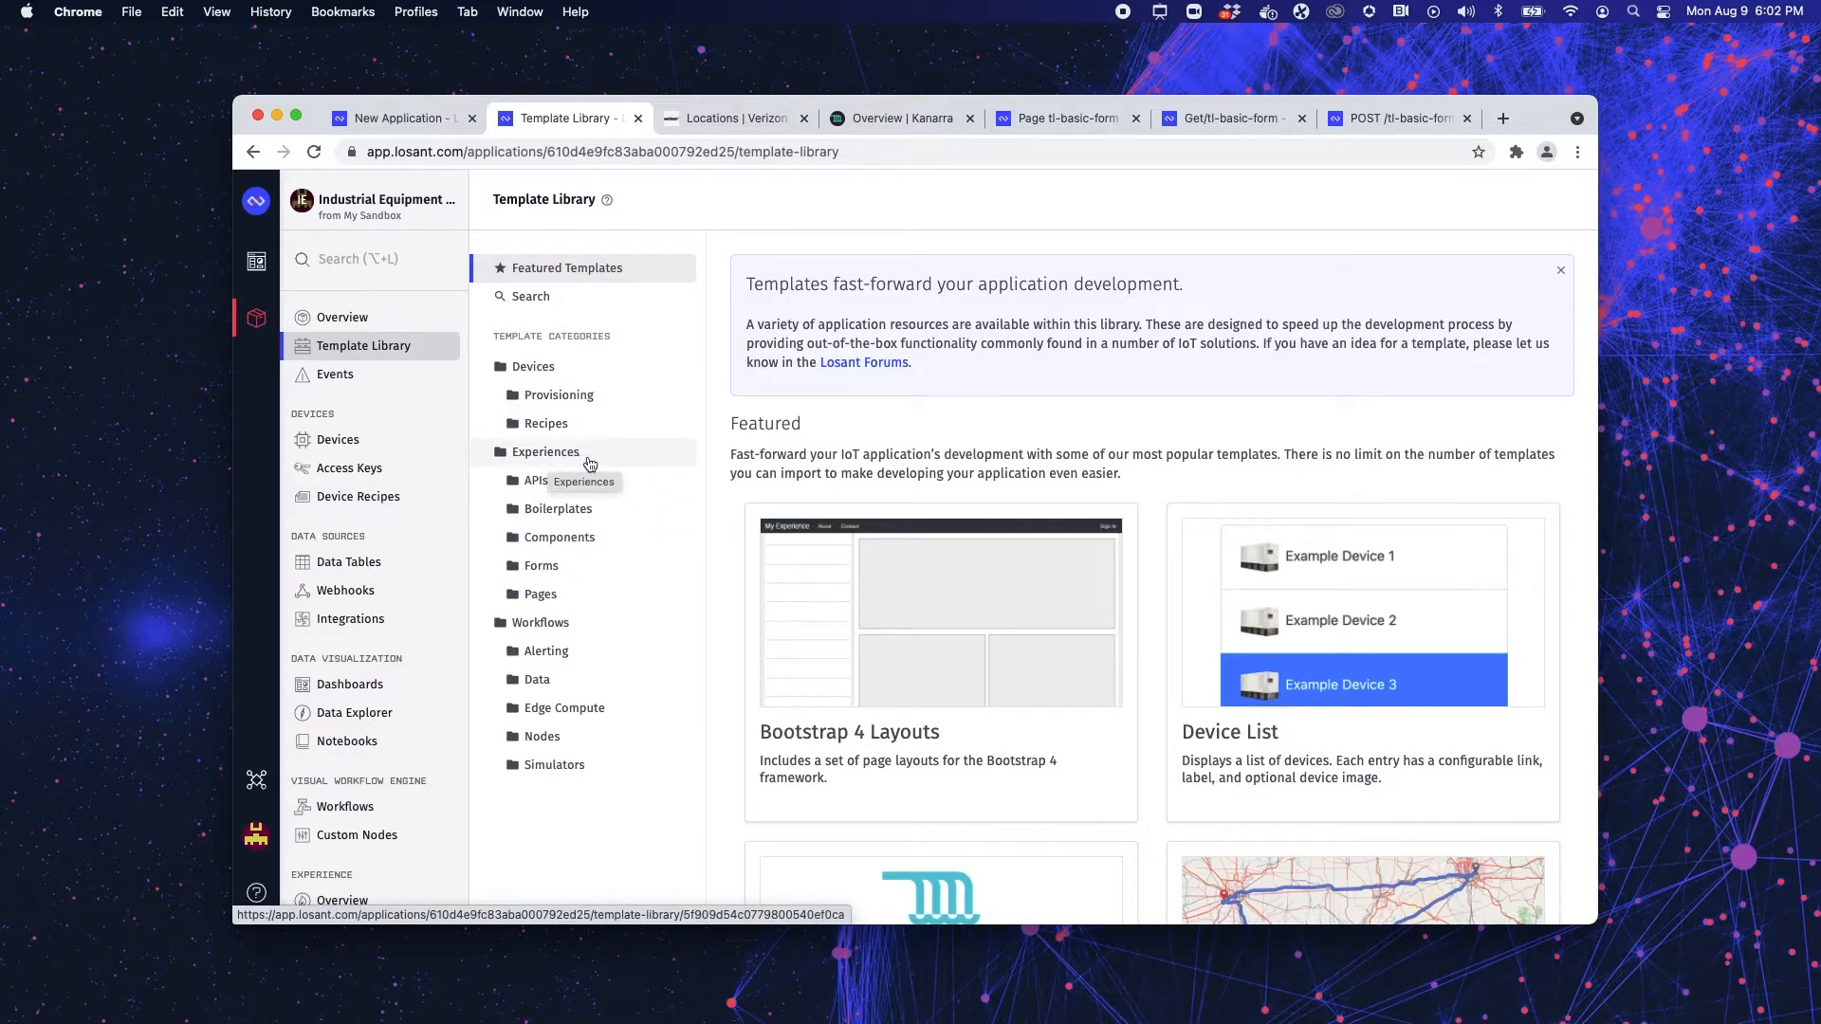
mouse_move(571, 566)
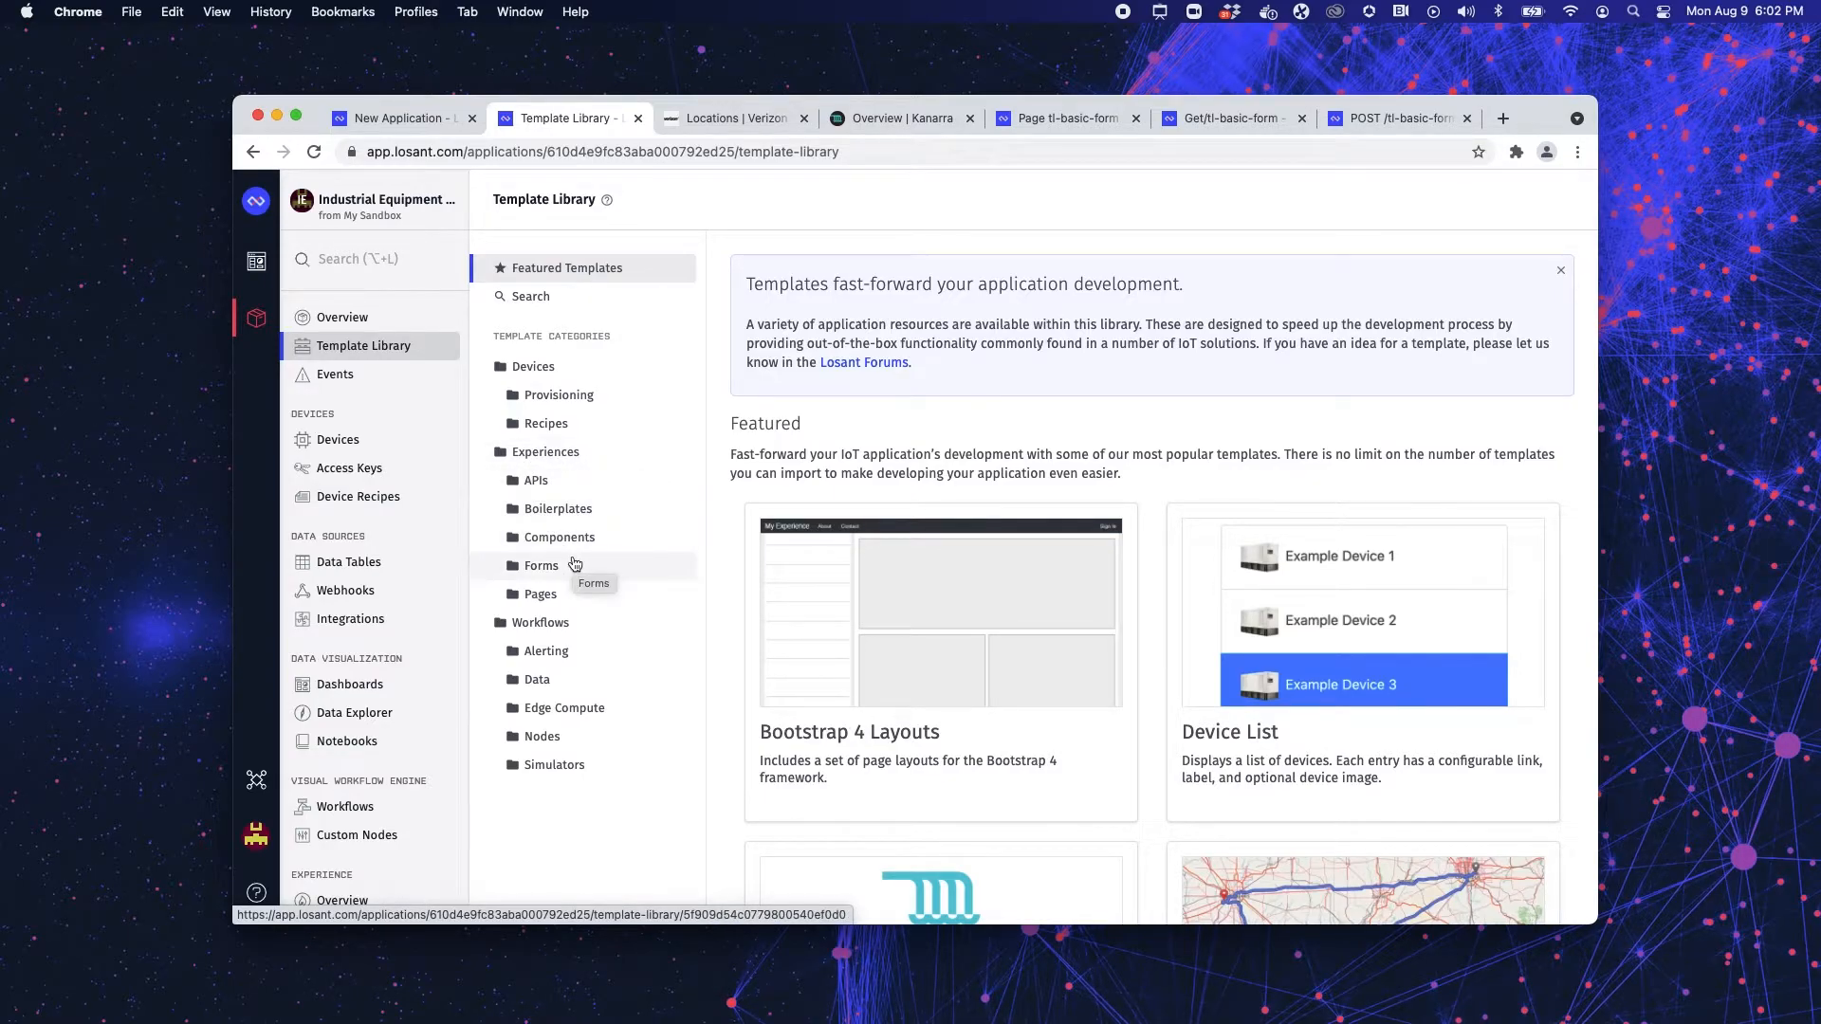
click(541, 565)
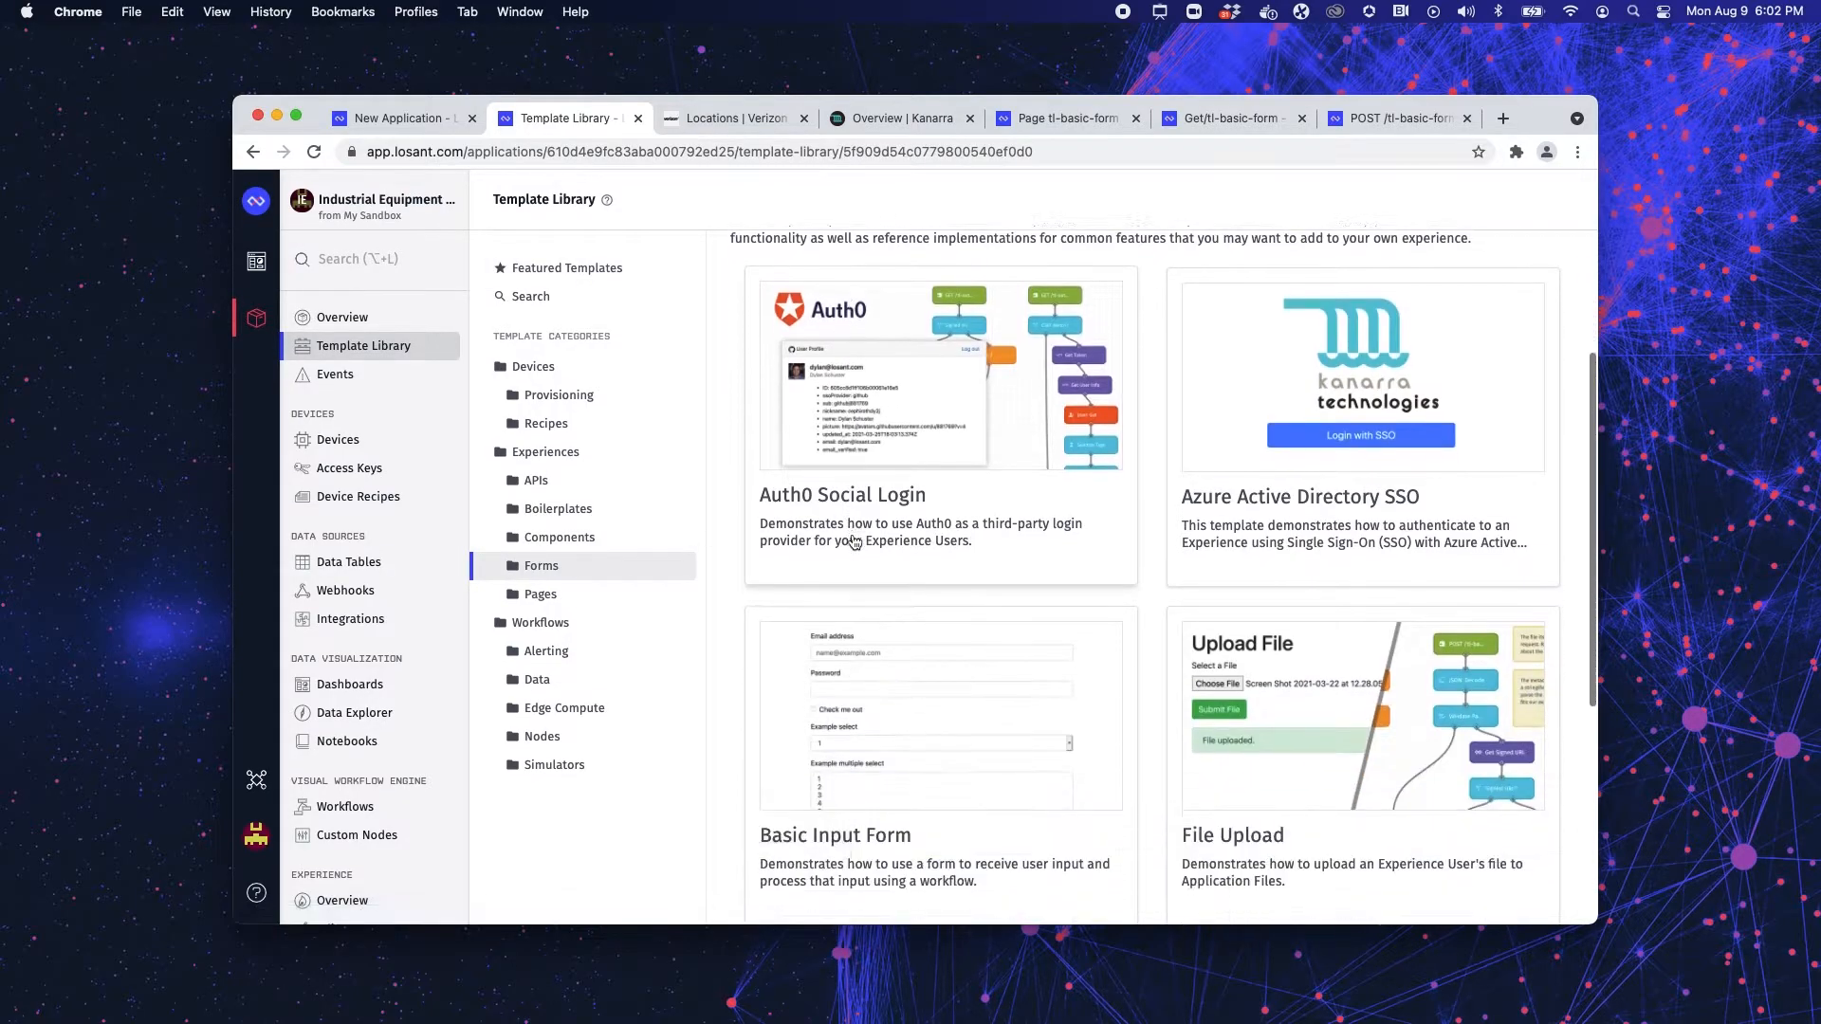
scroll(down, 3)
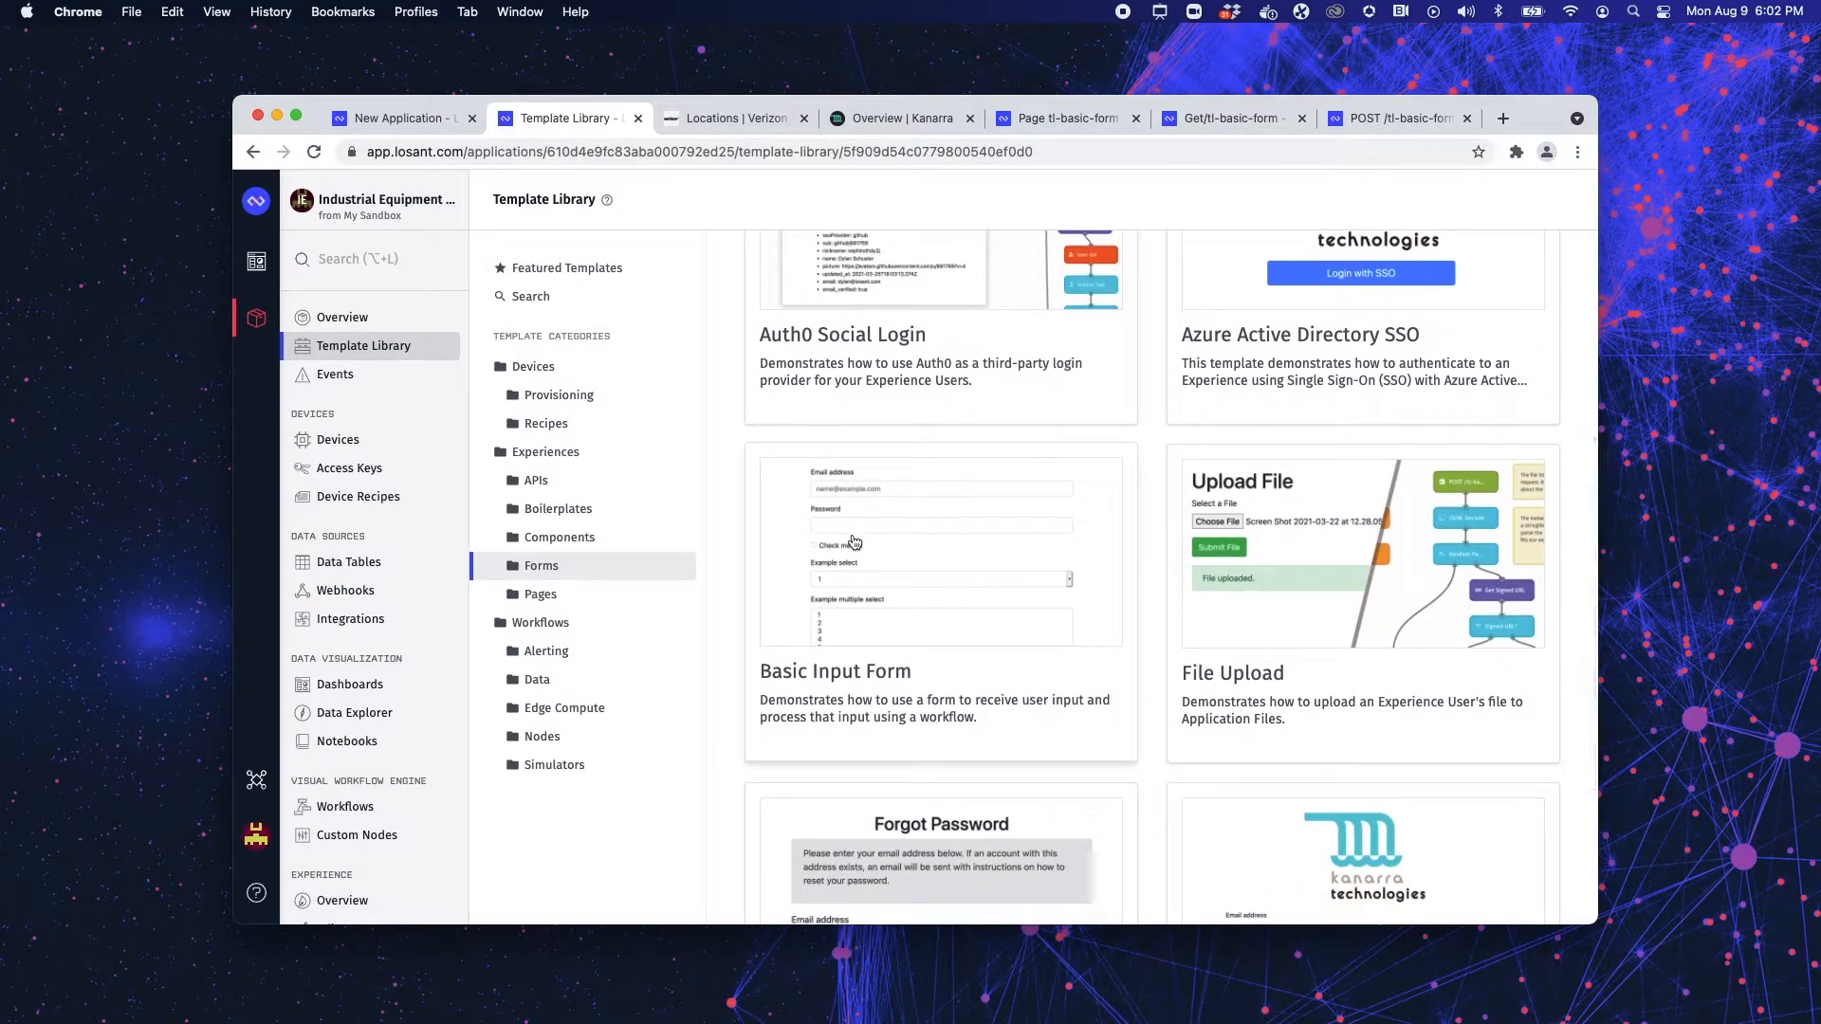
mouse_move(1119, 752)
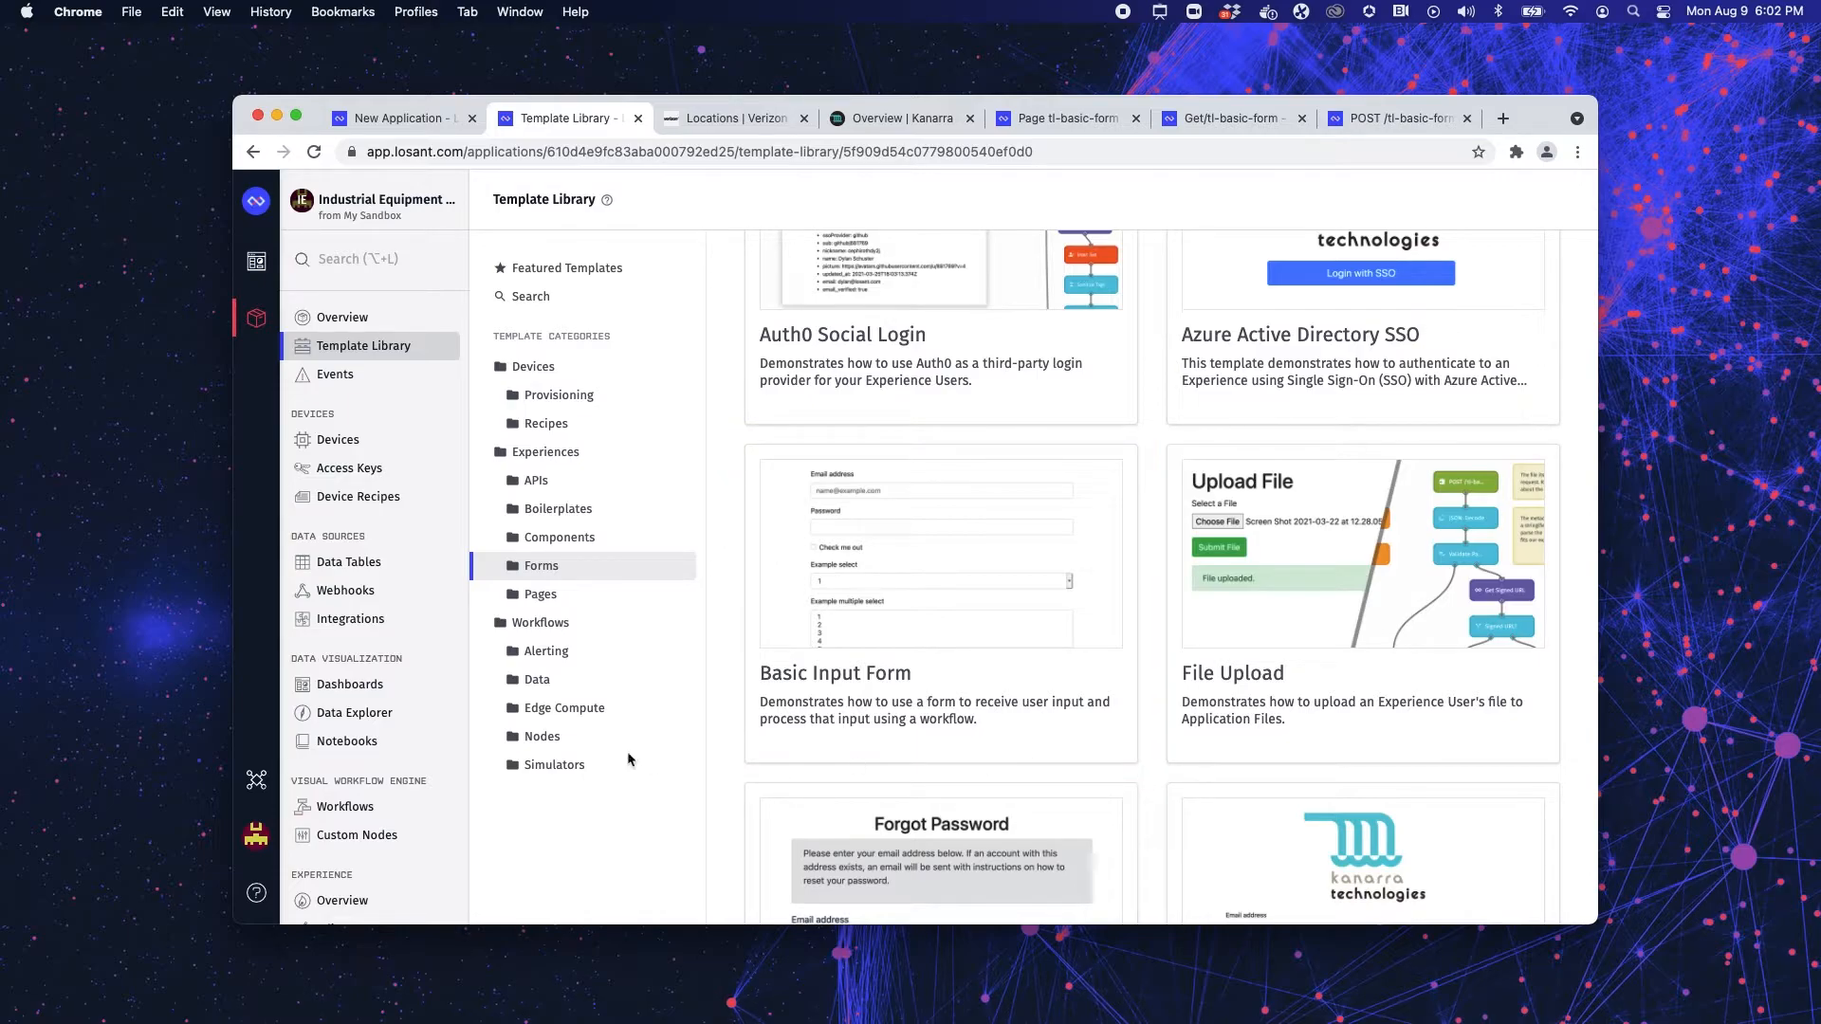
scroll(down, 3)
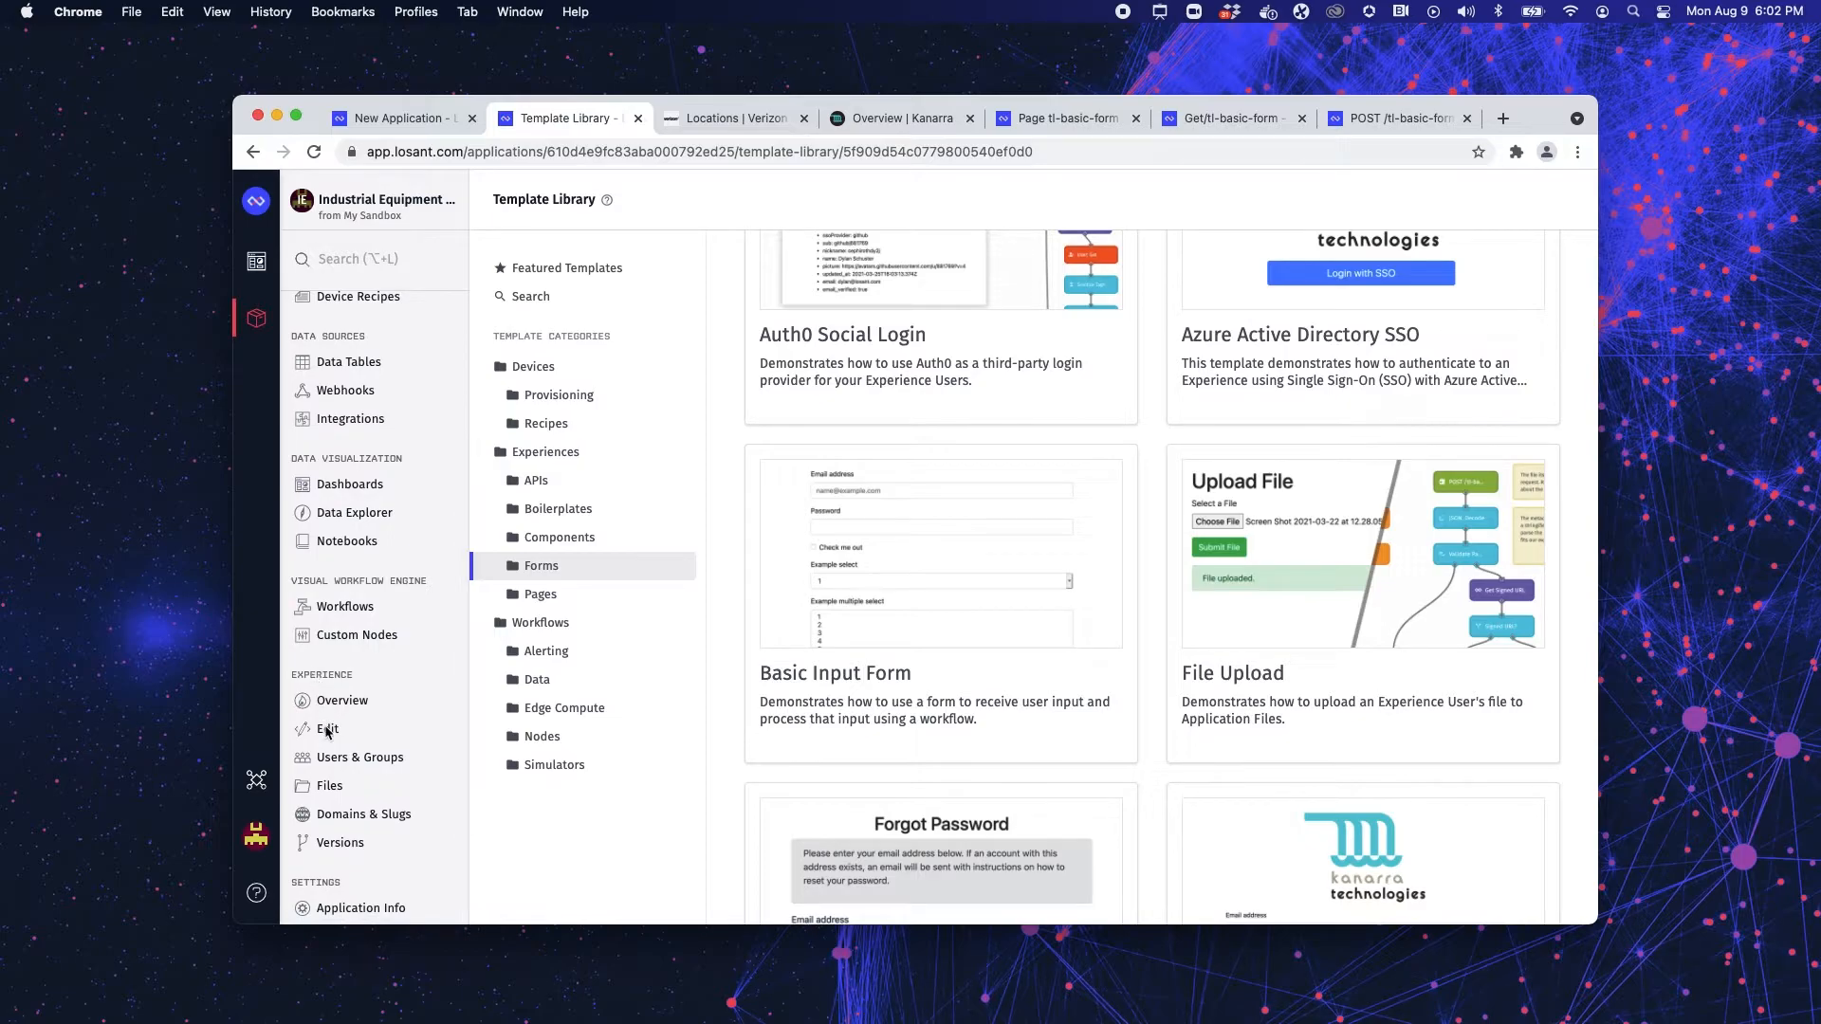
- Return to the experience editor for the develop version
click(329, 728)
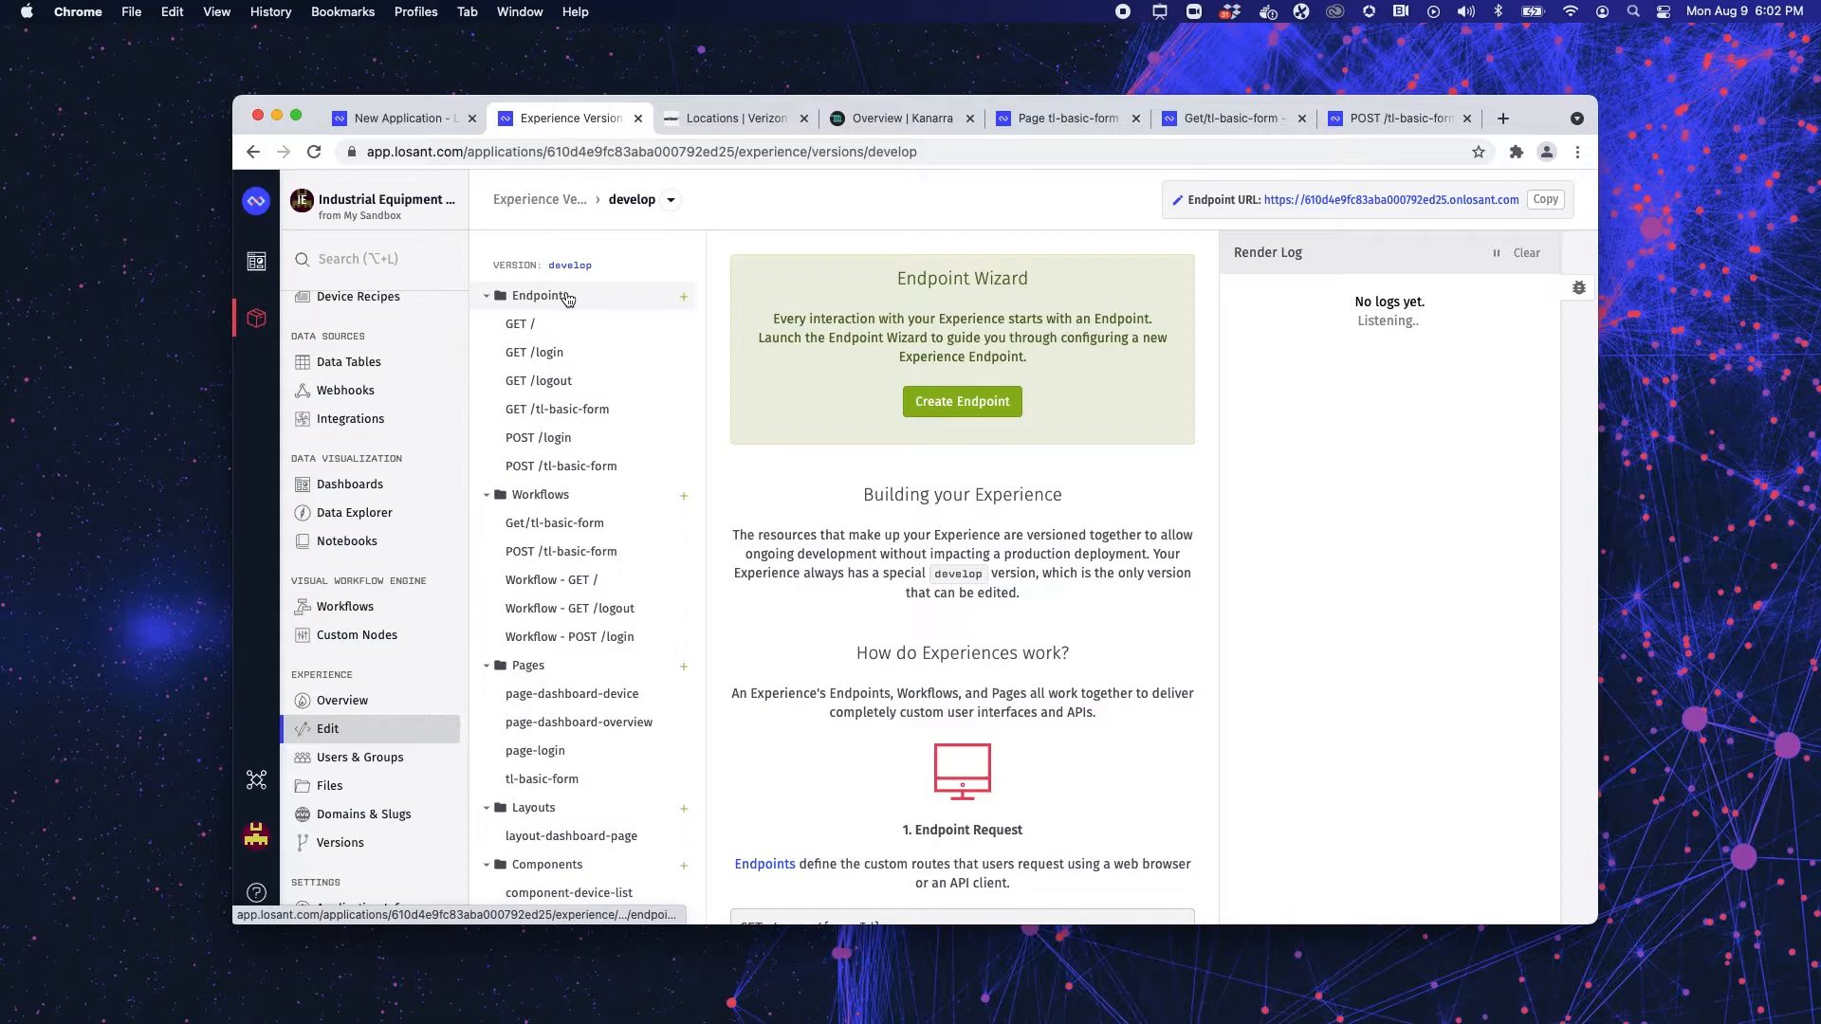
mouse_move(541, 296)
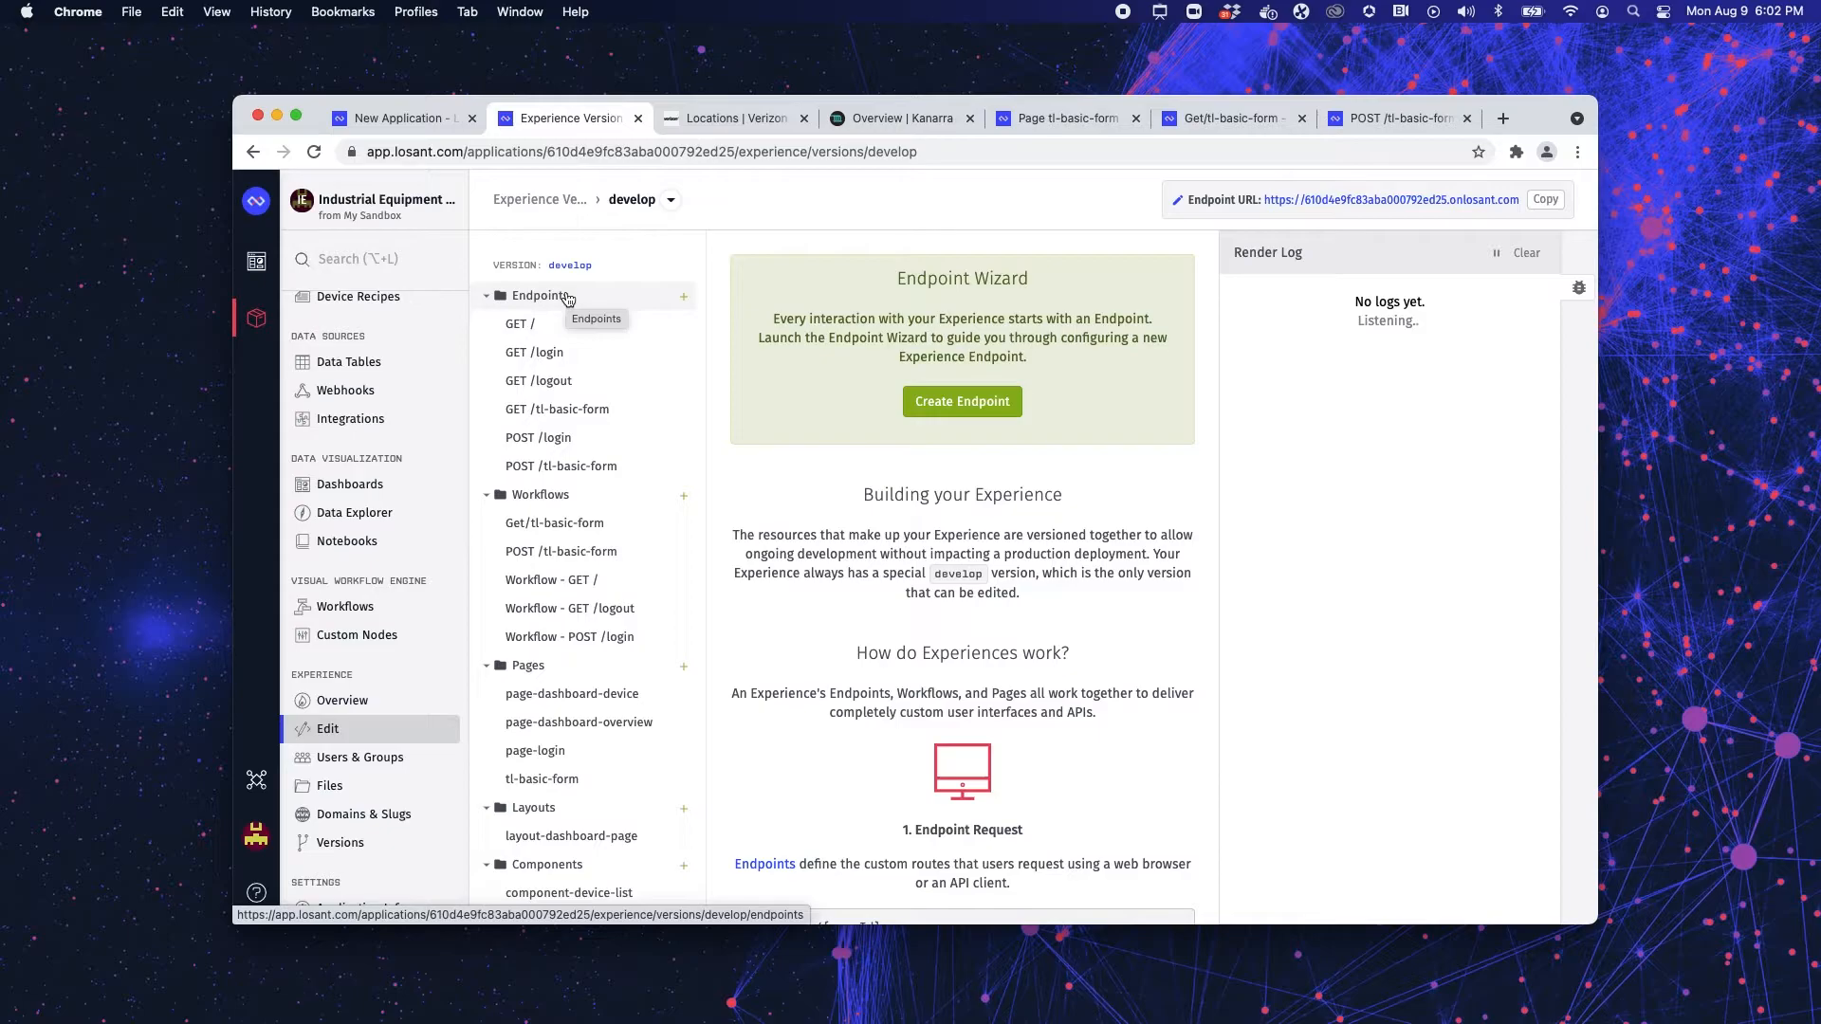
- List the experience endpoints, then open the tl-basic-form page for editing
click(539, 296)
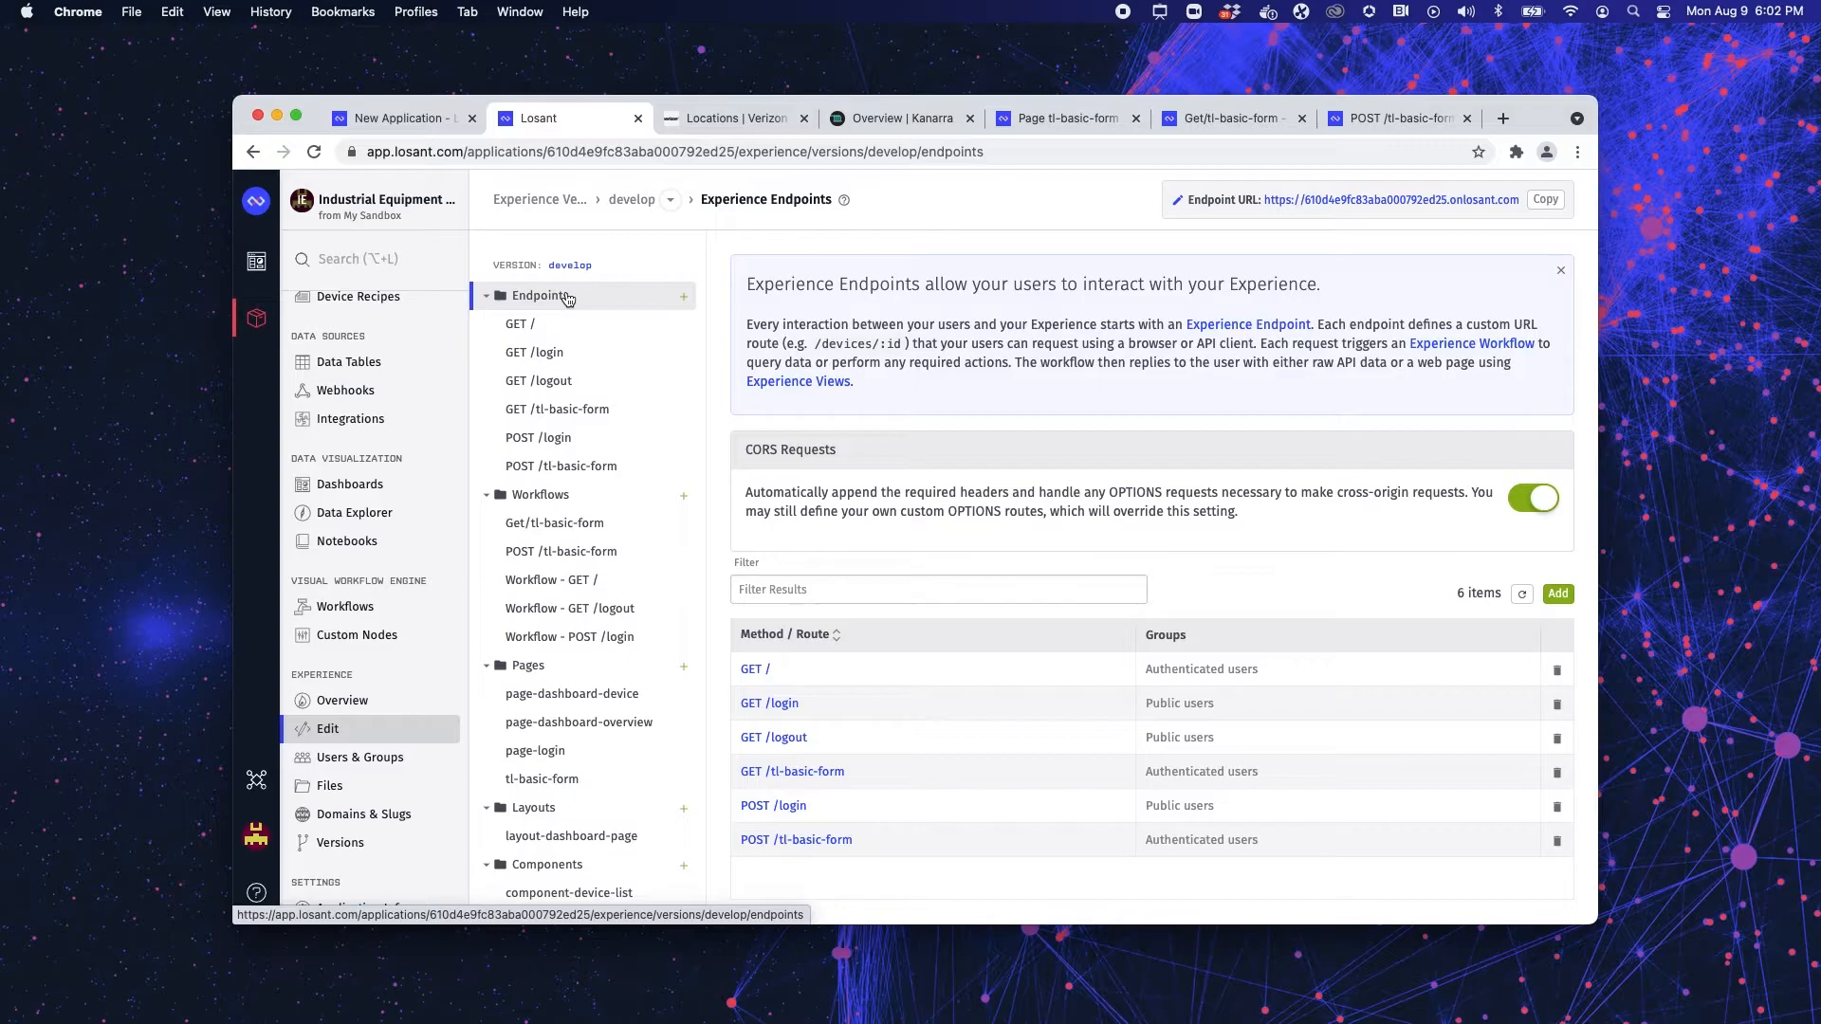
mouse_move(1036, 458)
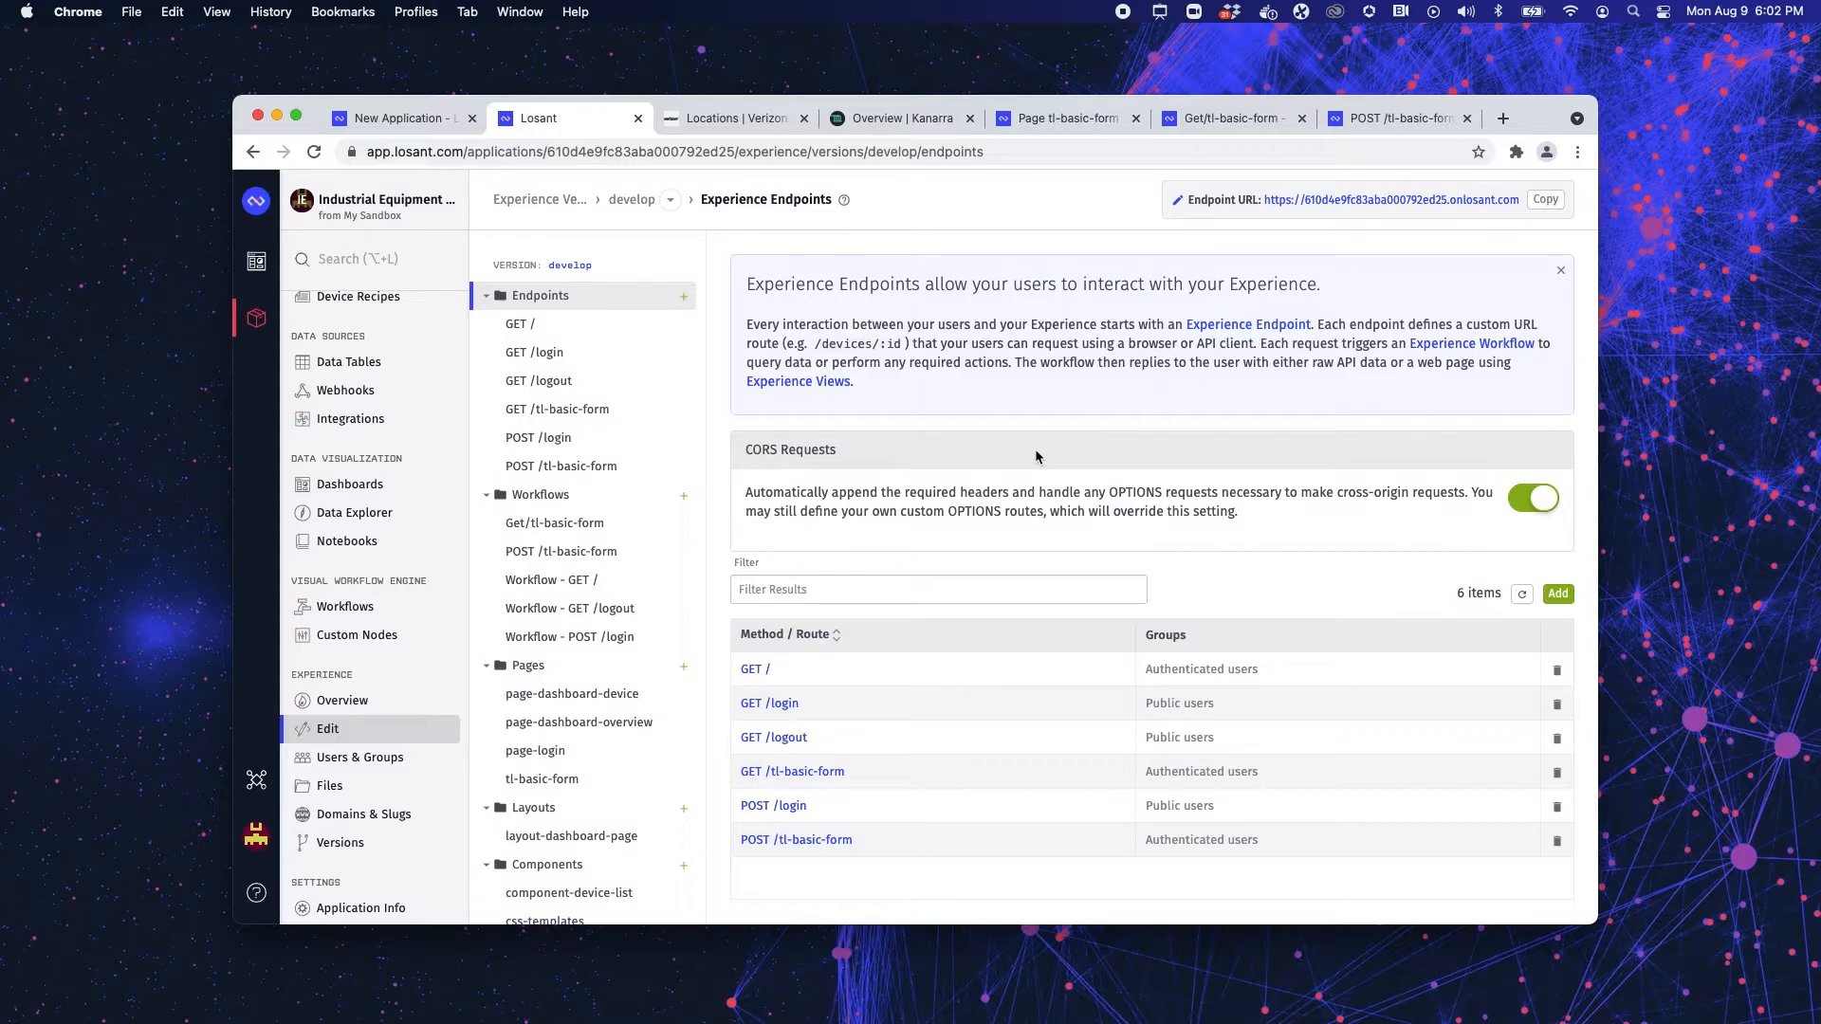
mouse_move(943, 804)
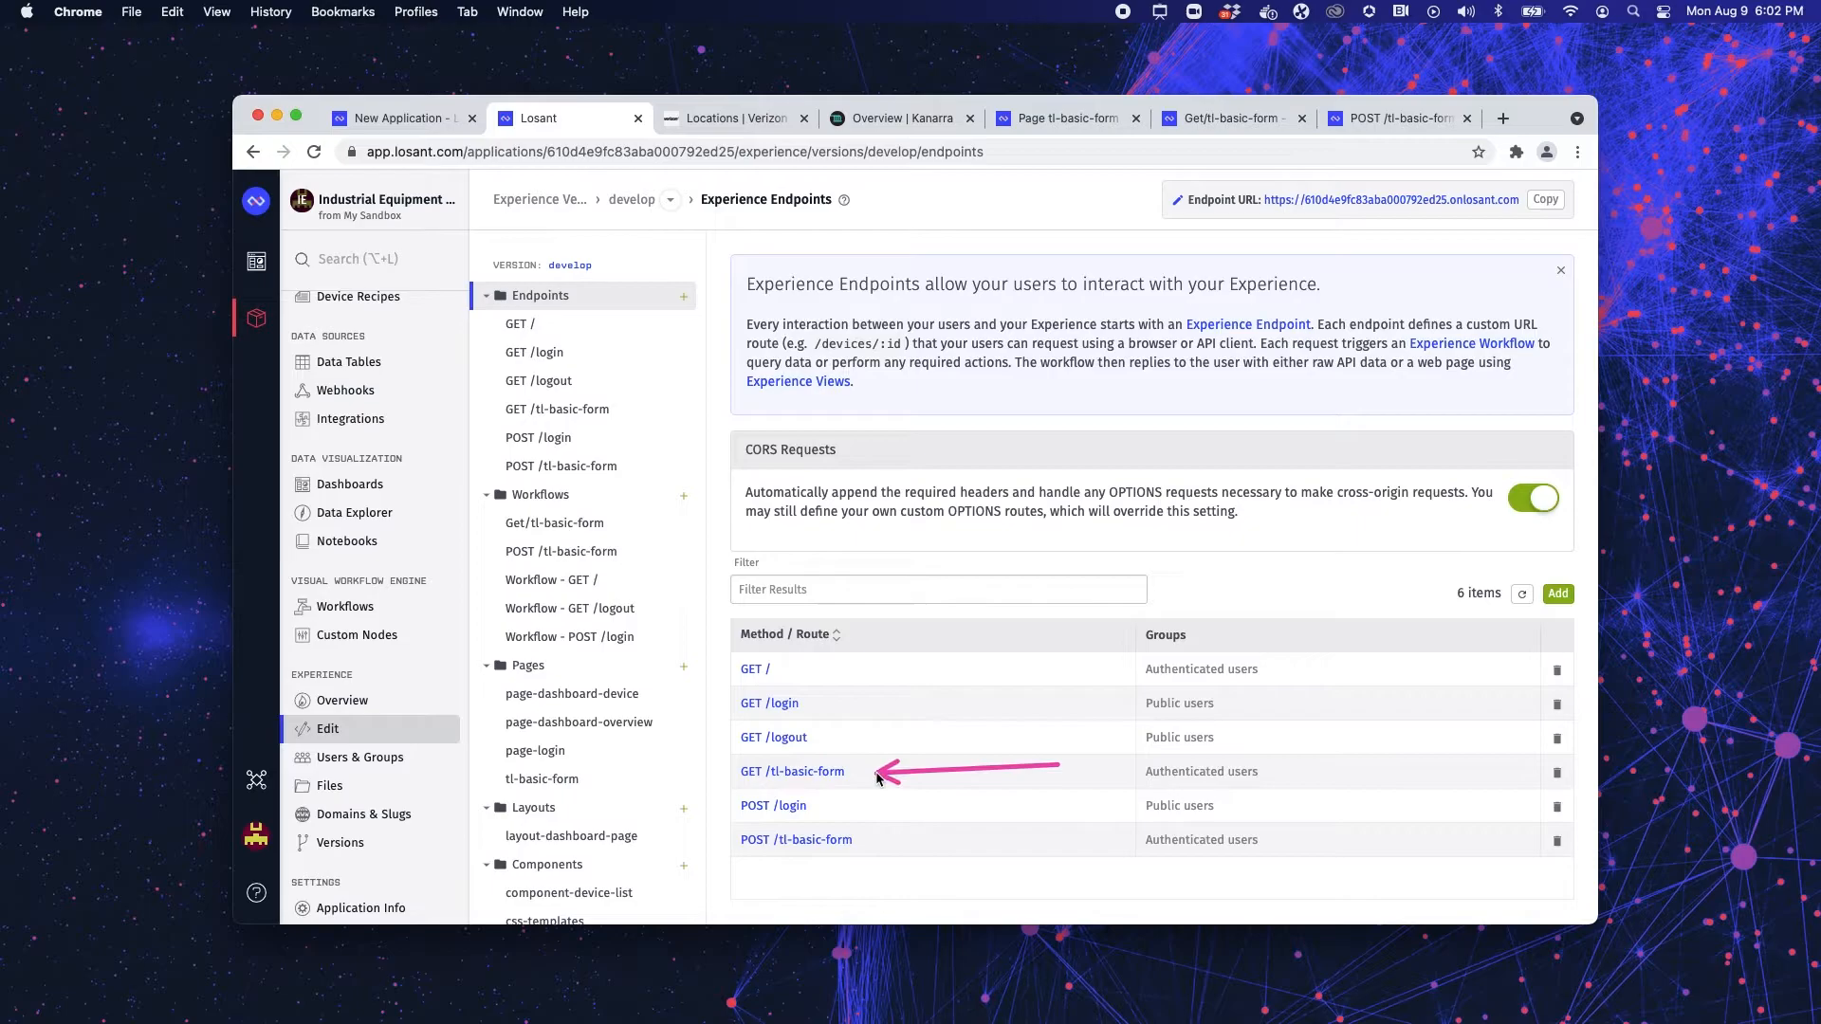
mouse_move(993, 801)
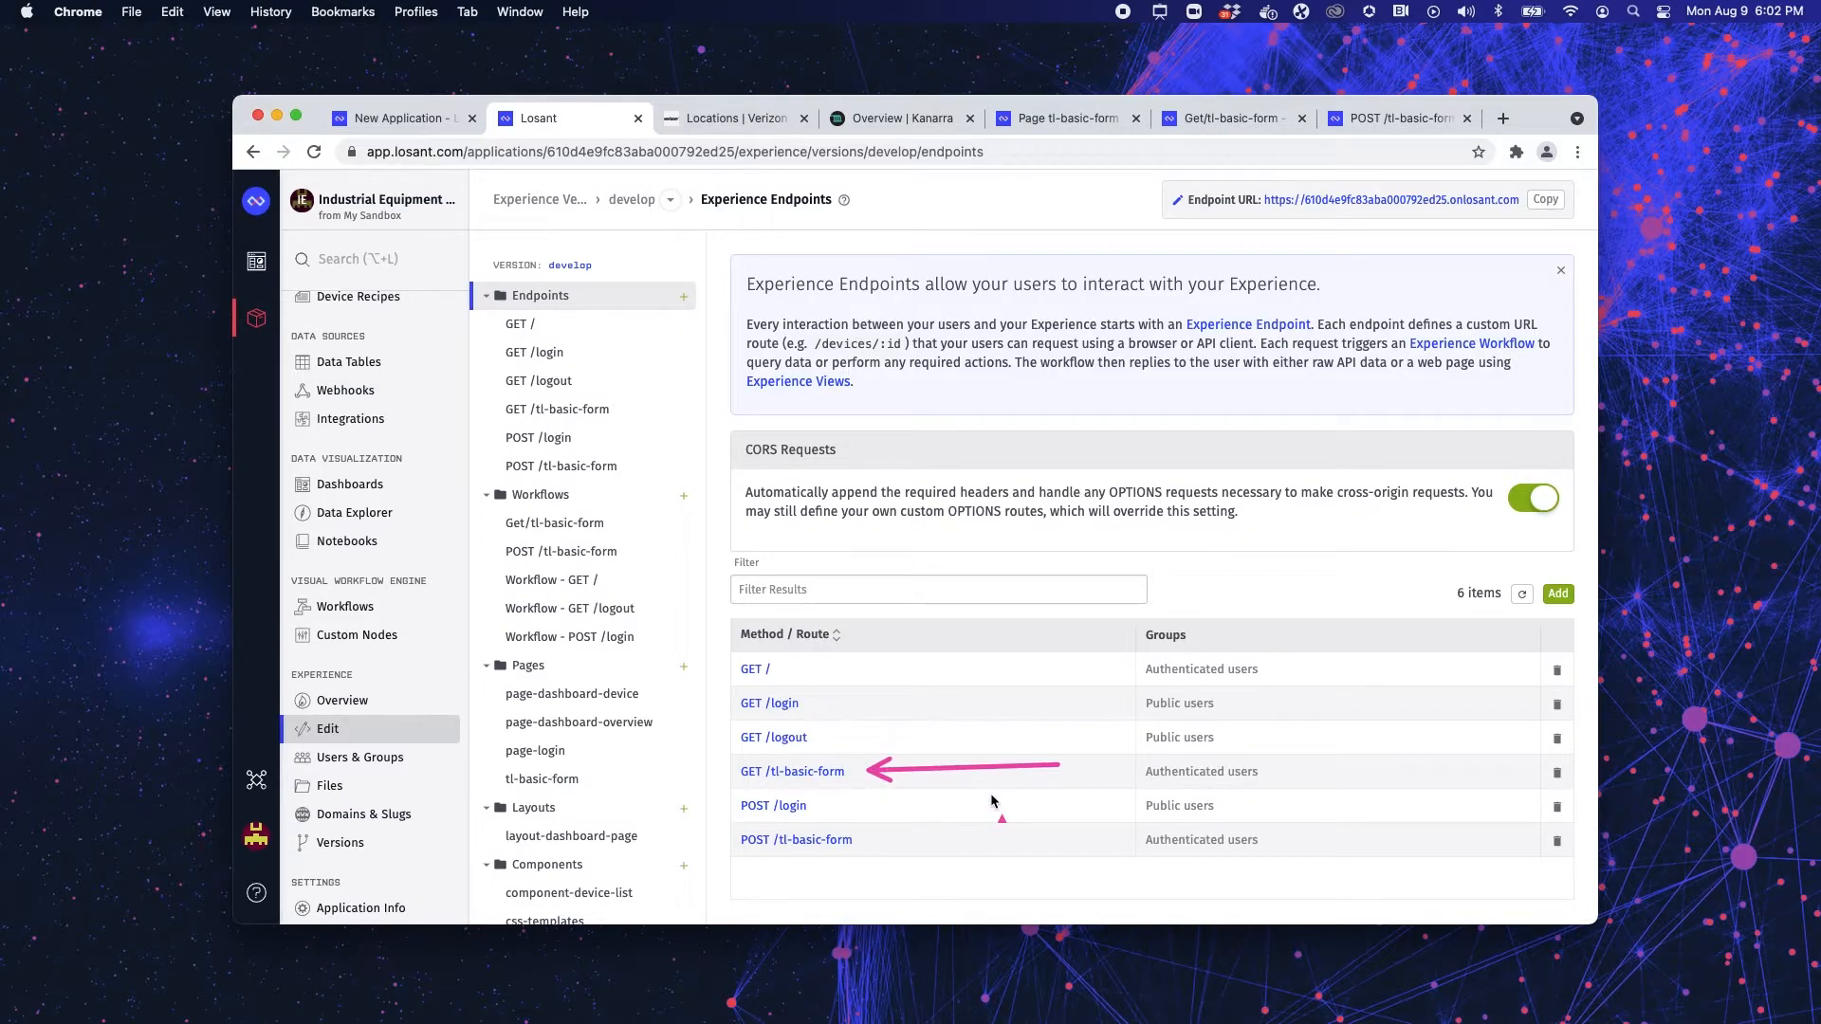
mouse_move(986, 833)
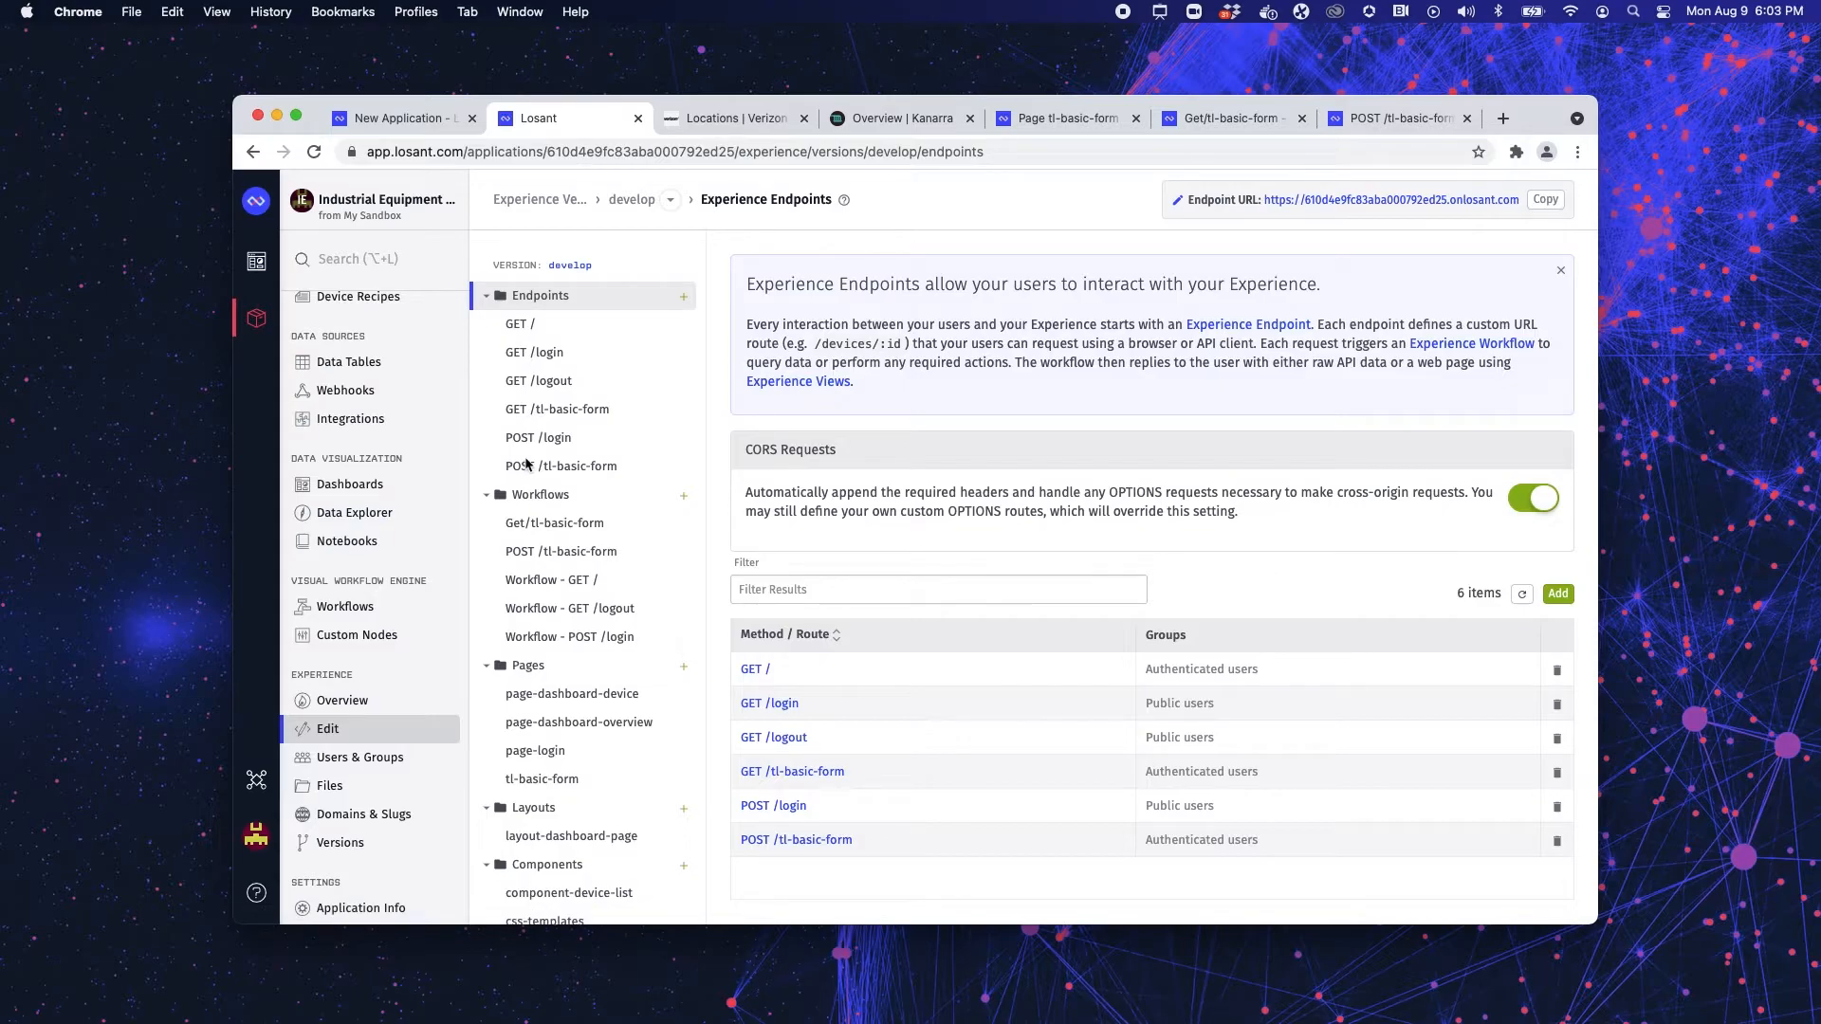
mouse_move(549, 531)
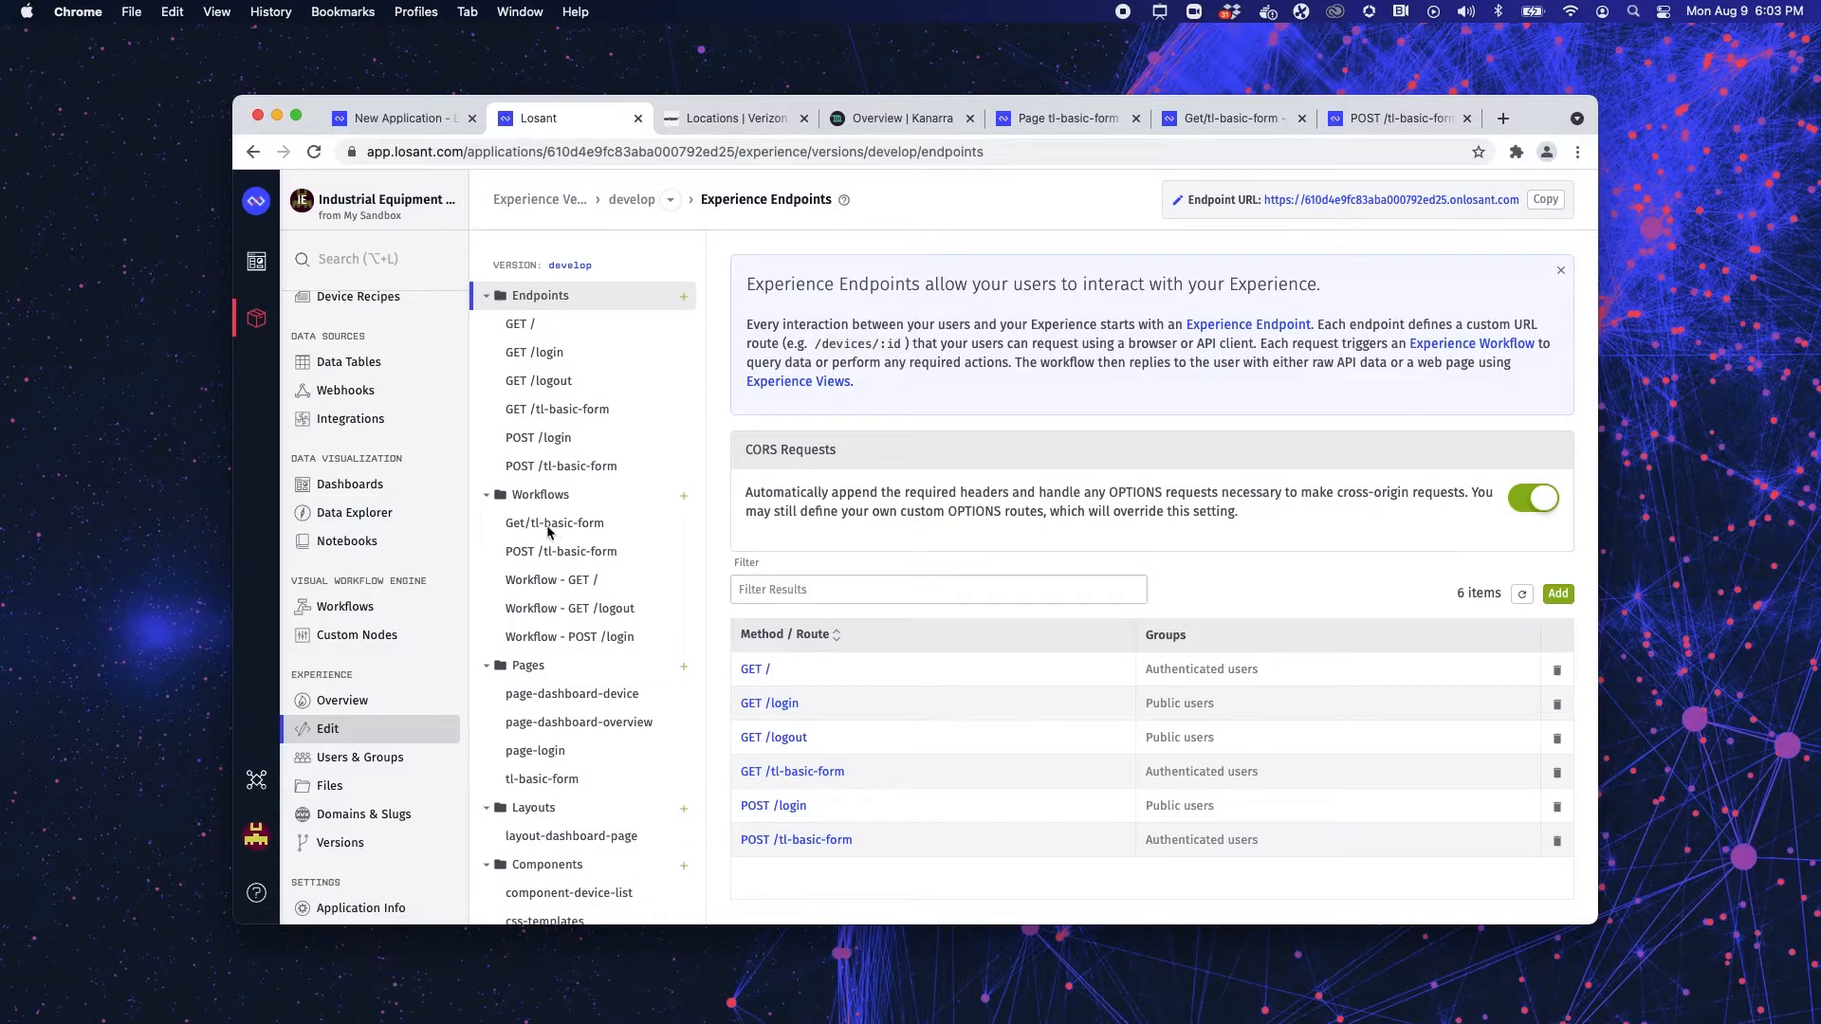
scroll(up, 3)
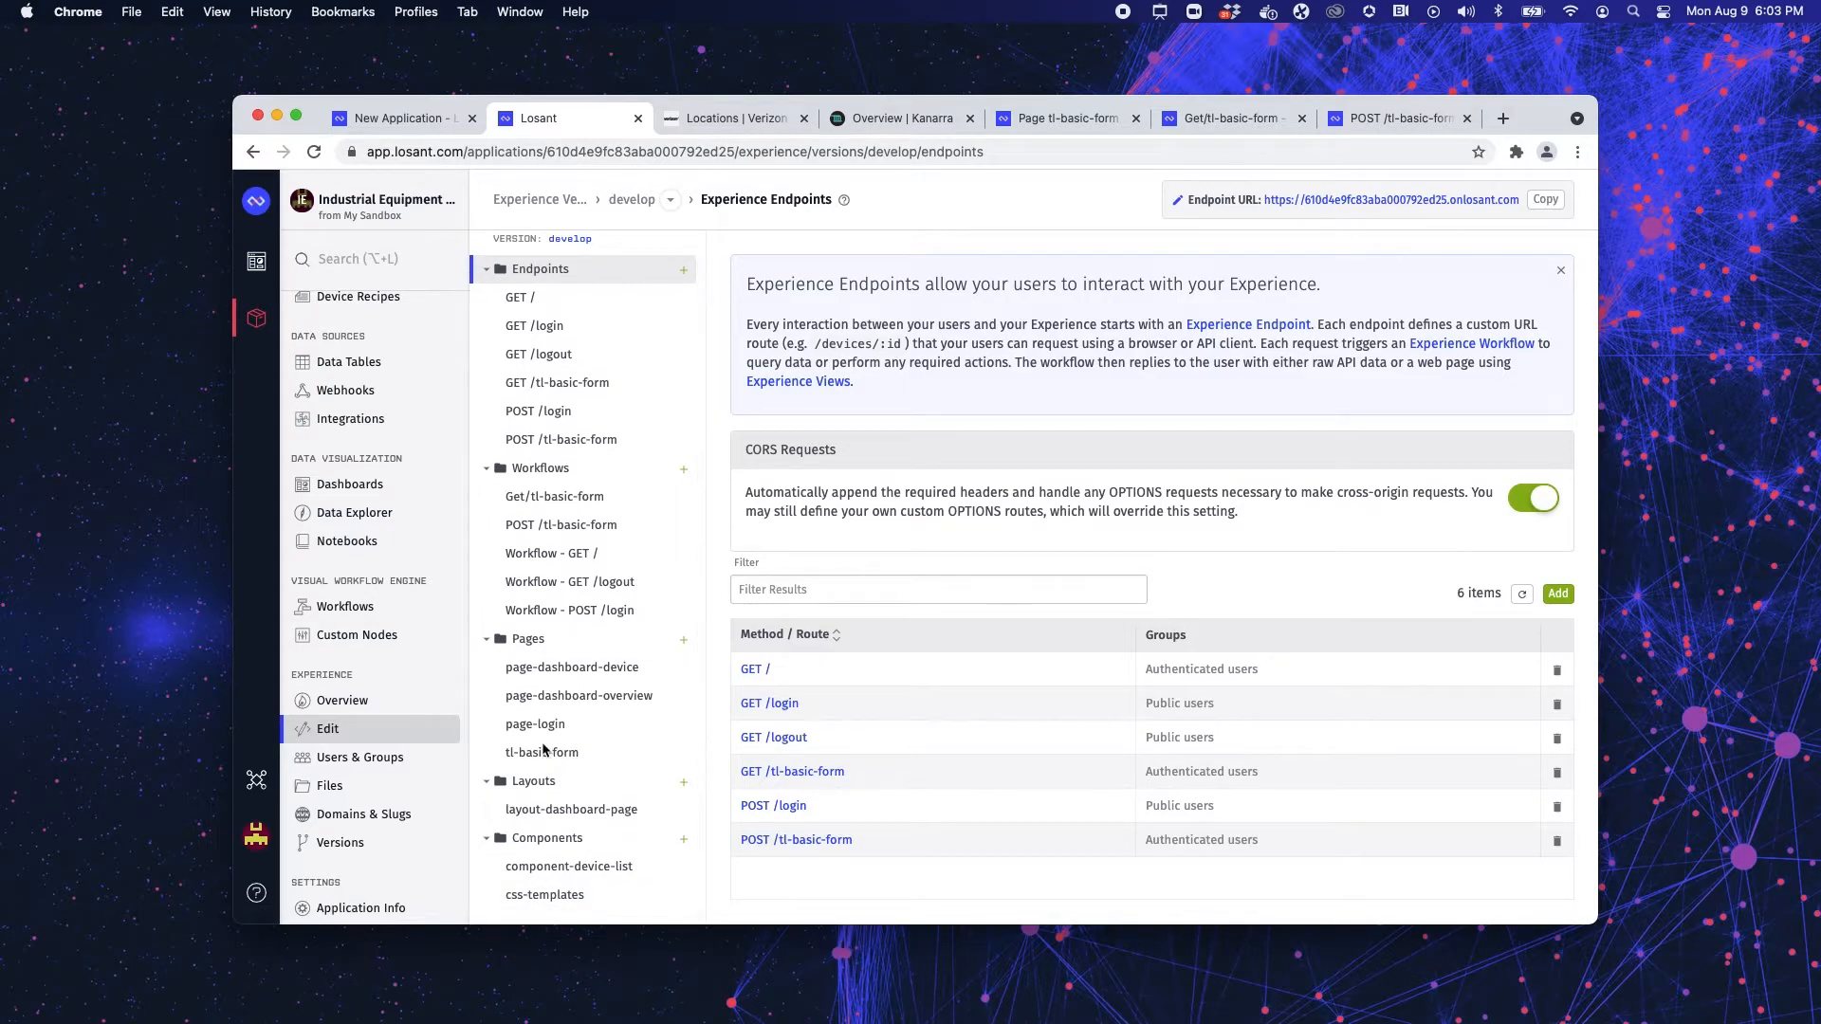
click(541, 753)
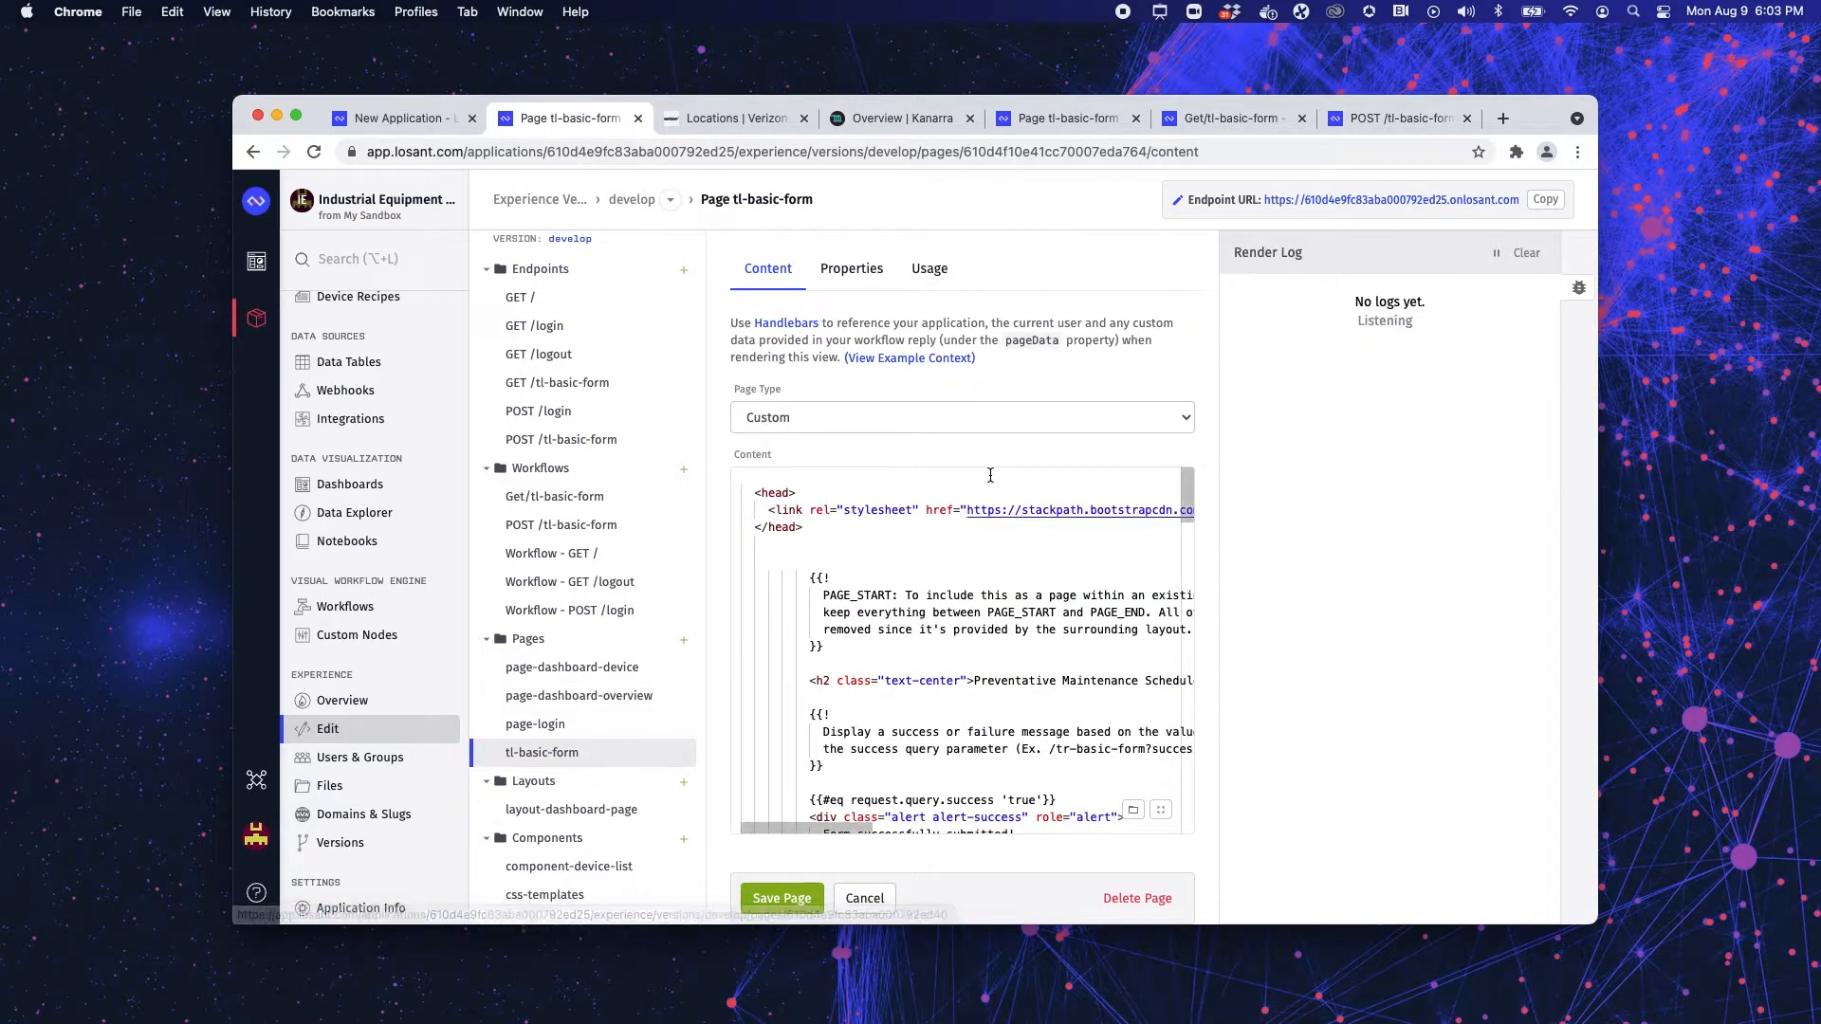
- Check the tl-basic-form page type stays Custom, then switch to the live Kanarra overview
click(960, 417)
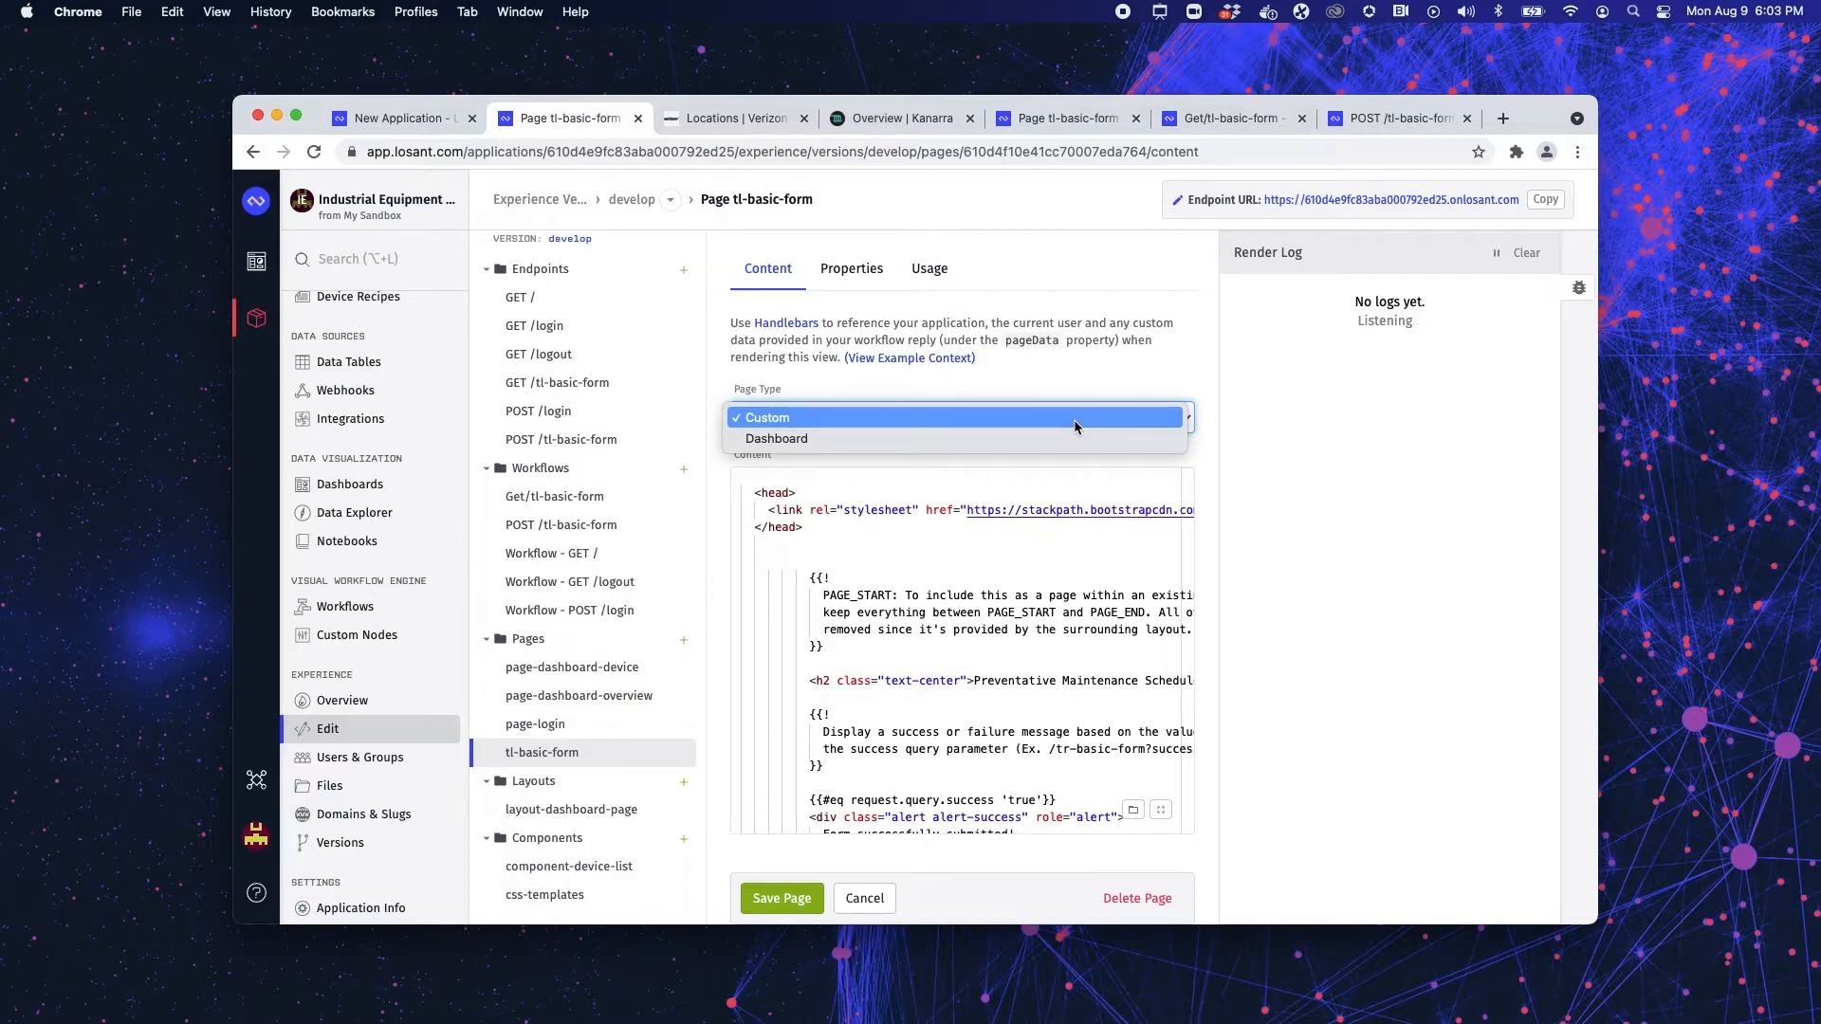
click(765, 418)
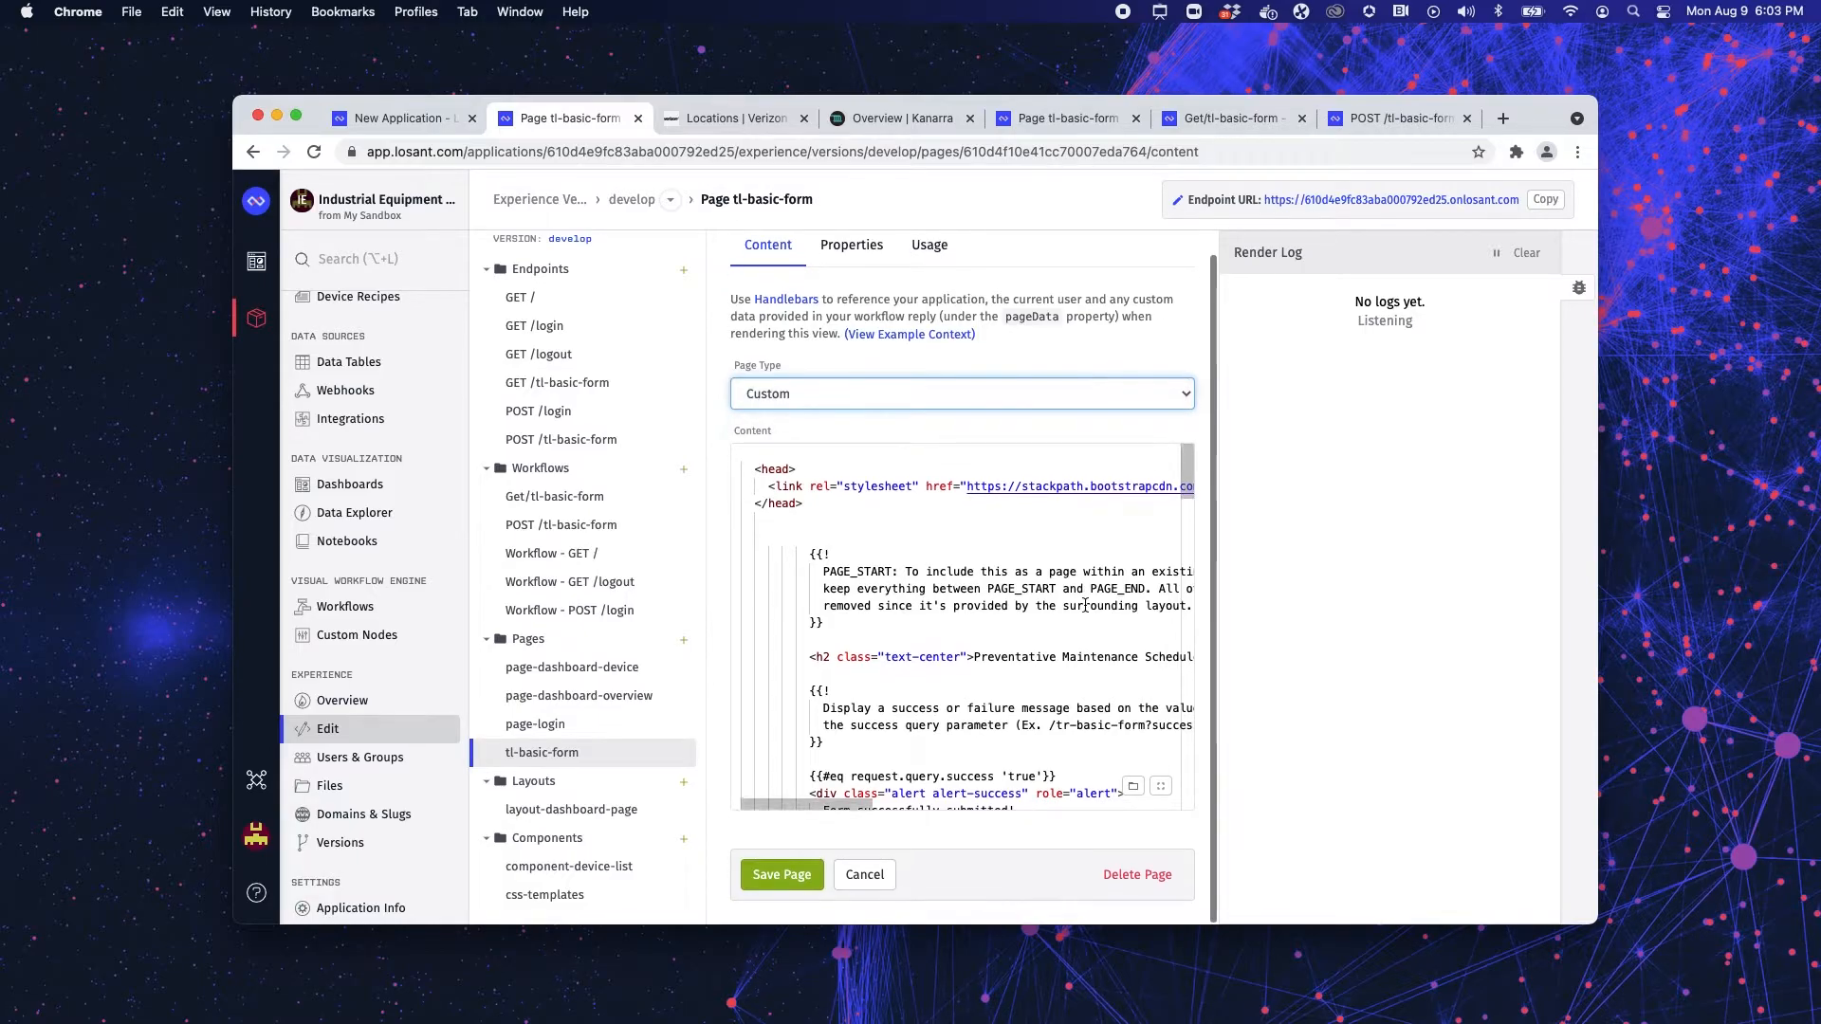
scroll(down, 3)
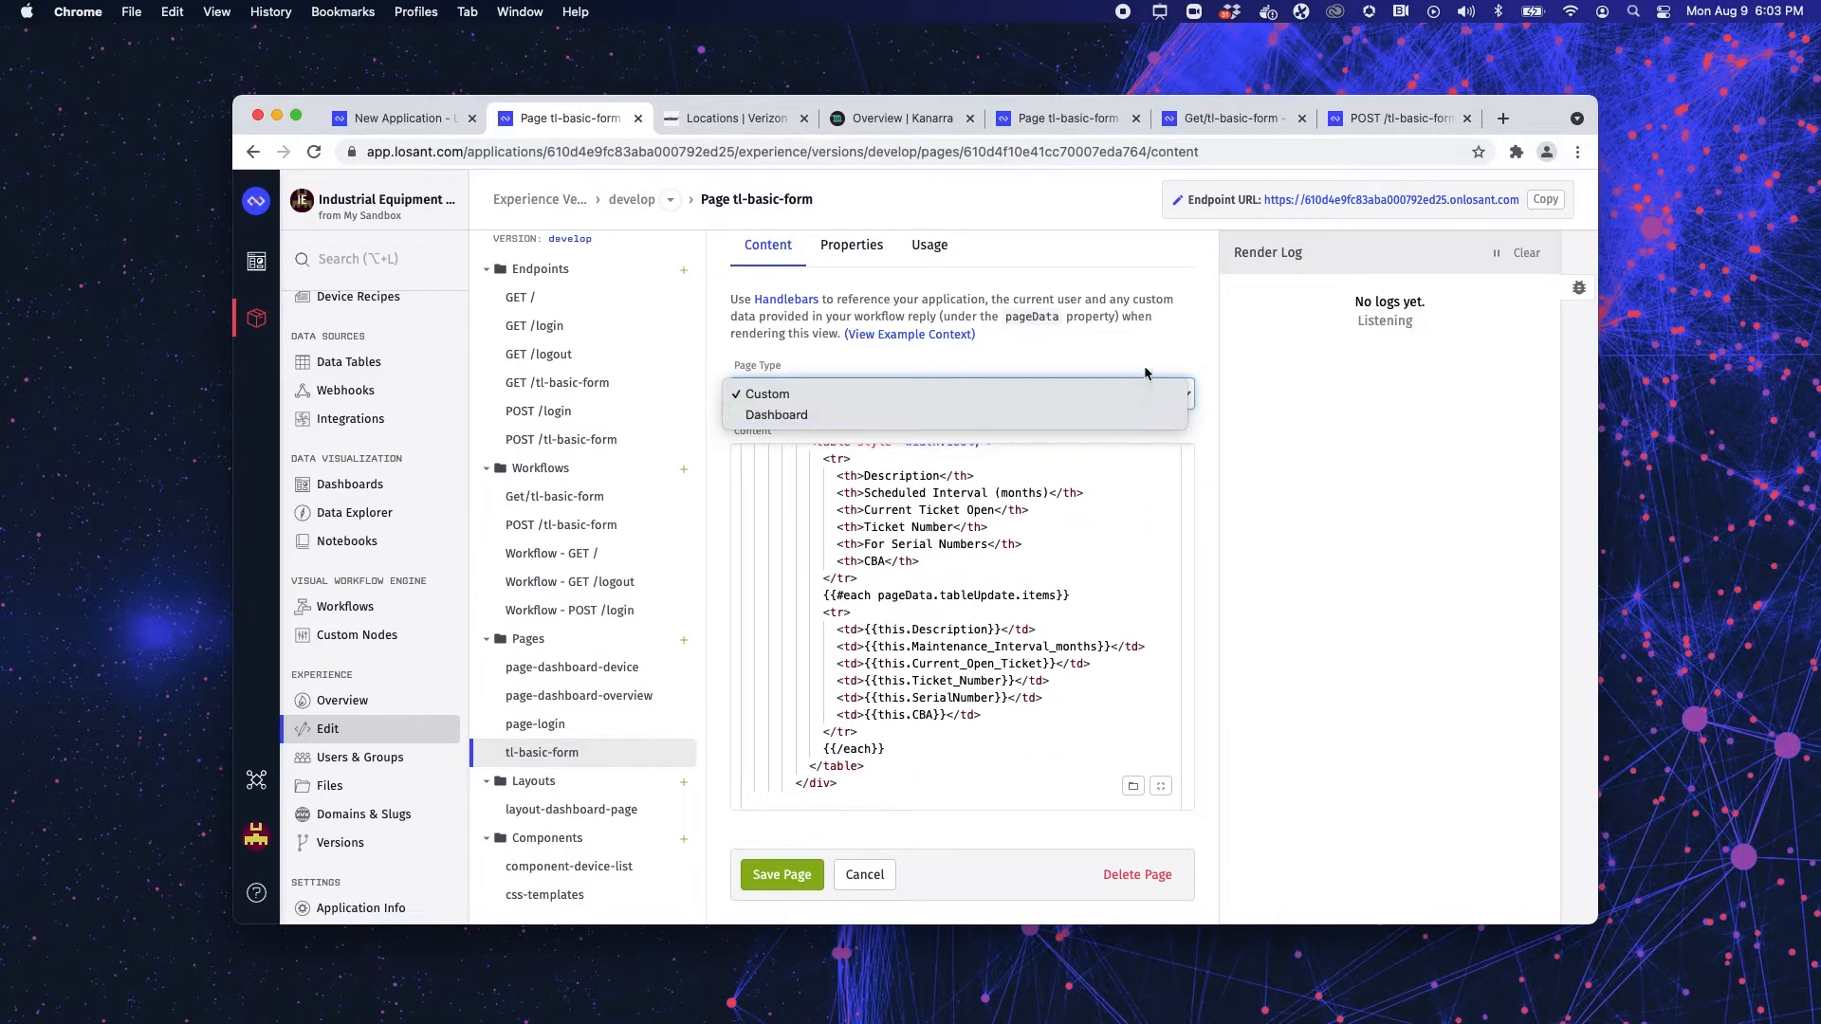
click(766, 393)
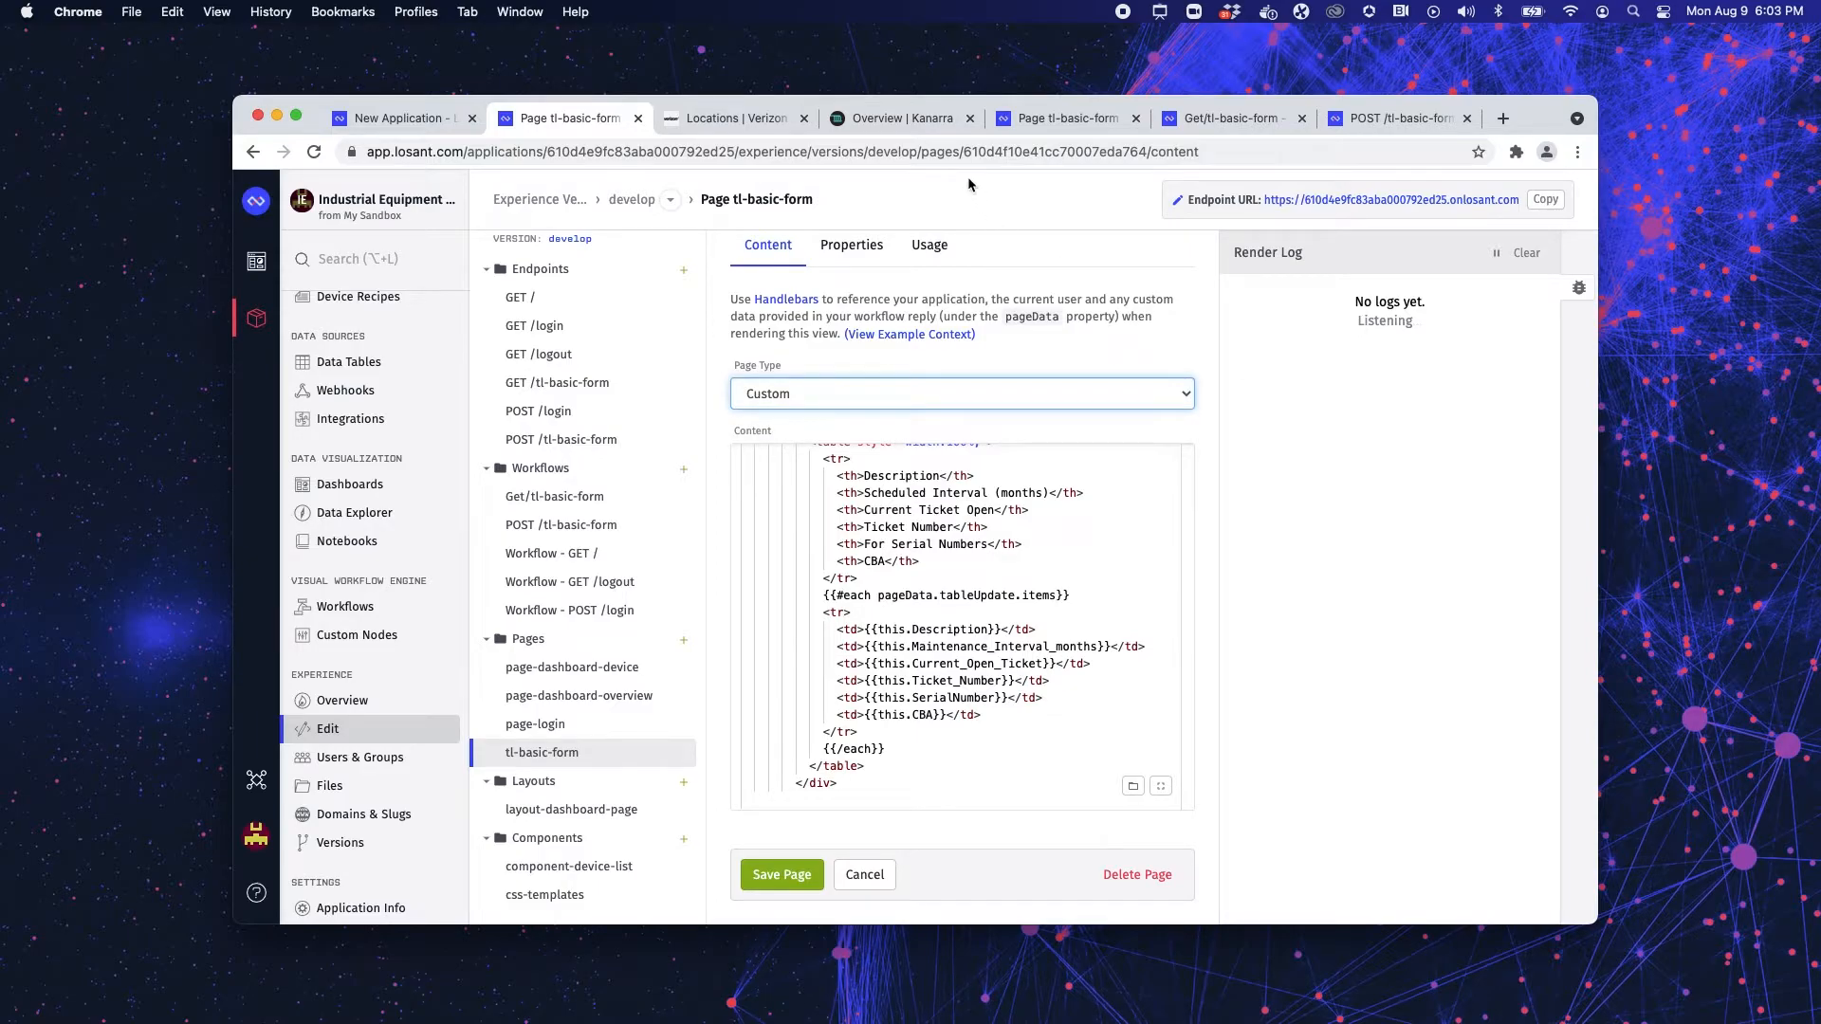
click(899, 118)
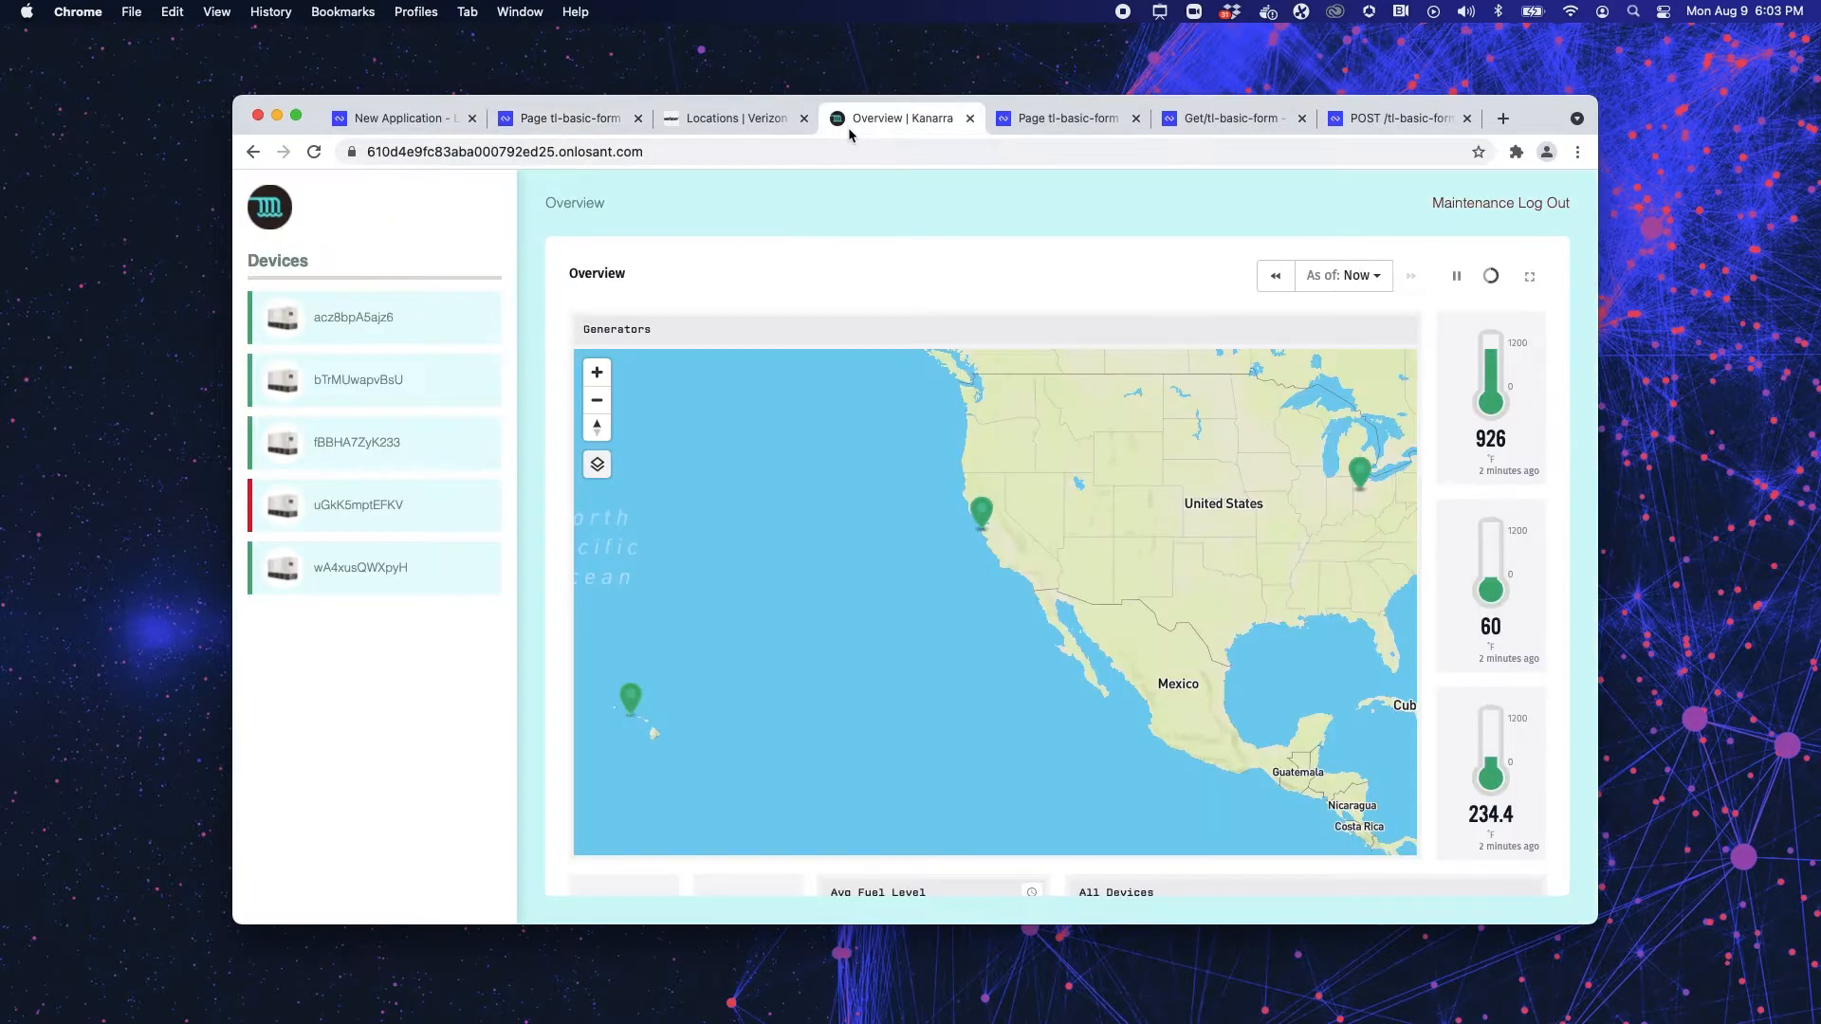
mouse_move(892, 330)
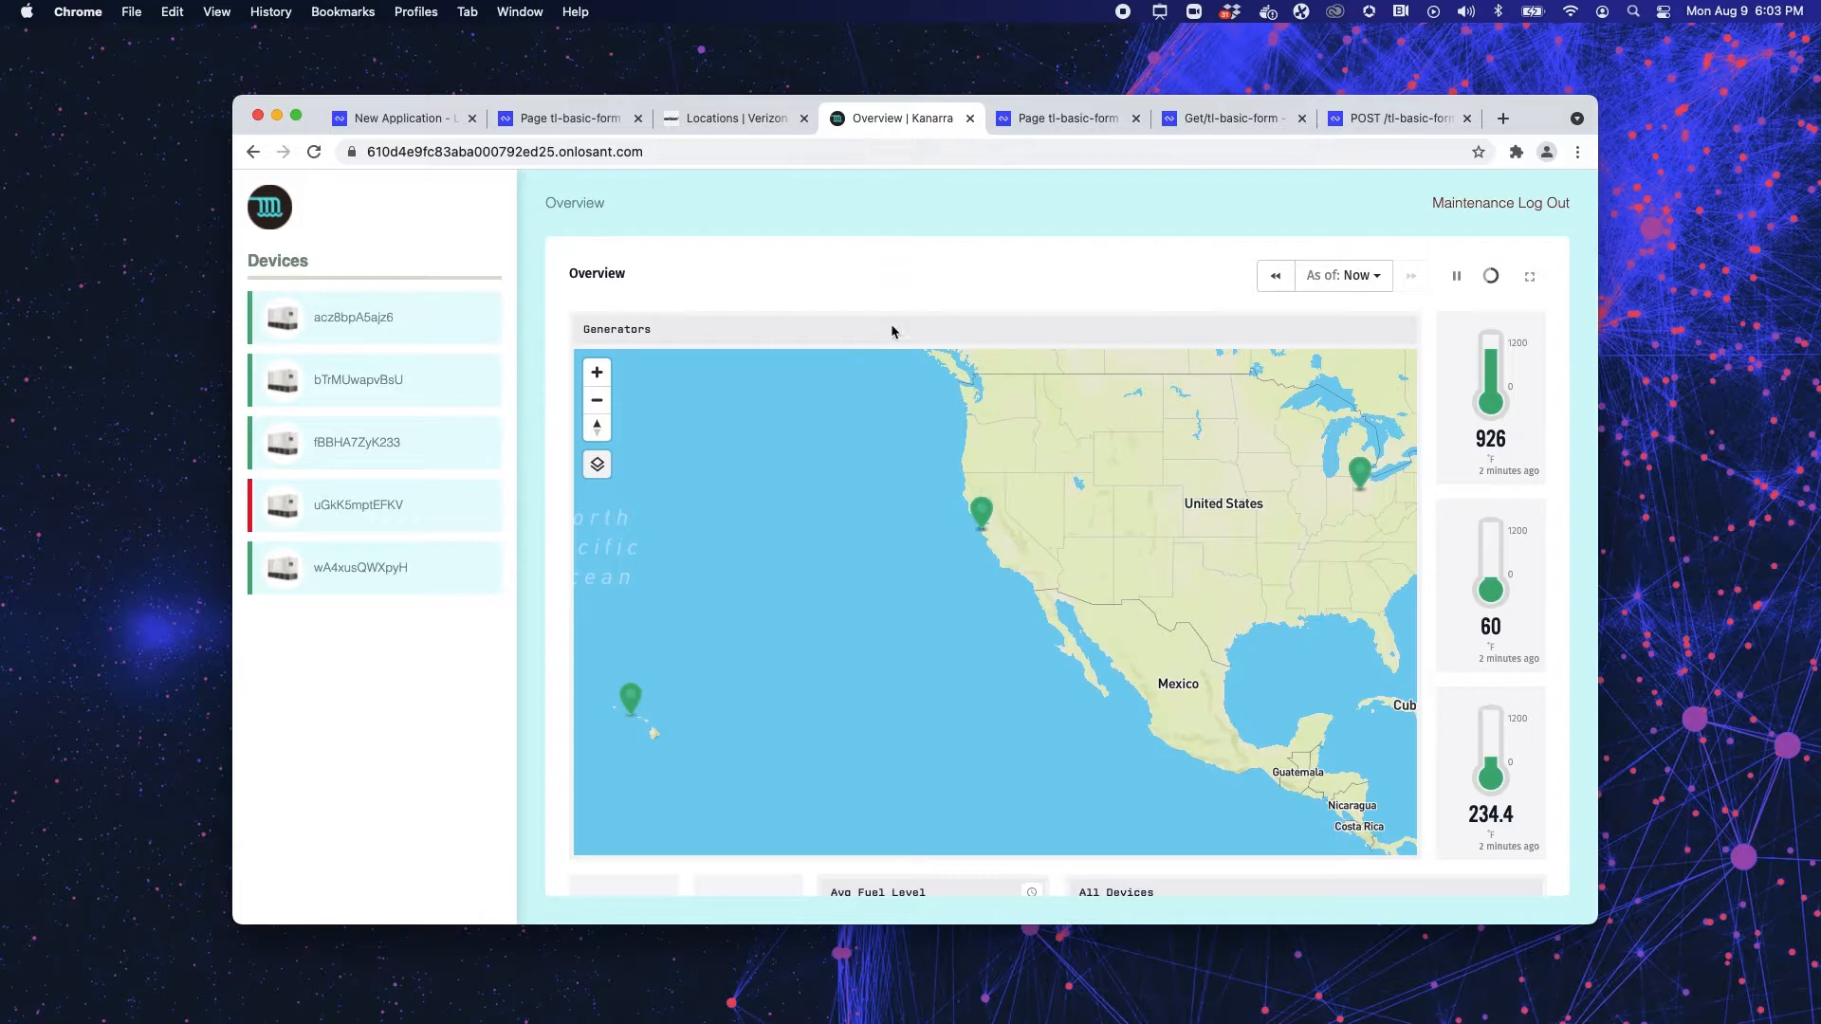
- View generator acz8bpA5ajz6's details page and scroll through its Generator Details
click(374, 317)
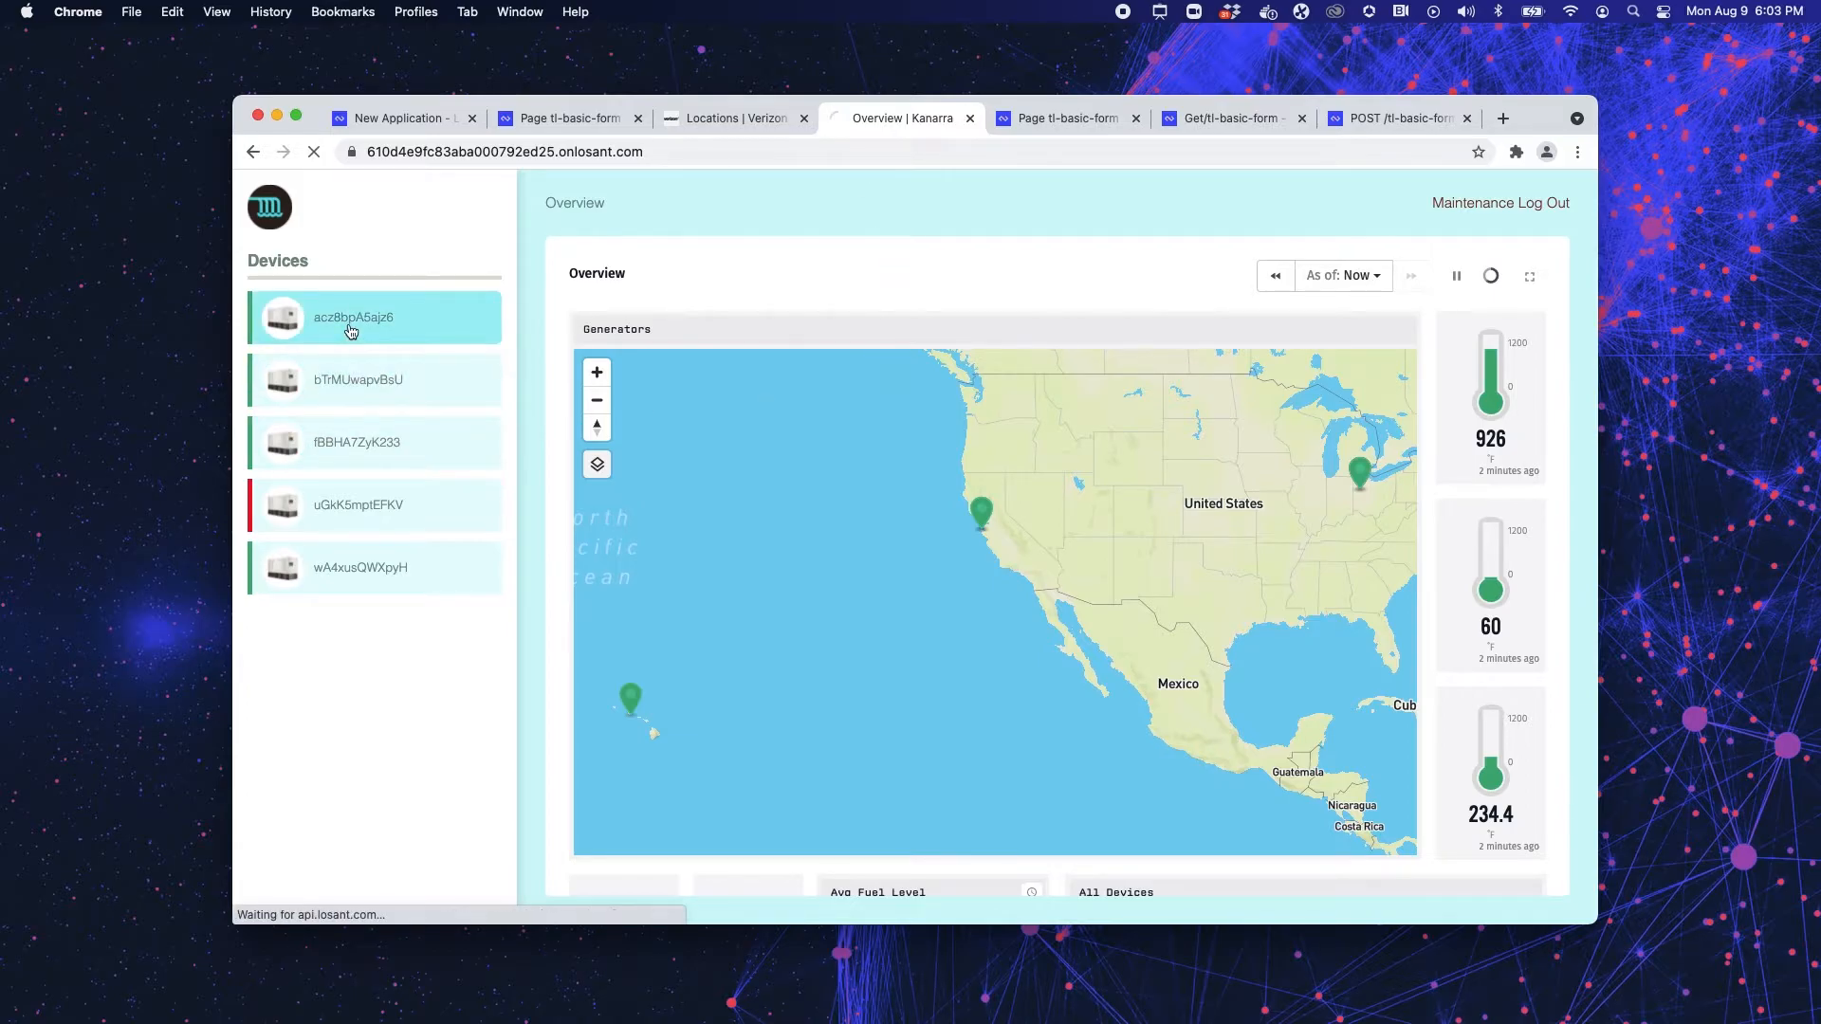
click(353, 317)
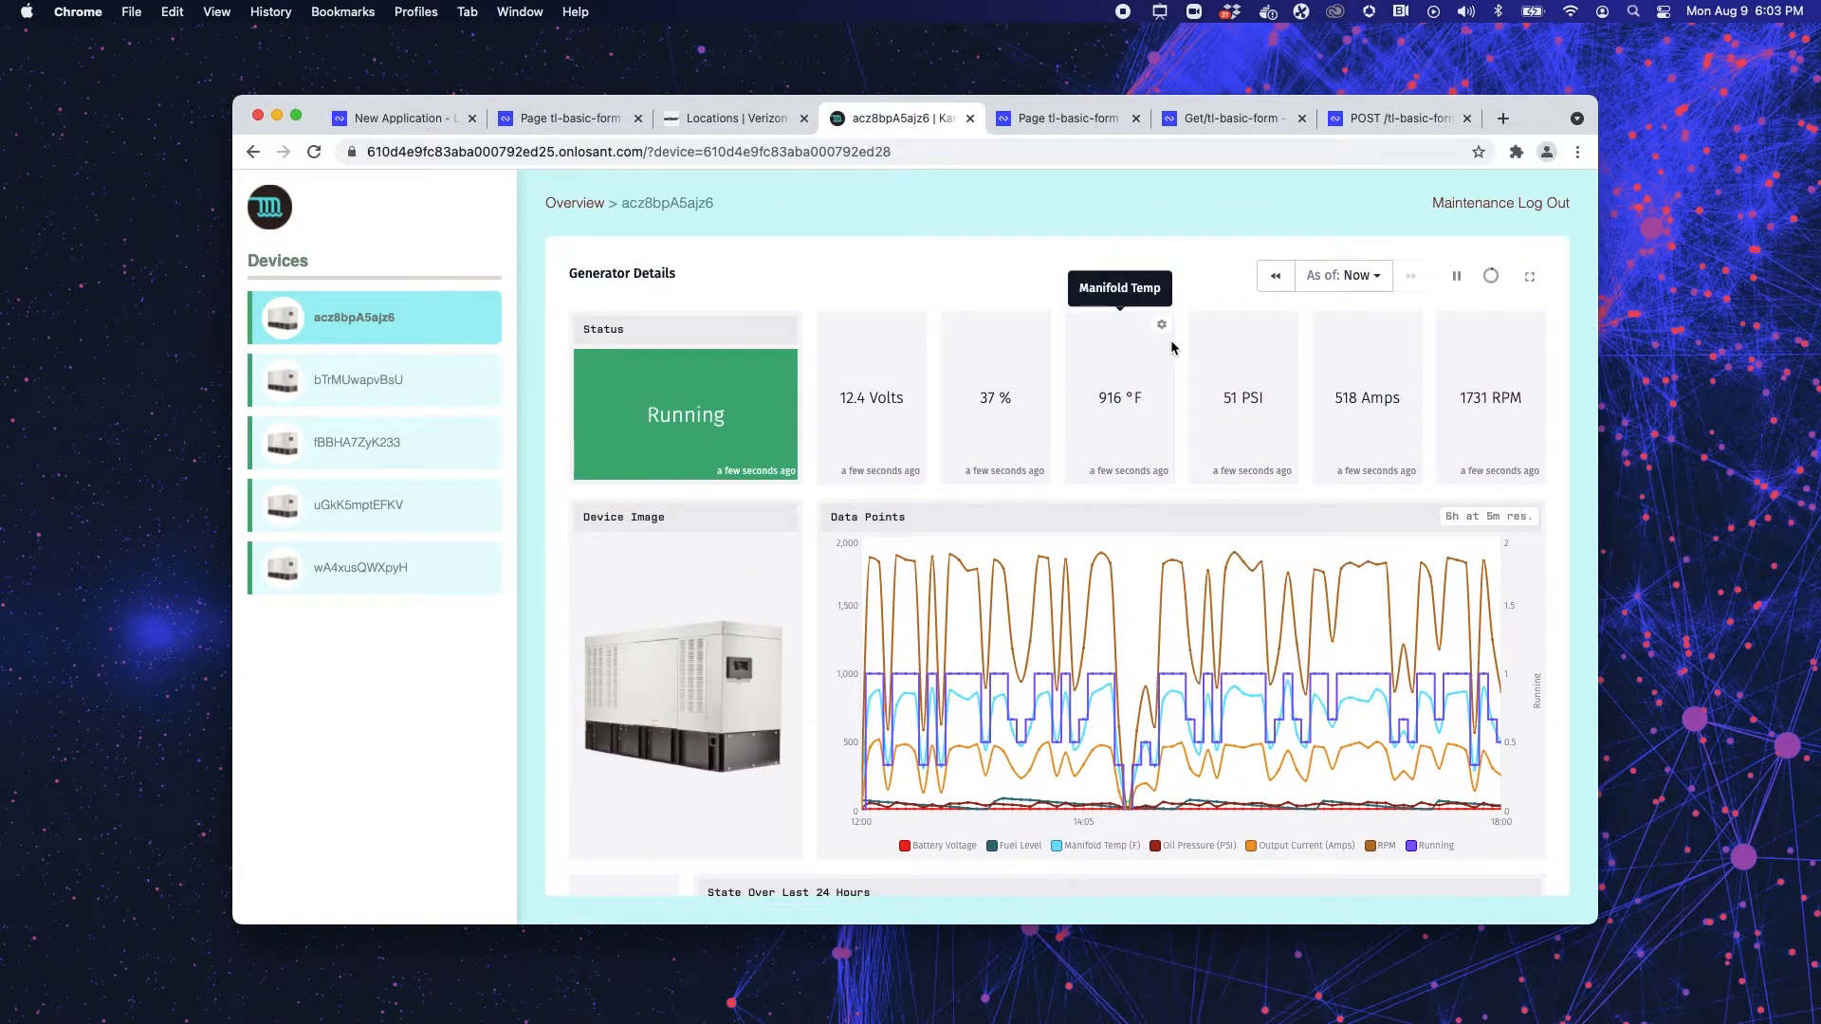
scroll(down, 3)
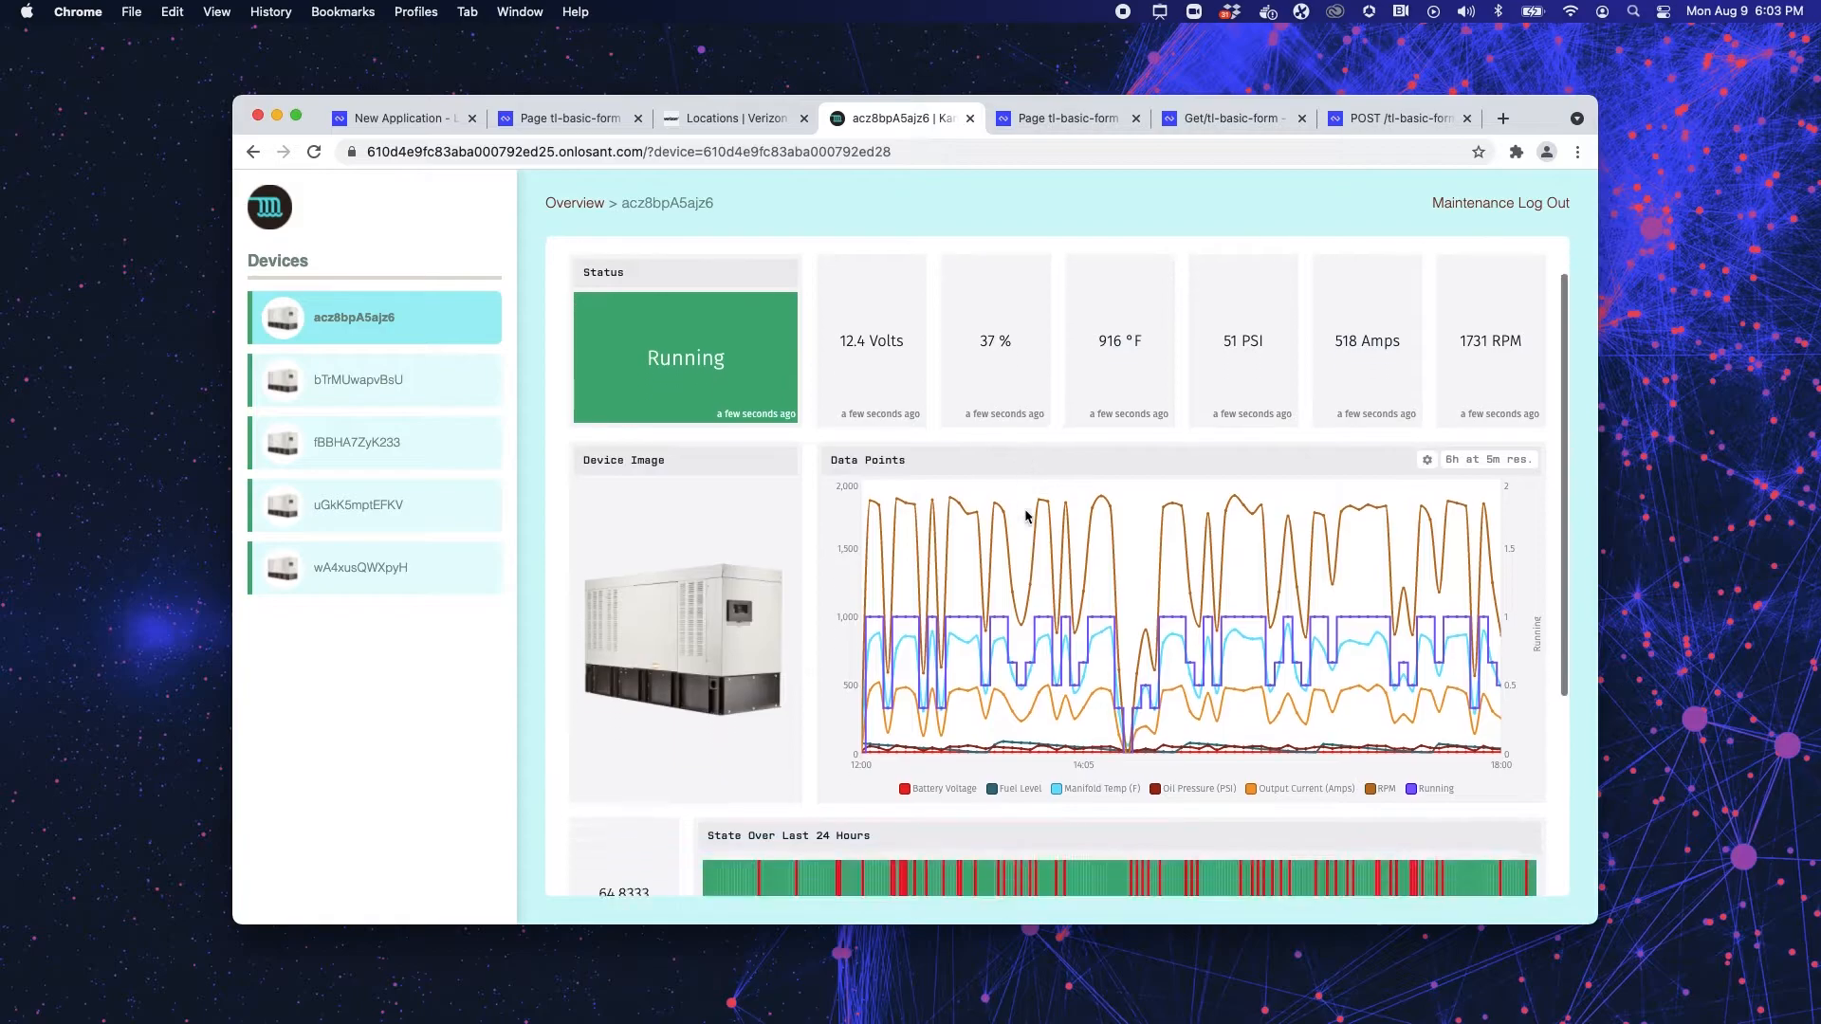
scroll(down, 3)
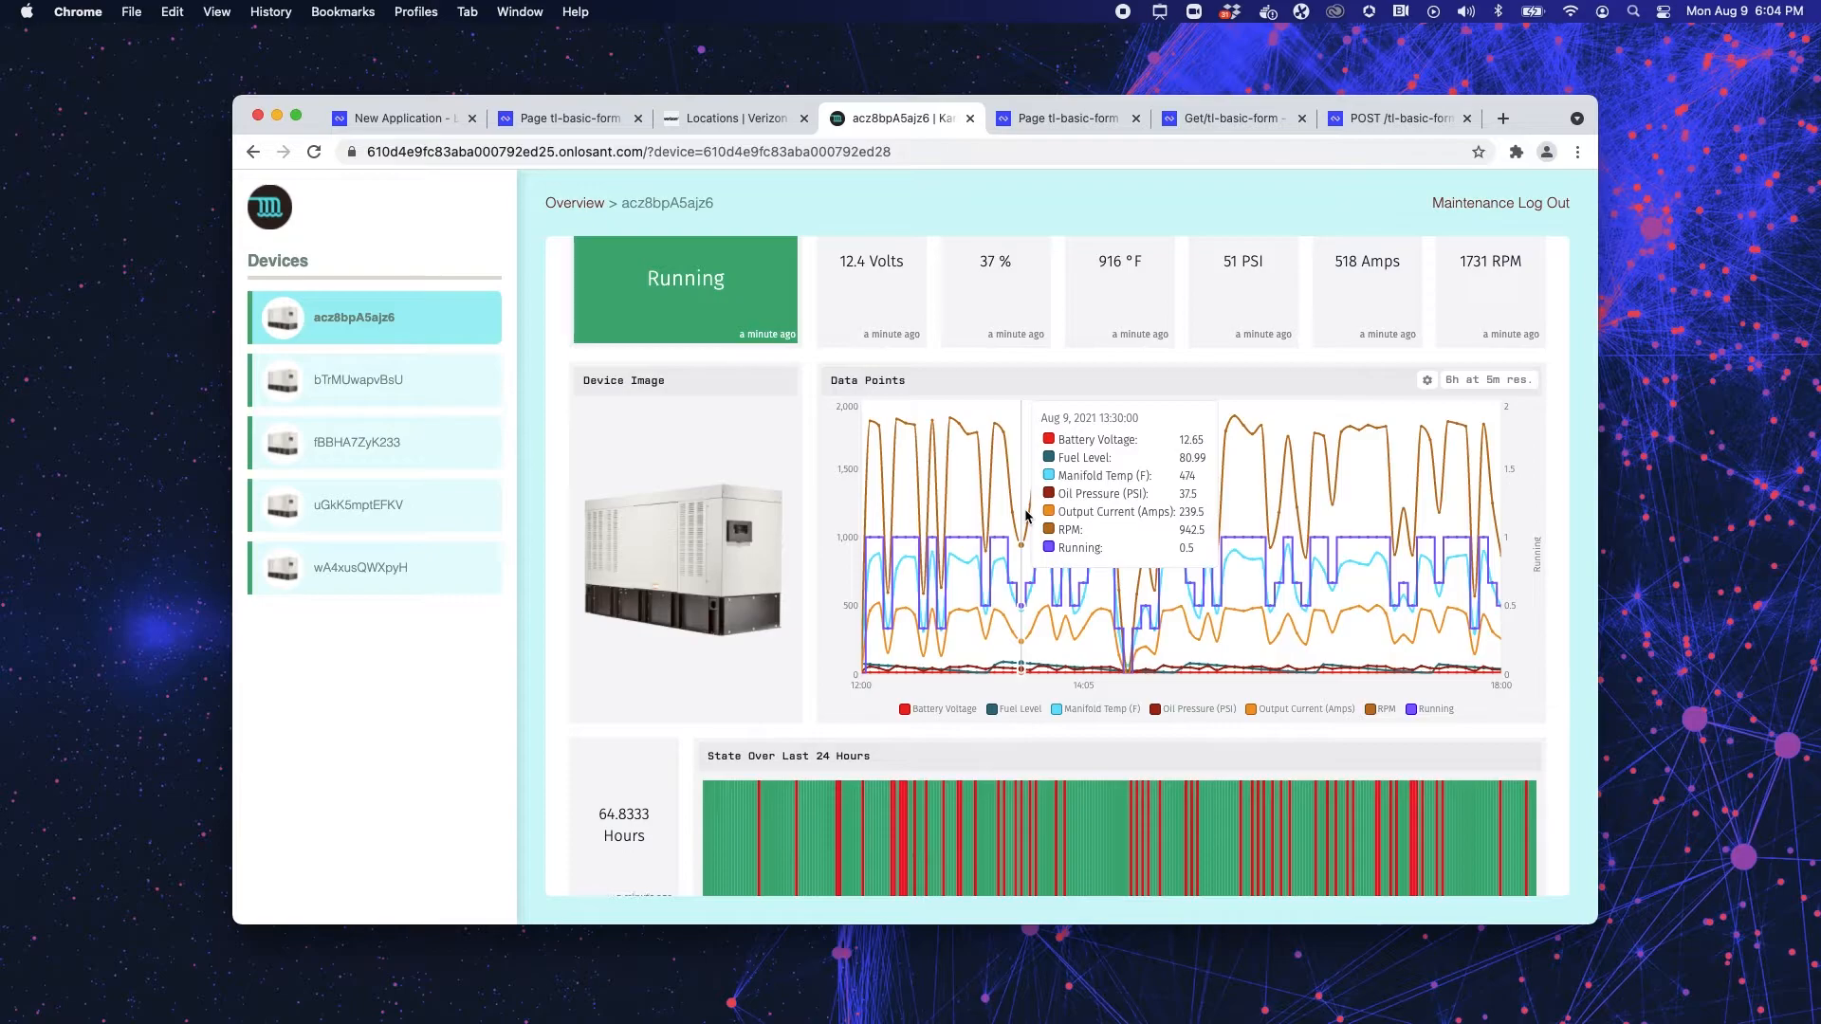
scroll(down, 3)
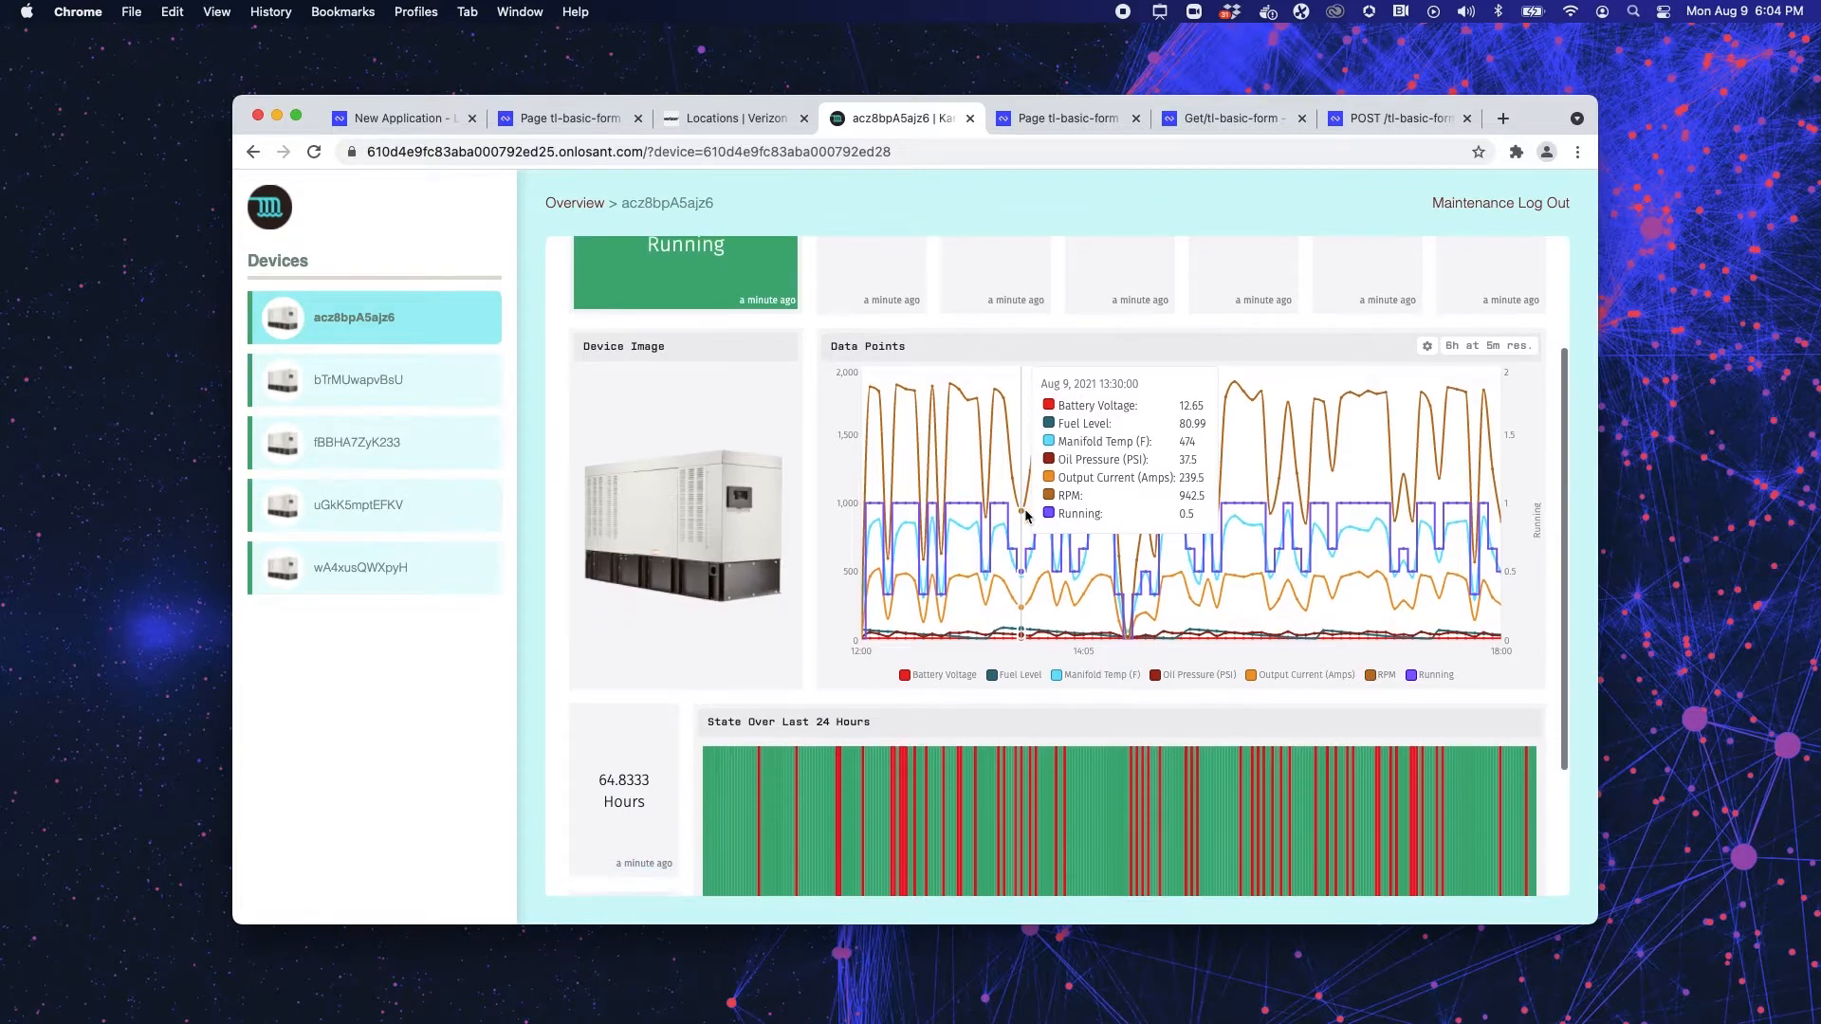
scroll(down, 3)
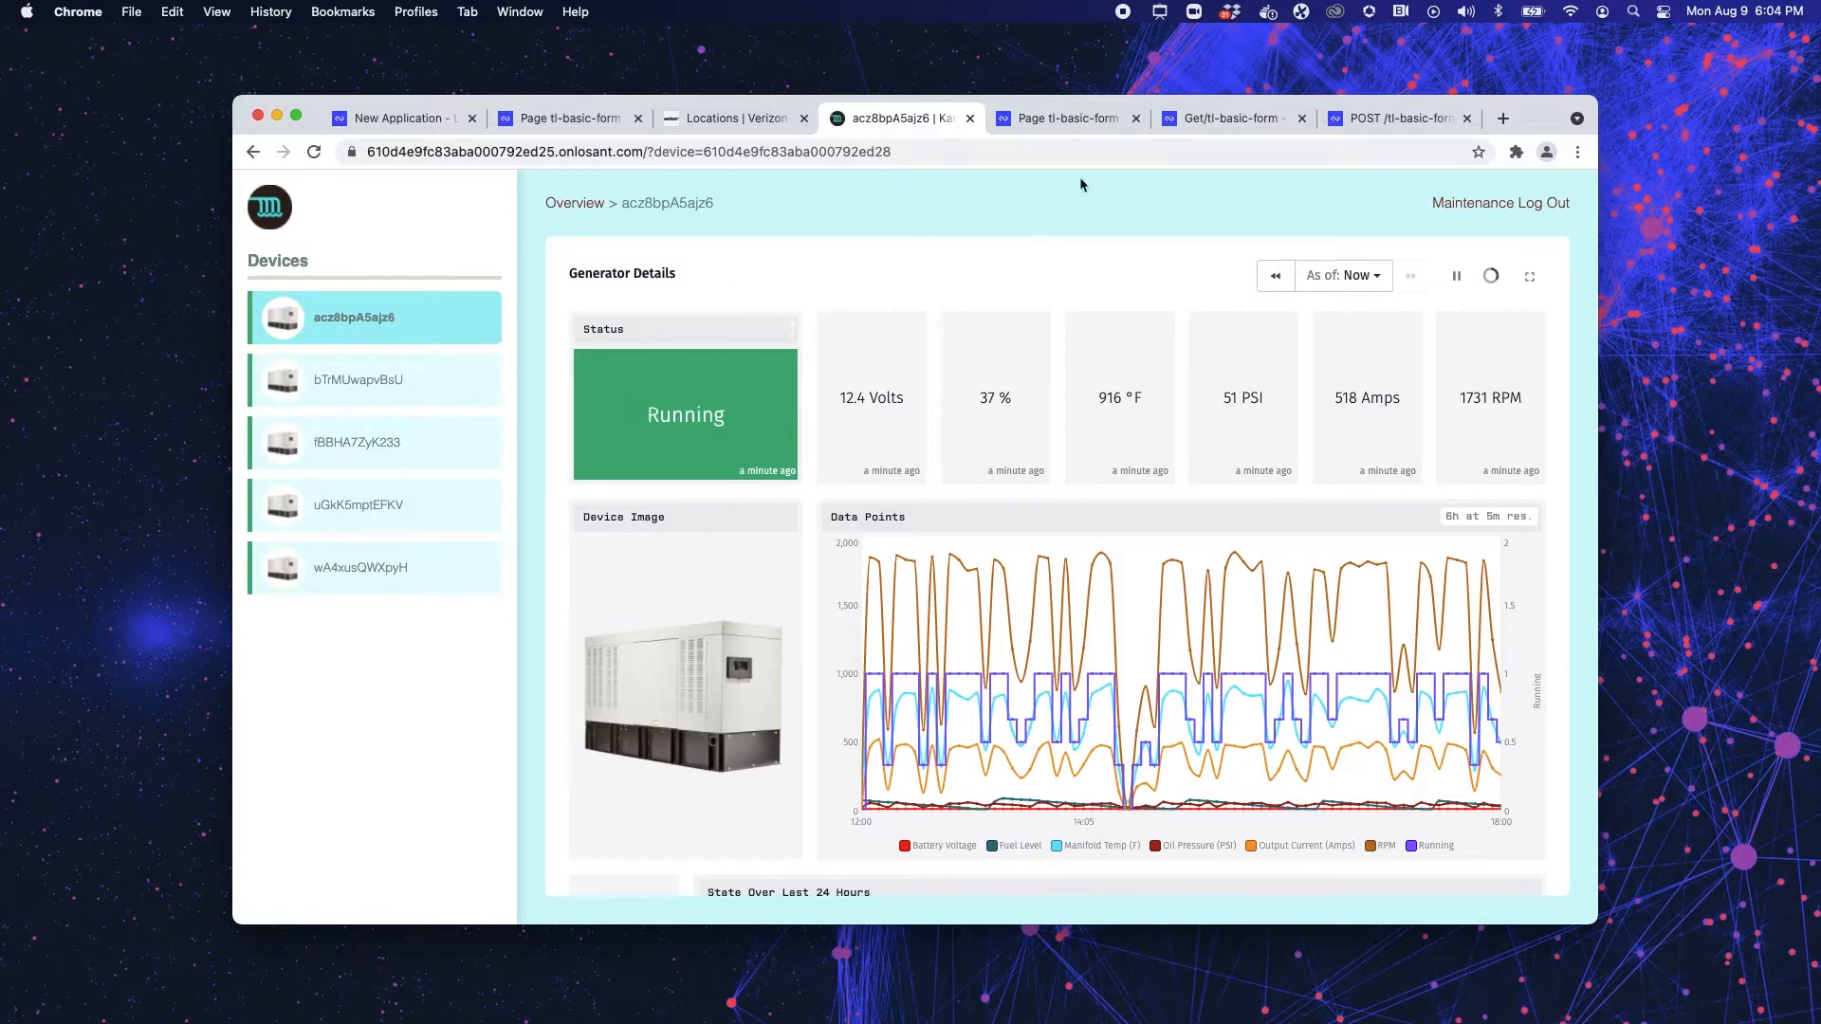
mouse_move(1311, 484)
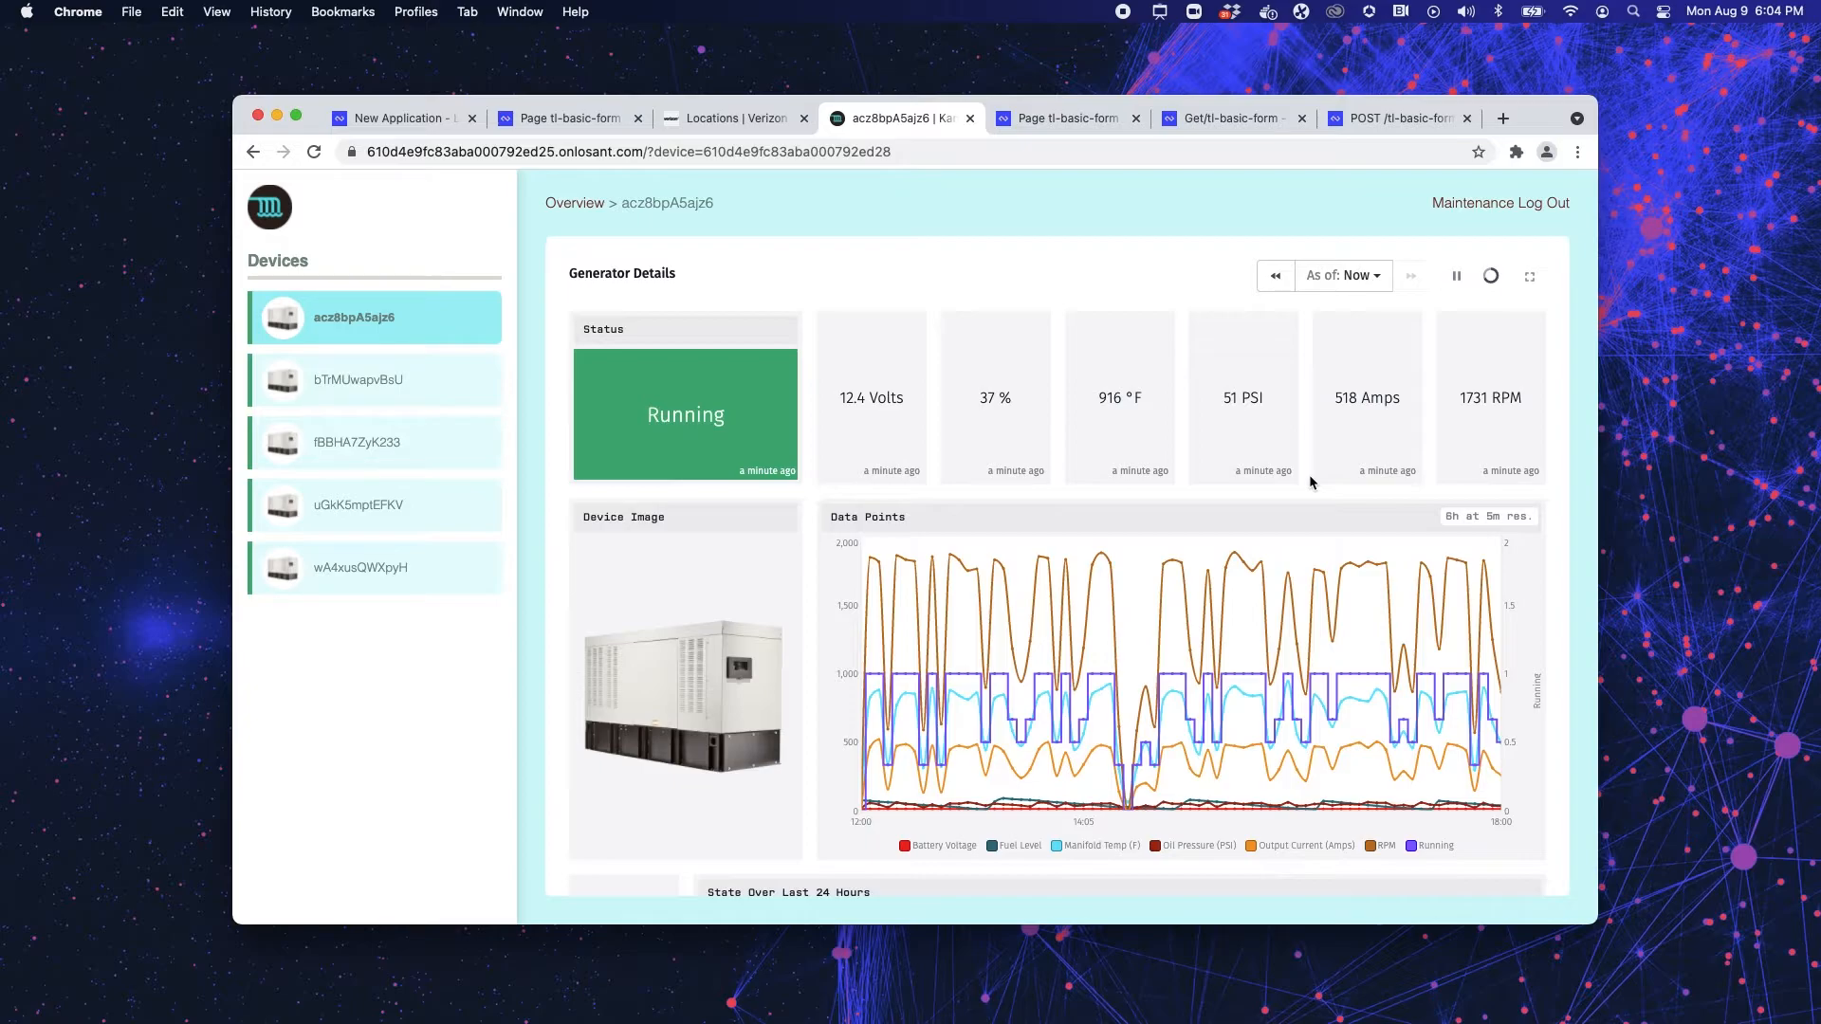
mouse_move(852, 184)
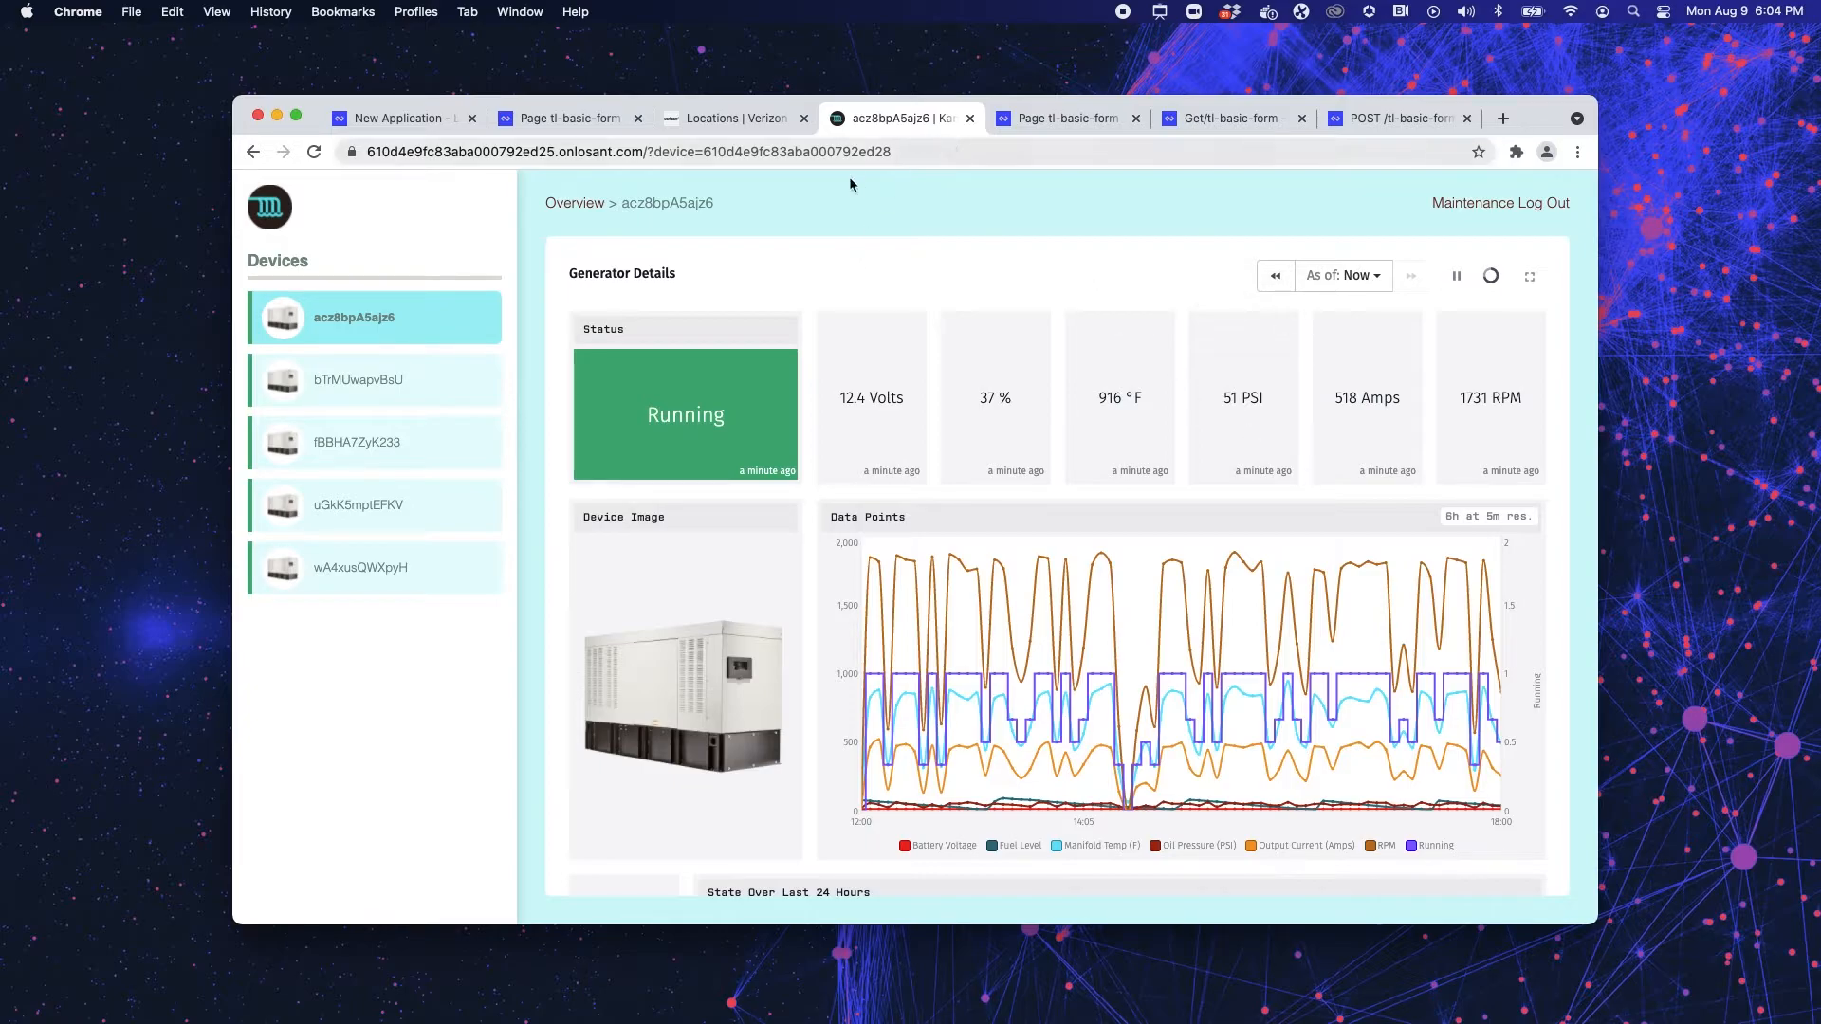
mouse_move(1472, 203)
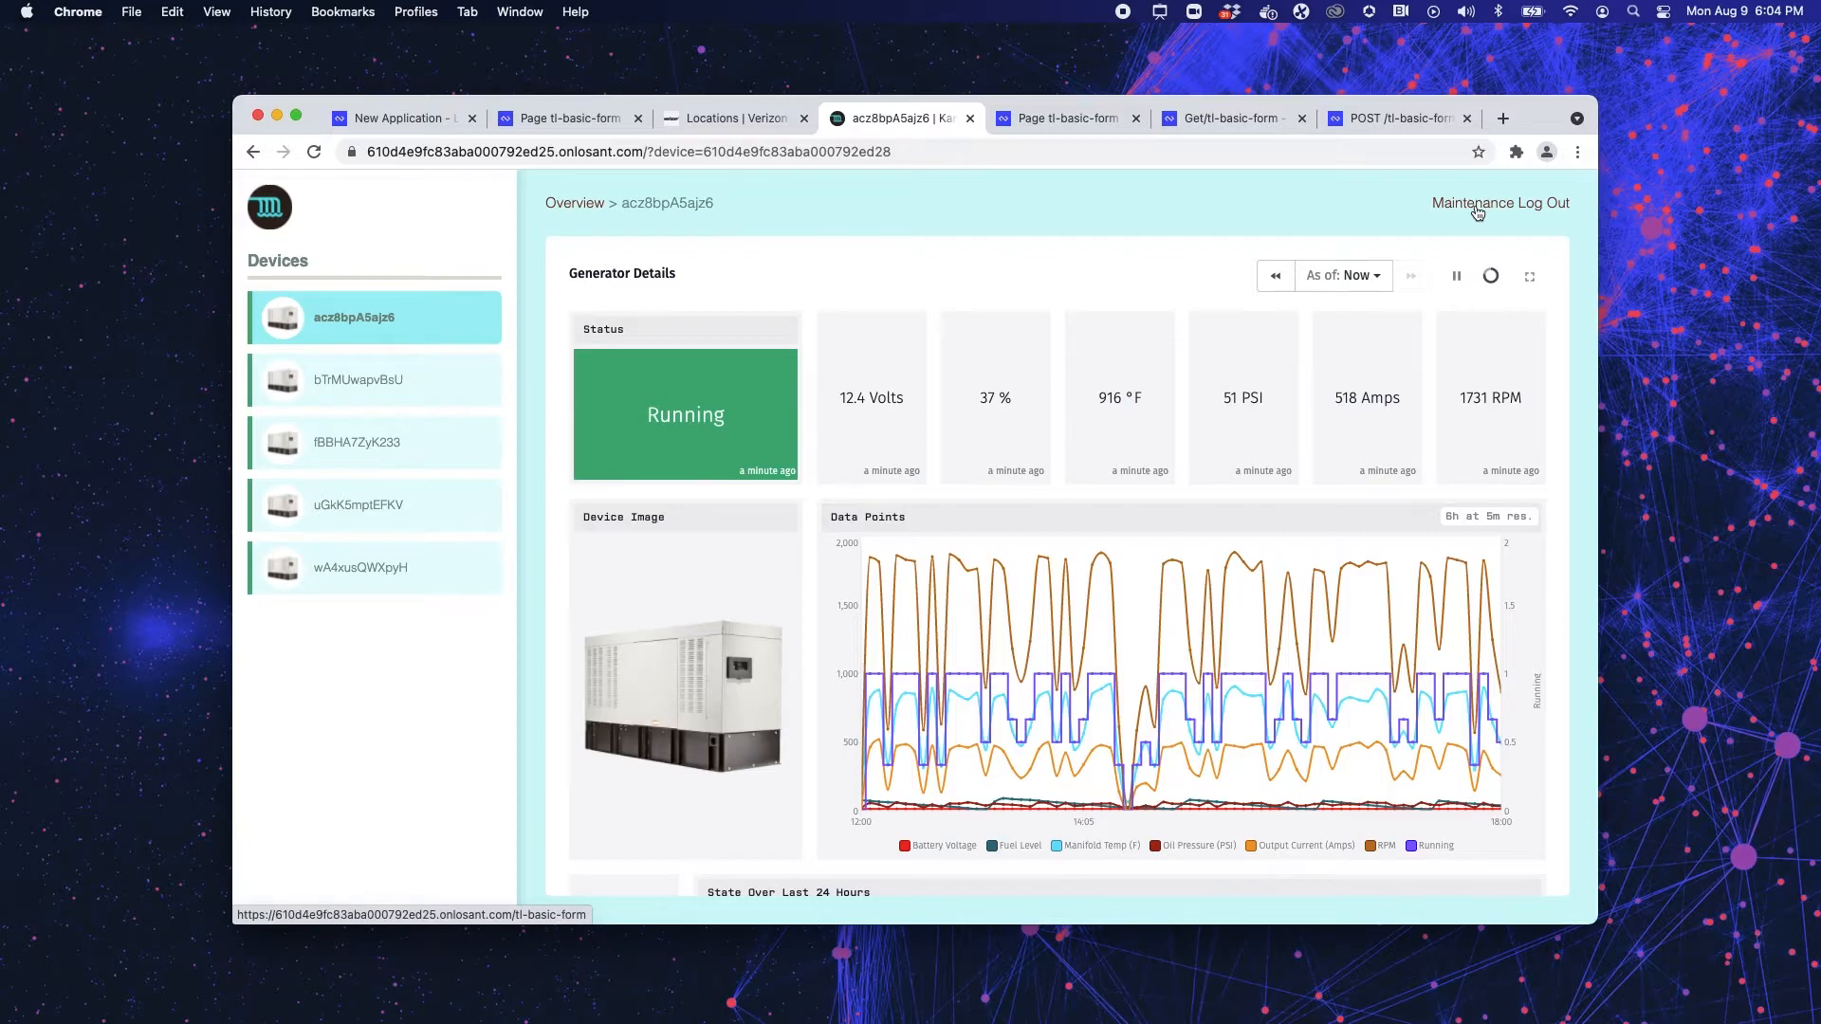
- Go to the Maintenance page via the header link to reach the Preventative Maintenance Schedule form
click(1466, 203)
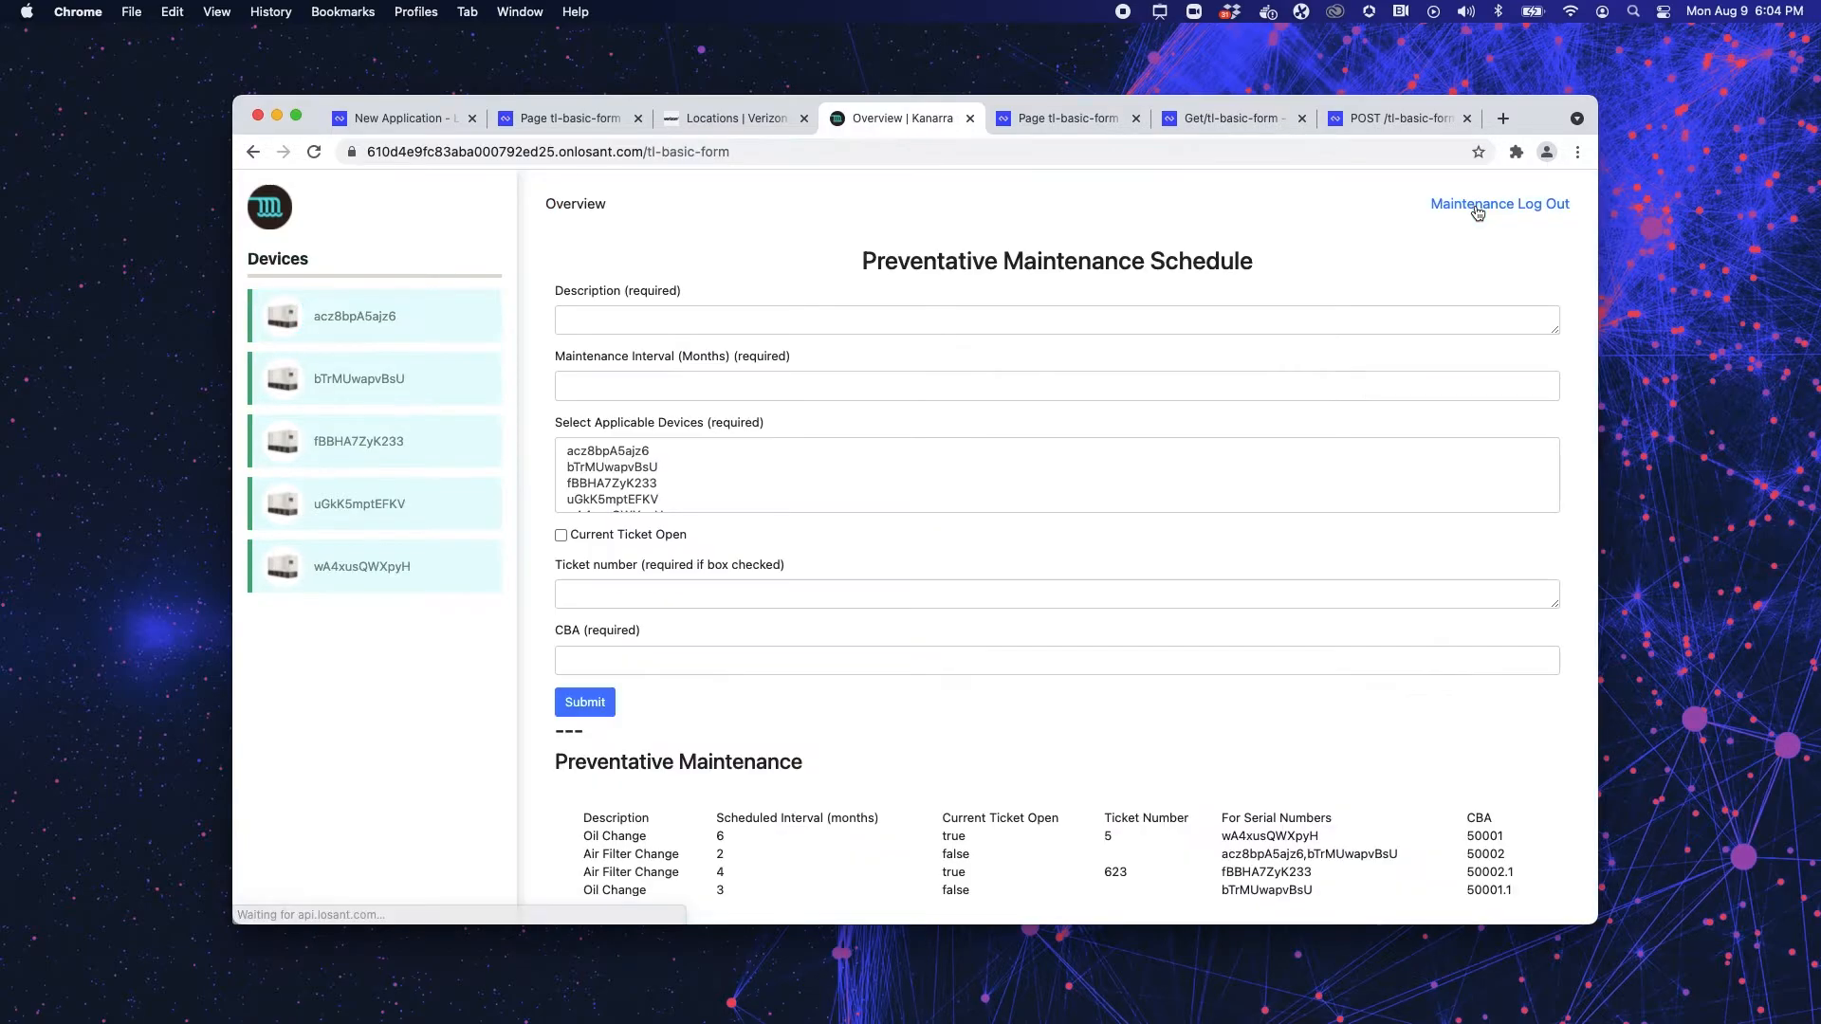
- Return to the tl-basic-form page editor and show the application's Data Tables list
scroll(down, 3)
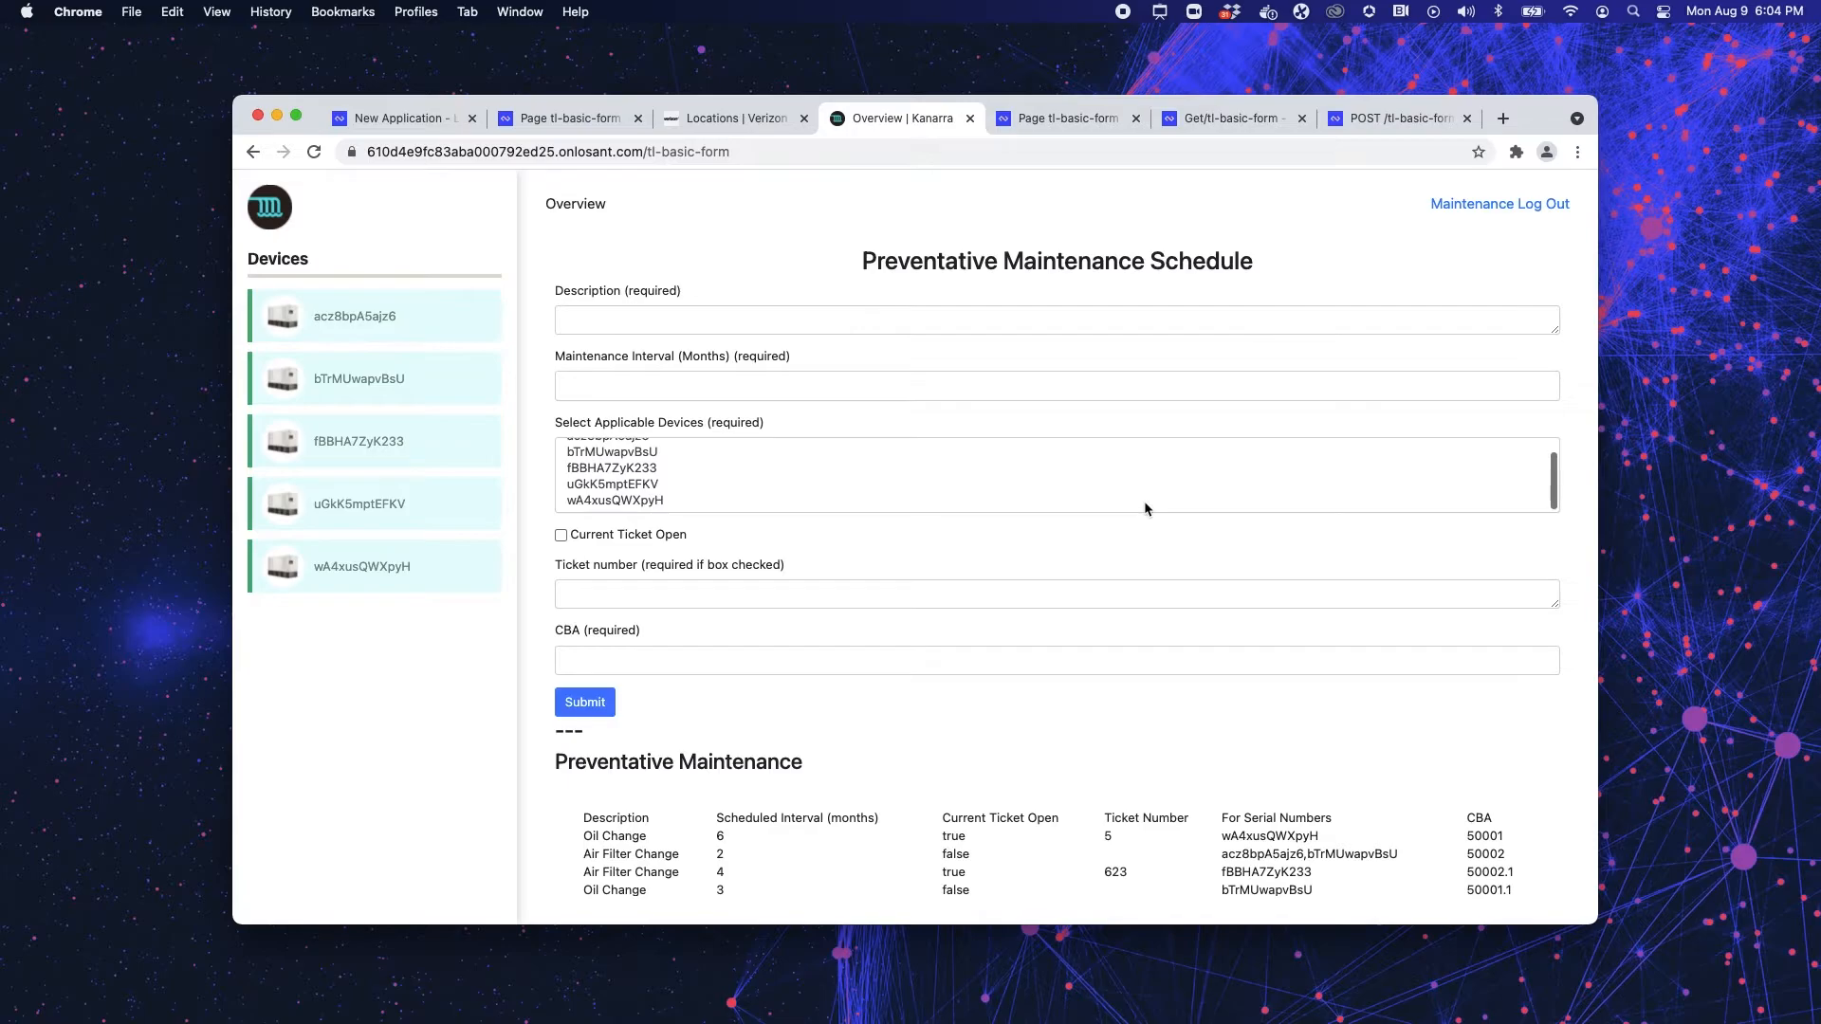
scroll(up, 3)
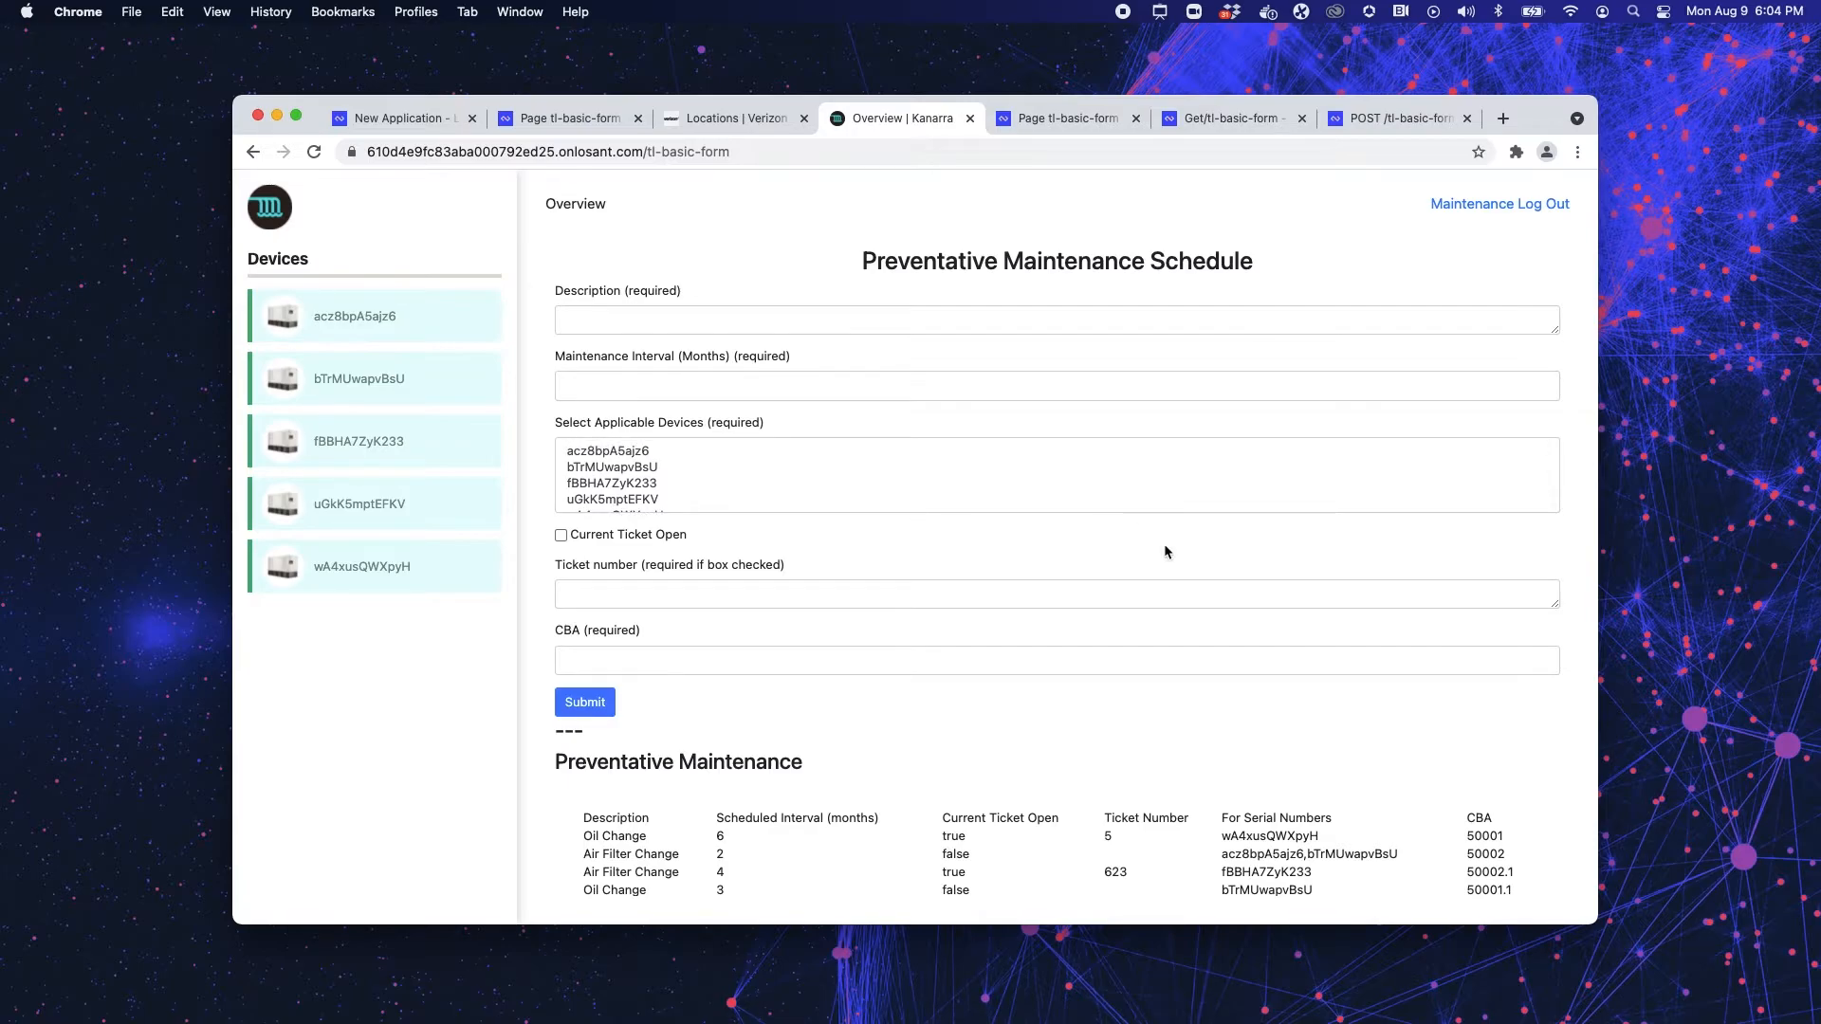
mouse_move(996, 303)
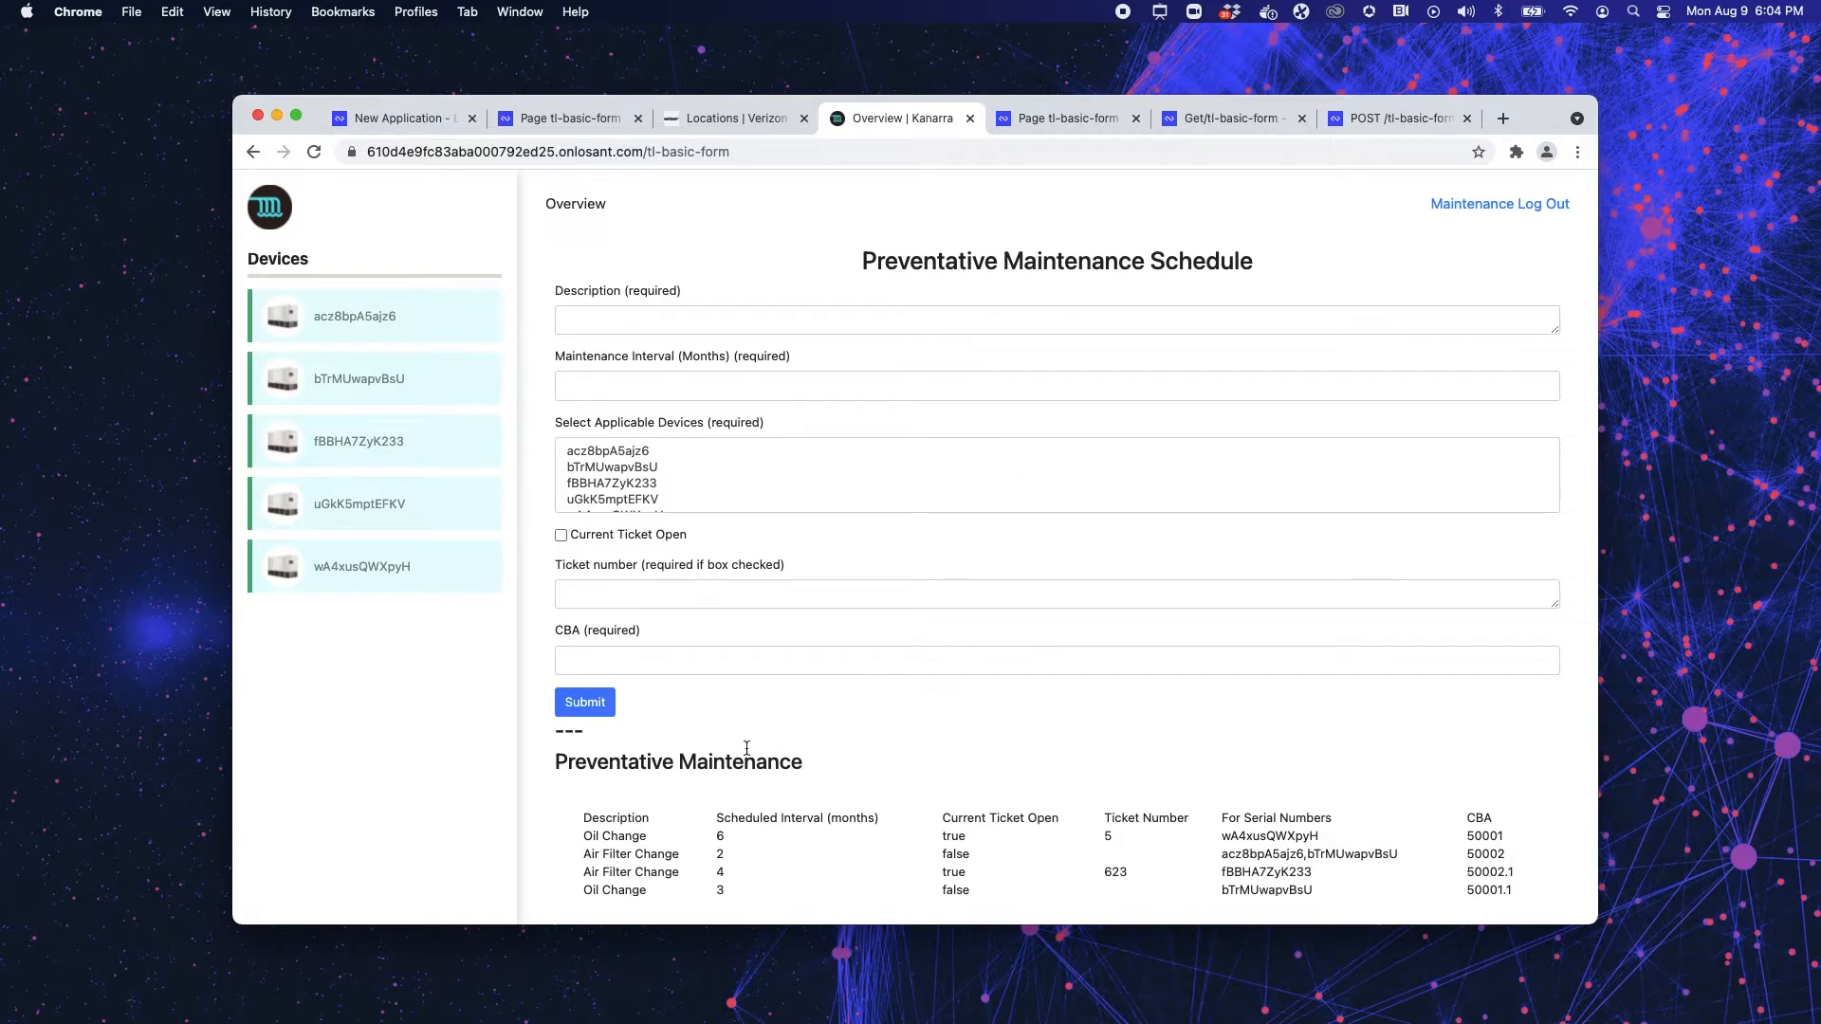
scroll(up, 3)
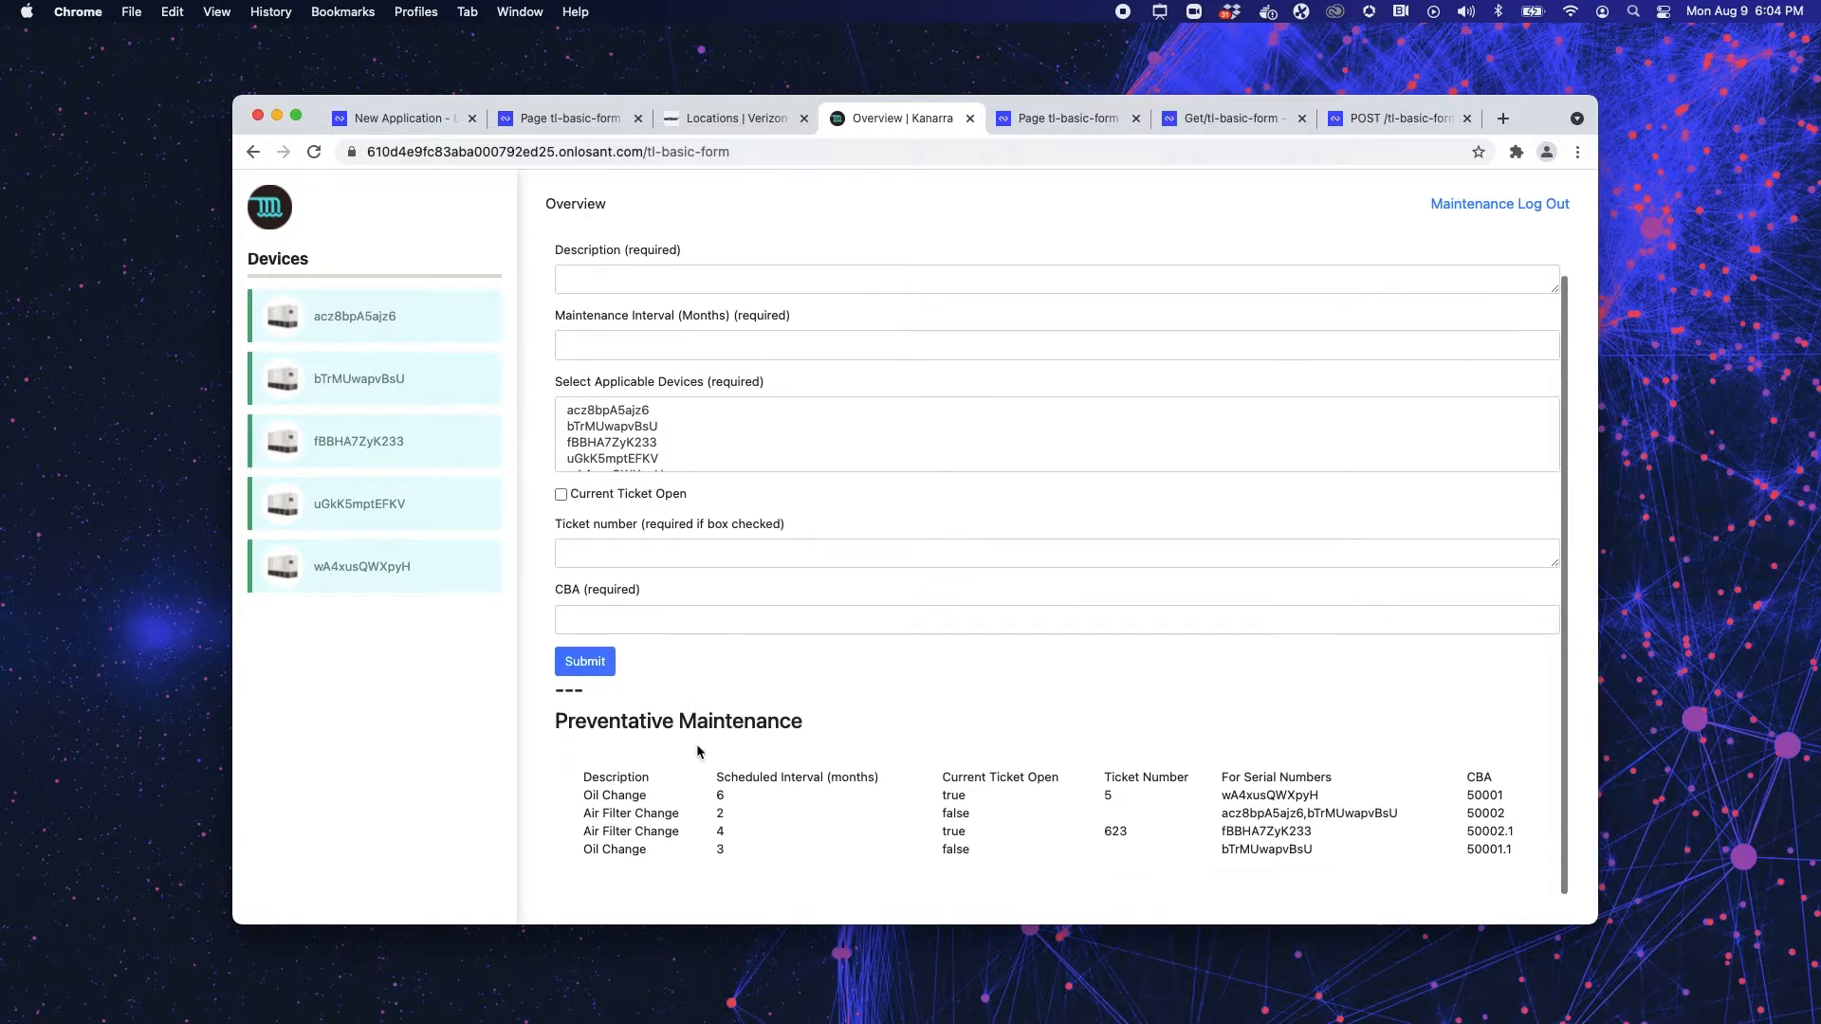
mouse_move(518, 844)
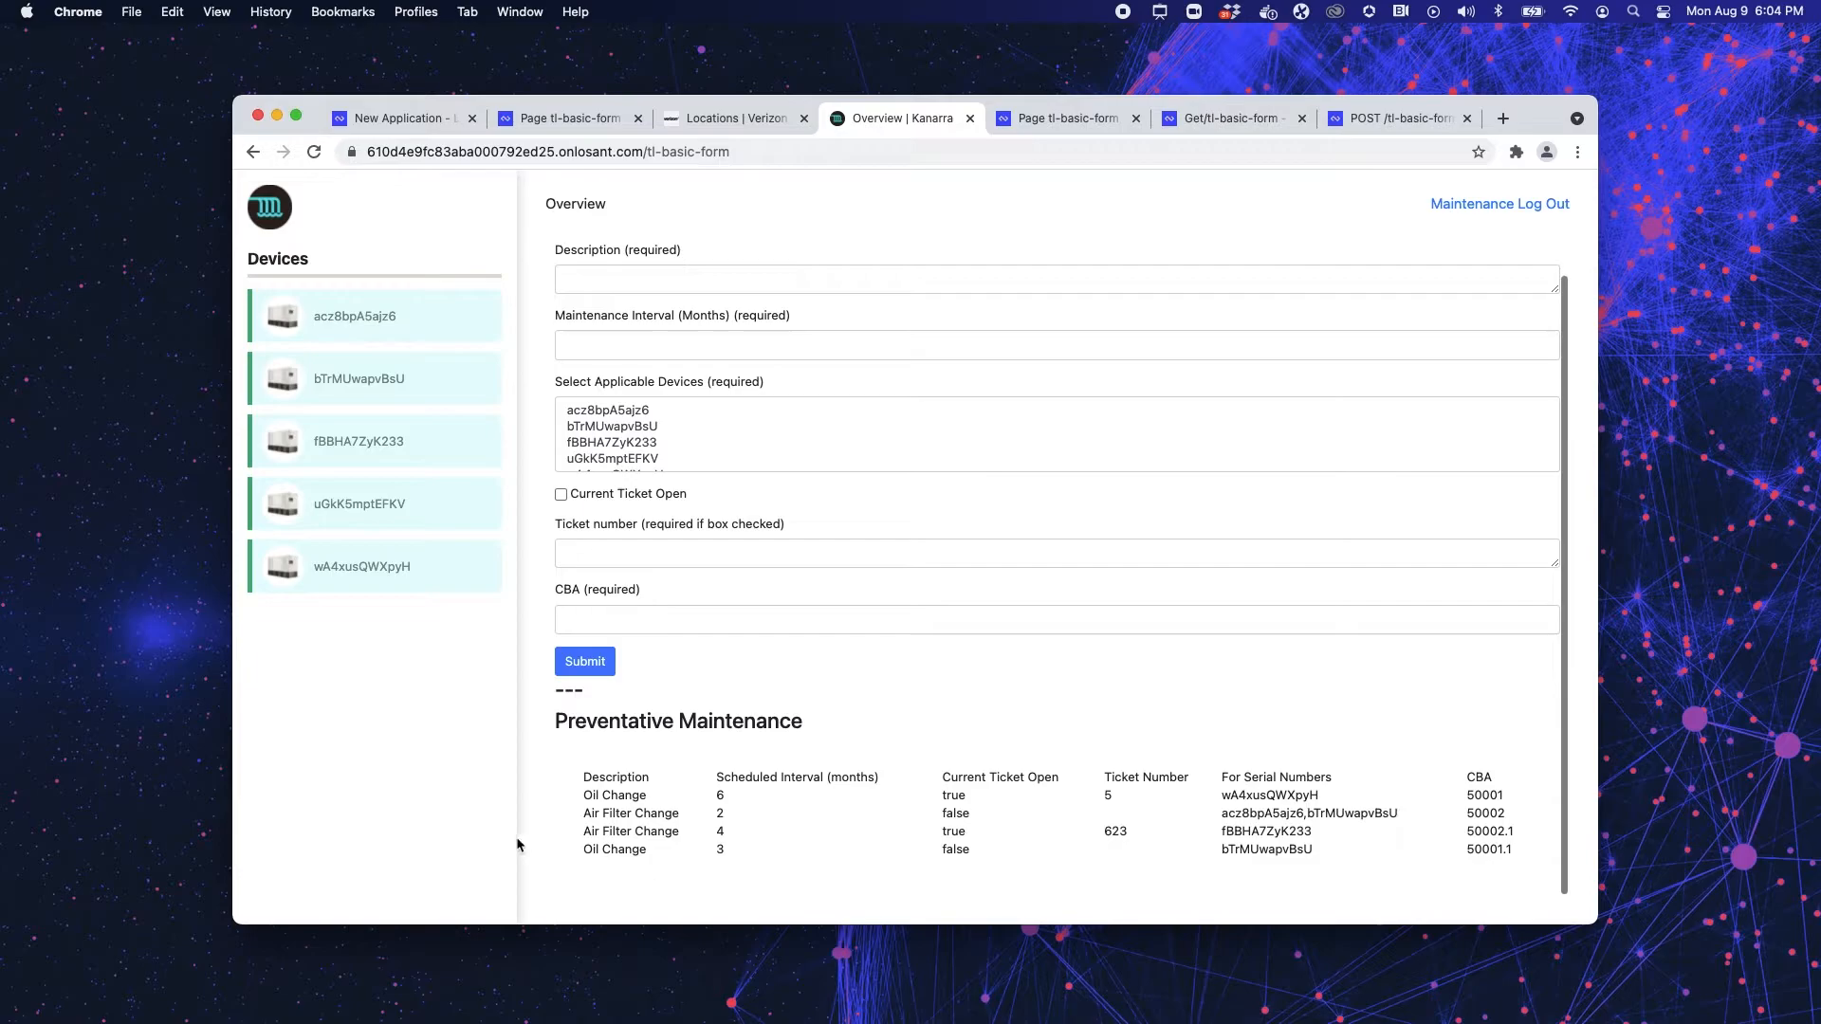
mouse_move(825, 759)
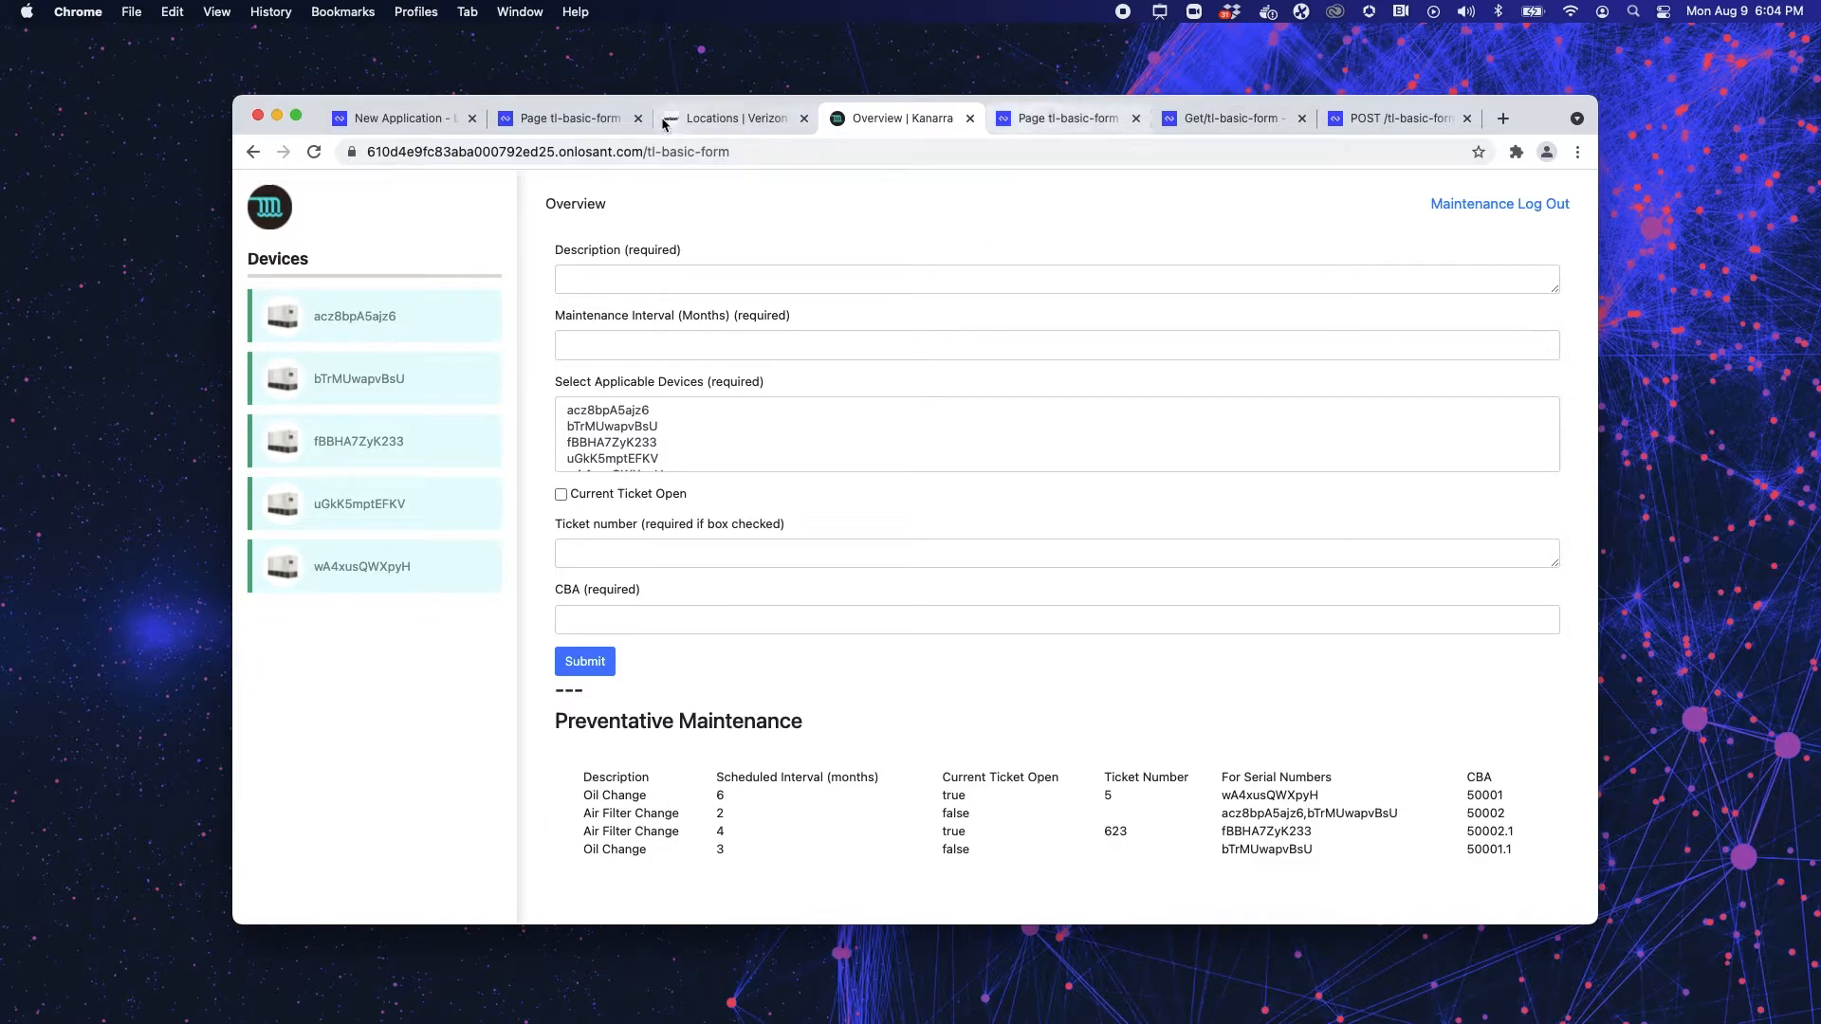
click(569, 117)
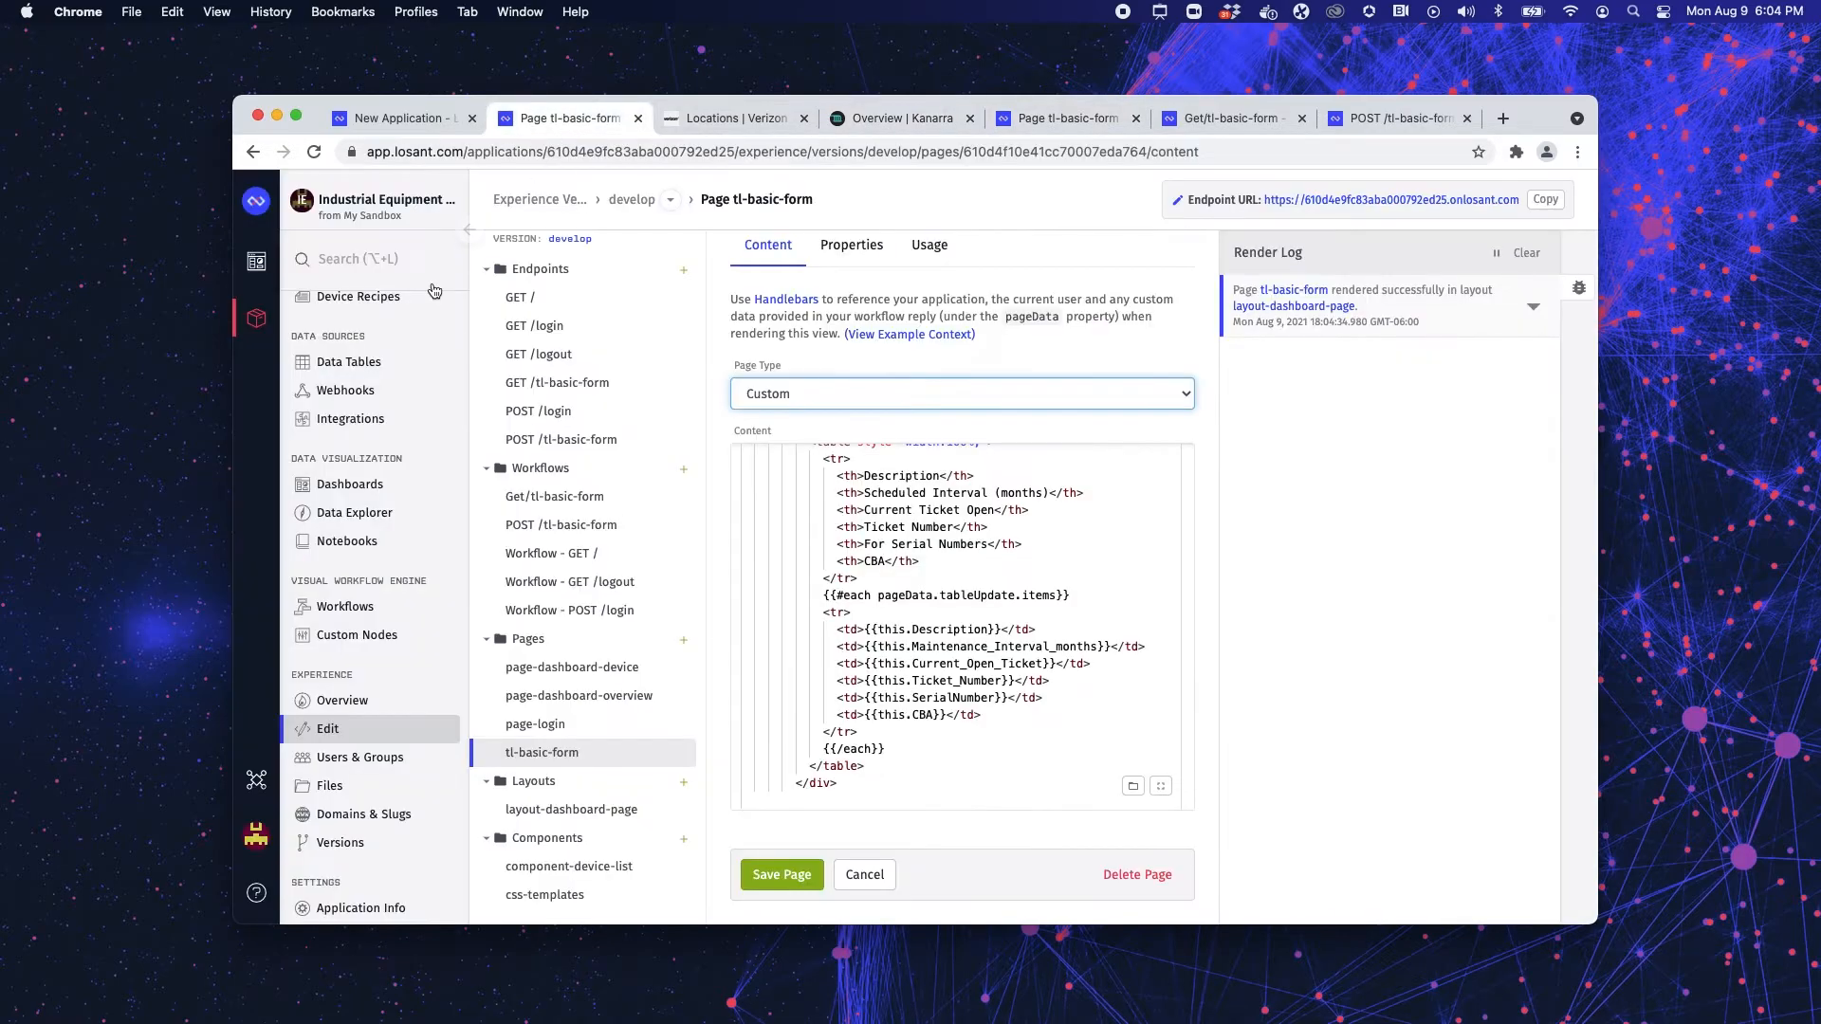
click(349, 360)
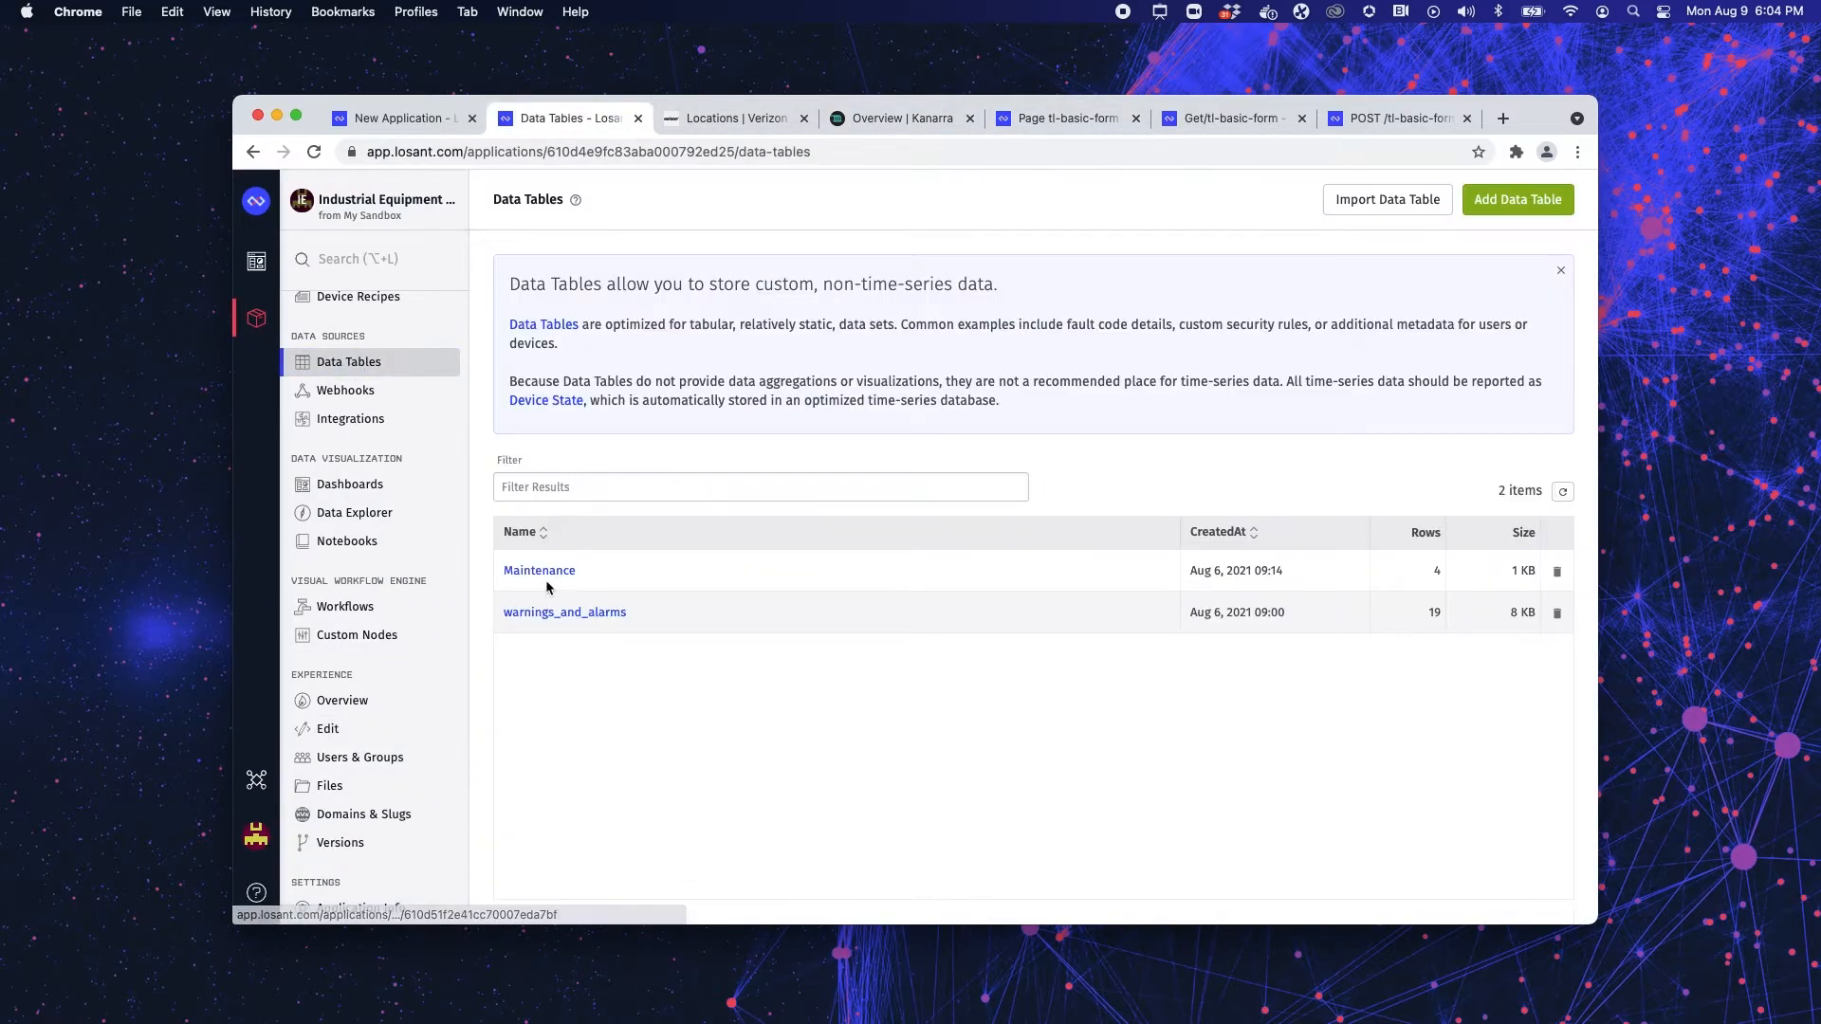
- View the Maintenance table's four rows, then return to the live Kanarra form page to compare
click(539, 571)
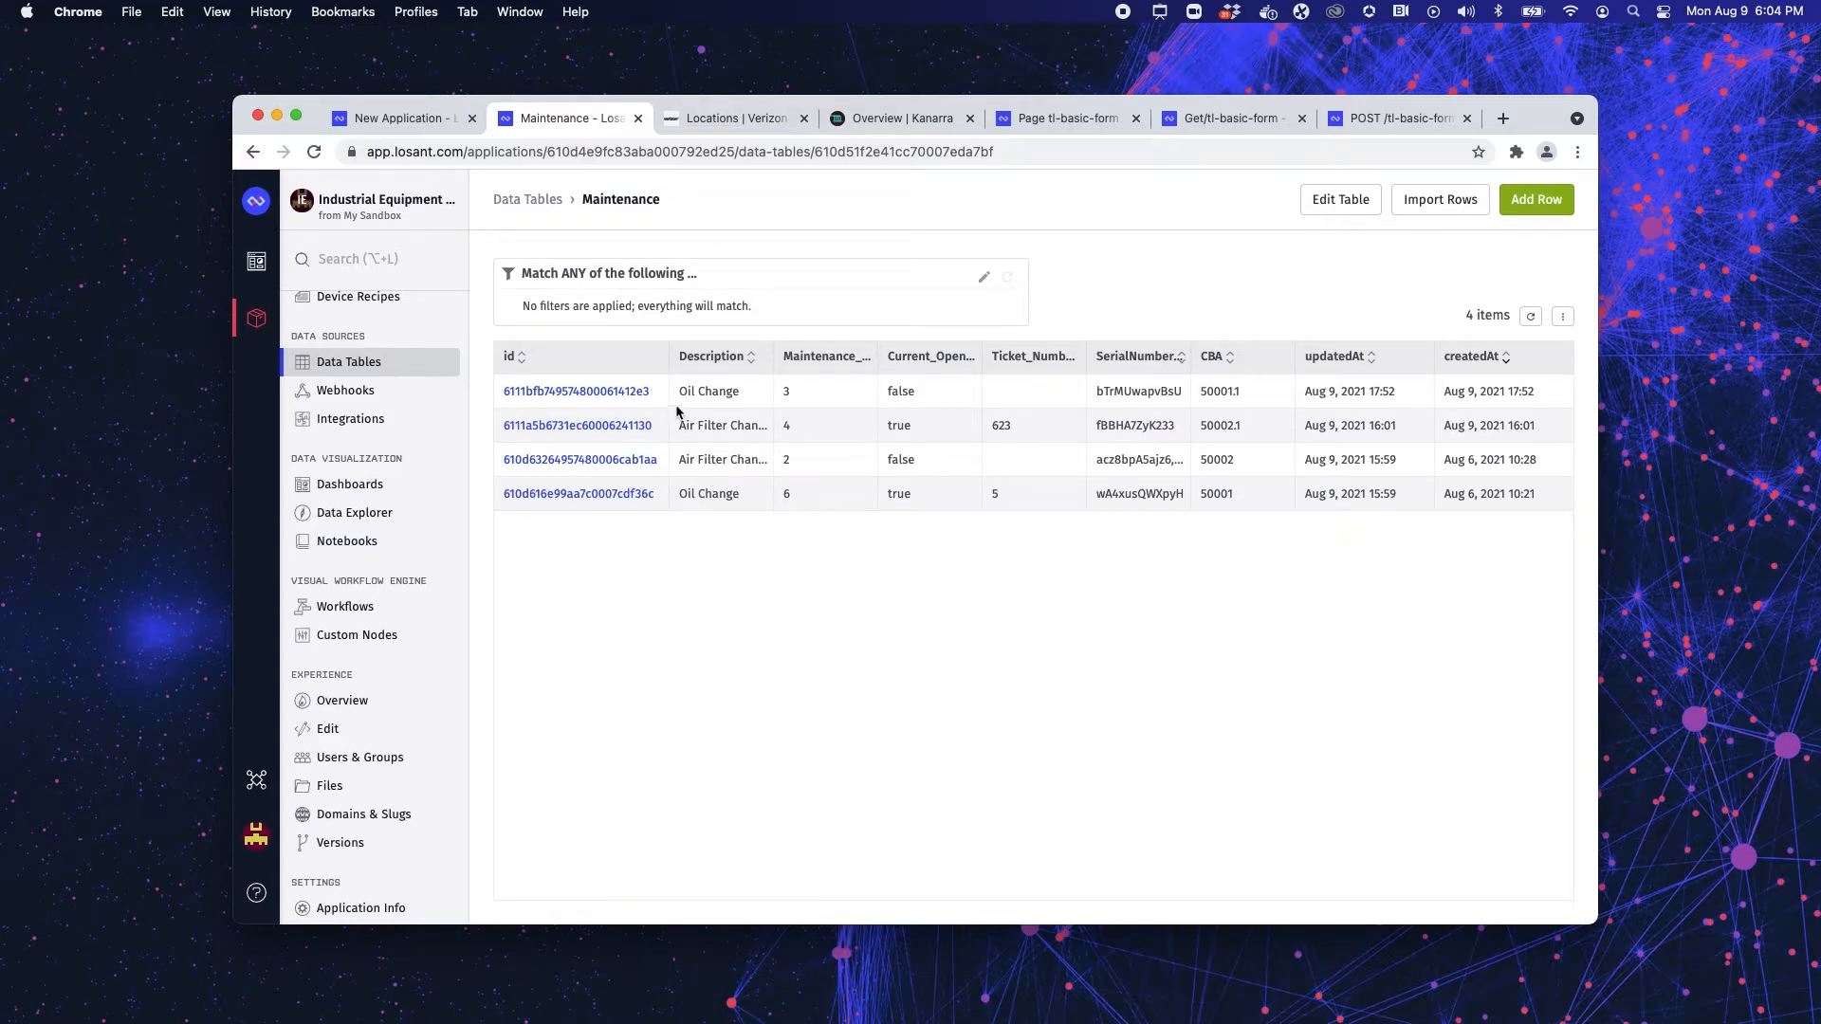
mouse_move(816, 372)
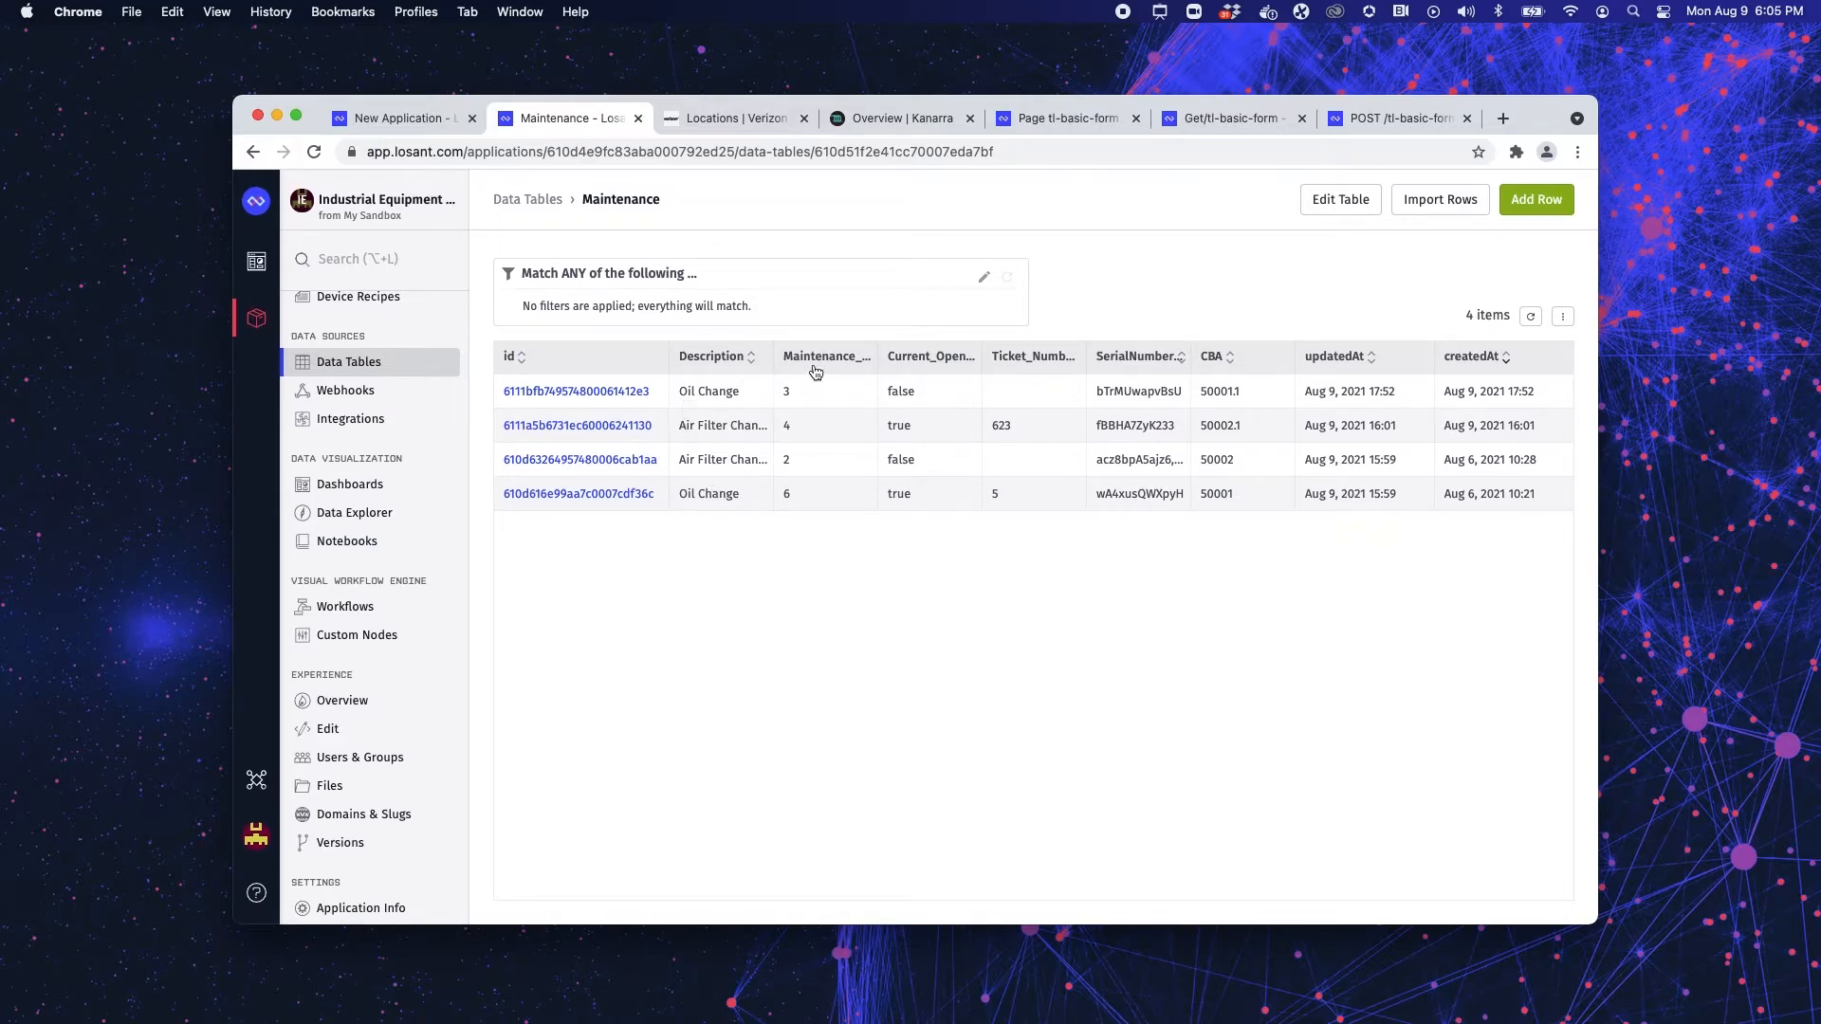
mouse_move(1039, 354)
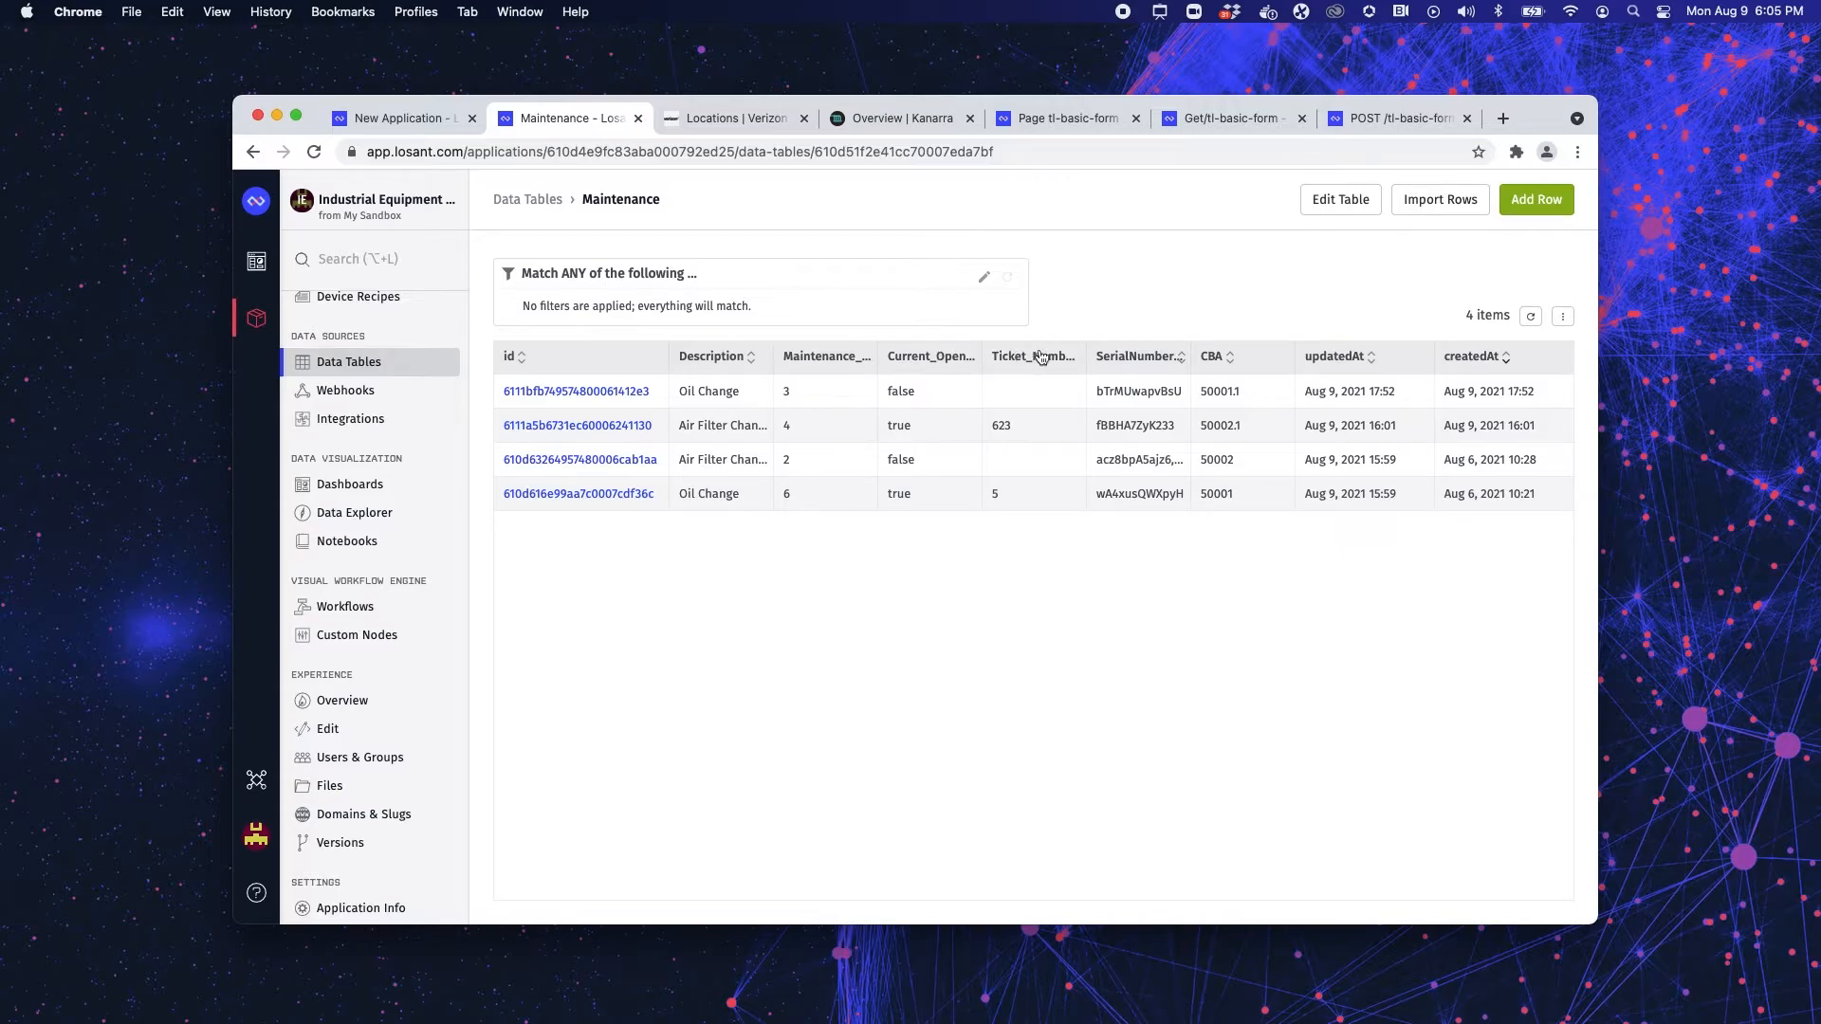
mouse_move(1110, 349)
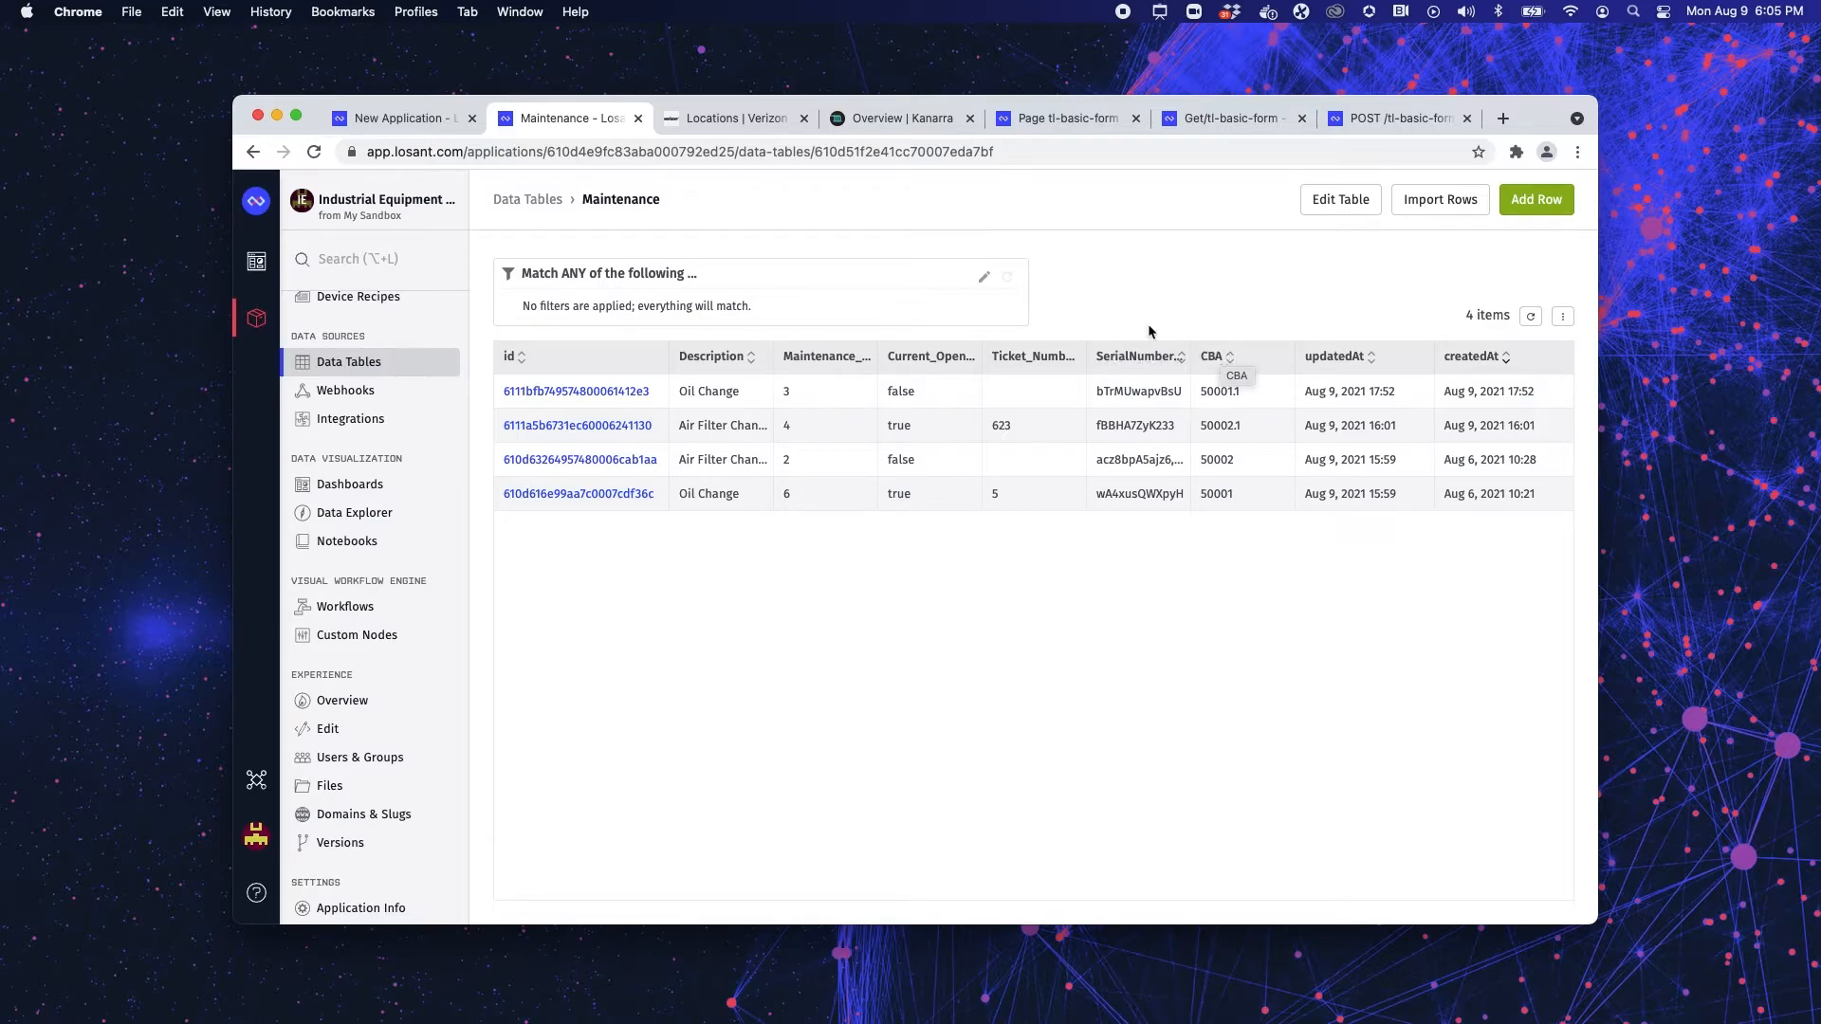
mouse_move(718, 178)
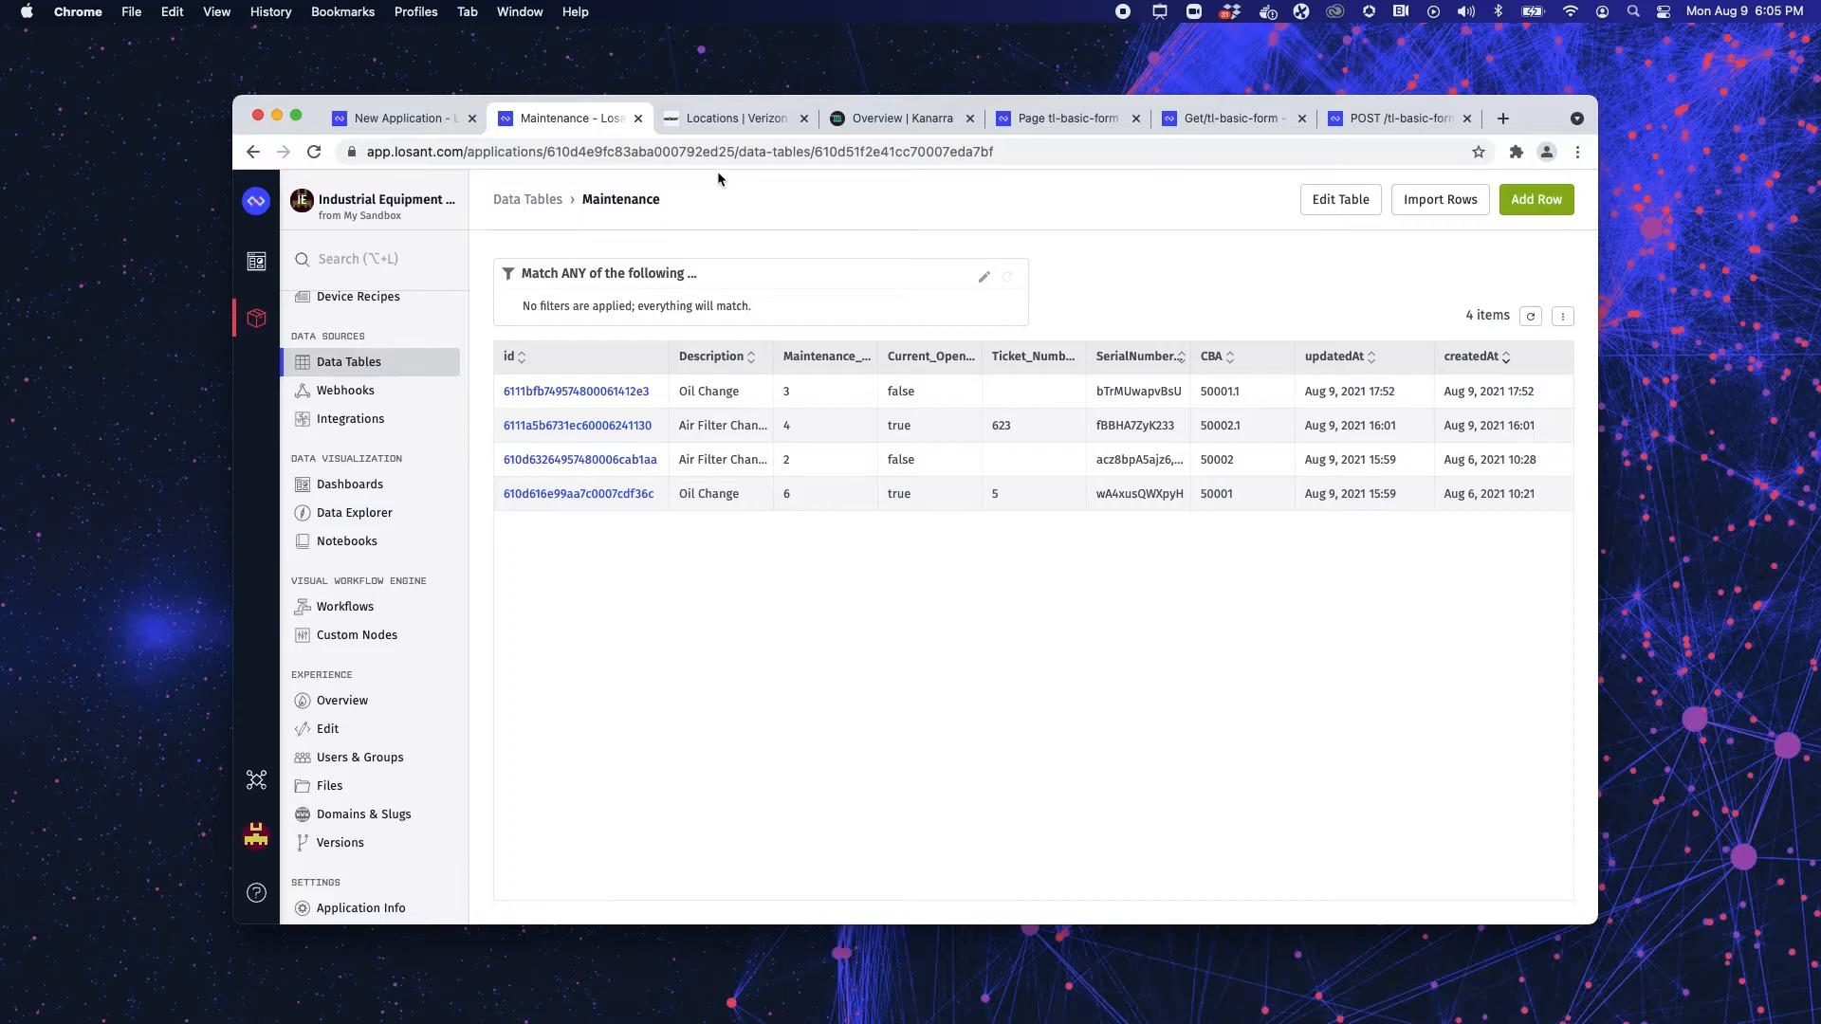
click(899, 117)
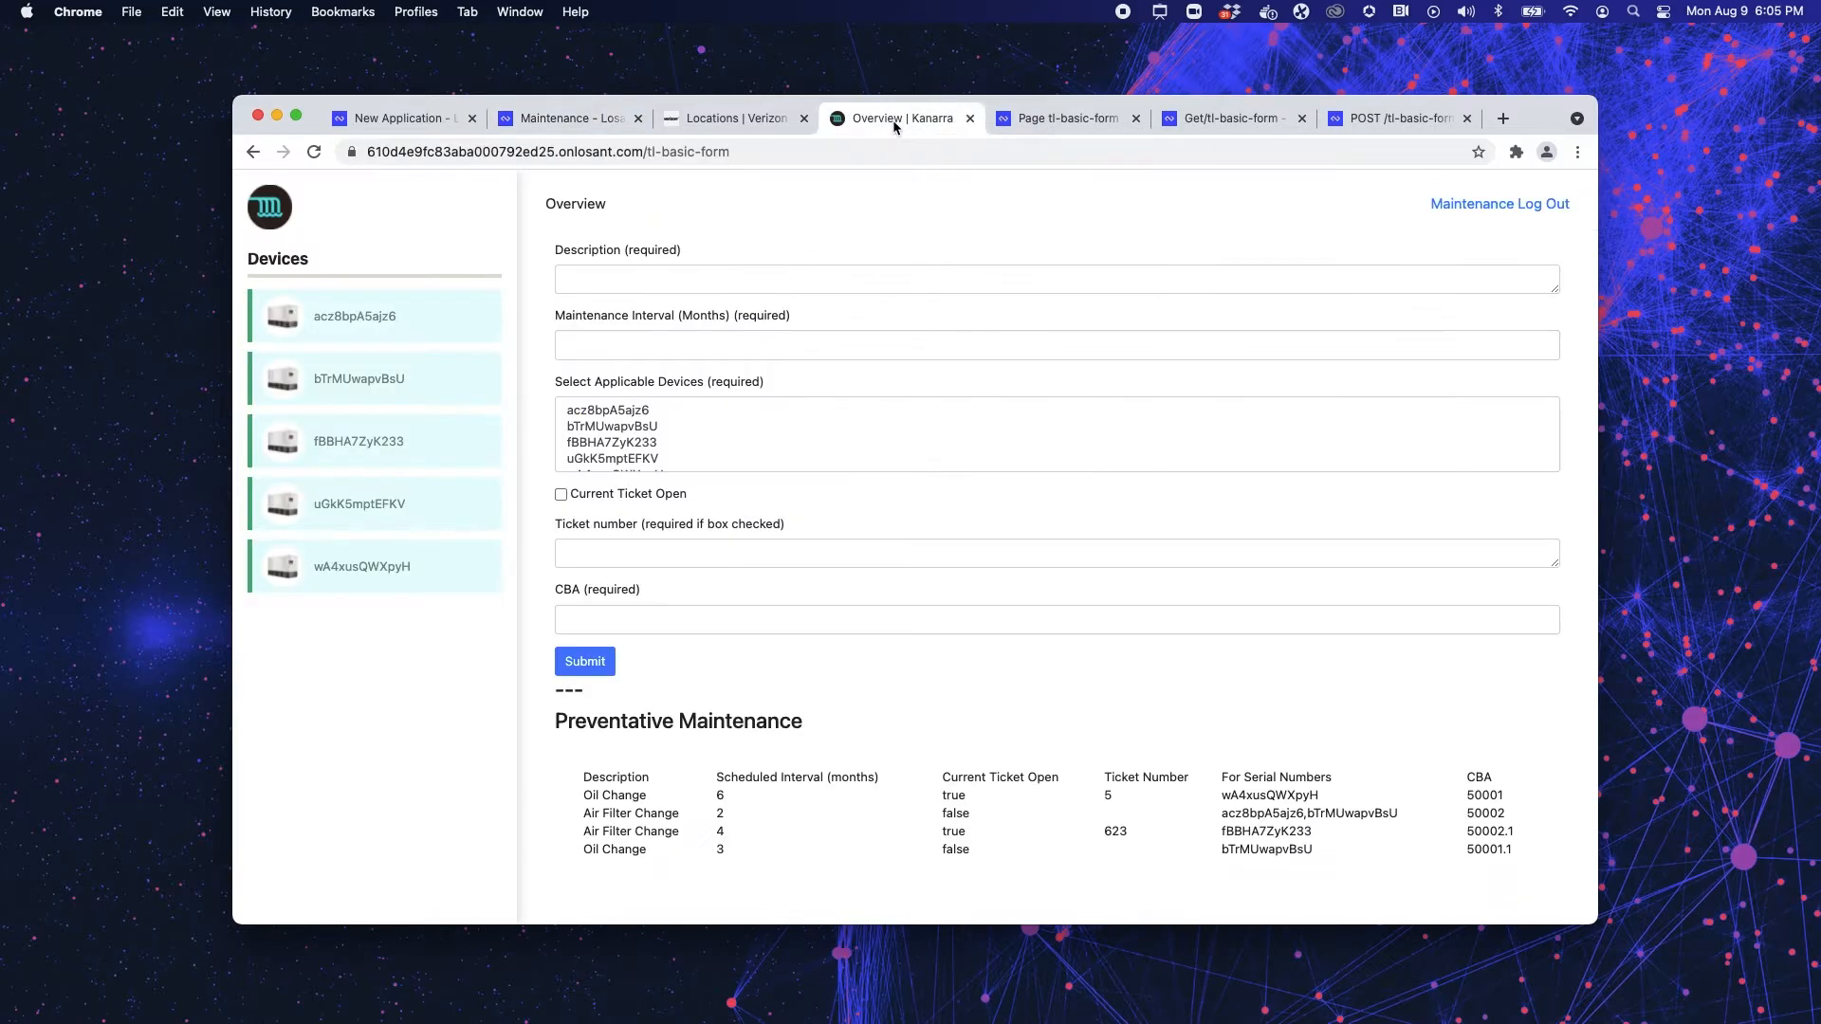
mouse_move(1055, 160)
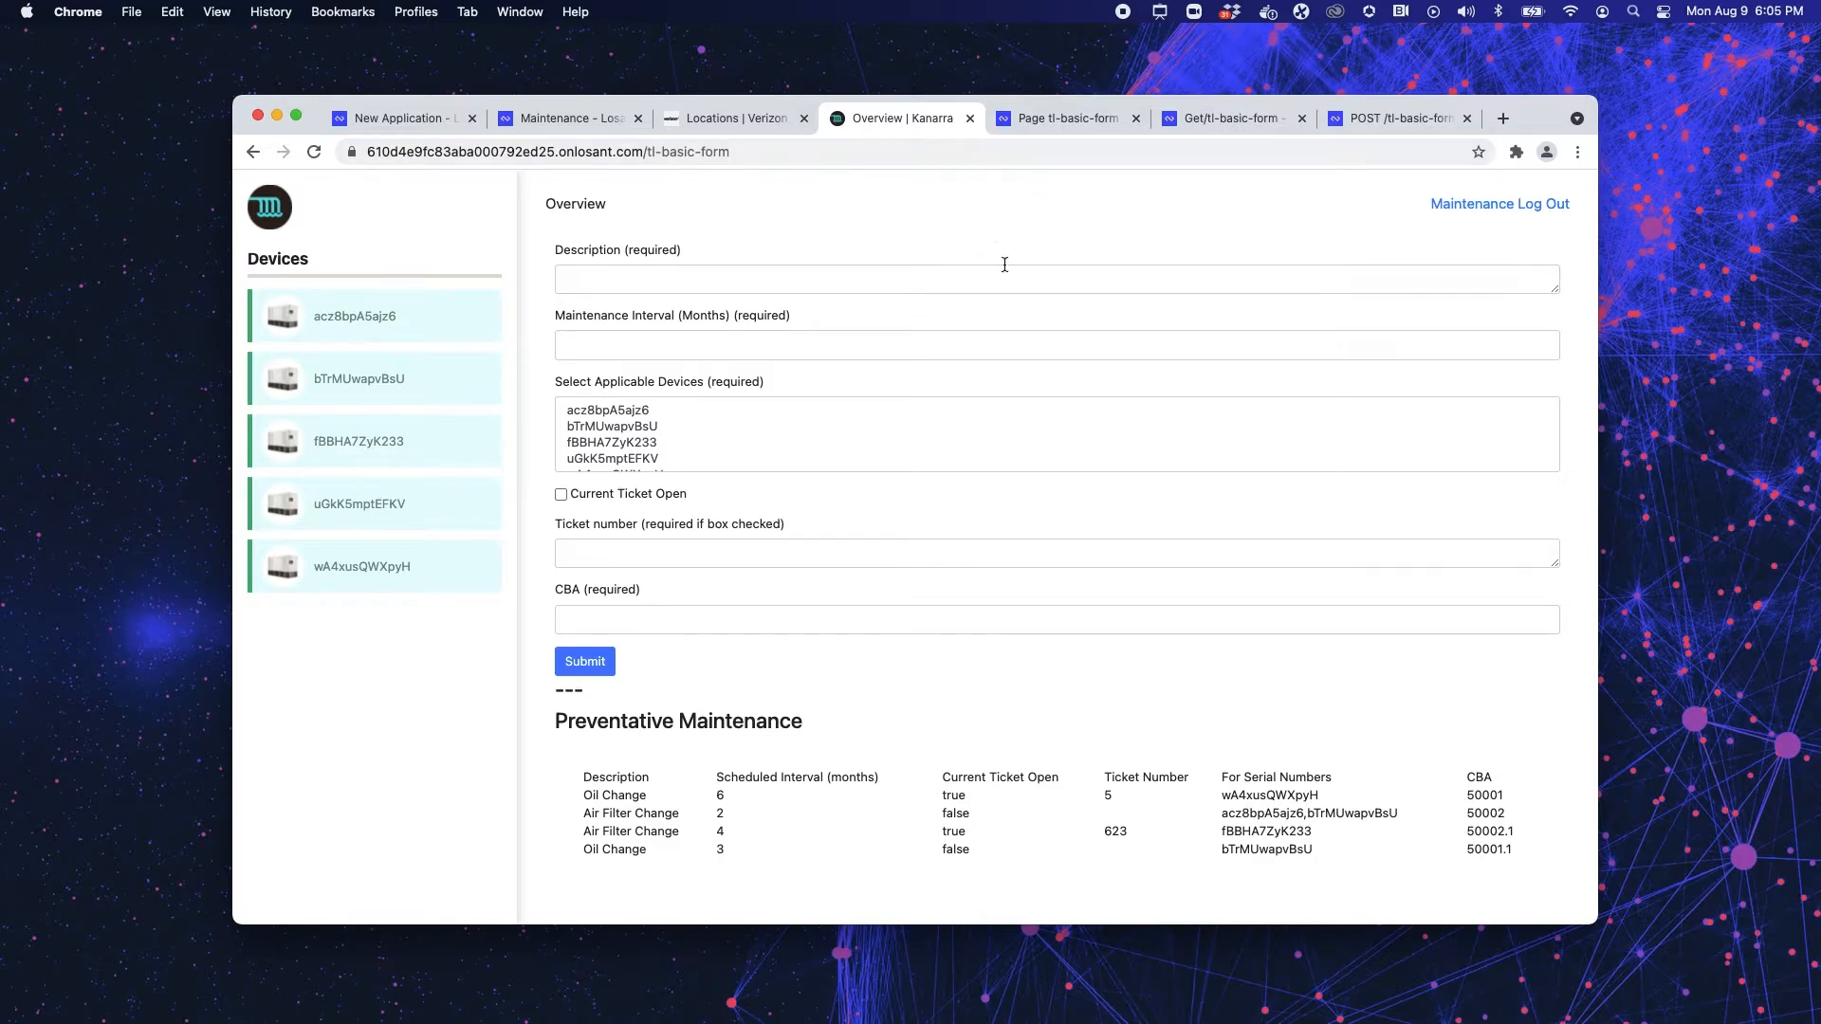
- Enter description 'Change Oil', select device uGkK5mptEFKV and mark Current Ticket Open
click(1054, 279)
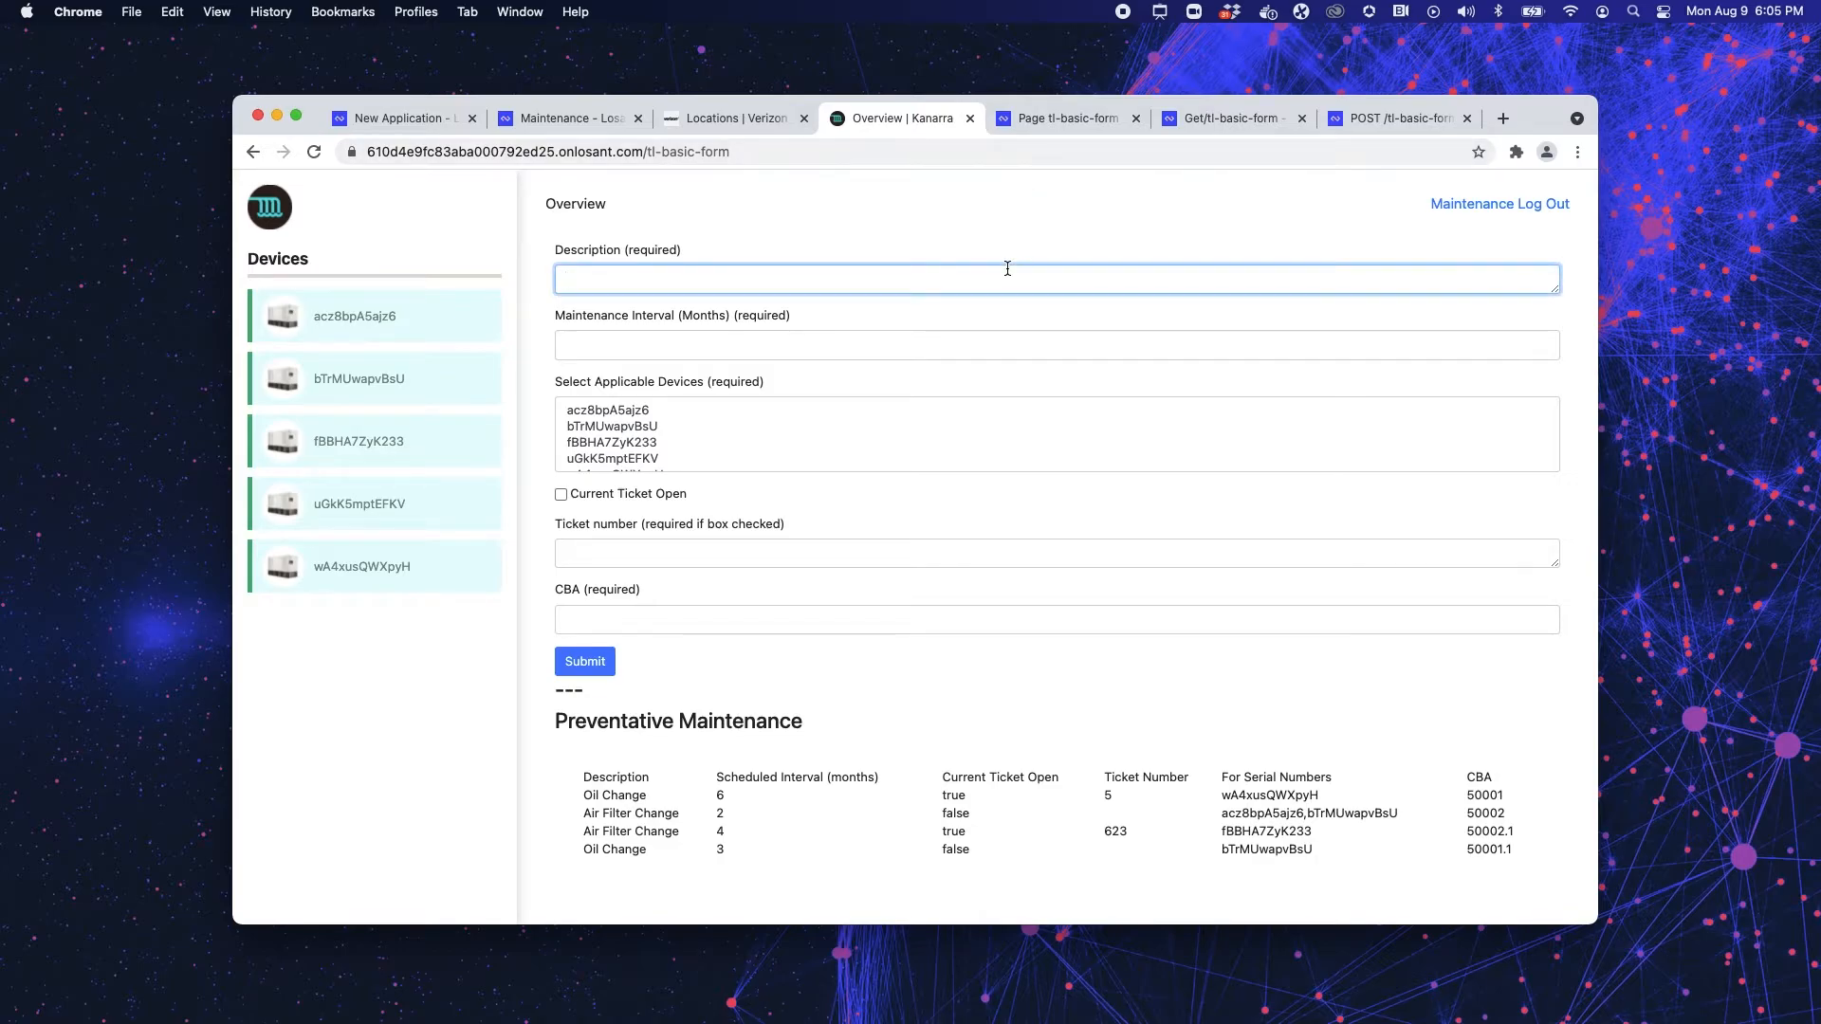
text(c)
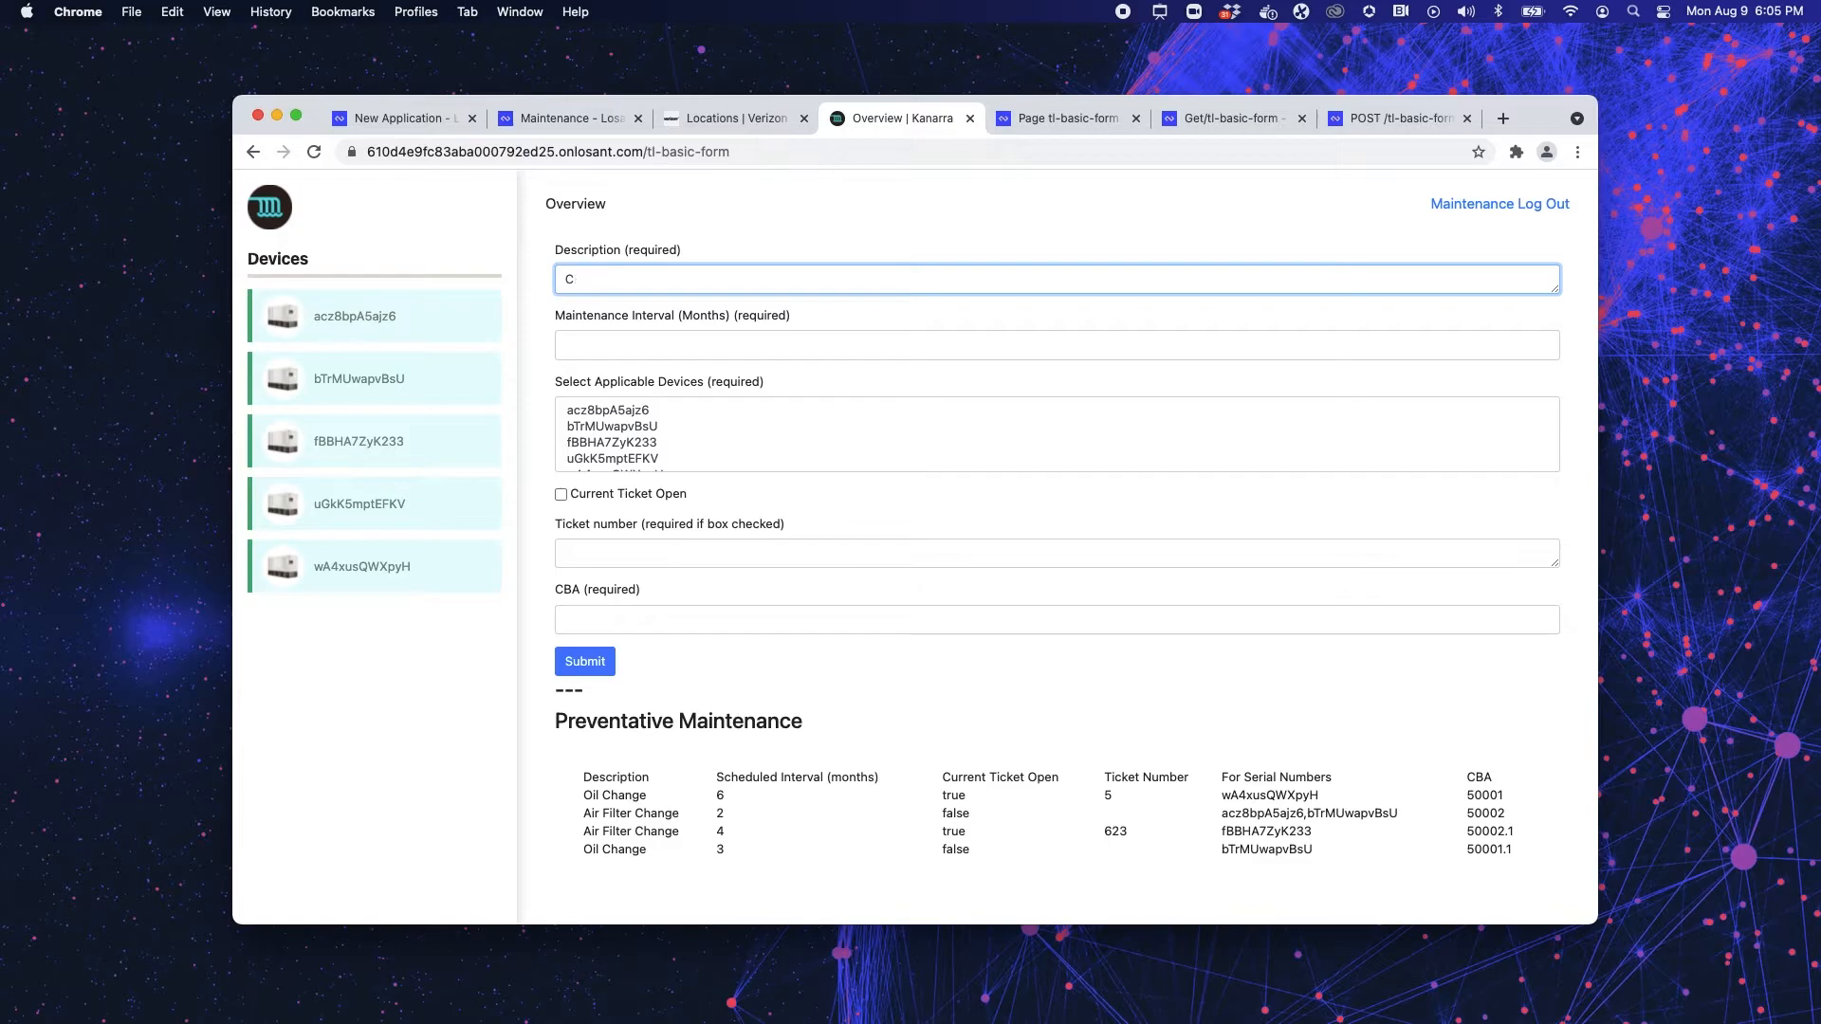
text(hange Oil)
click(1057, 345)
text(1)
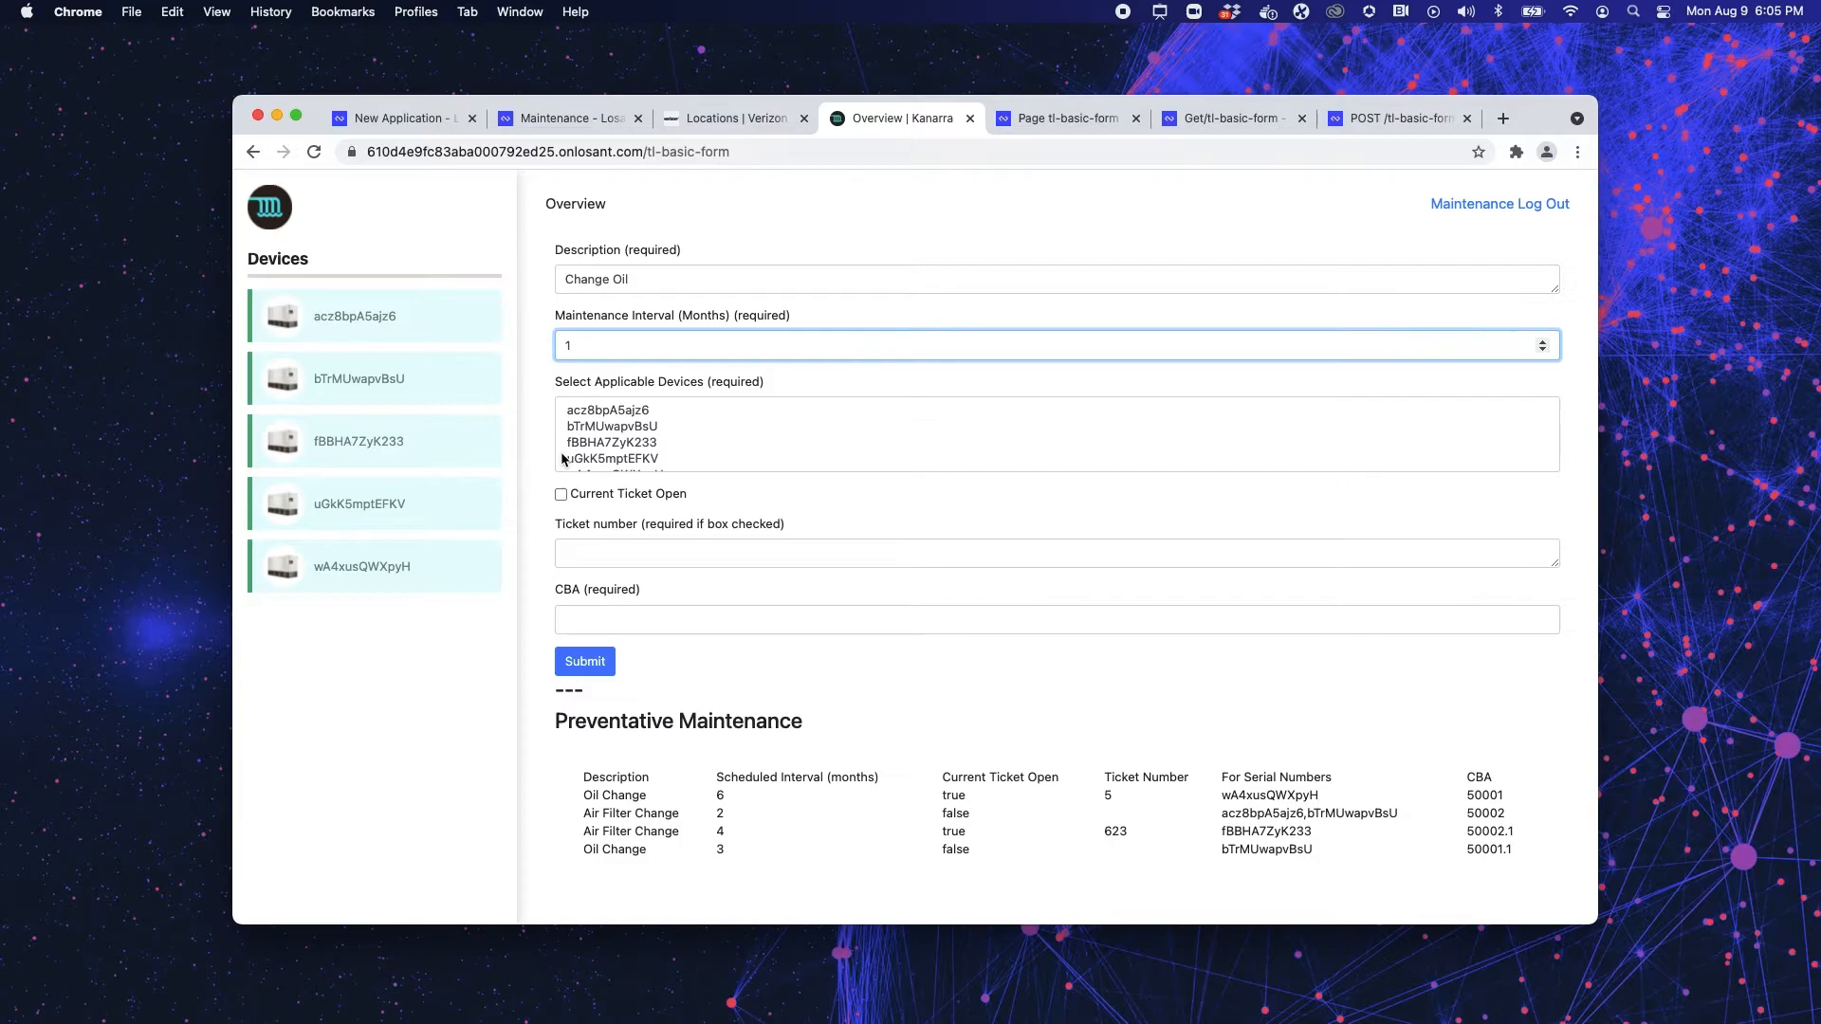
click(617, 461)
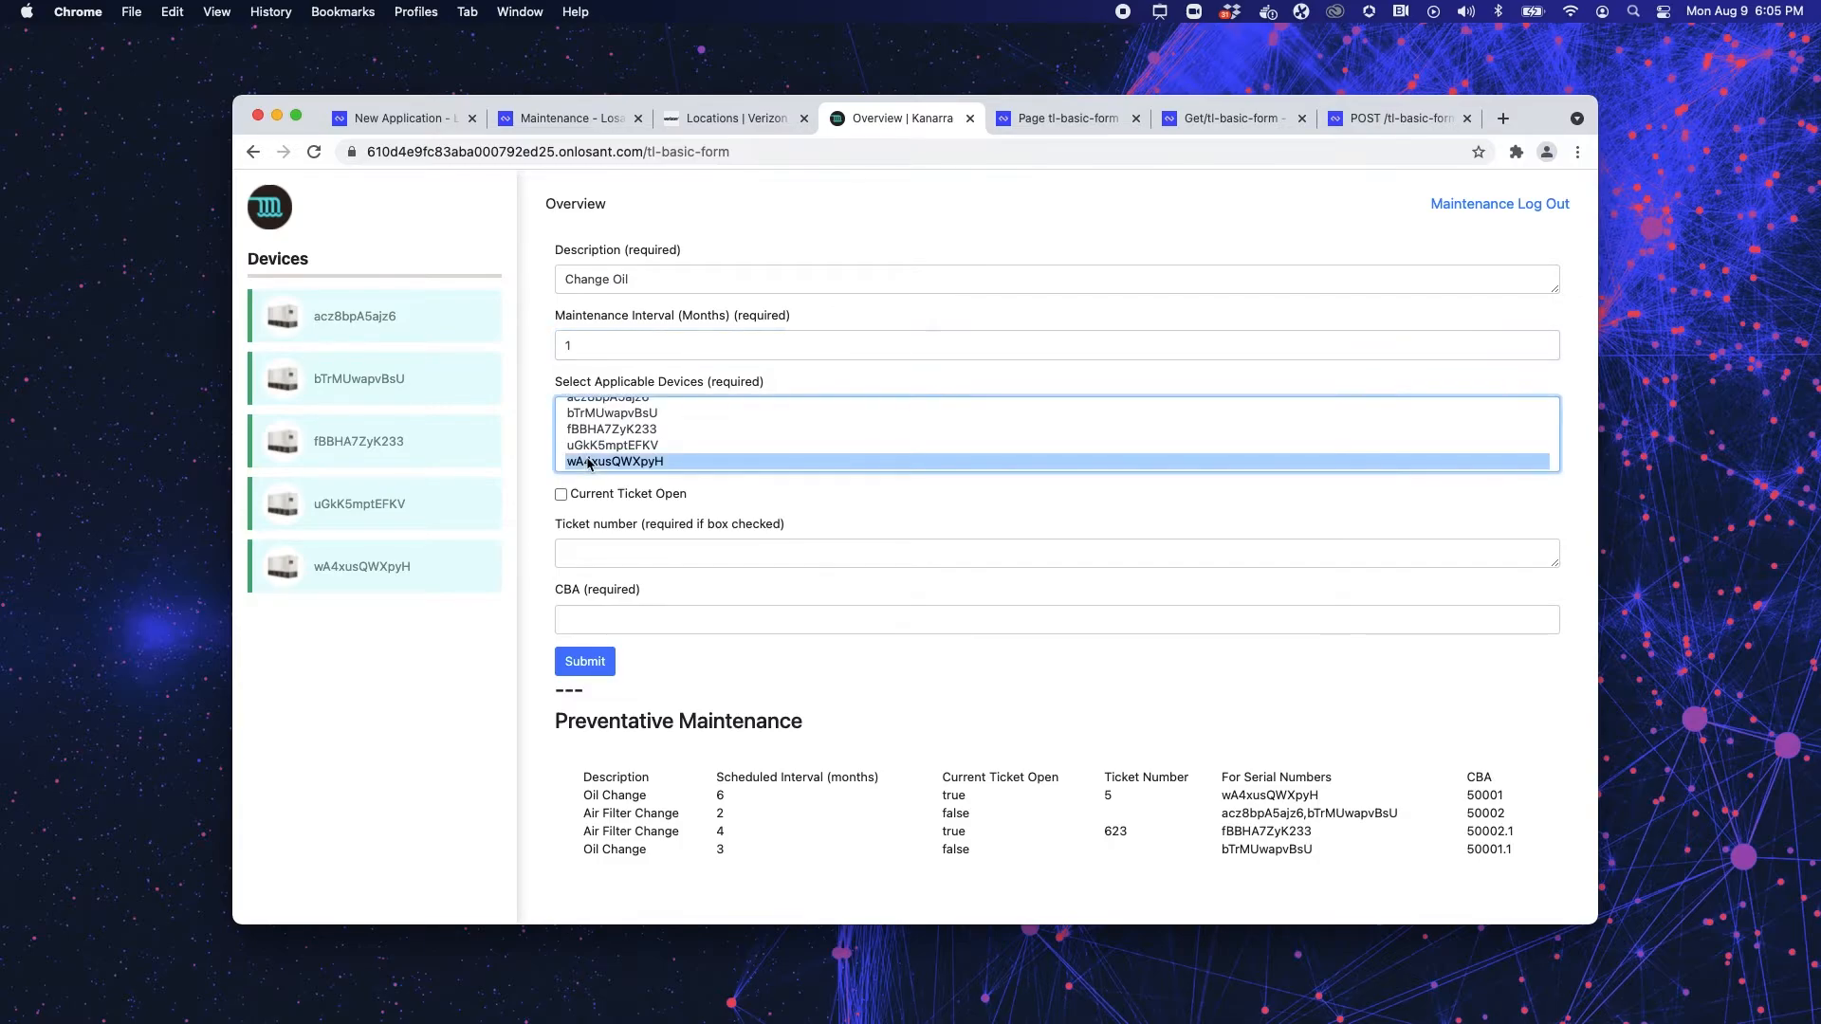
click(613, 444)
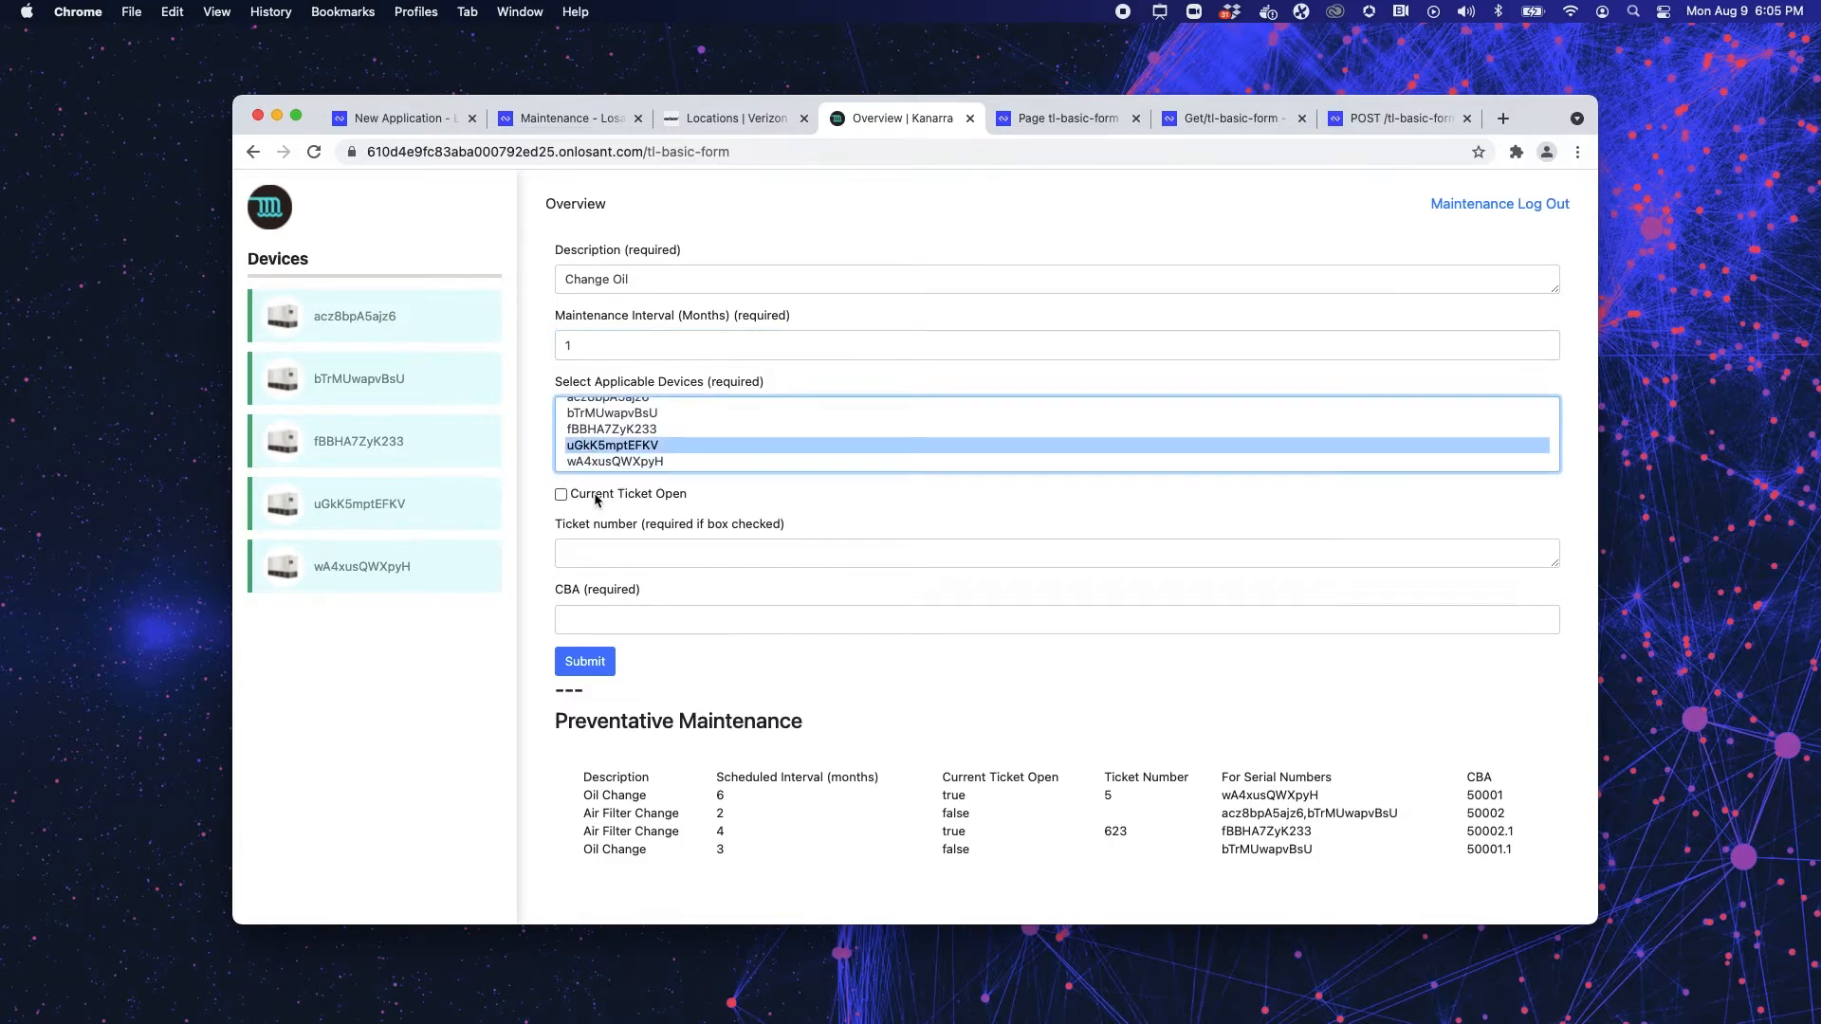
mouse_move(607, 524)
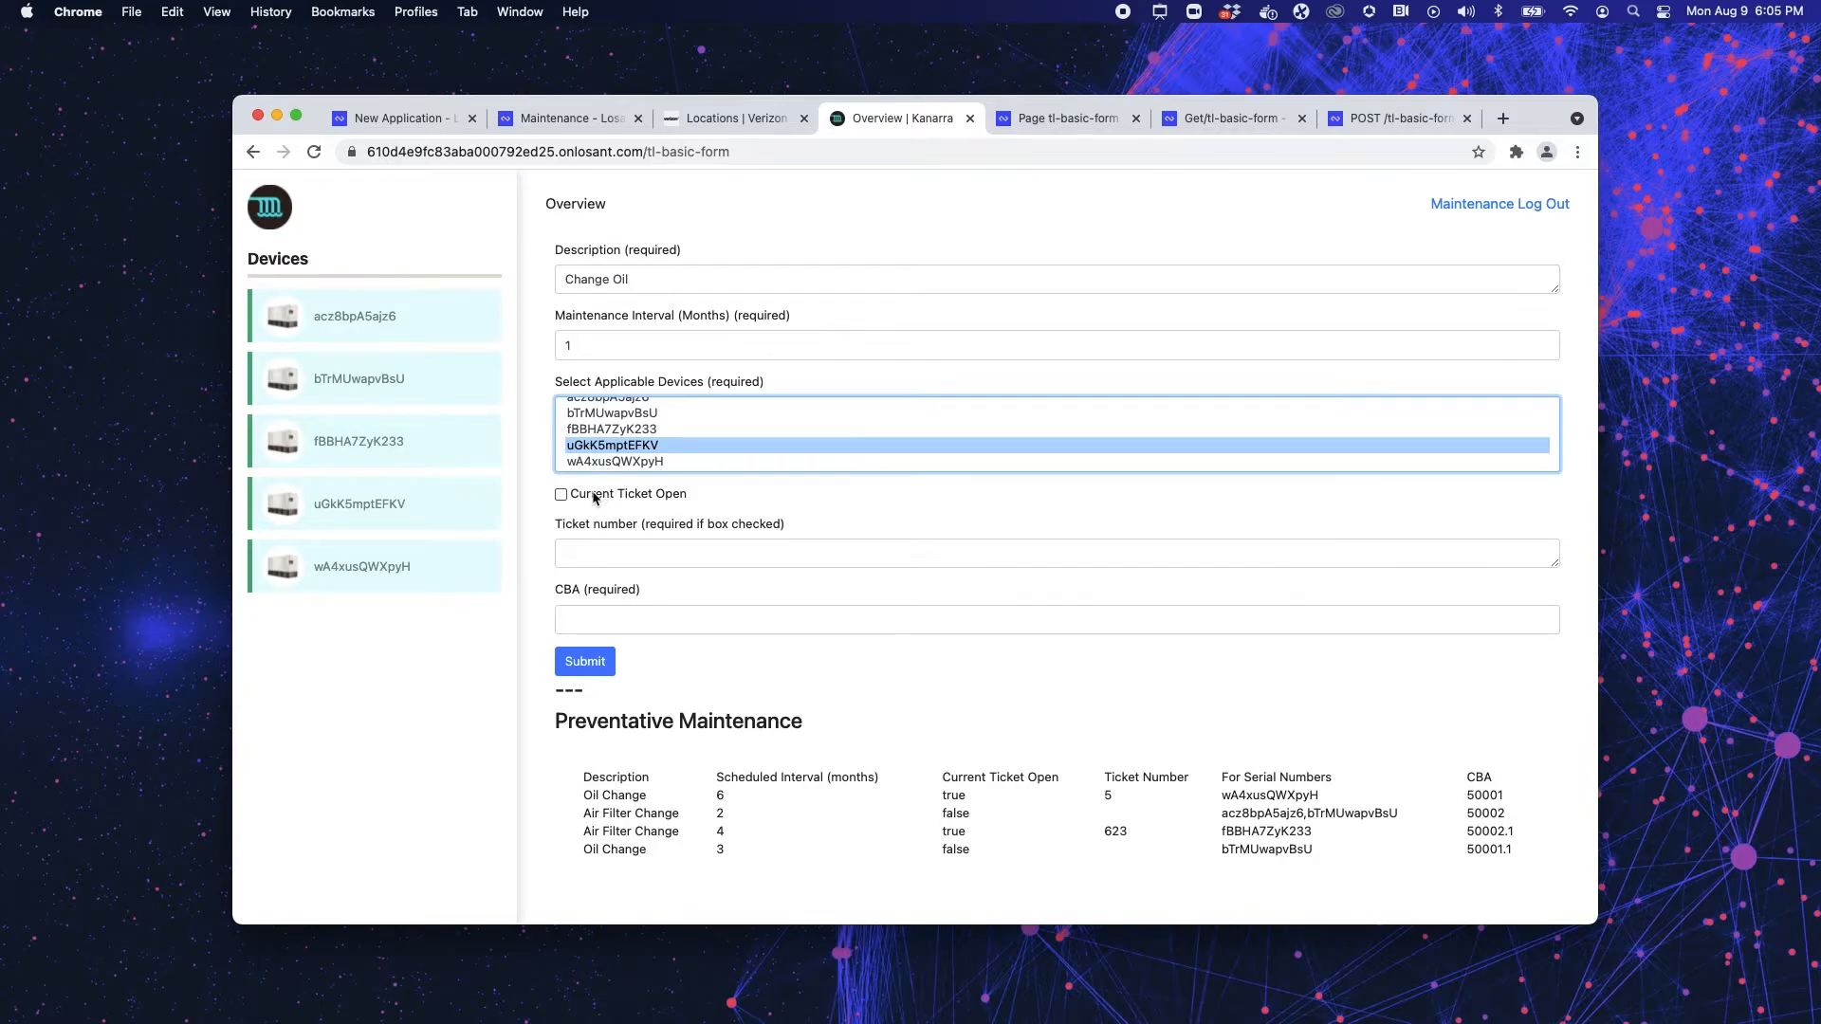
click(561, 493)
text(1)
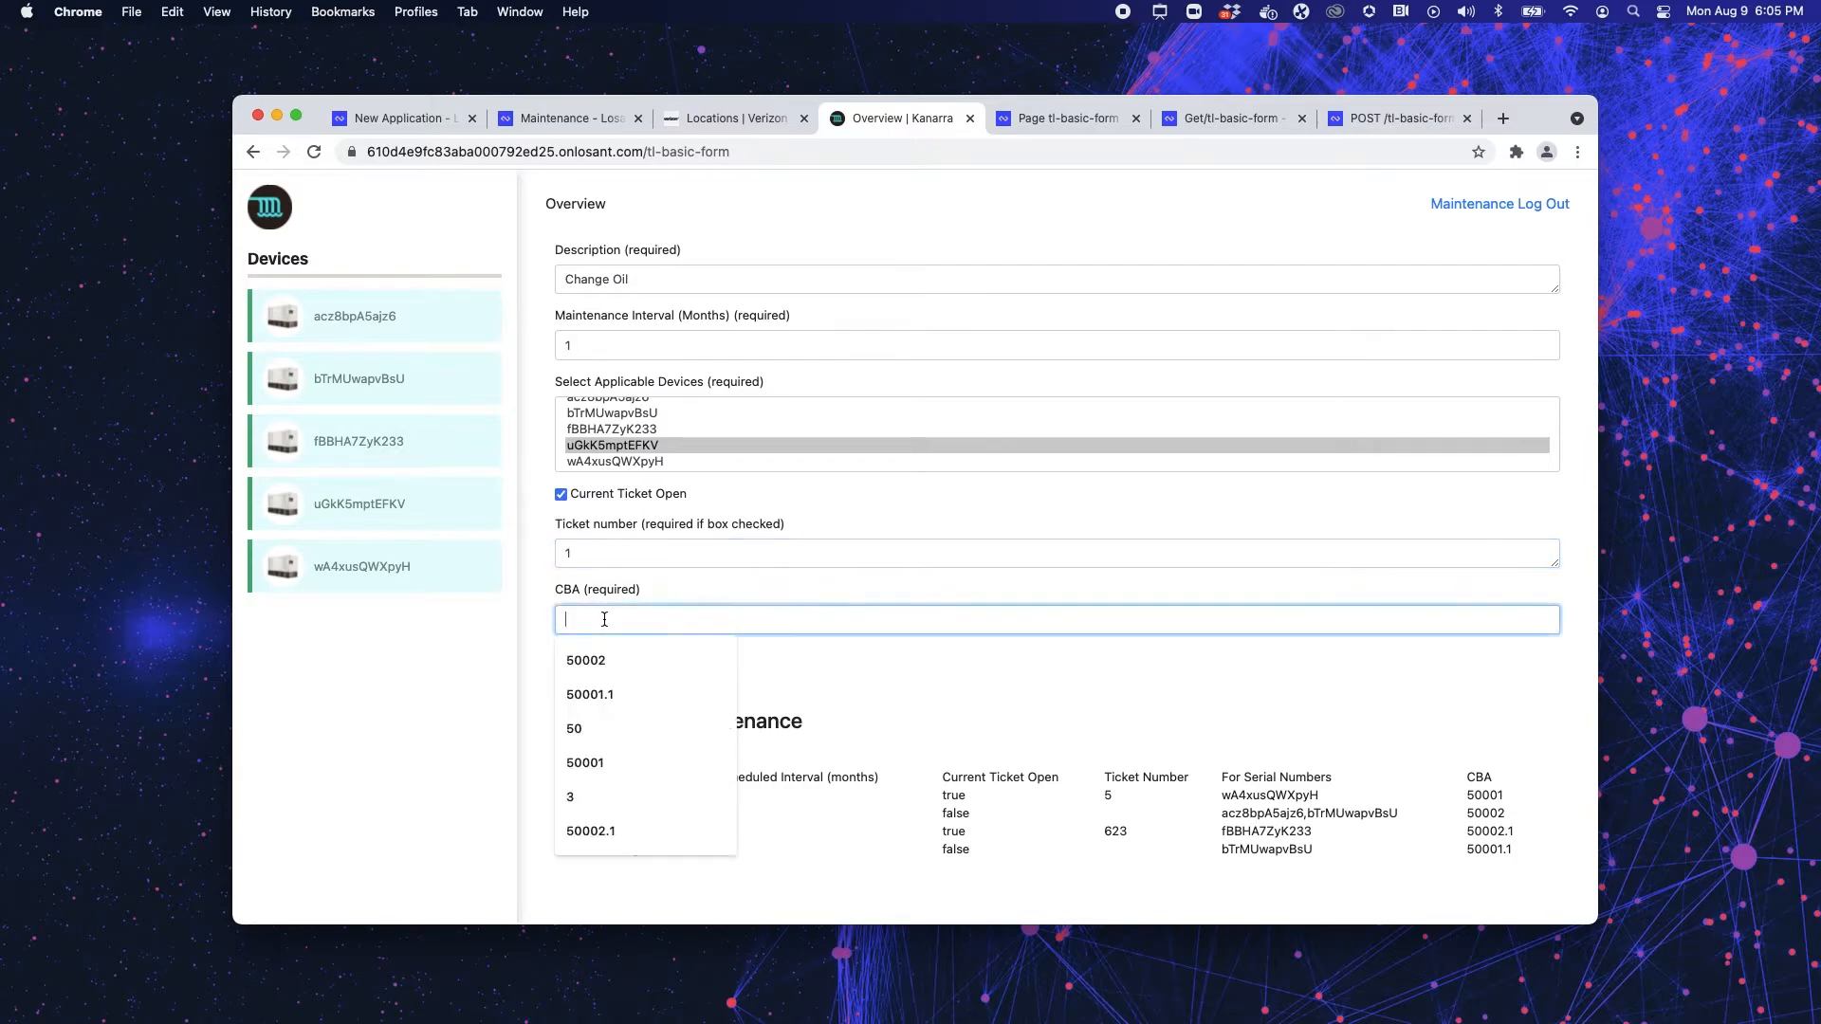
- Set CBA to 50001.2 from the suggested value and submit the maintenance form
click(590, 695)
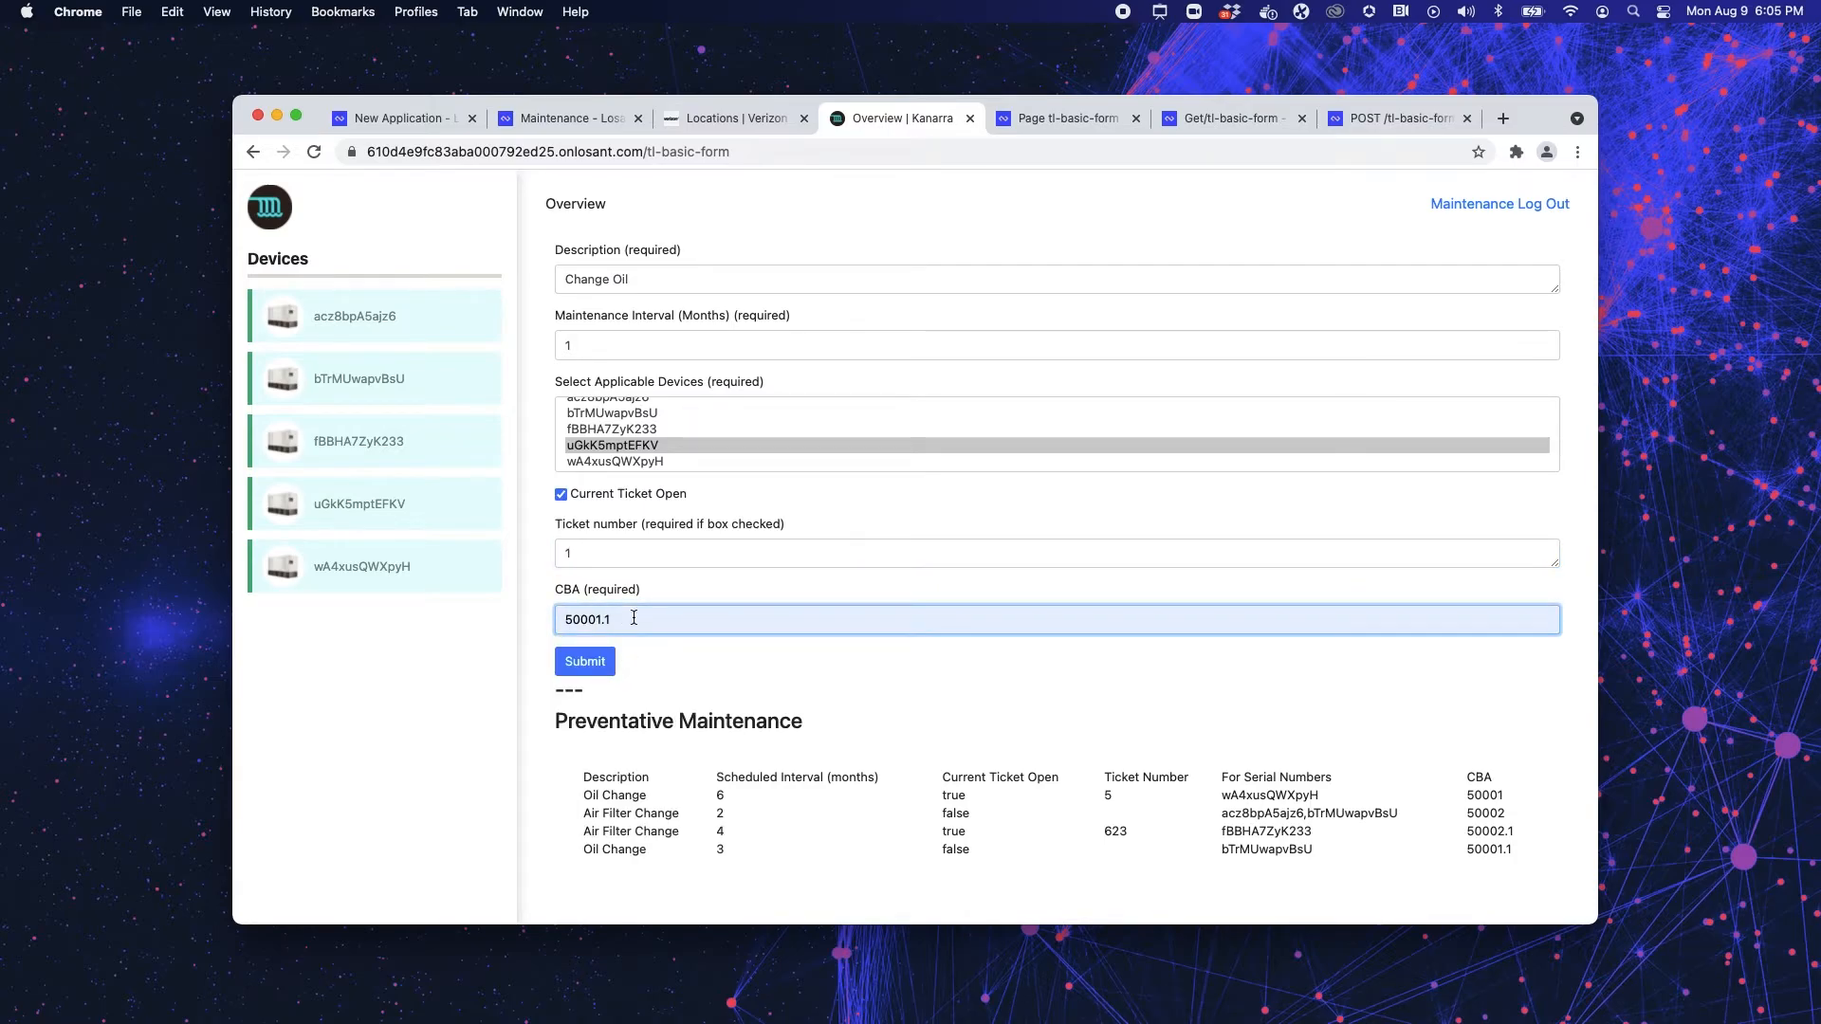
text(2)
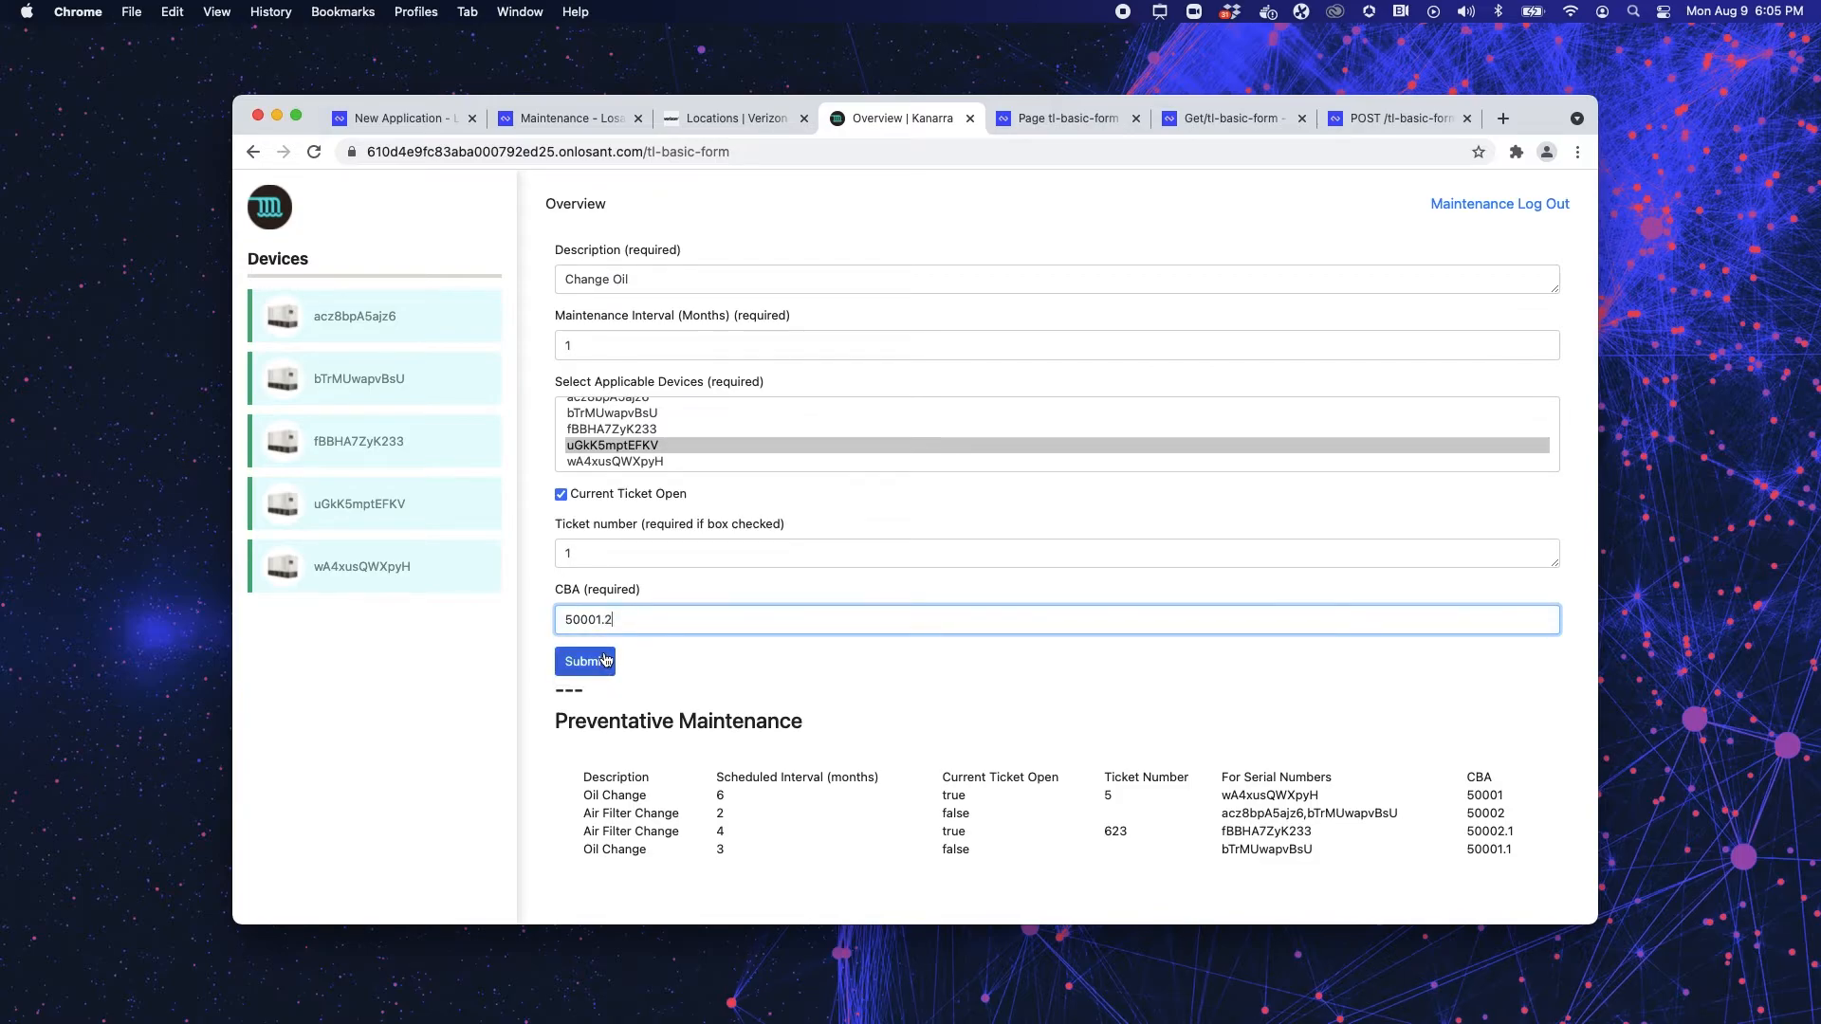
click(586, 661)
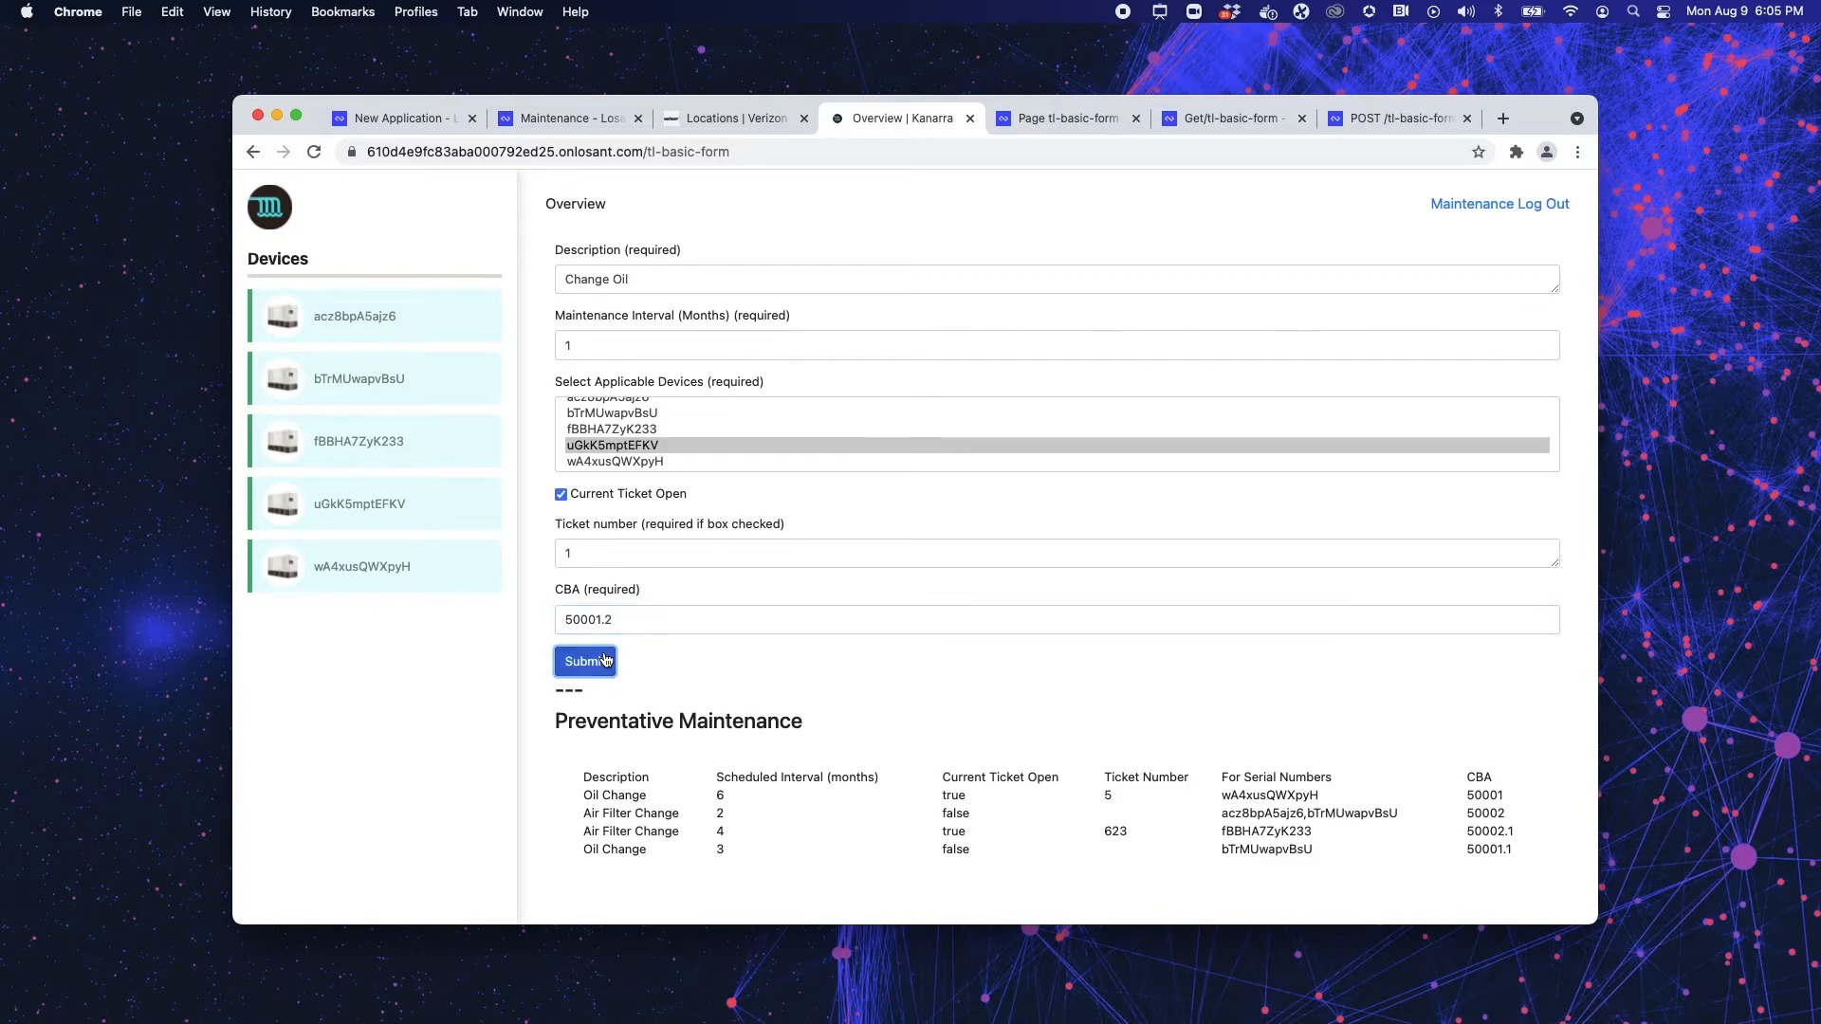
click(586, 660)
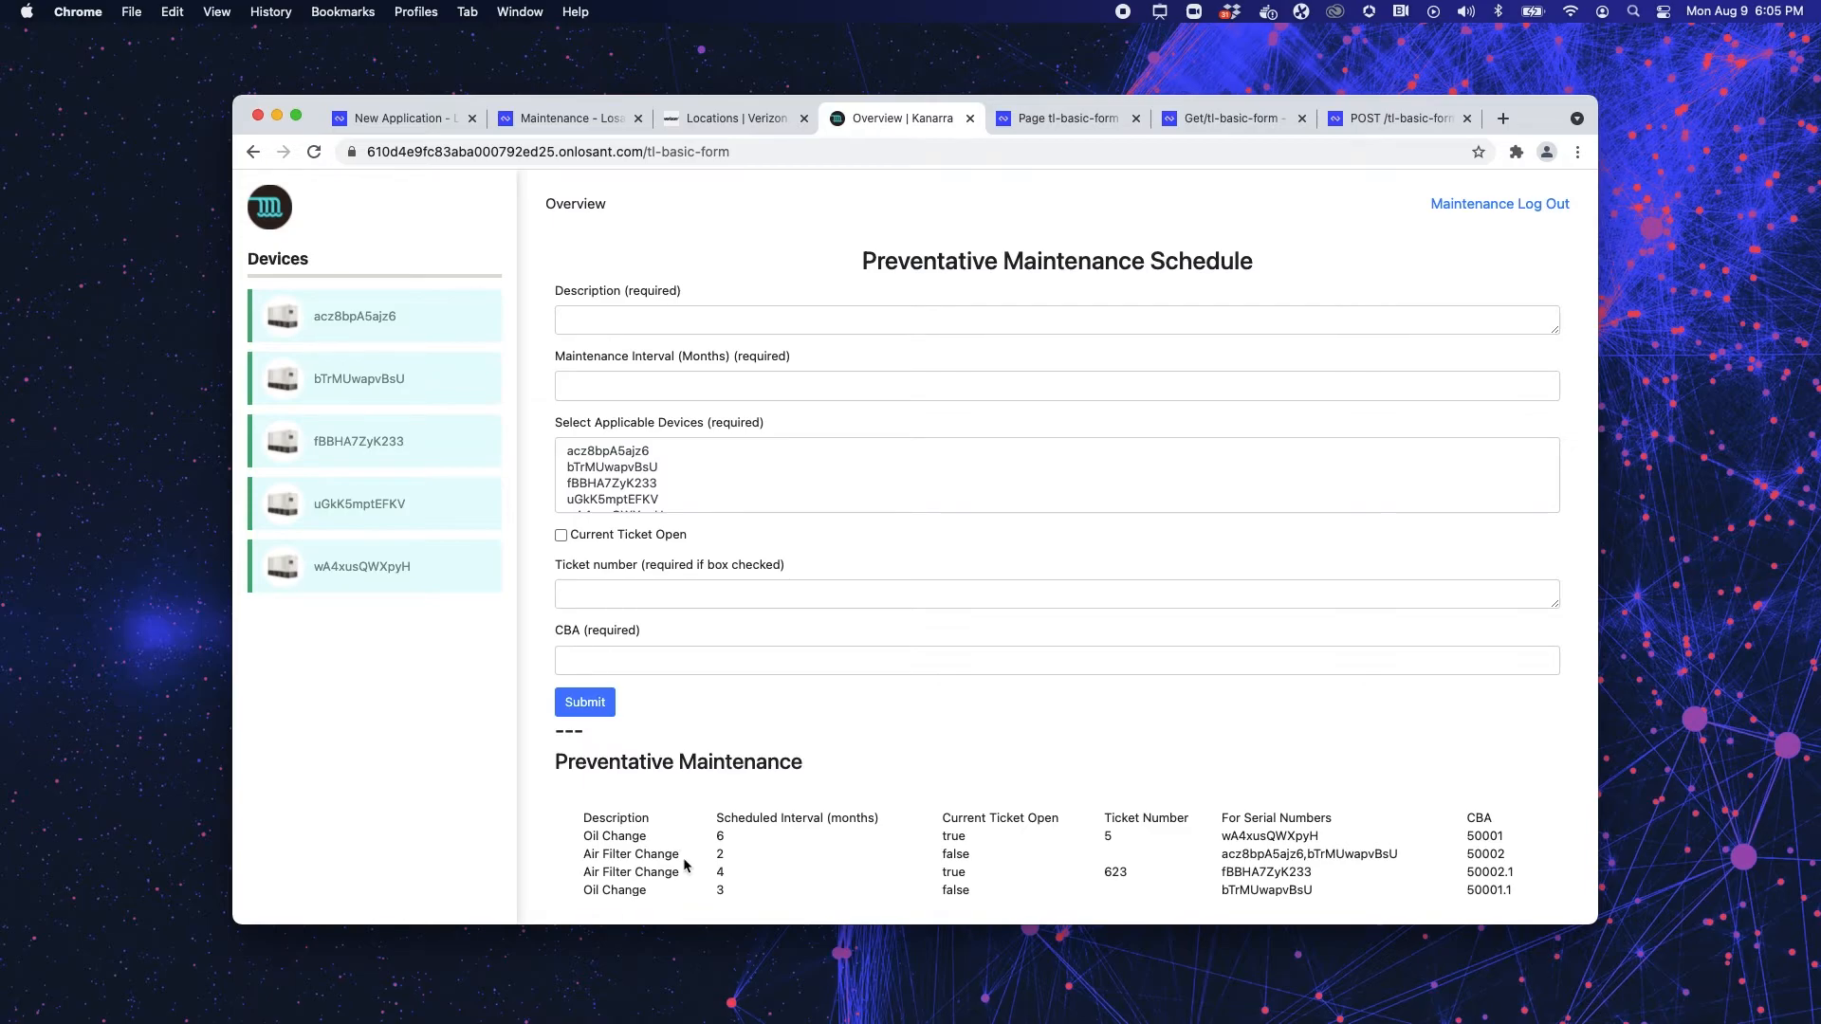
- Check the new Change Oil row in the Preventative Maintenance table, then go to the POST /tl-basic-form workflow
scroll(down, 3)
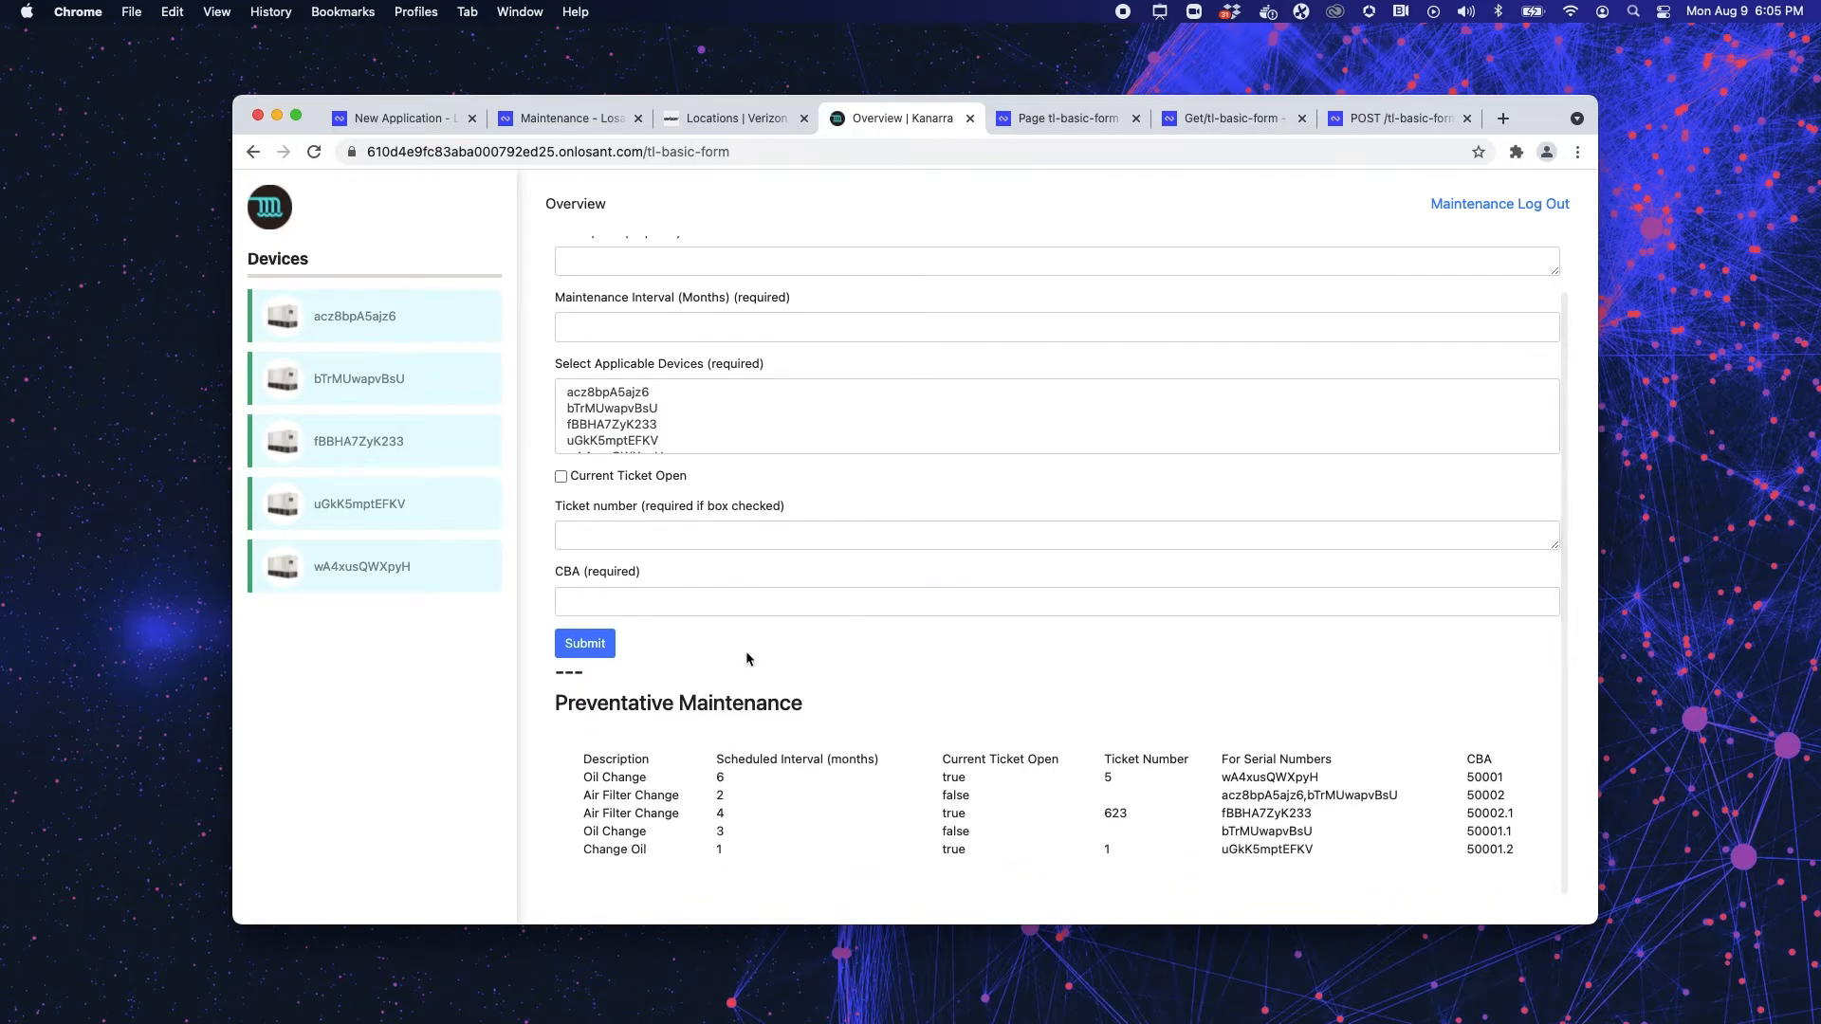
mouse_move(585, 848)
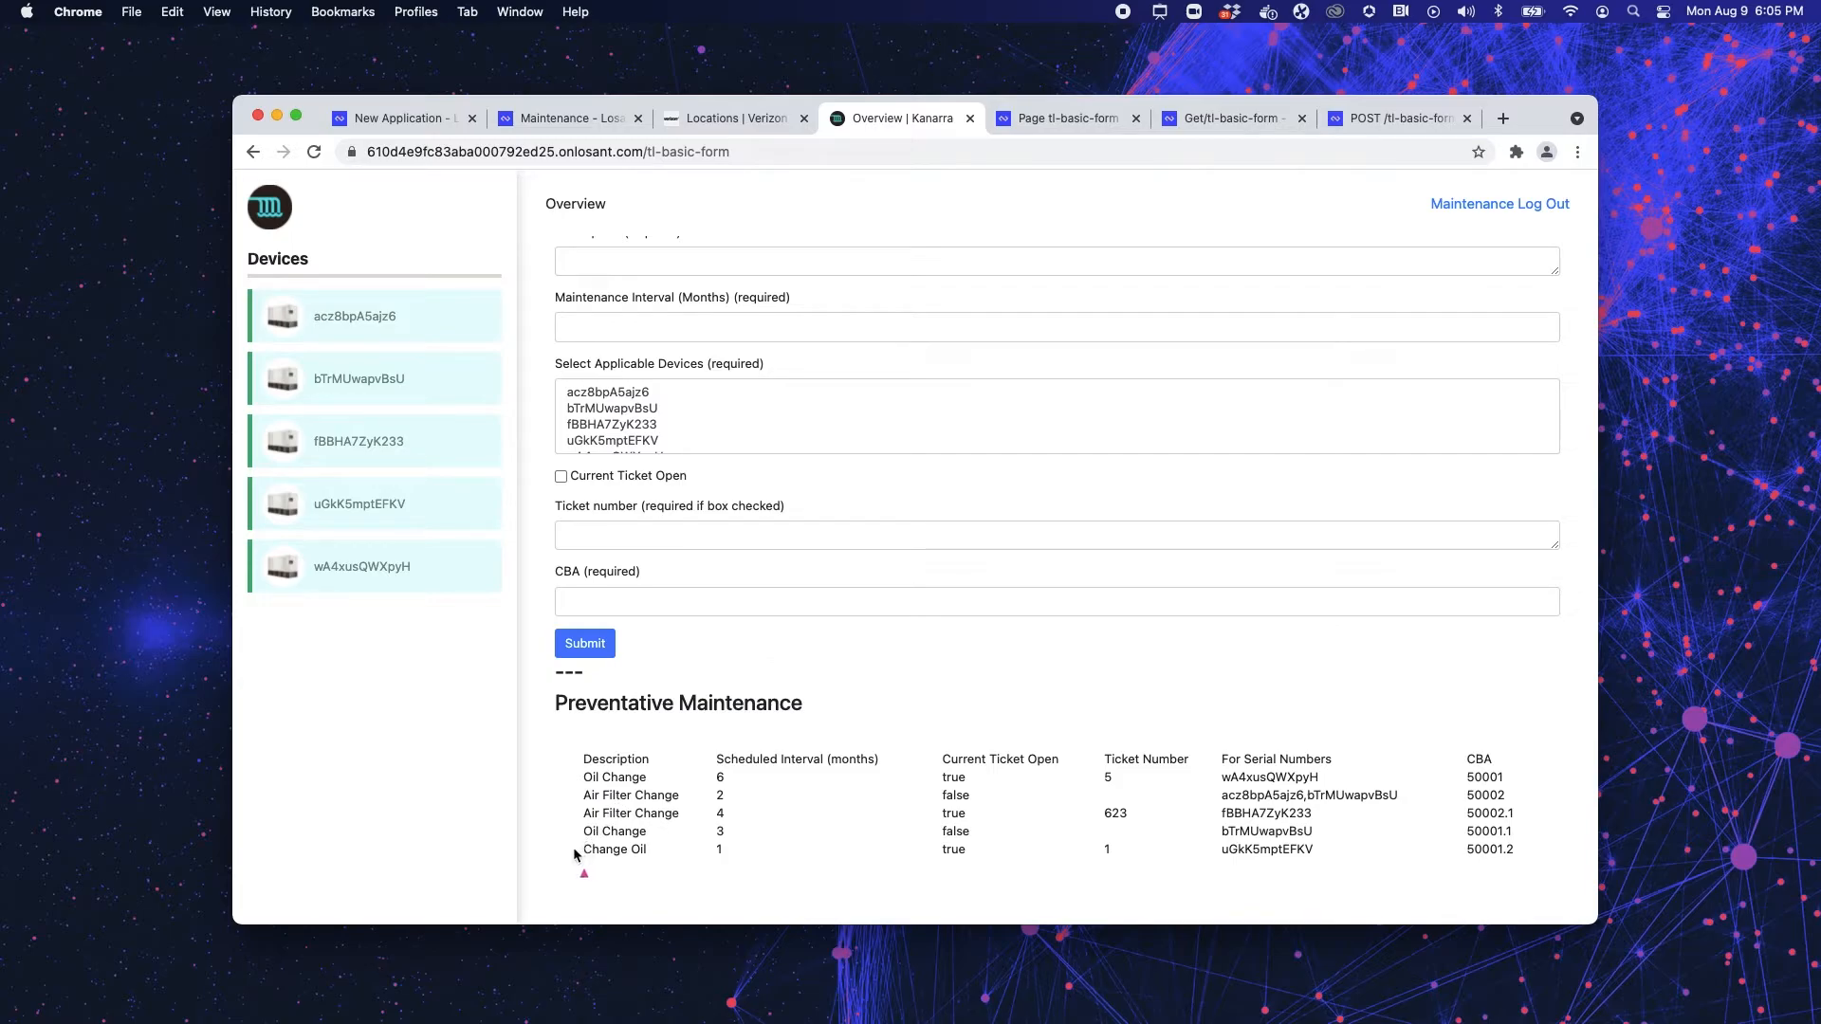
mouse_move(602, 861)
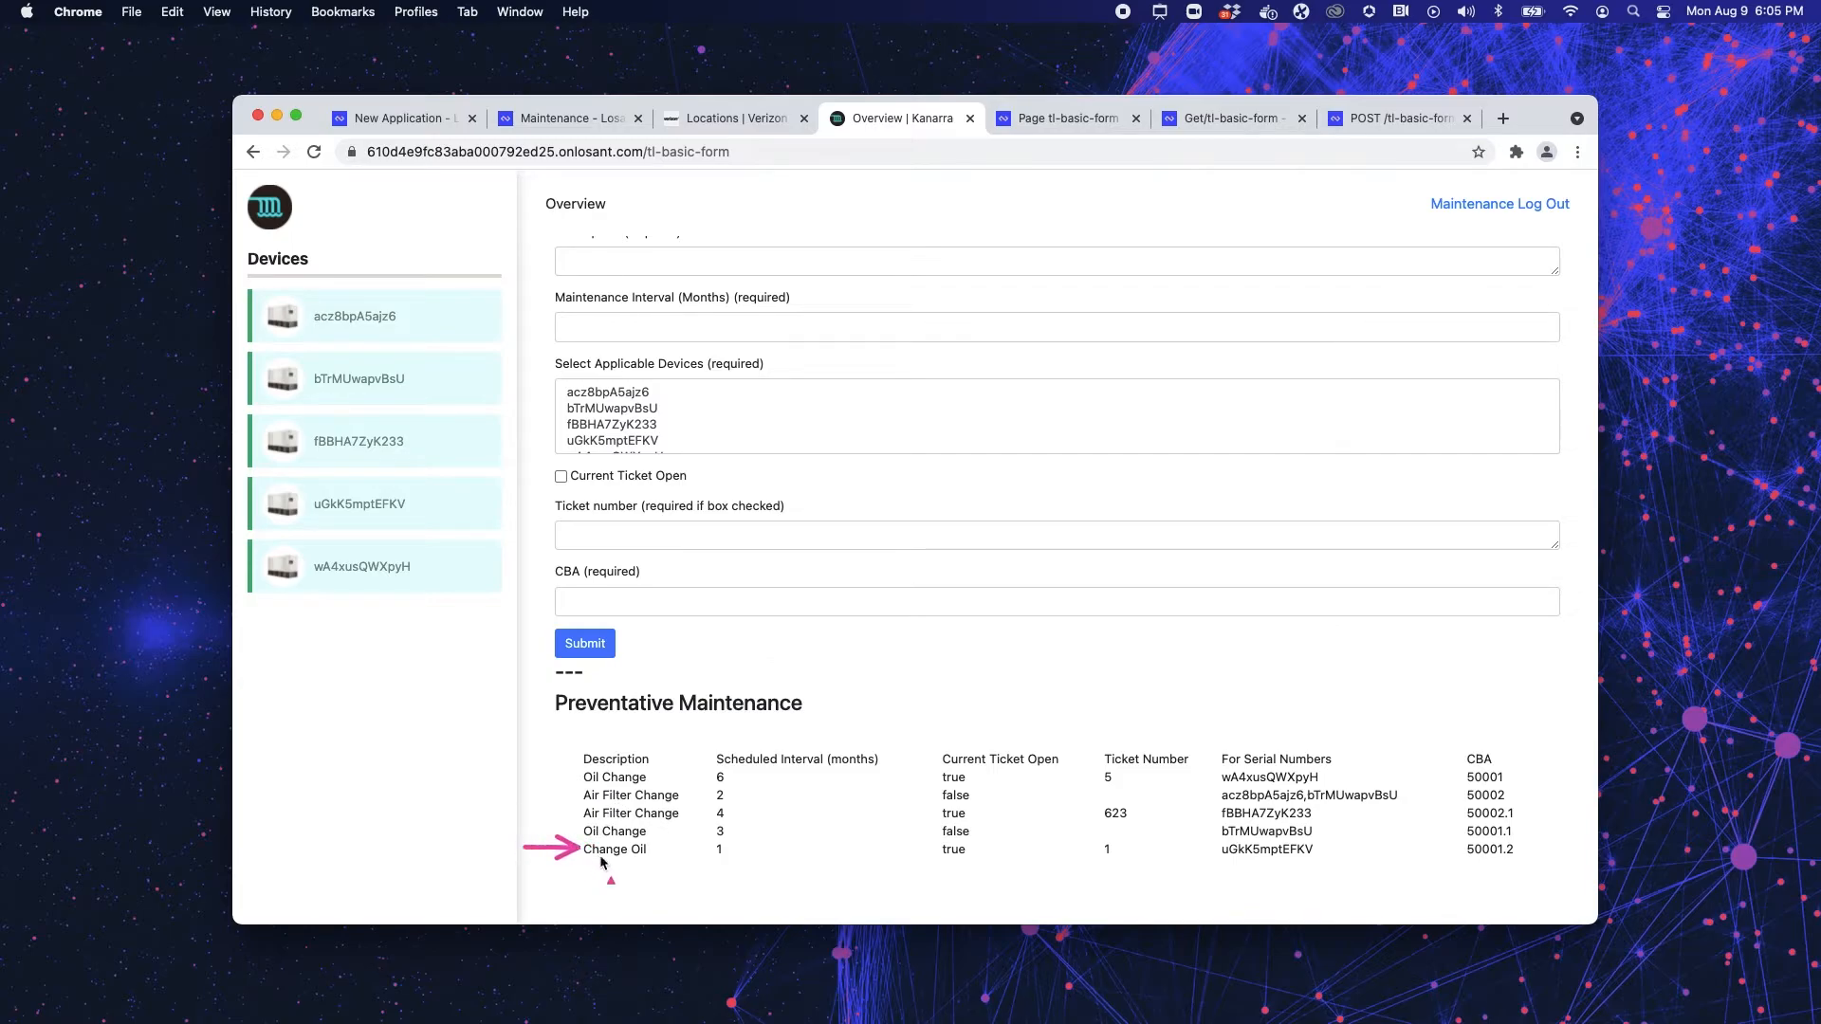
mouse_move(811, 835)
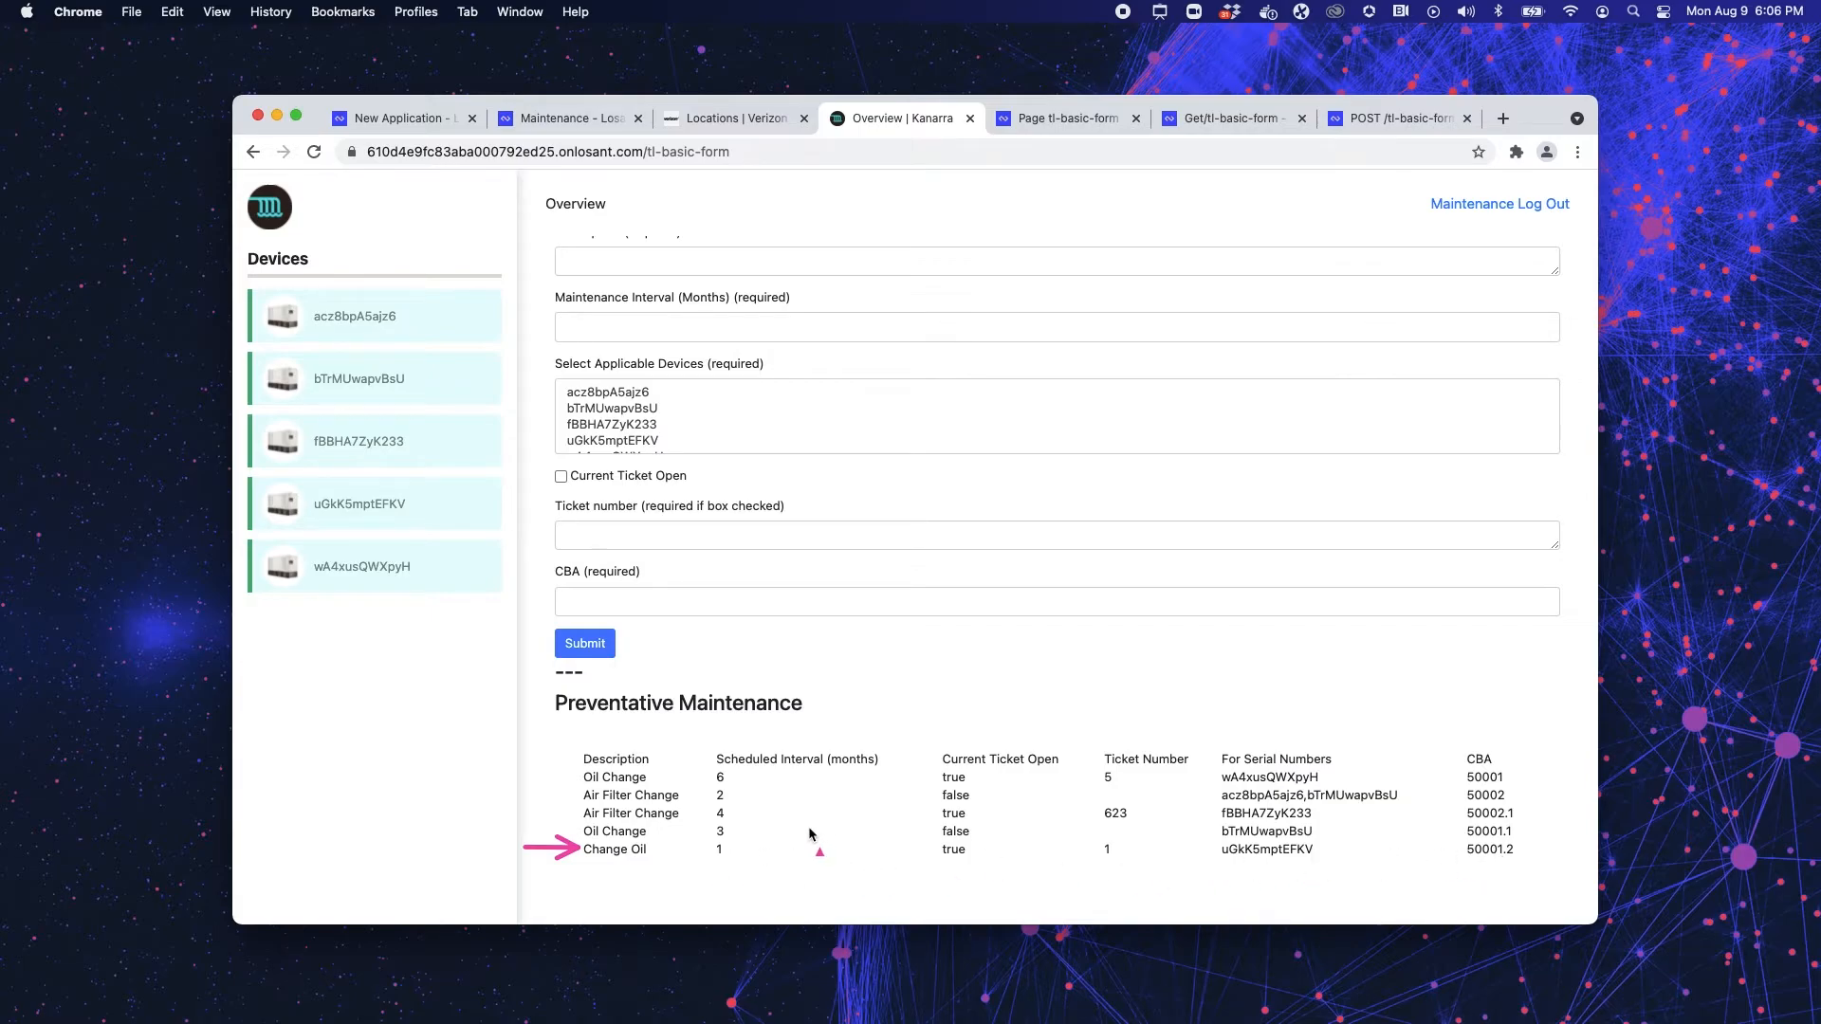
mouse_move(1125, 241)
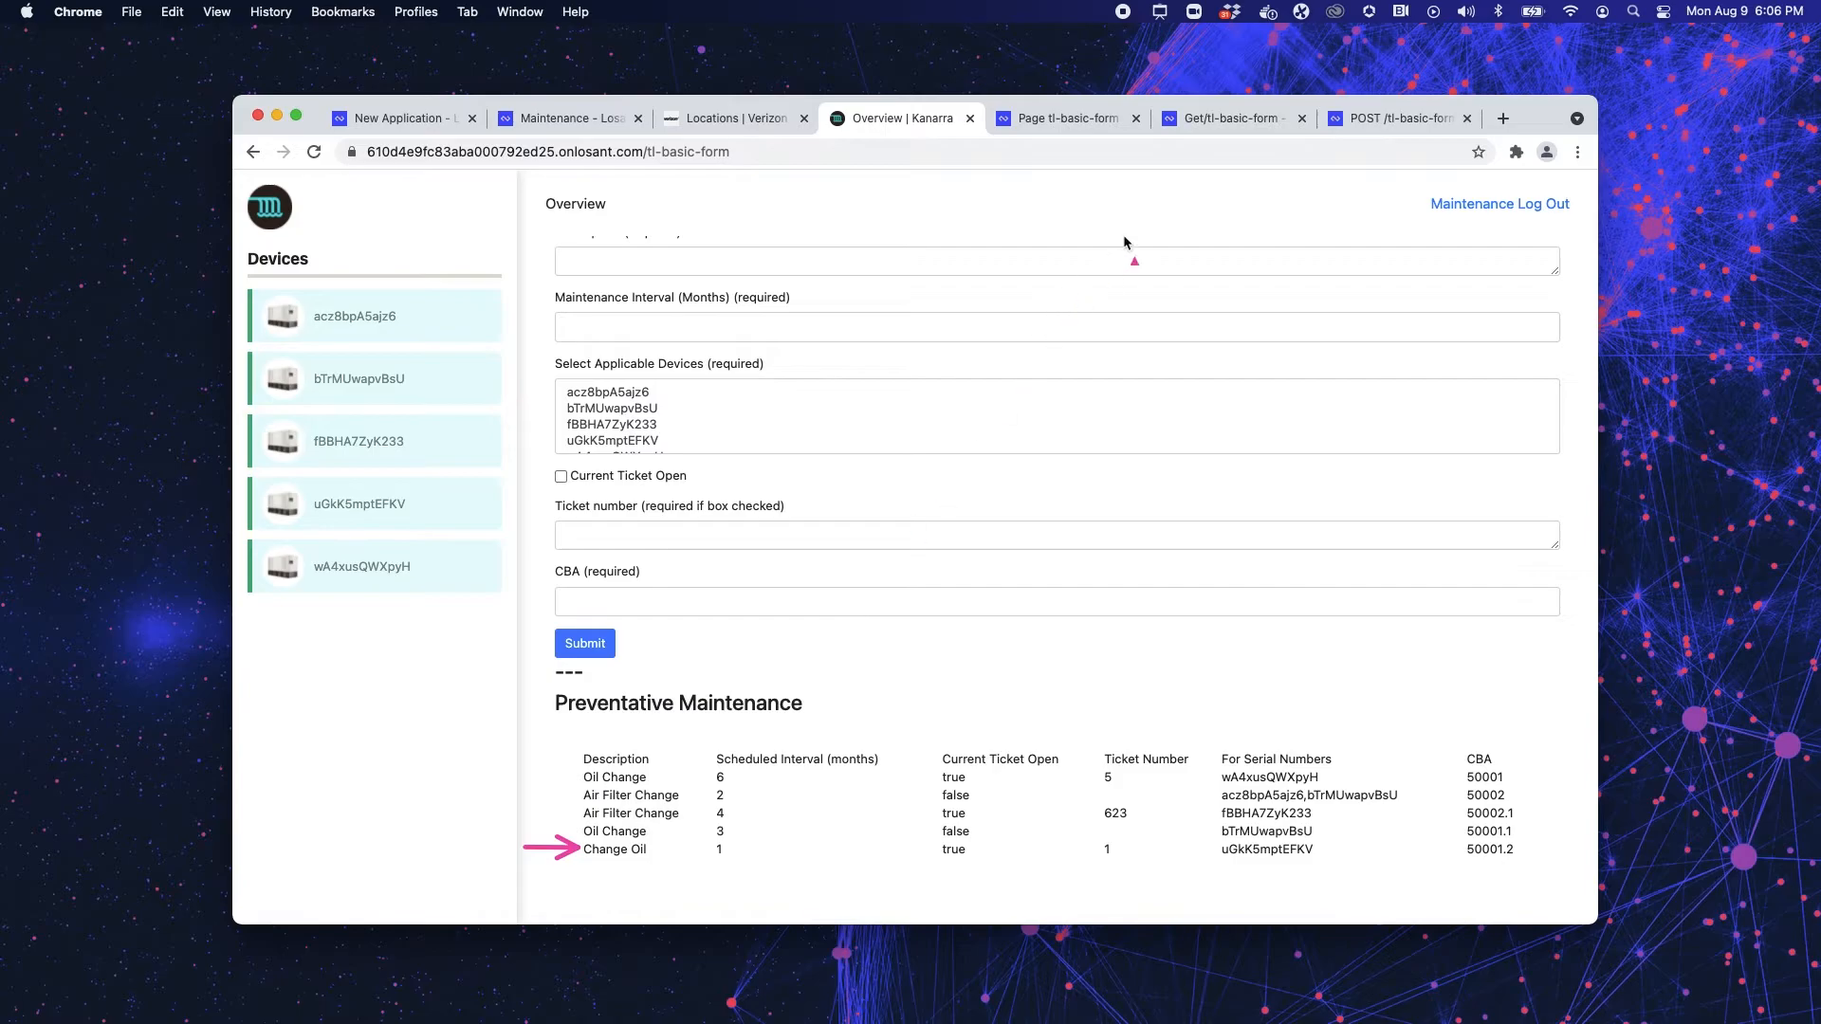
click(1401, 118)
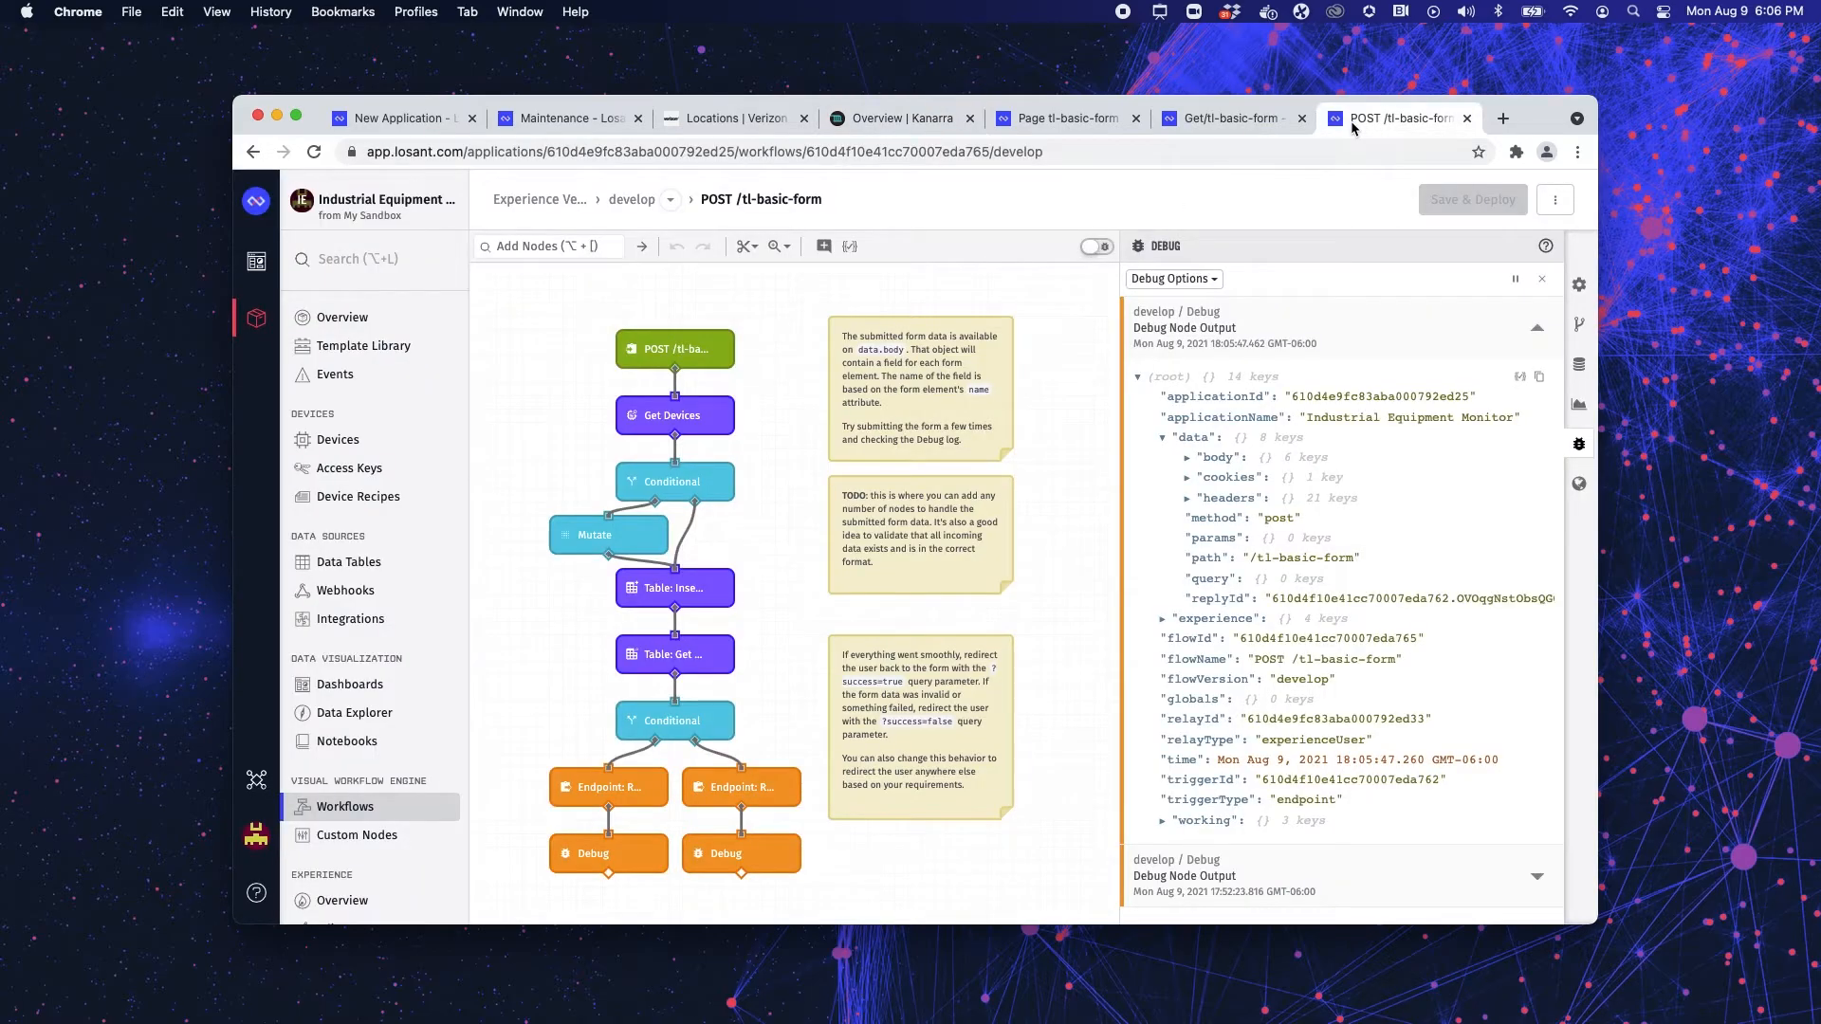
- In the POST /tl-basic-form workflow, inspect the endpoint trigger and the Get Devices node
click(1230, 118)
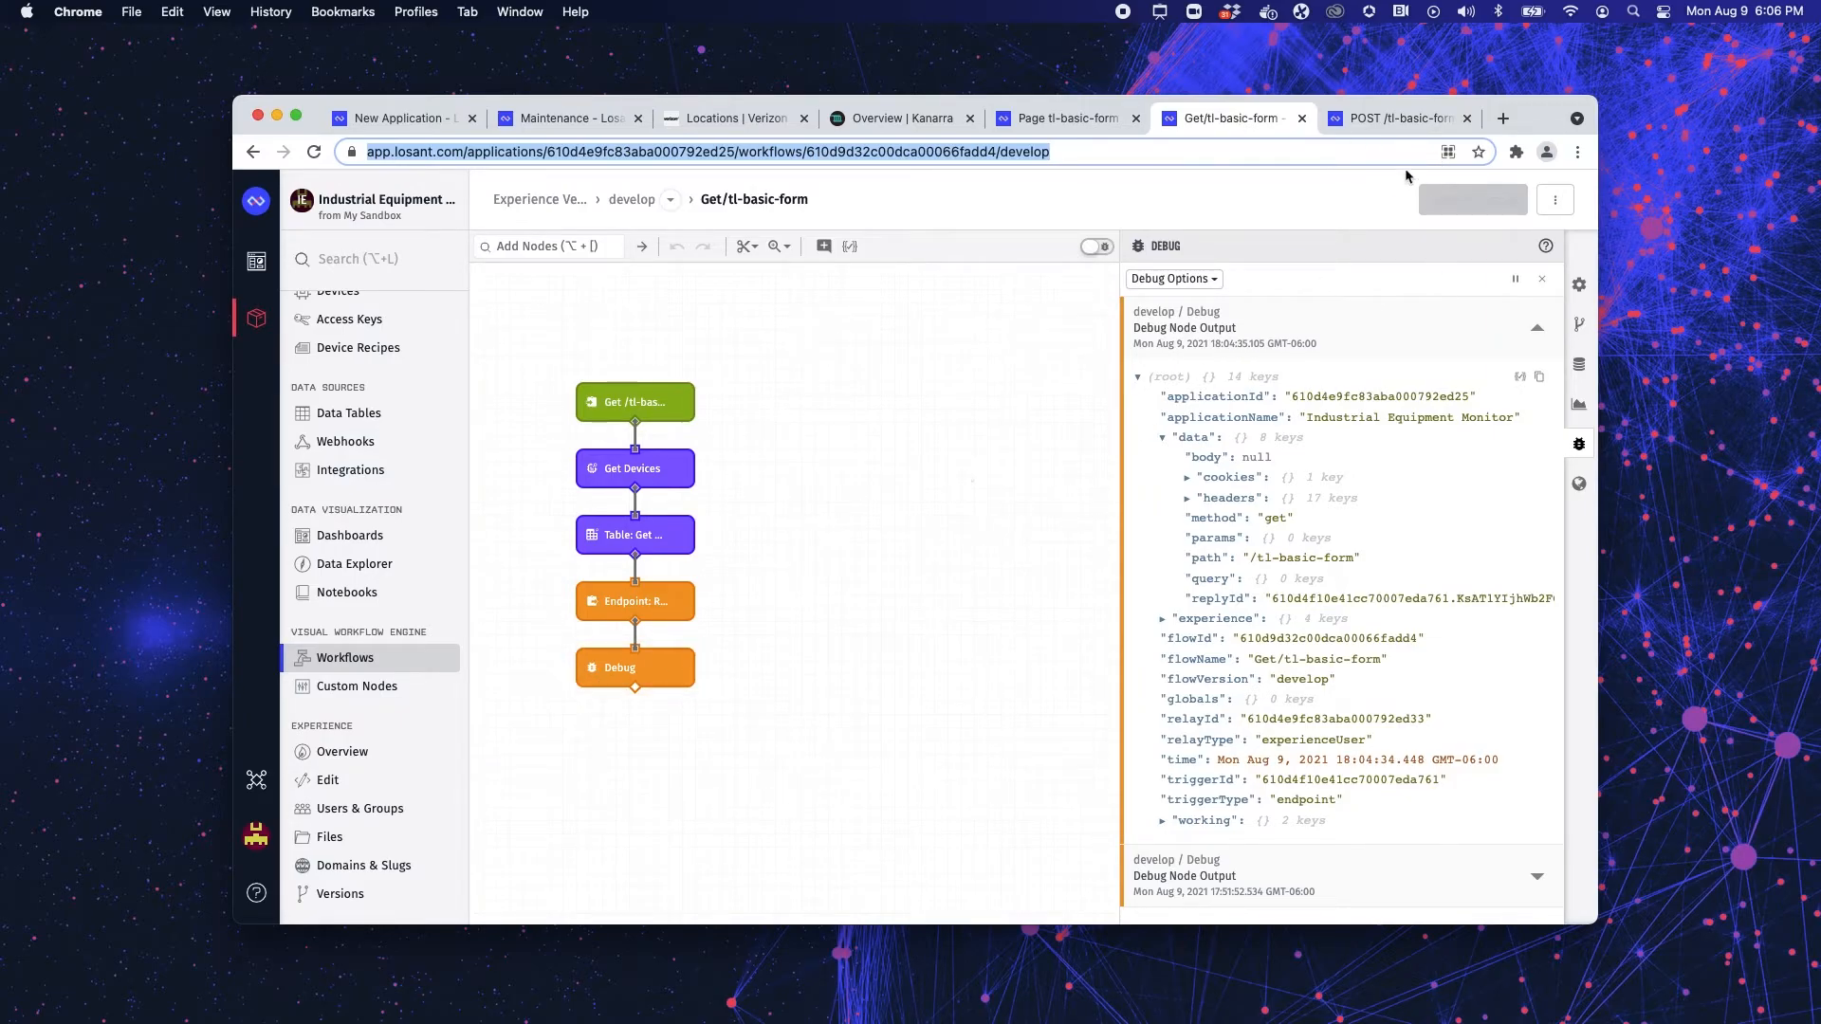
click(1395, 118)
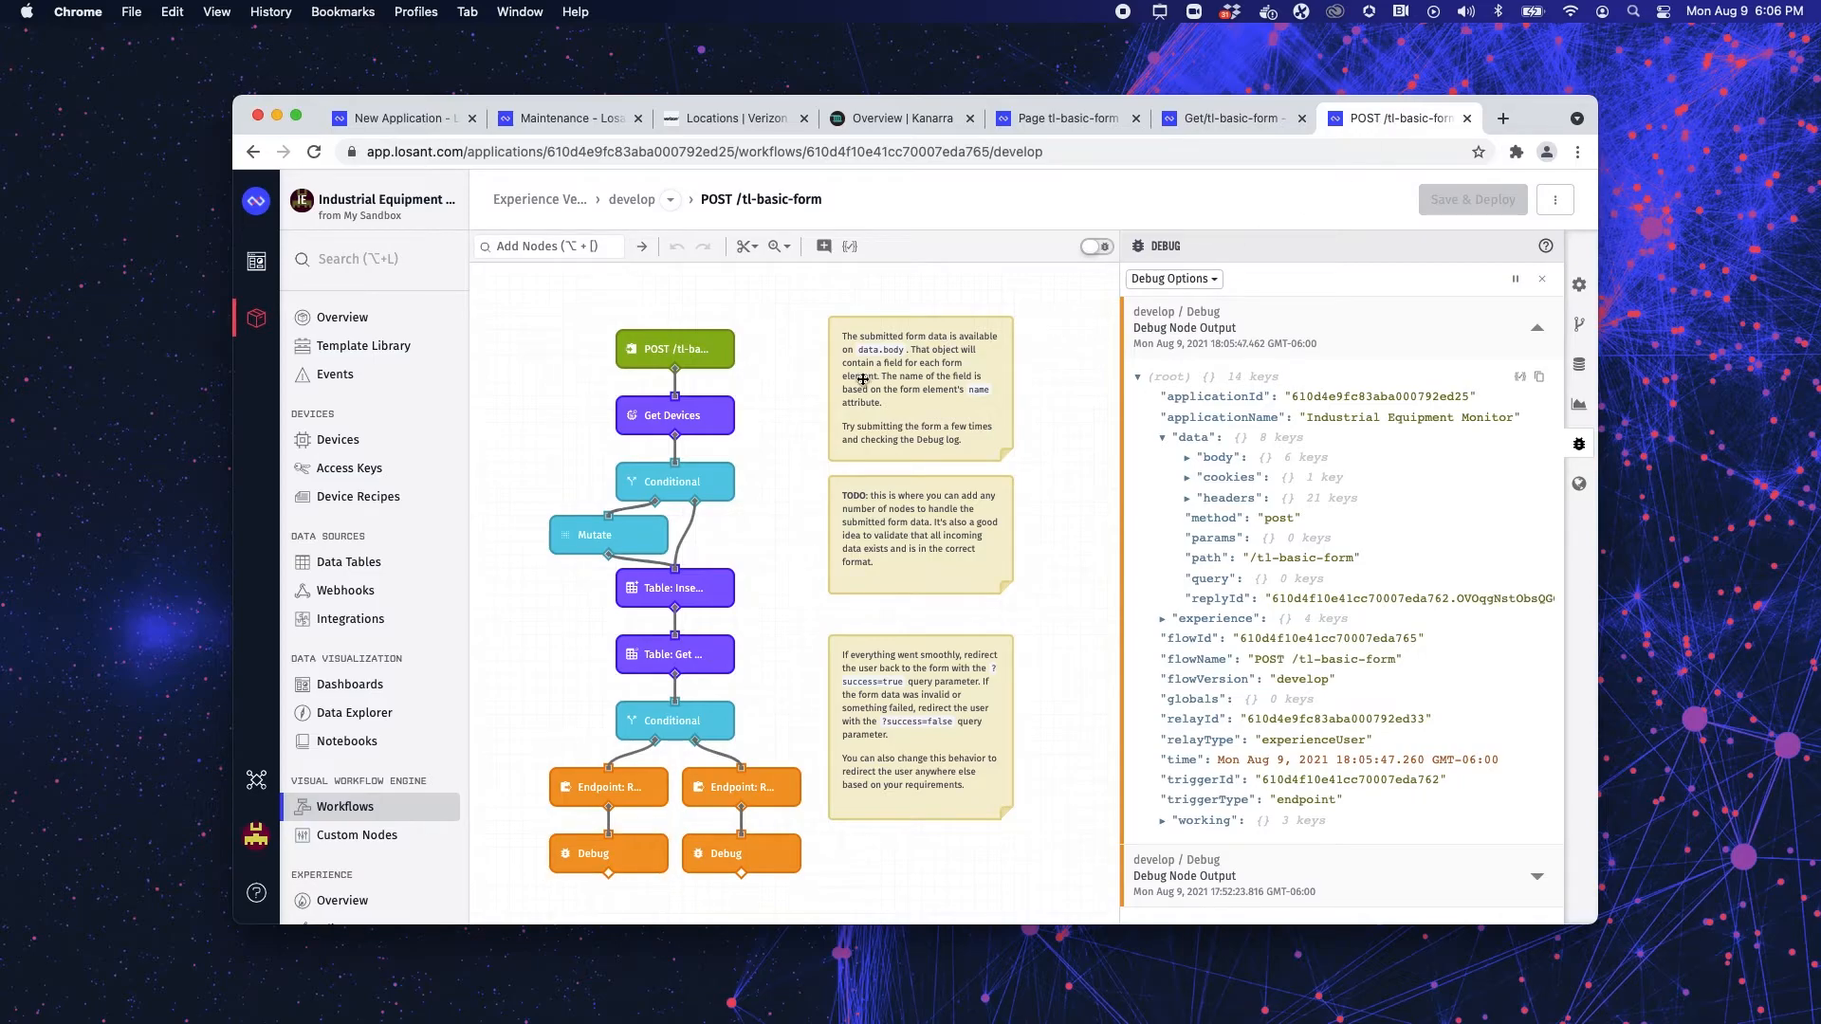
click(676, 349)
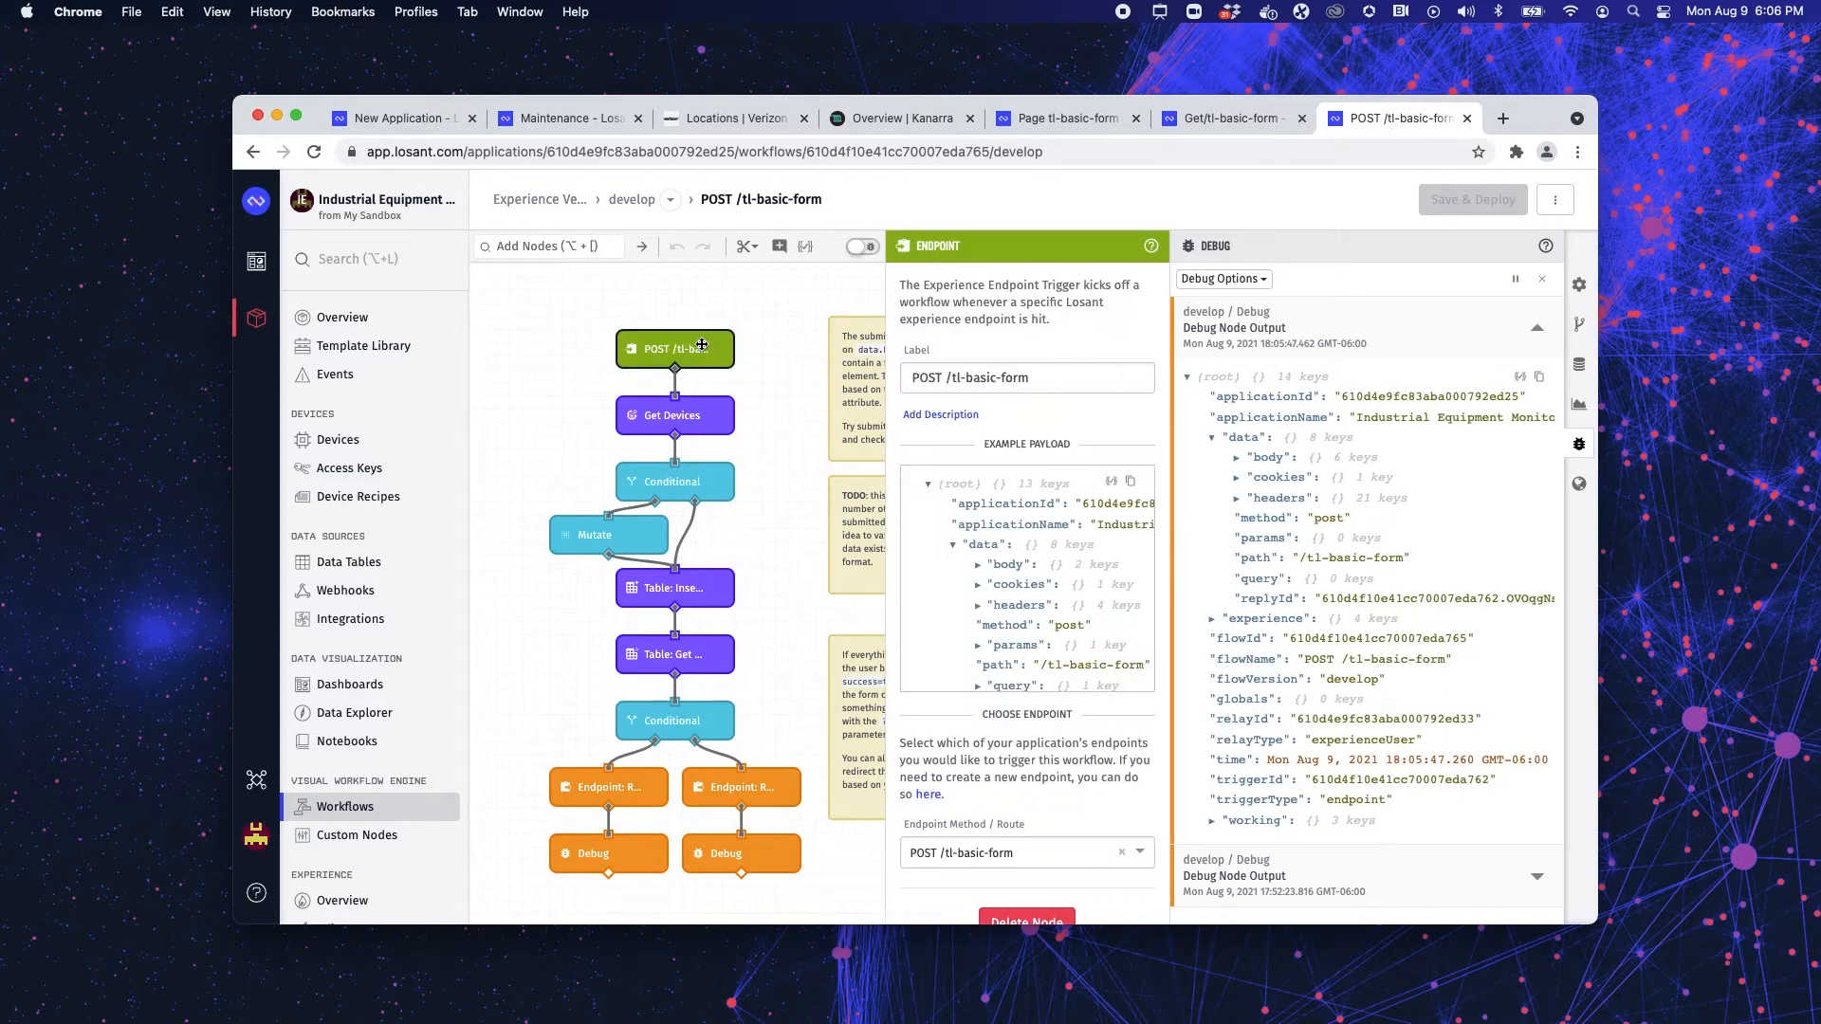
mouse_move(683, 415)
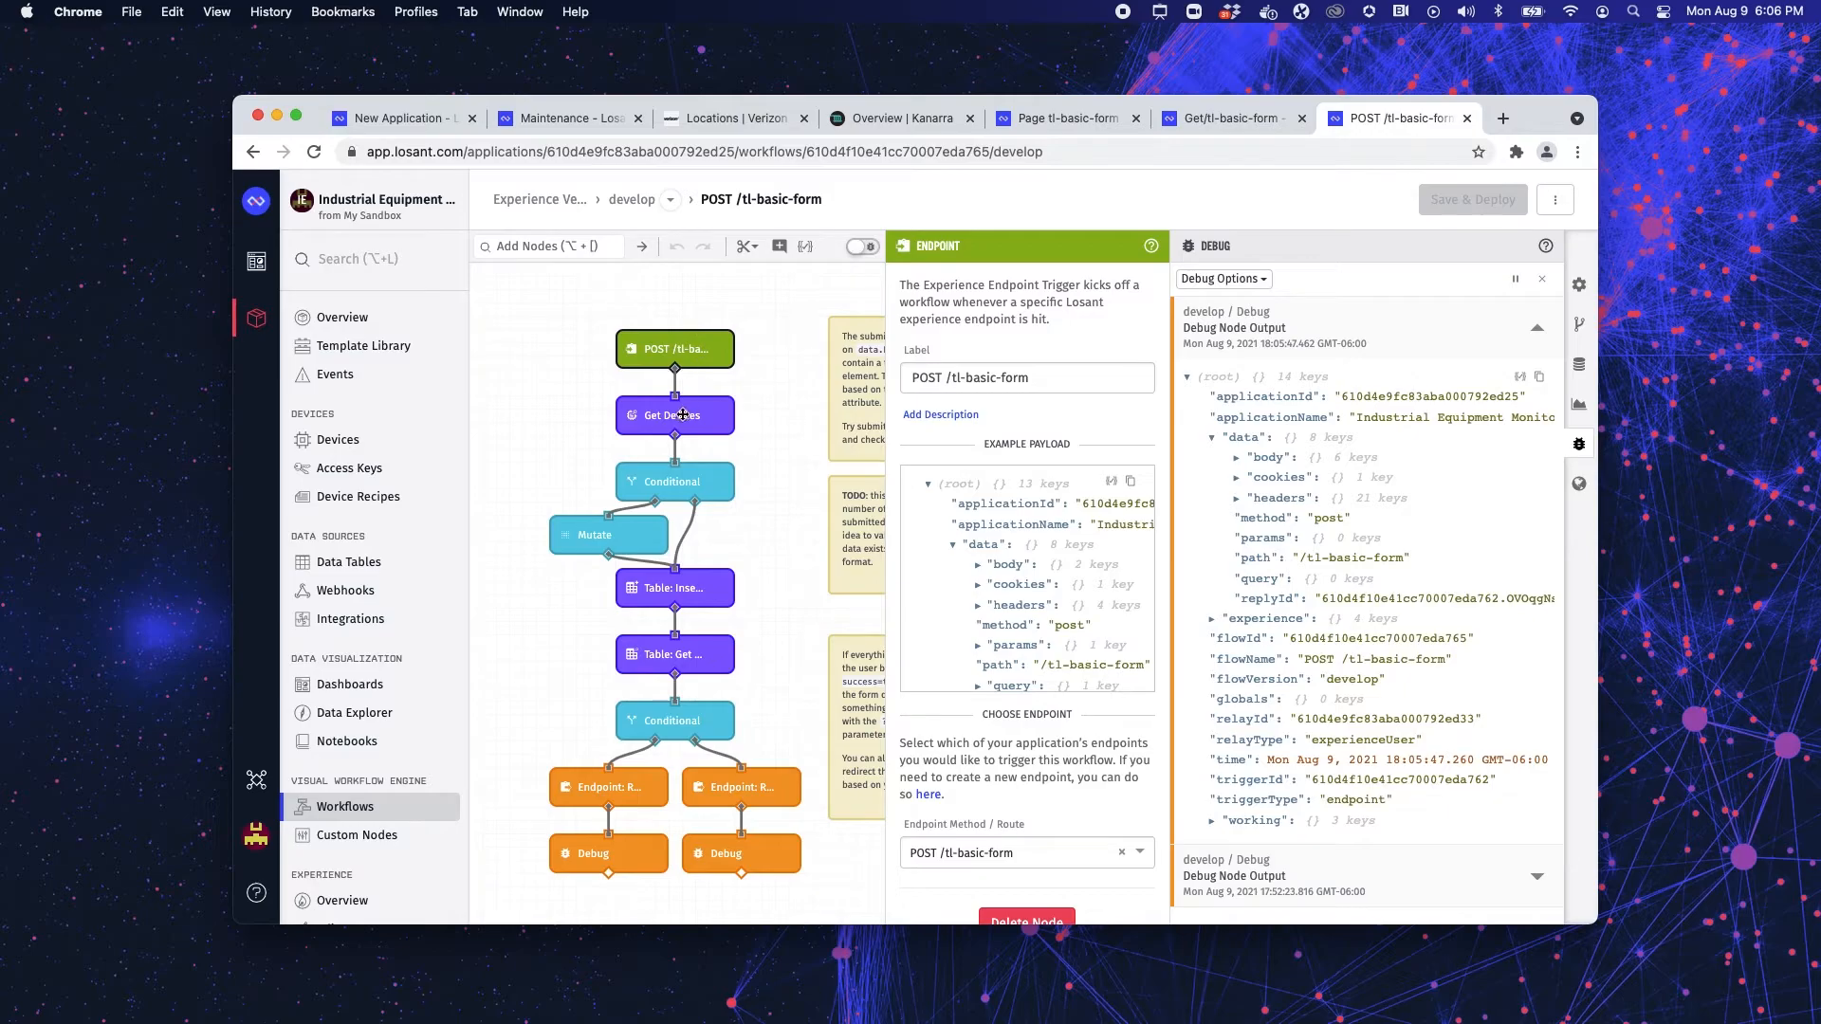
click(675, 416)
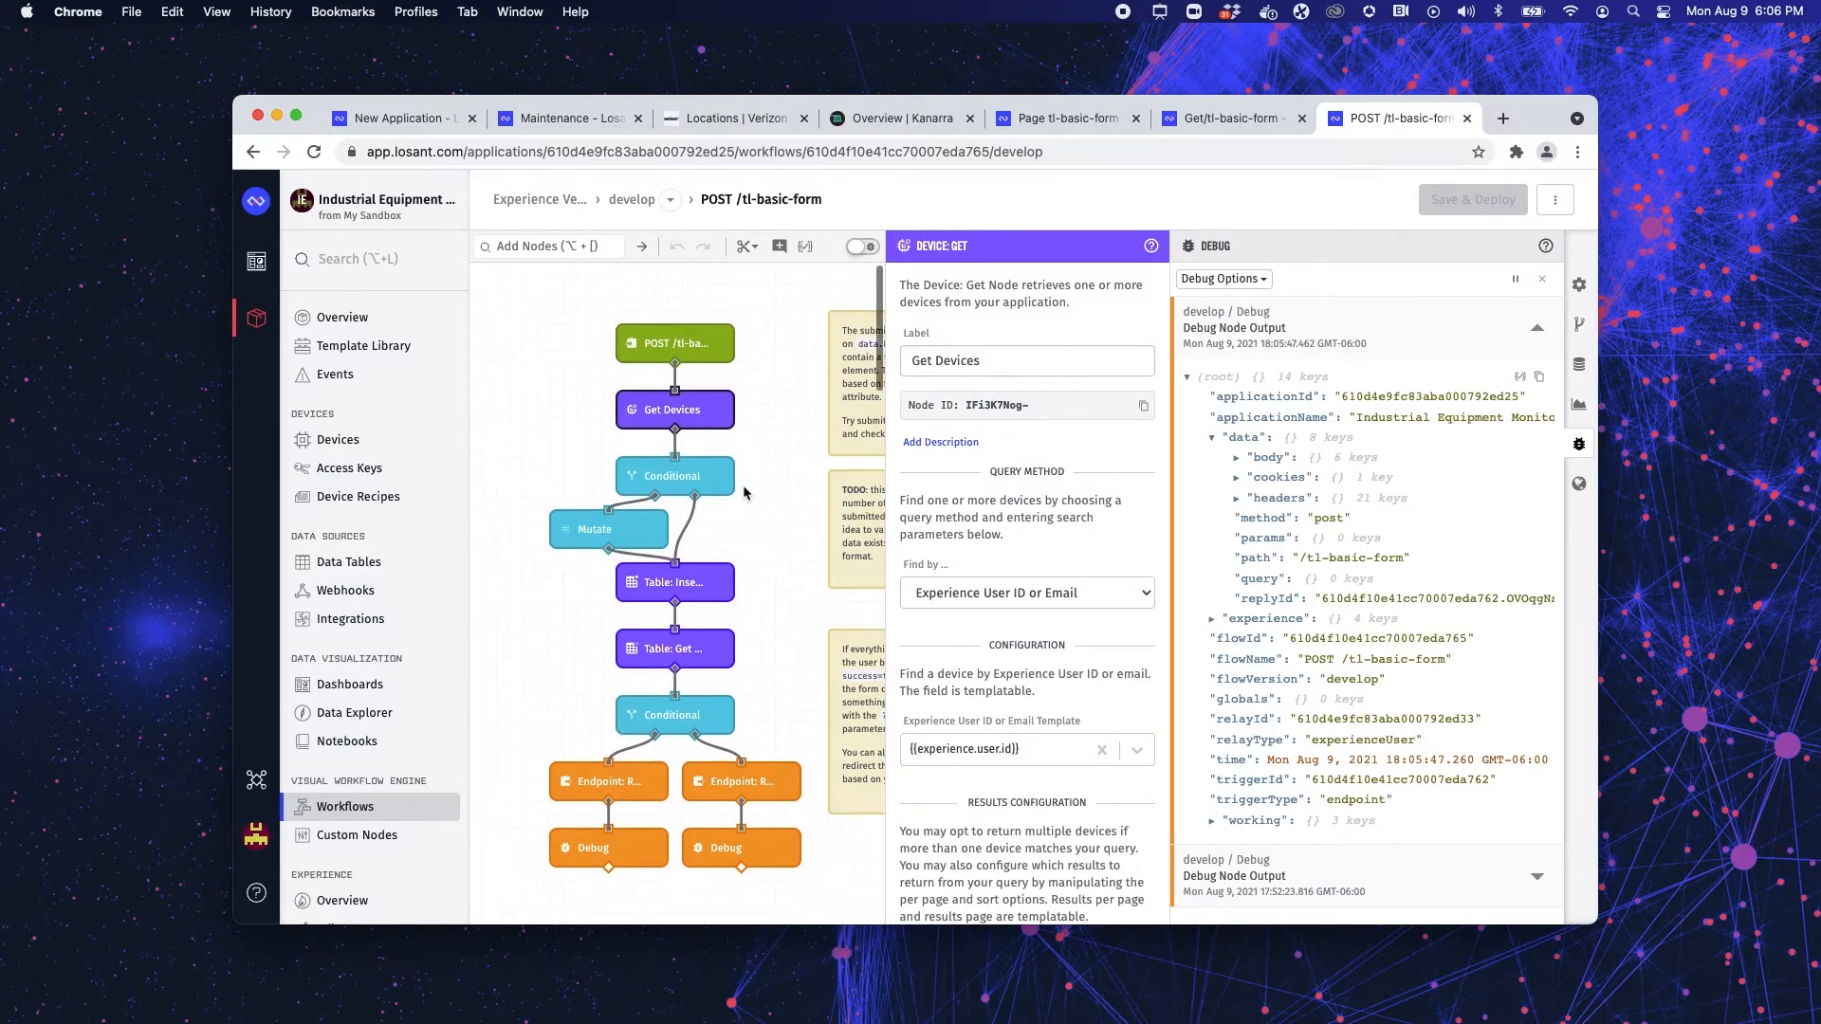
scroll(up, 3)
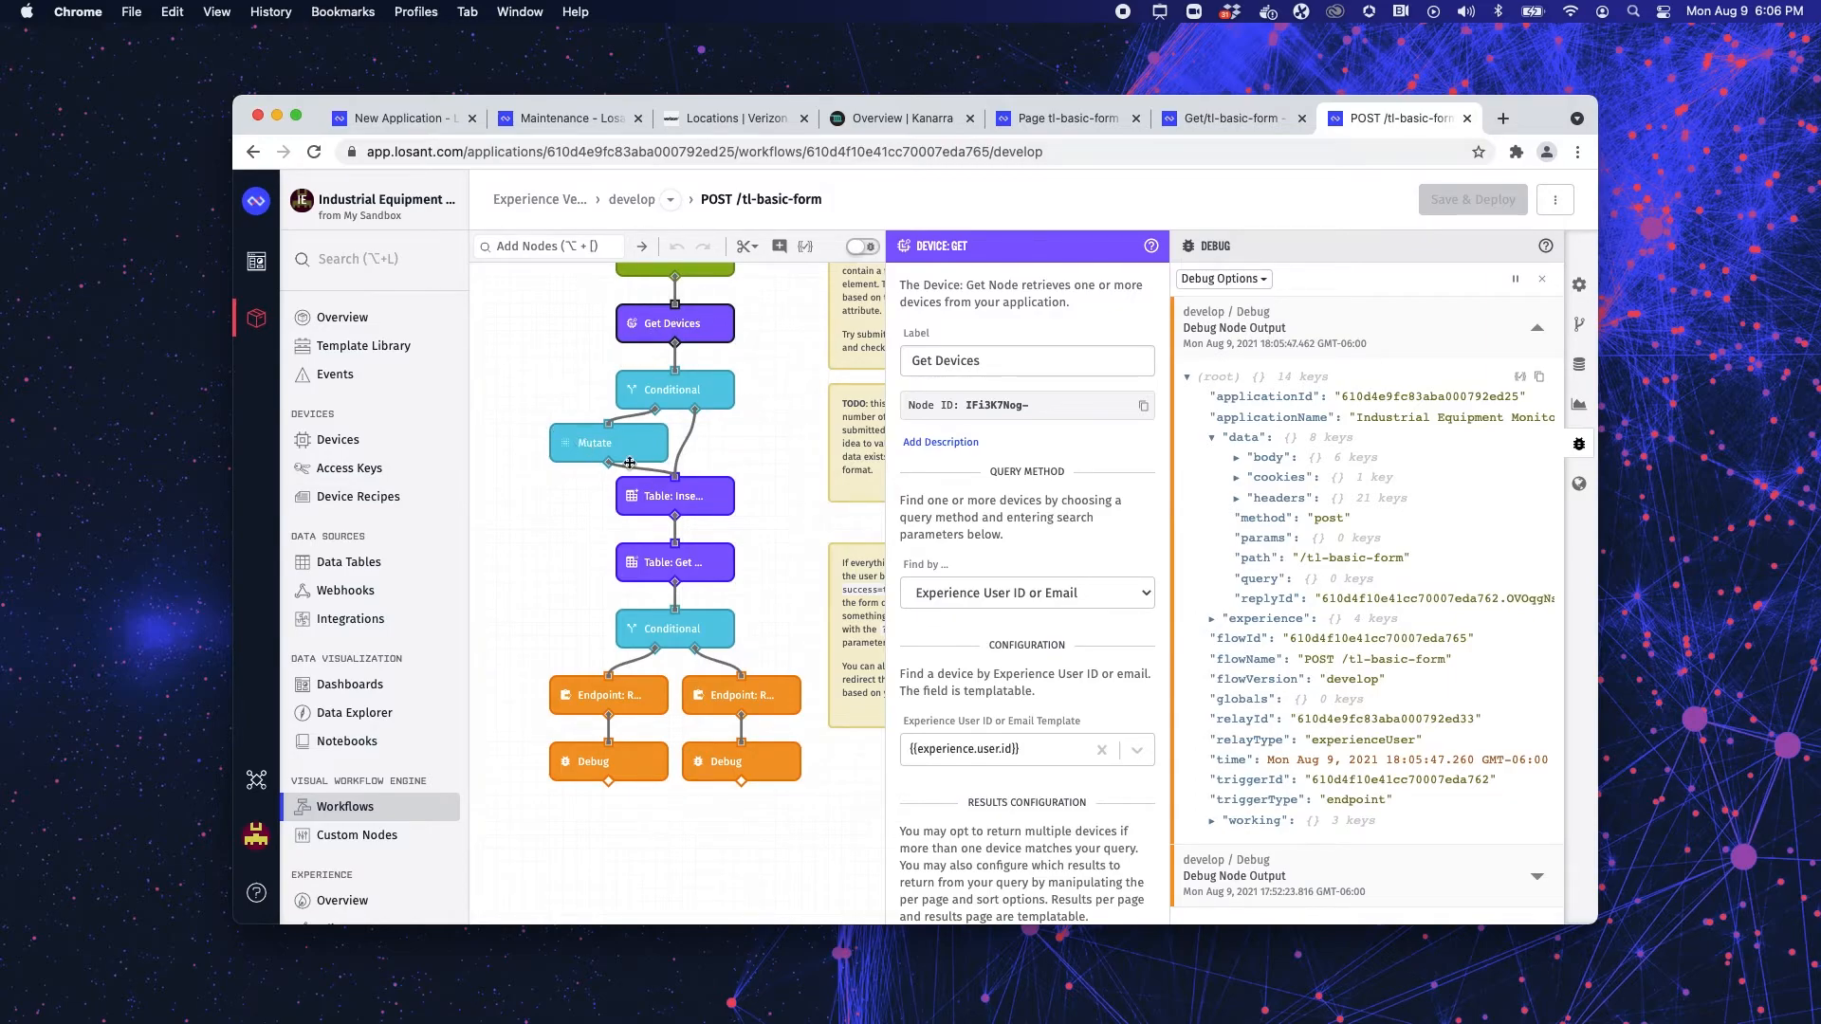
- Inspect the Table: Insert Rows and Table: Get Rows nodes reading the Maintenance table
click(676, 495)
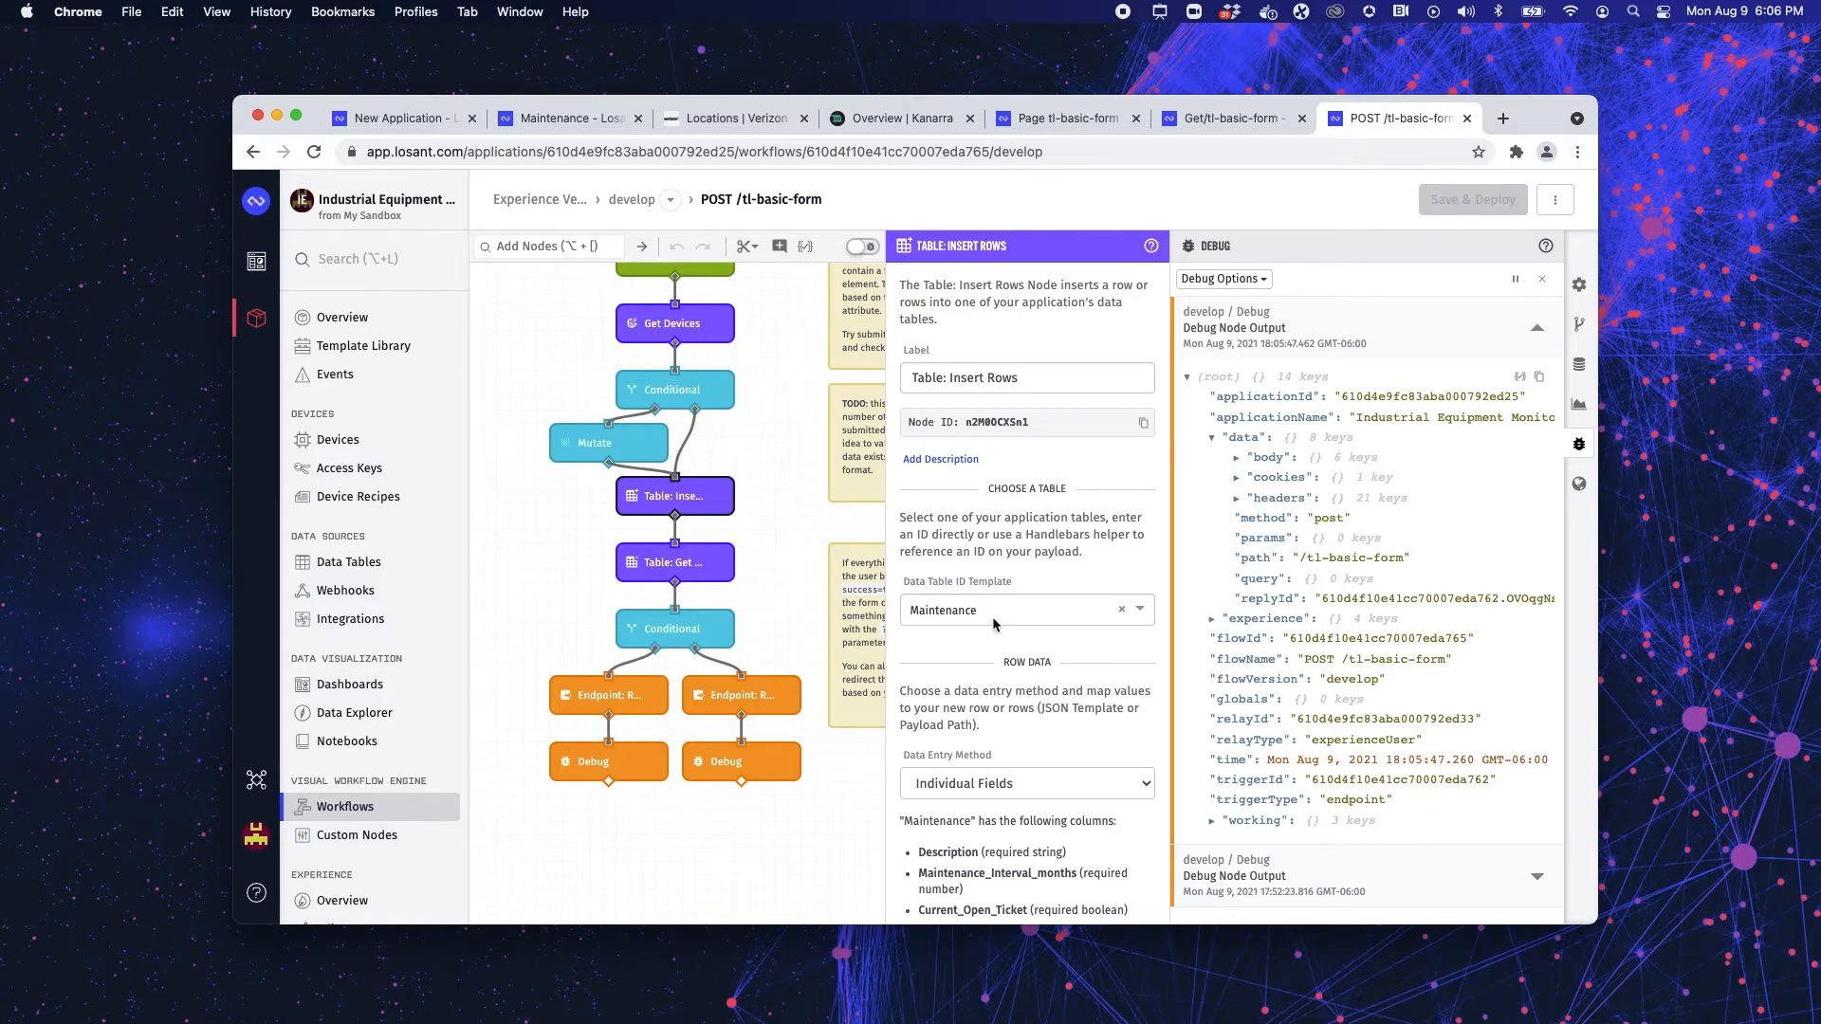
click(676, 562)
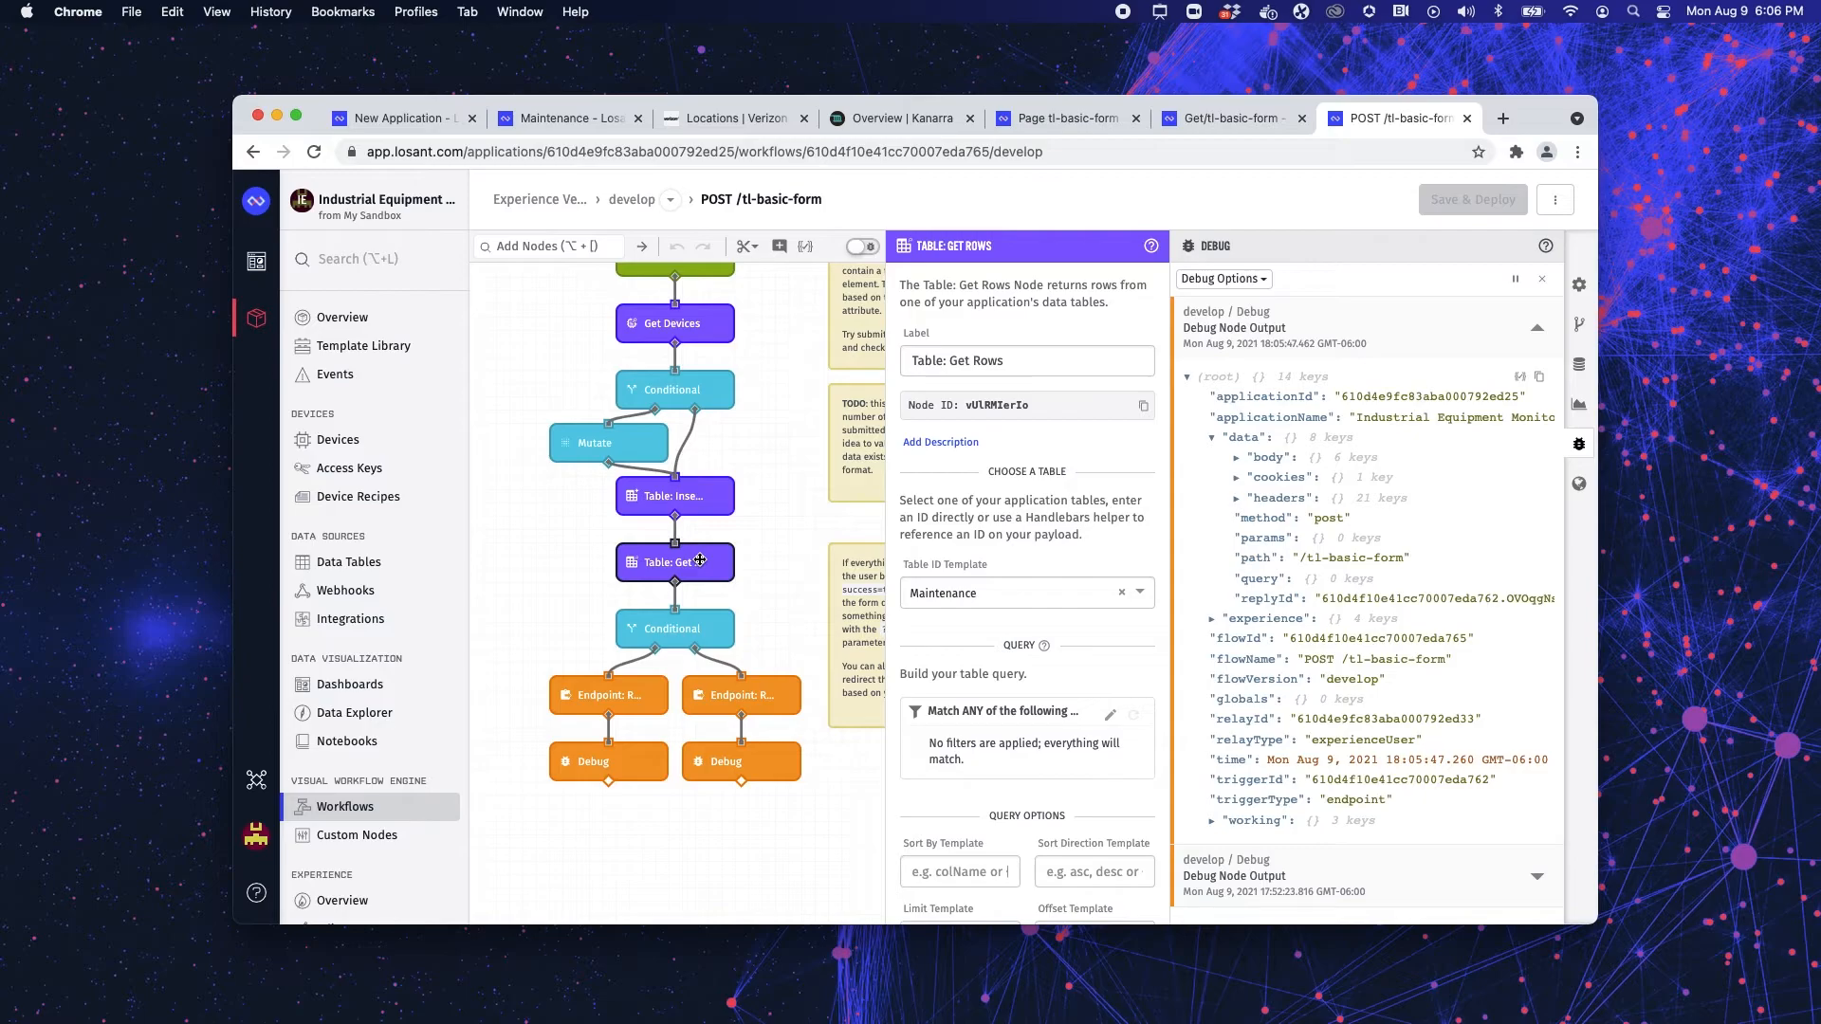
mouse_move(685, 605)
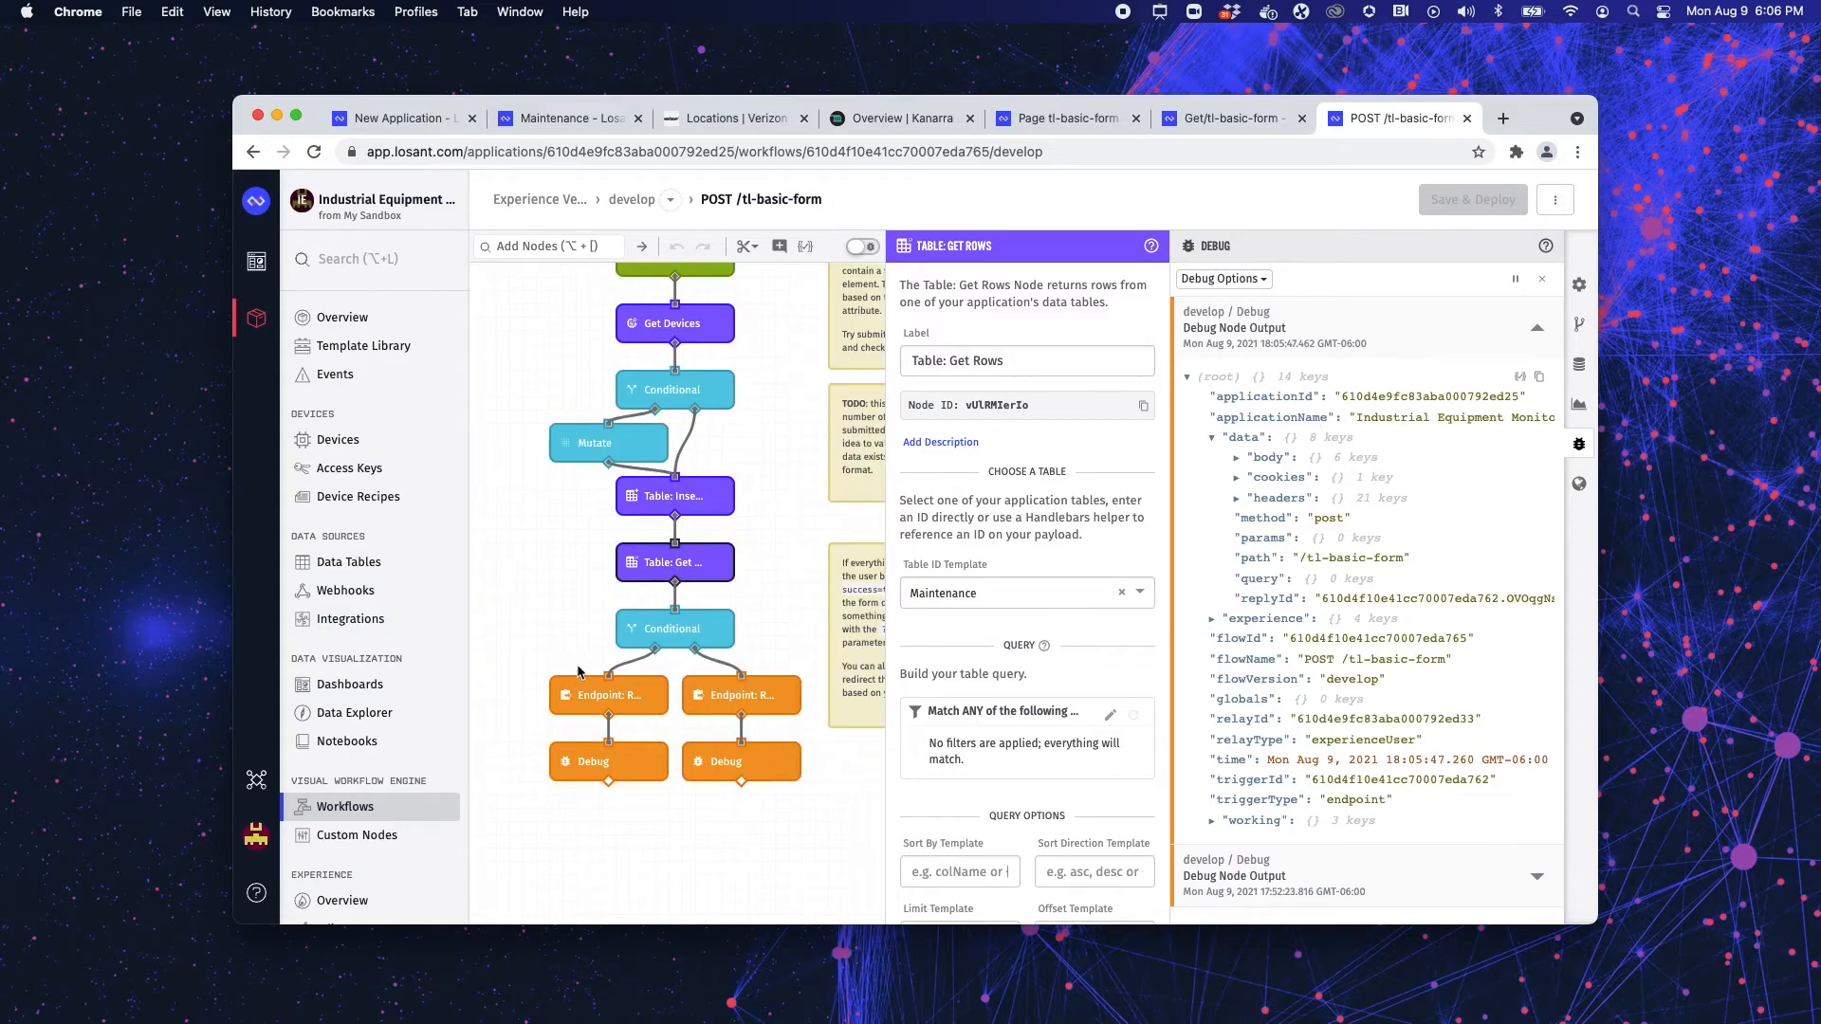
- Review the Endpoint: Reply node's 302 redirect to tl-basic-form, then show the Experience Overview with 74 requests
click(607, 694)
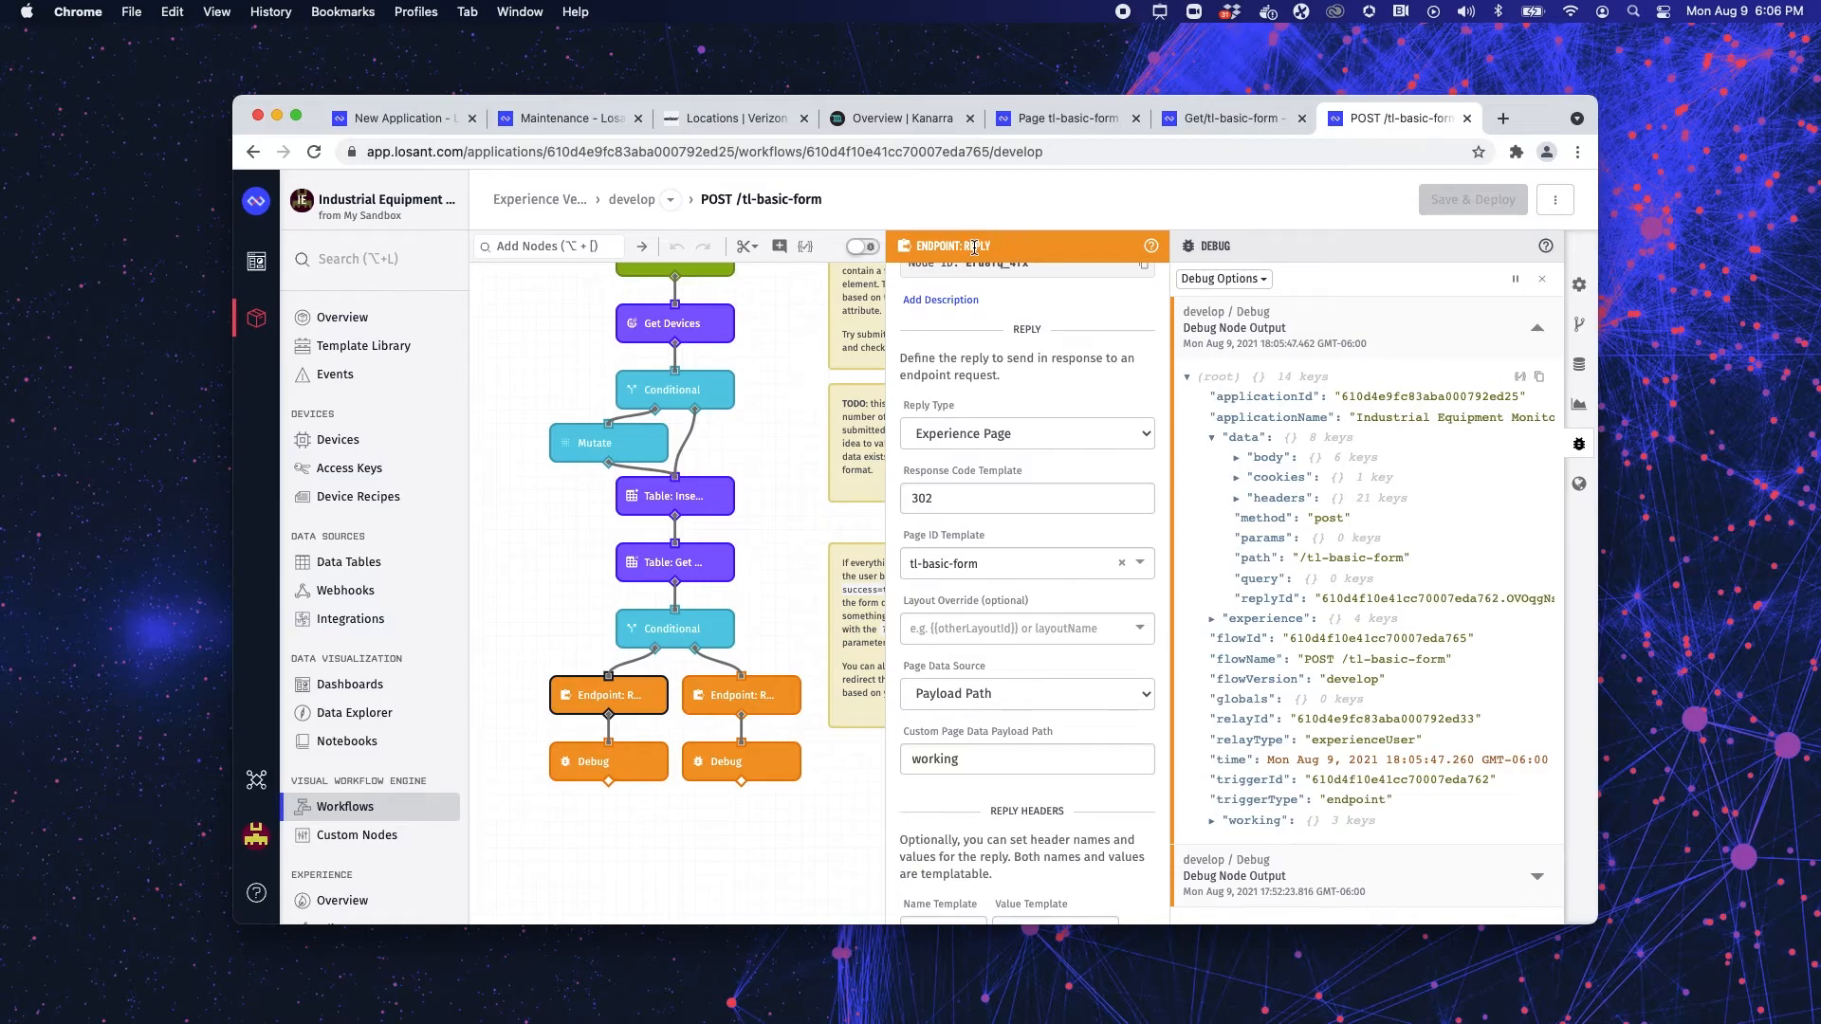
mouse_move(1090, 692)
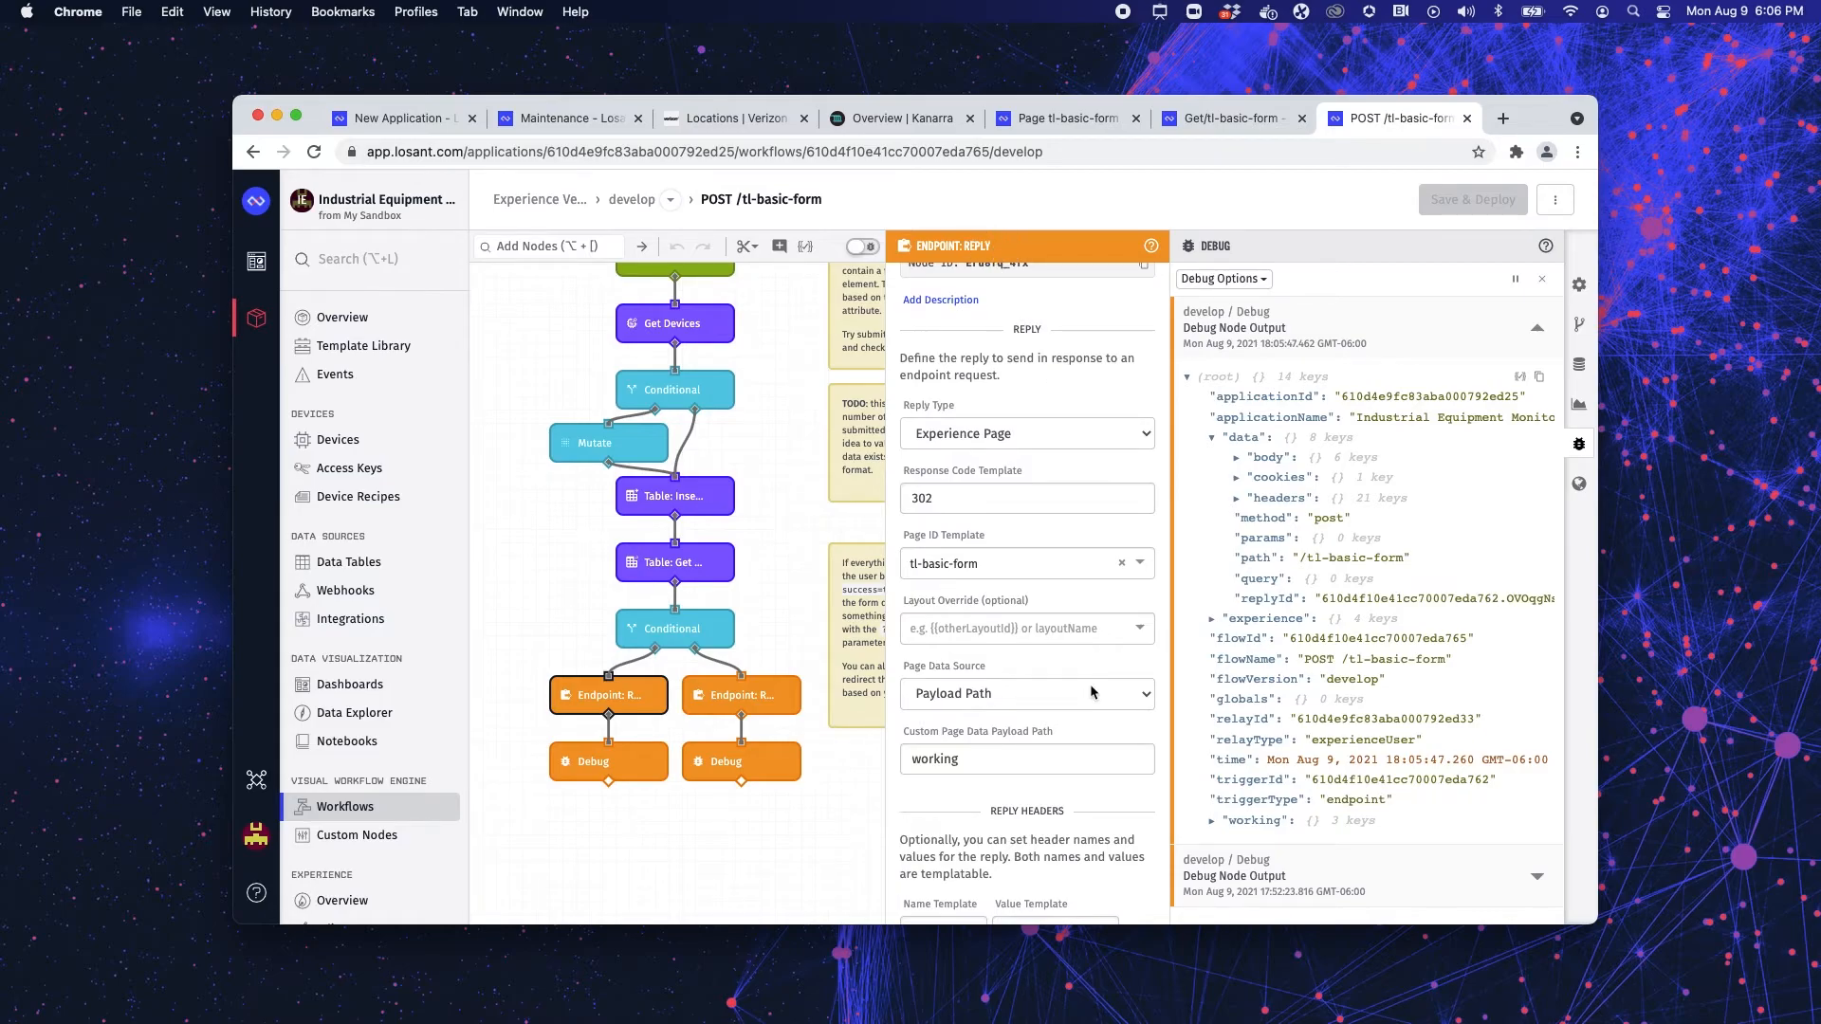
mouse_move(892, 749)
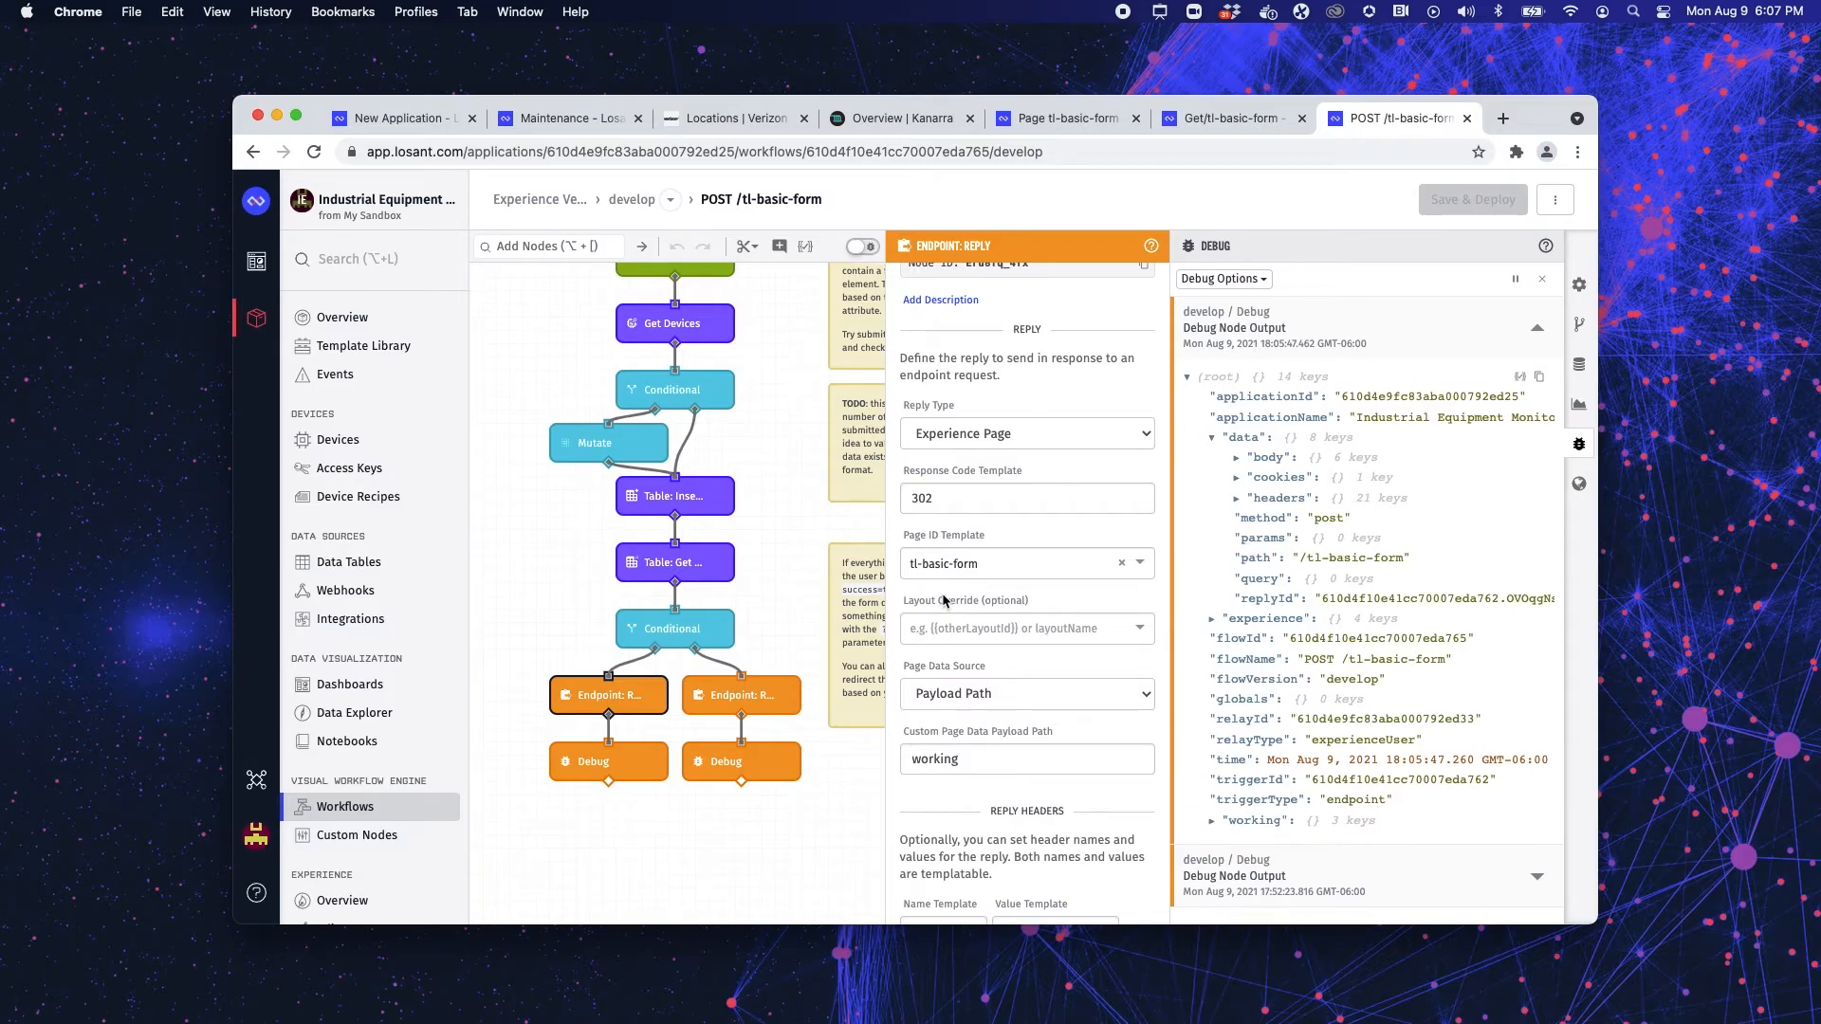
click(1026, 564)
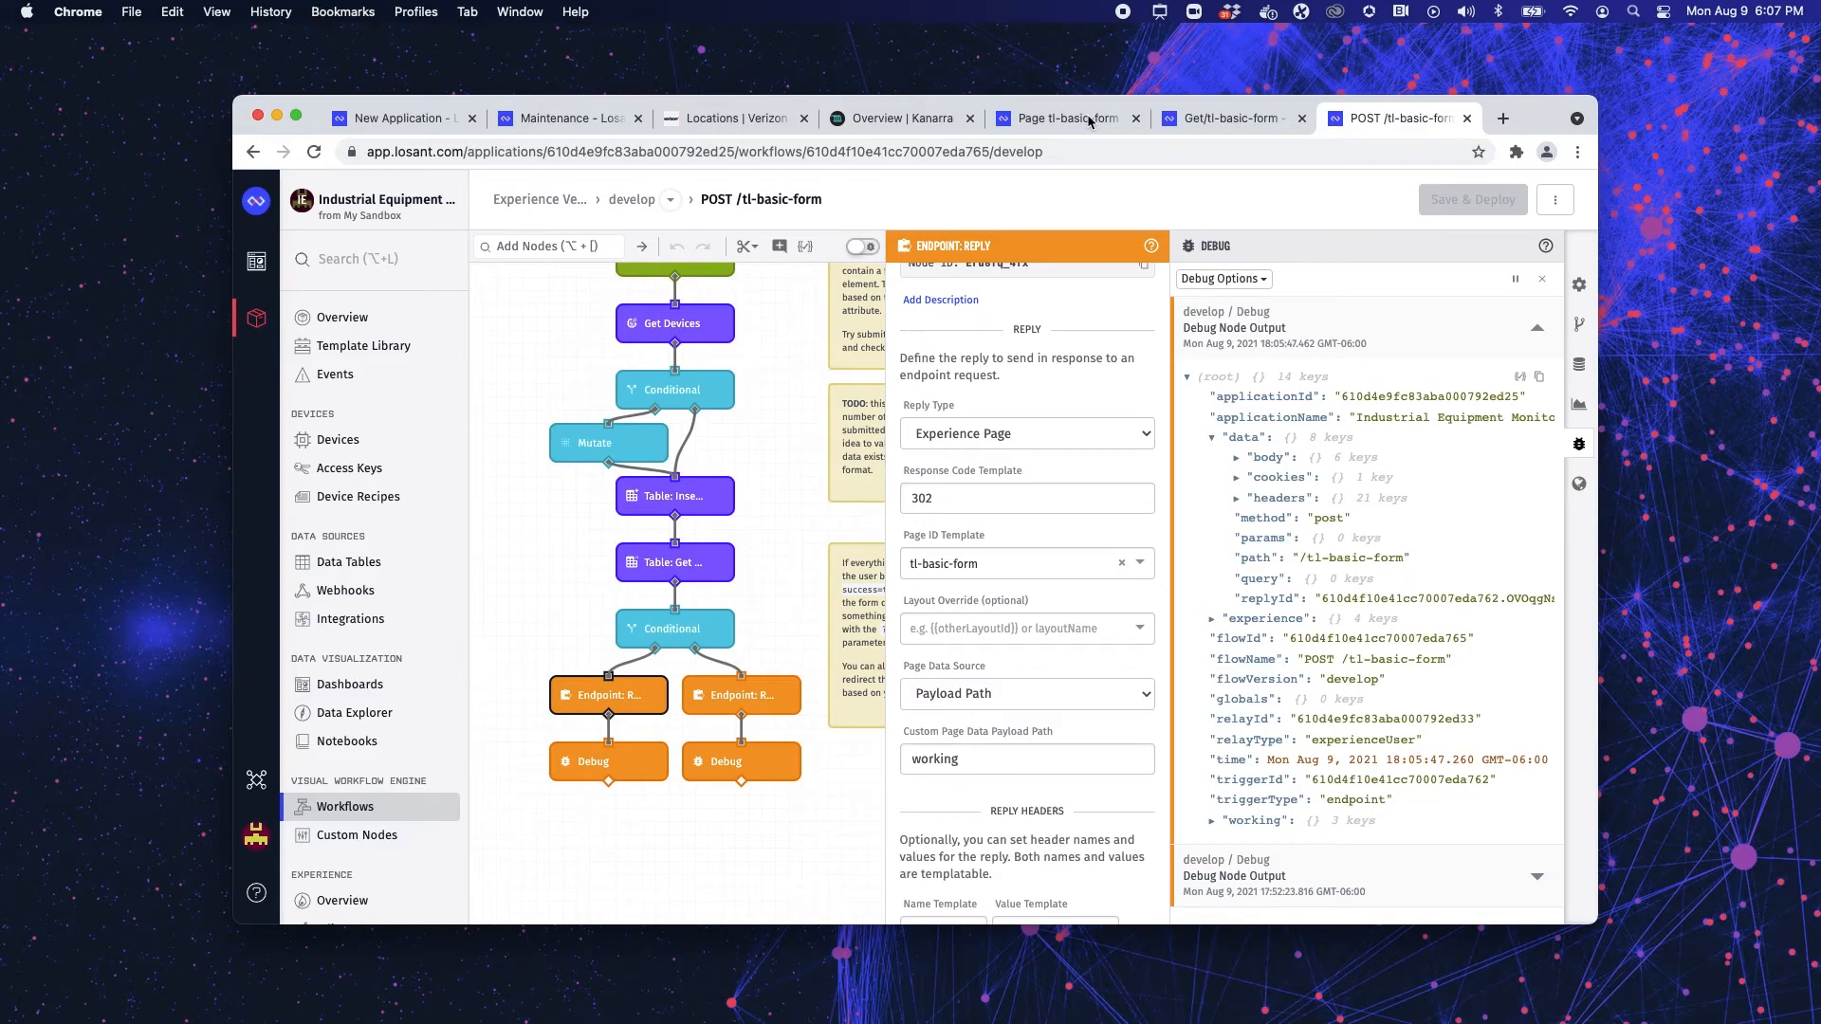
click(1059, 118)
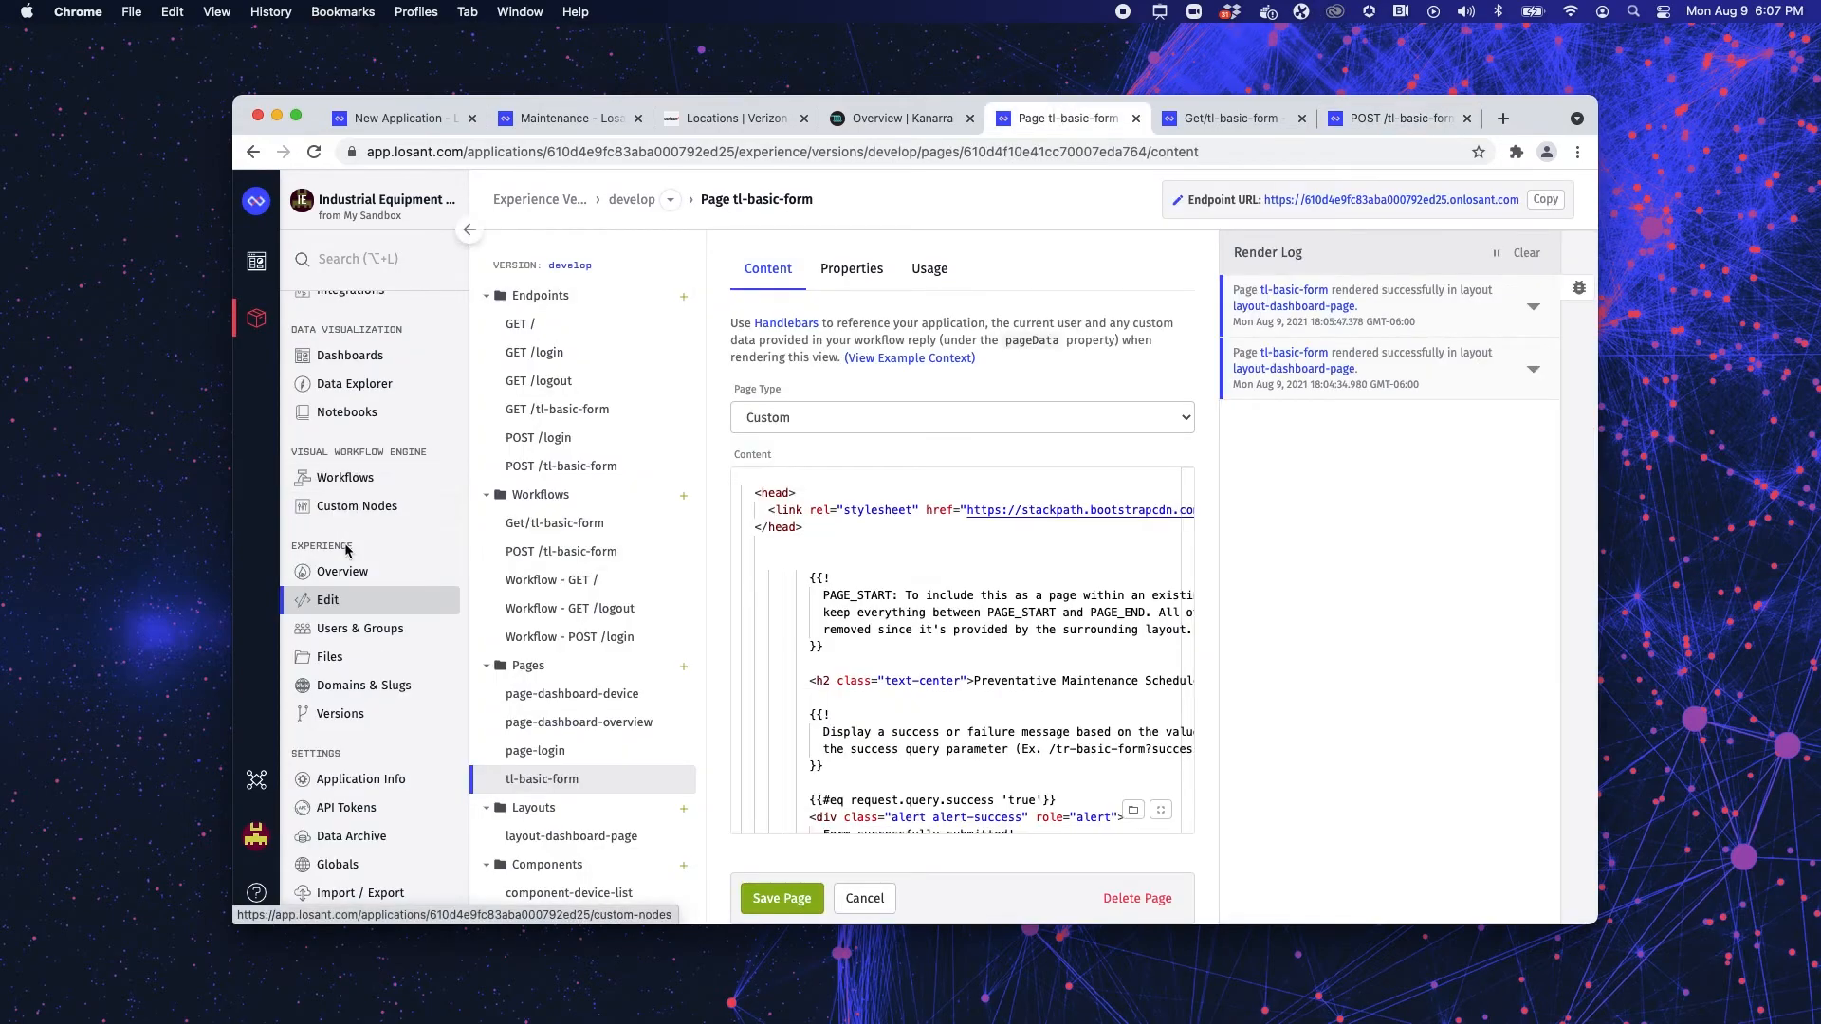
click(344, 571)
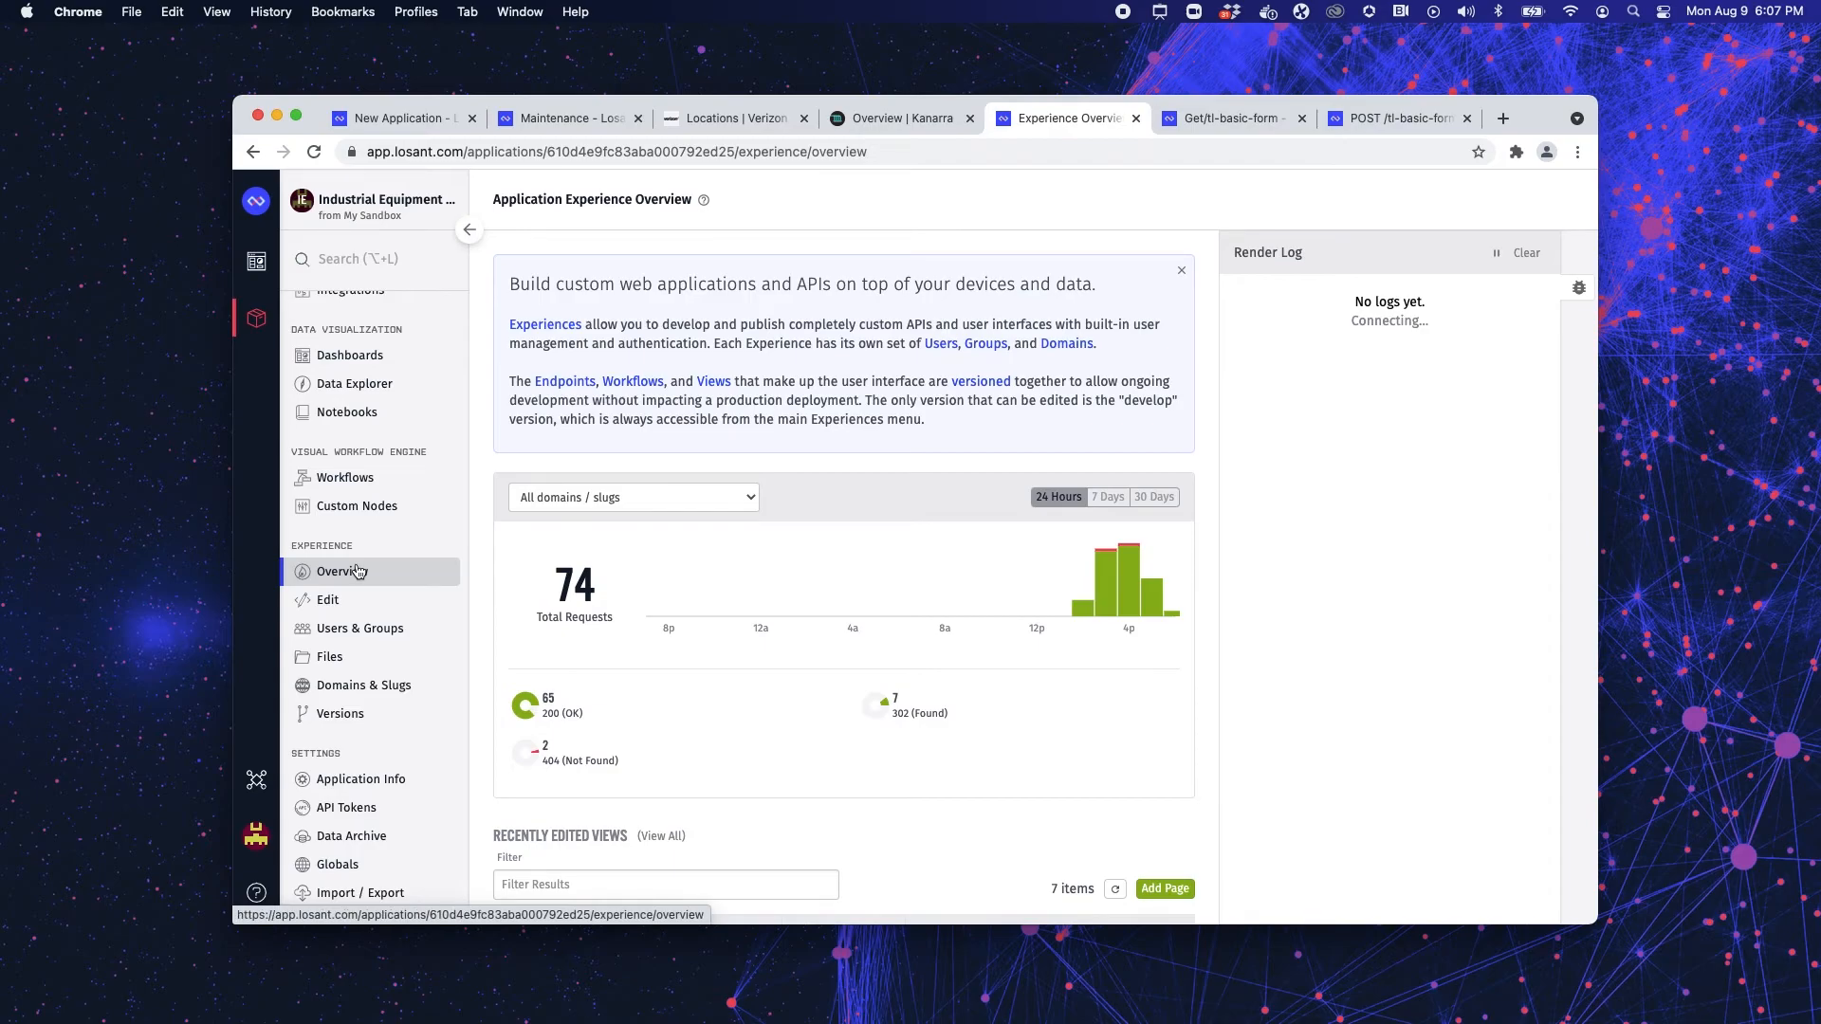